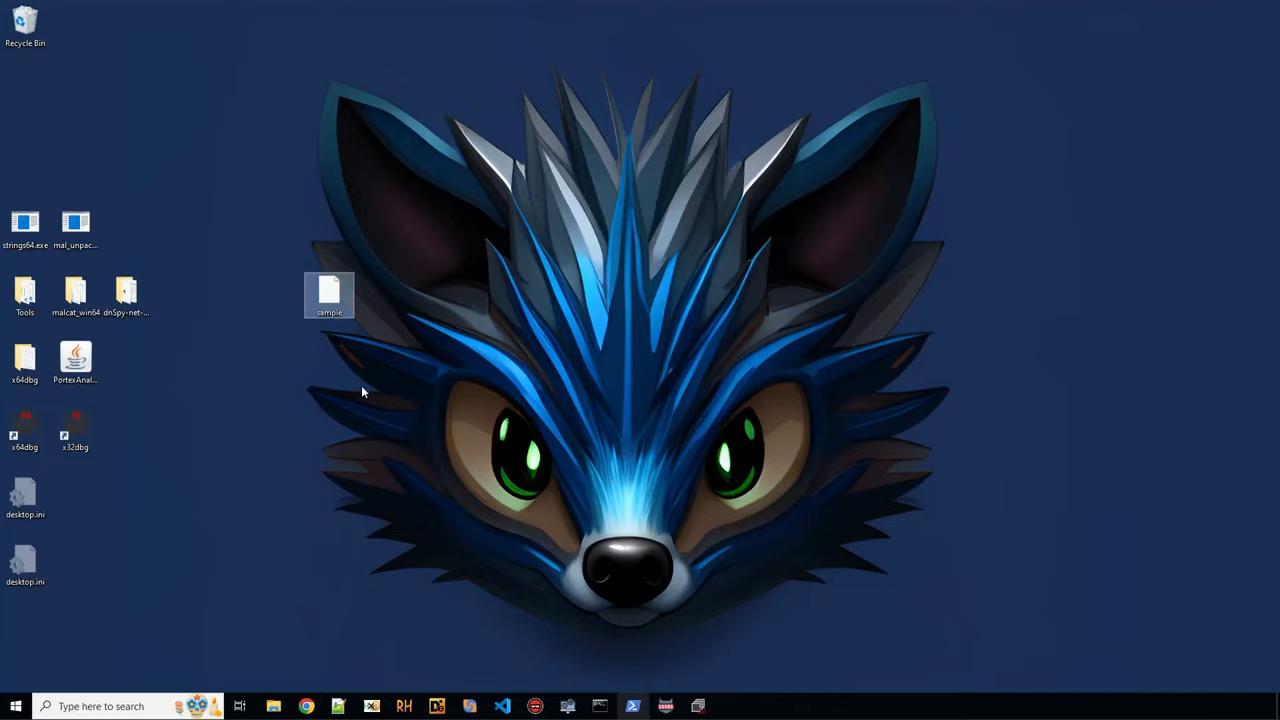
{"action": "mouse_move", "coordinate": [364, 386]}
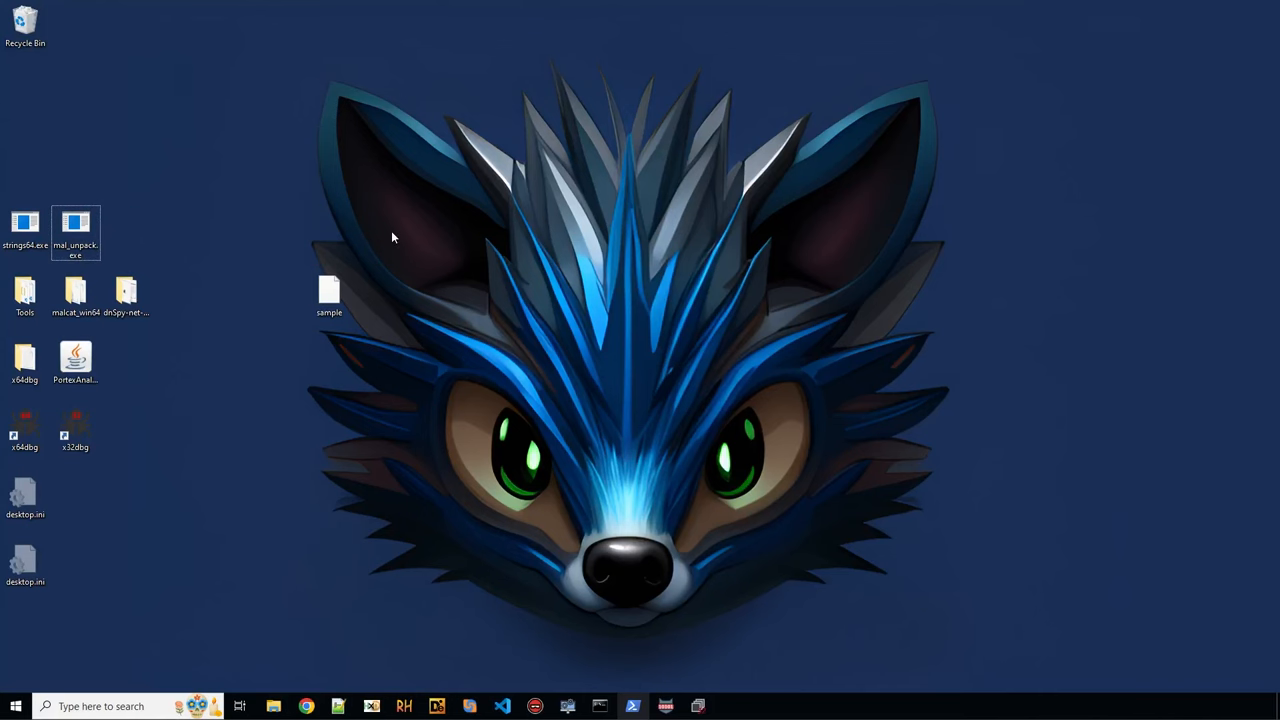
Browse sample.out > scan > process_11808 and select the largest dumped executable.
{"action": "left_click", "coordinate": [632, 704]}
{"action": "type", "text": ".\\mal_unpack.exe /timeout 3000 /exe .\\sample"}
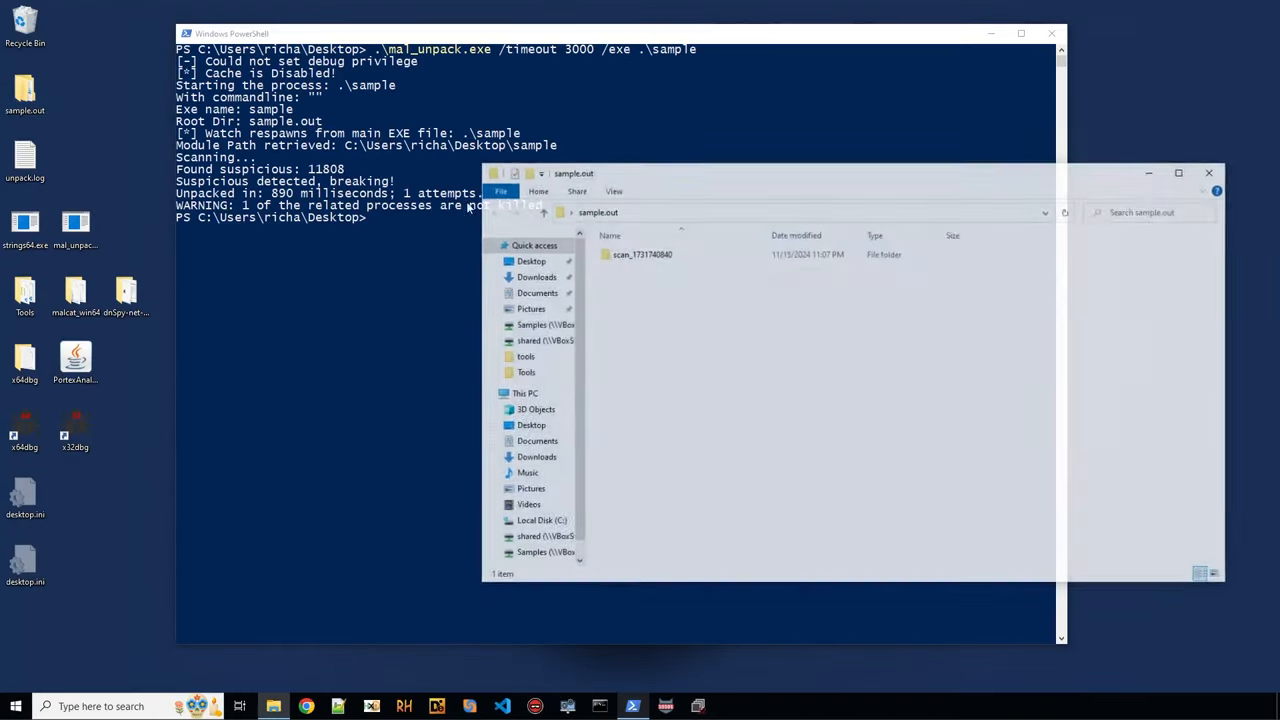
{"action": "double_click", "coordinate": [640, 254]}
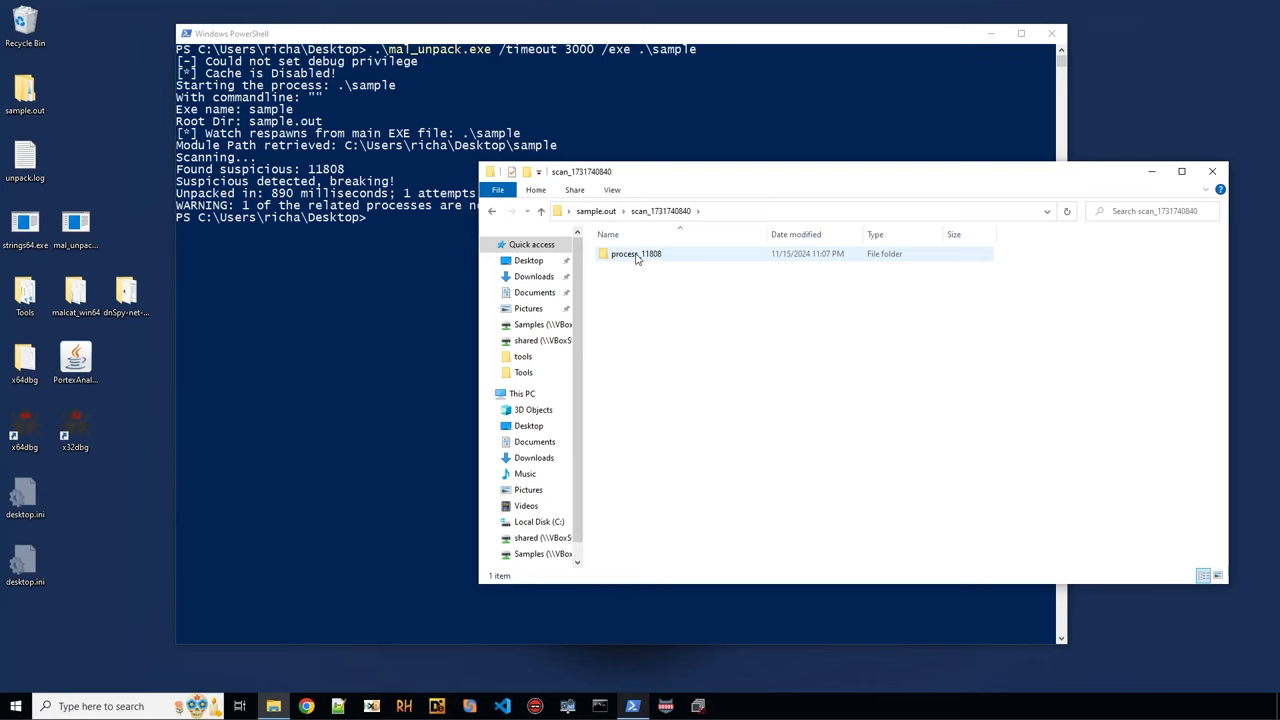
{"action": "double_click", "coordinate": [632, 252]}
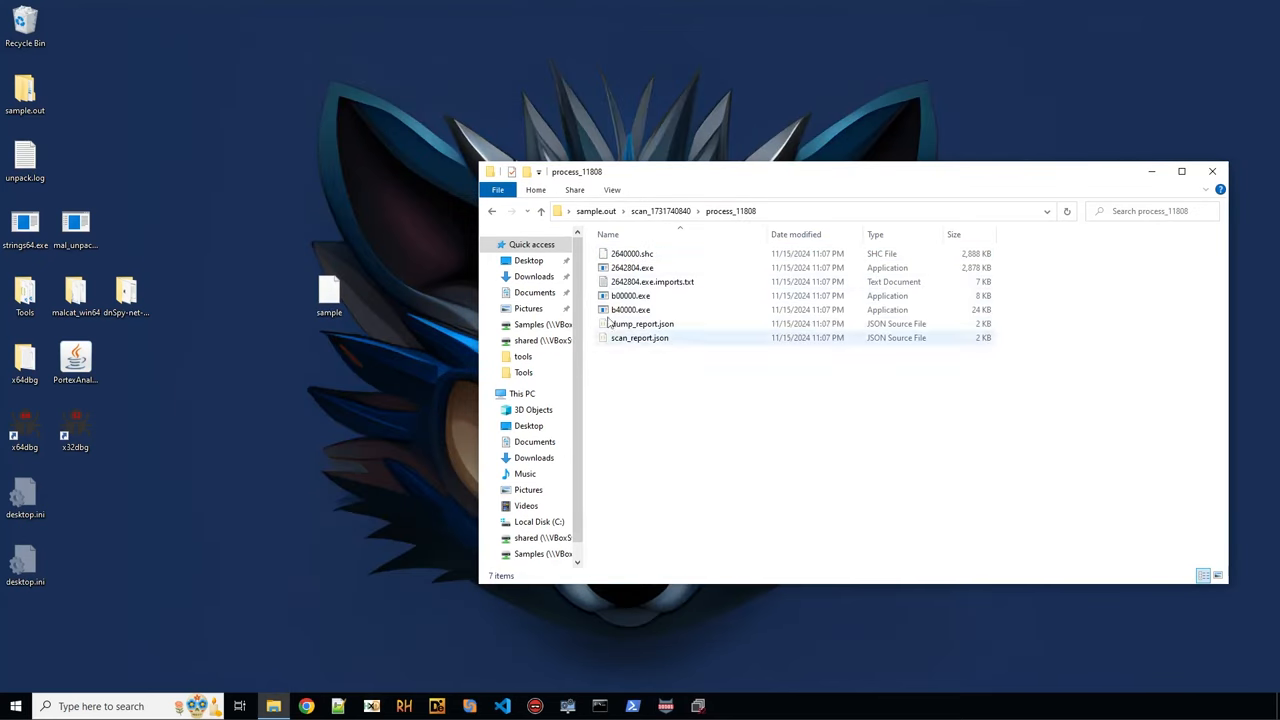
{"action": "left_click", "coordinate": [636, 308]}
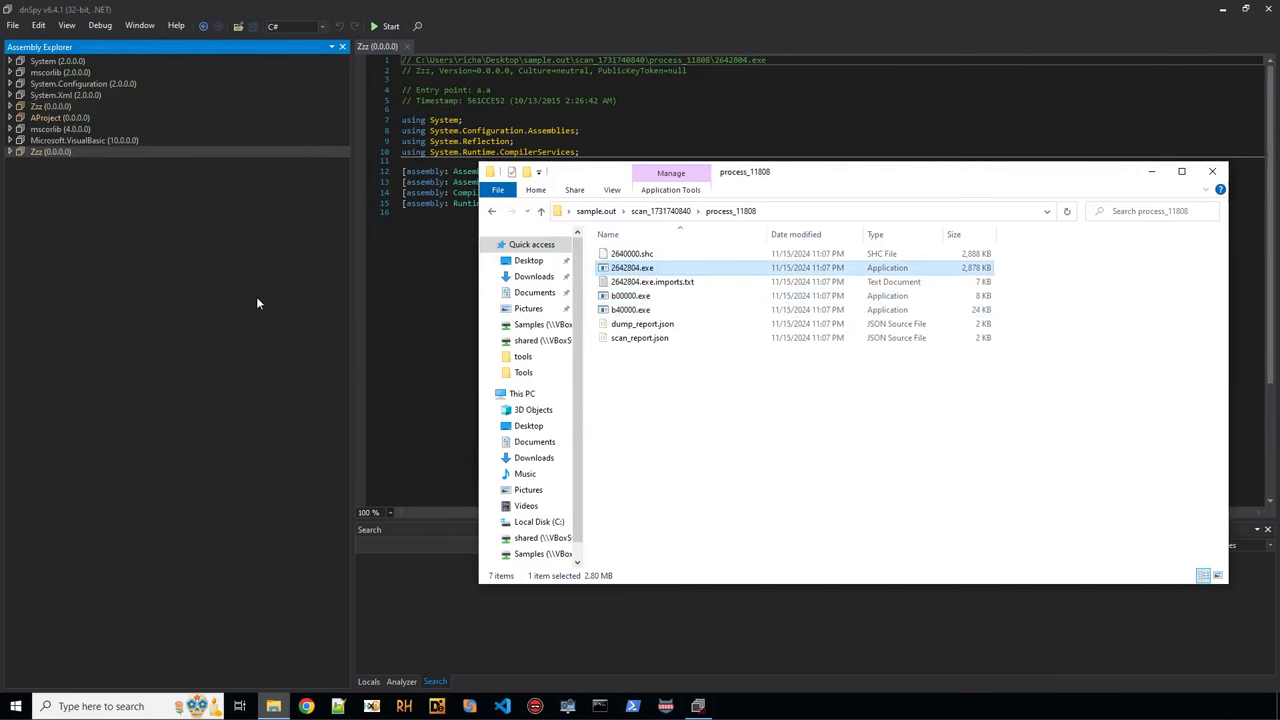
{"action": "mouse_move", "coordinate": [628, 296]}
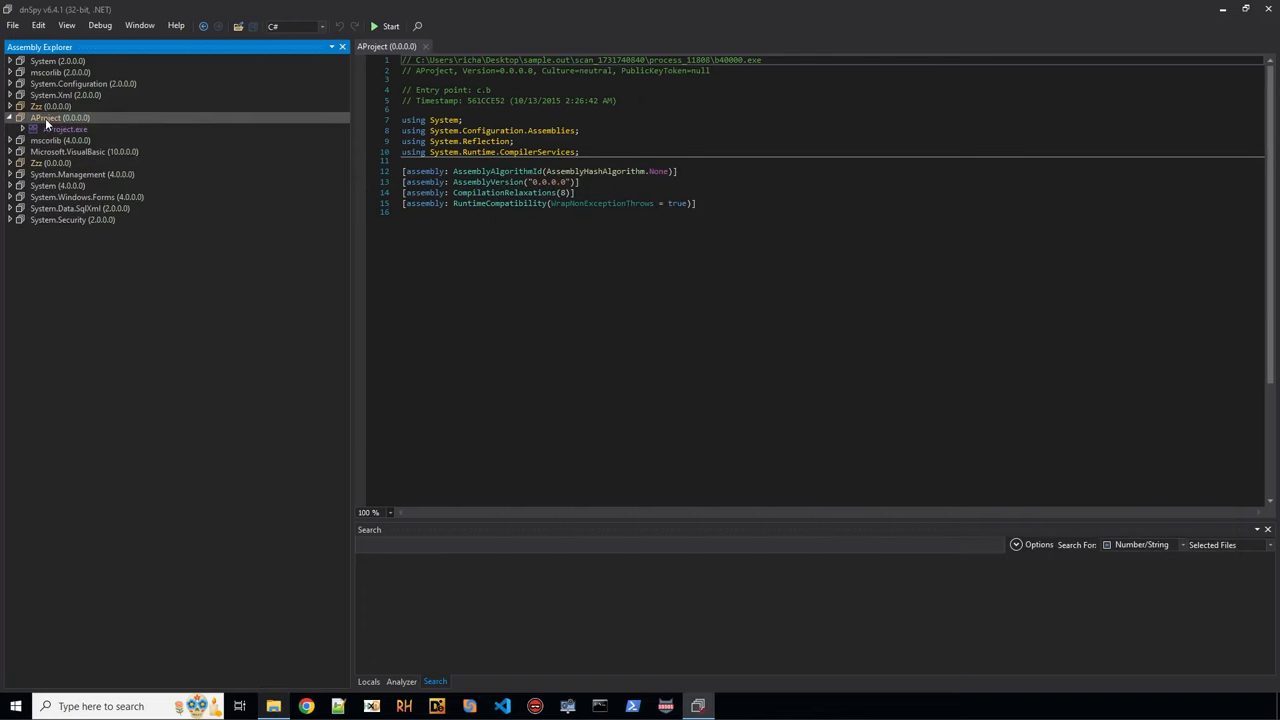
Expand the AProject assembly to reveal its obfuscated single-letter types.
{"action": "left_click", "coordinate": [64, 128]}
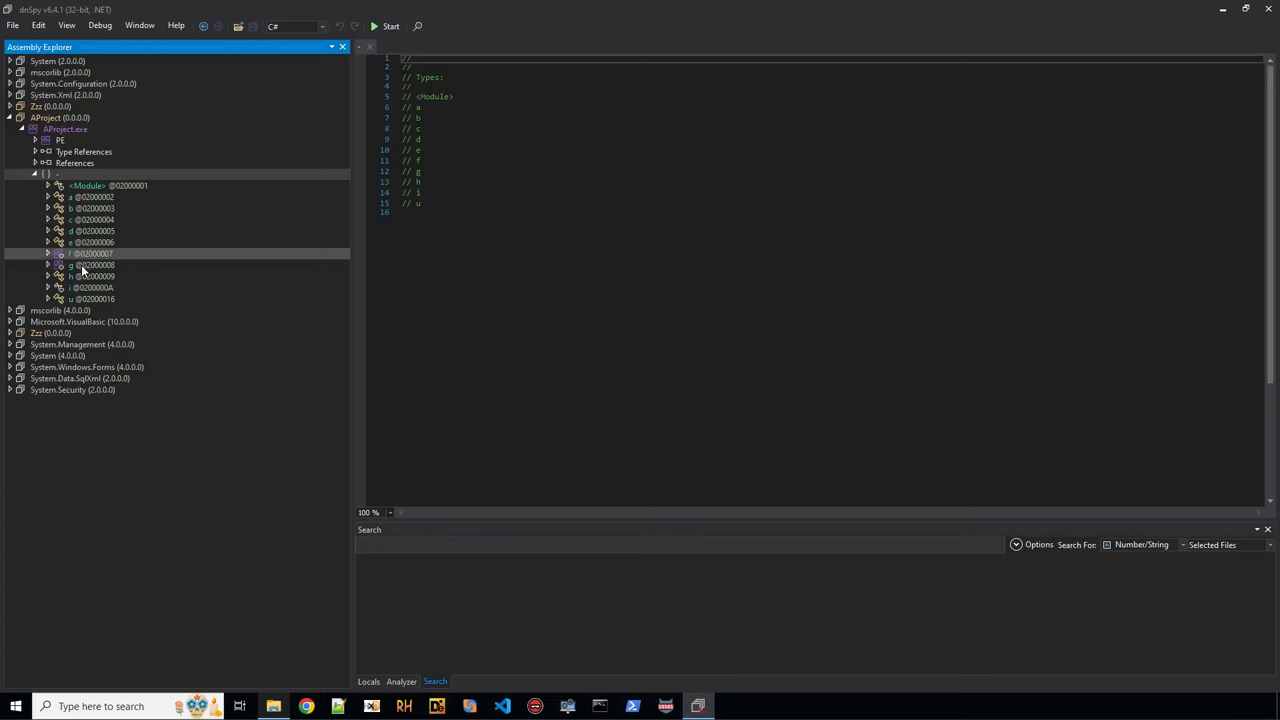
Decompile the process-creation class and highlight GetThreadContext among its hollowing API calls.
{"action": "left_click", "coordinate": [48, 288]}
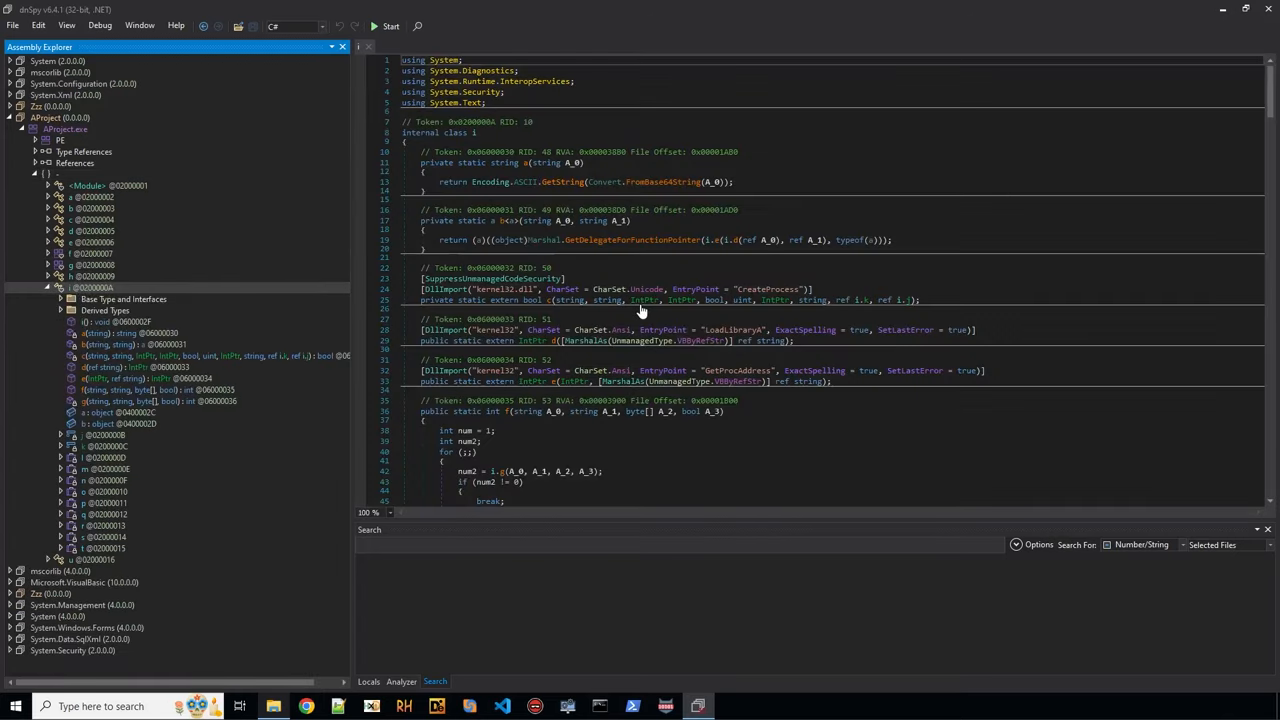
{"action": "scroll", "scroll_direction": "down", "scroll_amount": 3}
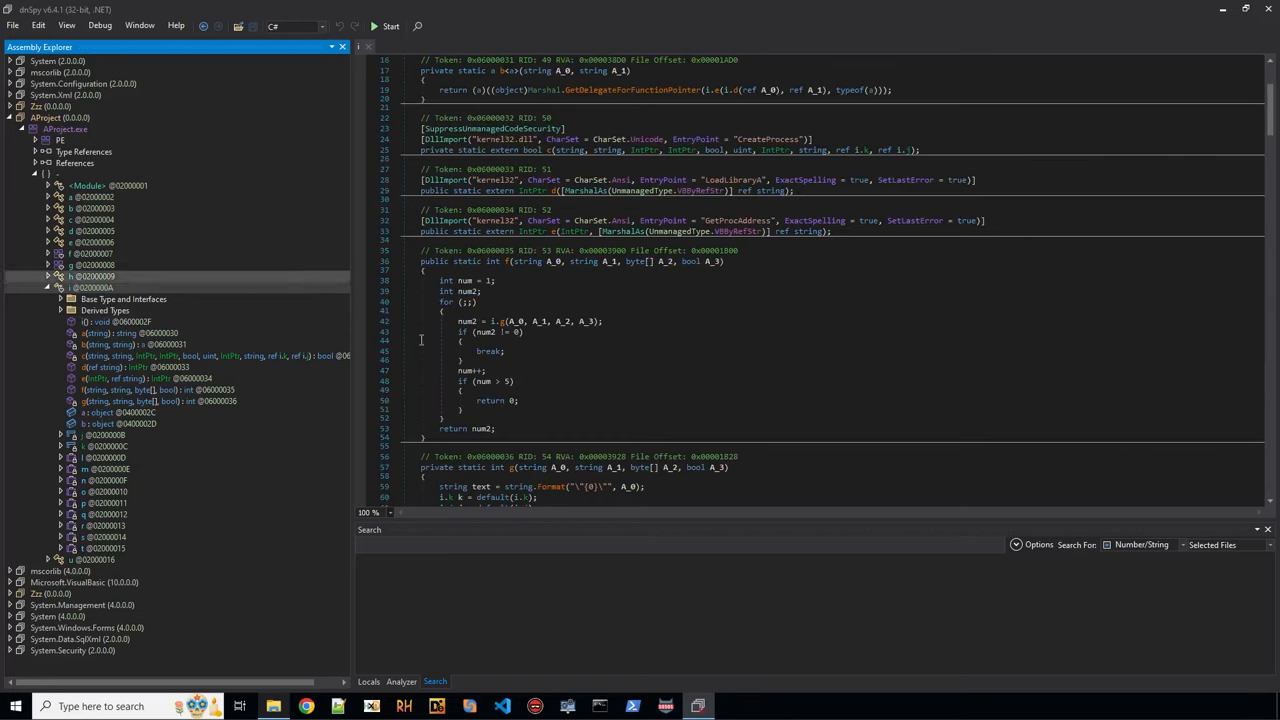
{"action": "scroll", "scroll_direction": "down", "scroll_amount": 3}
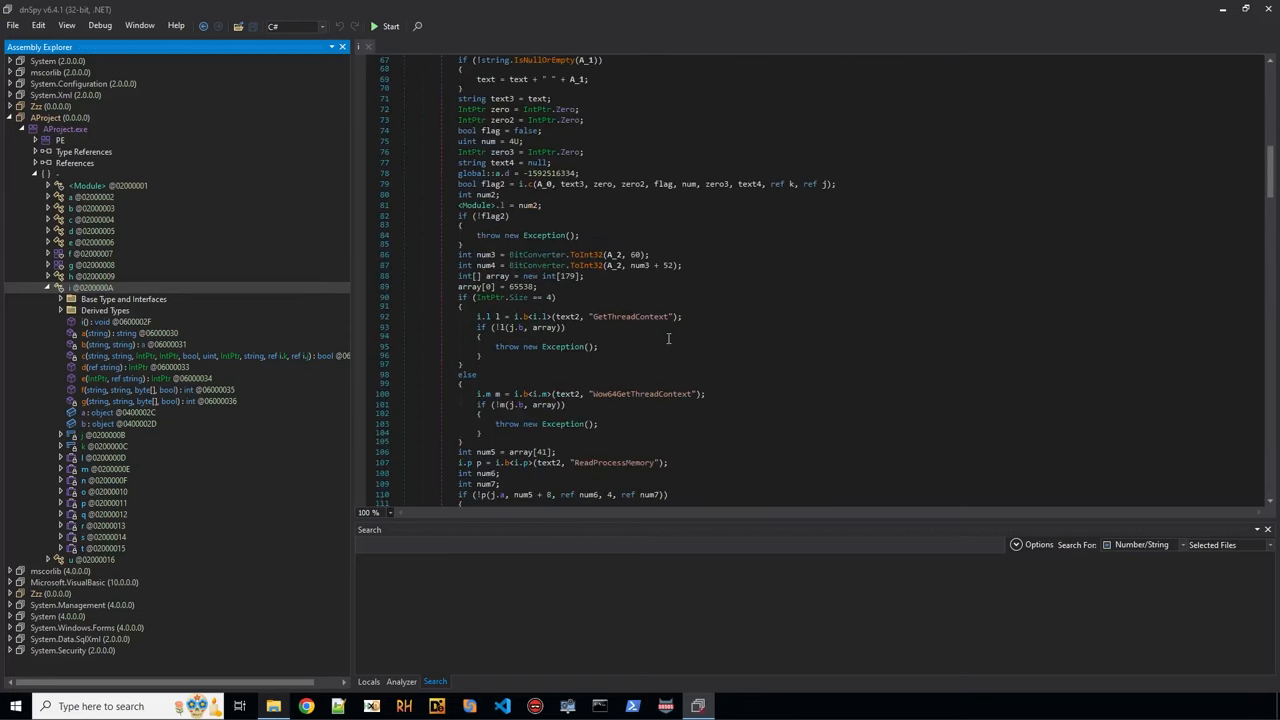
{"action": "scroll", "scroll_direction": "down", "scroll_amount": 3}
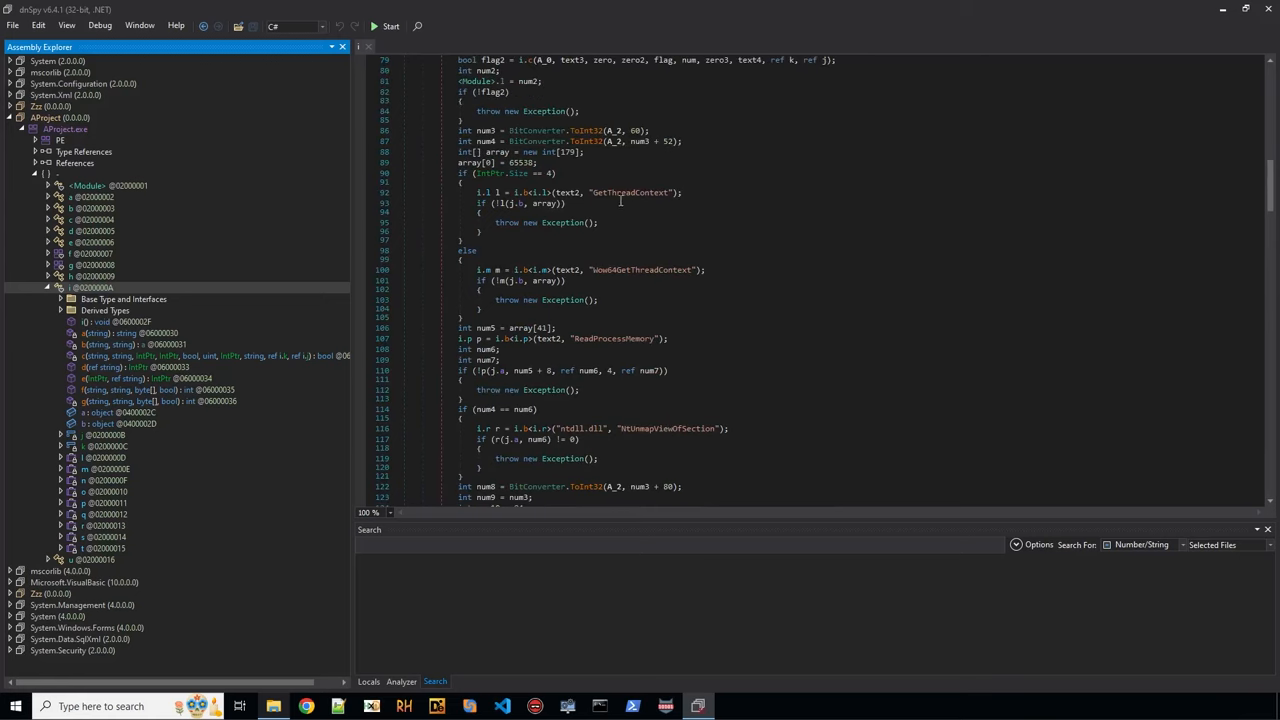
{"action": "double_click", "coordinate": [630, 192]}
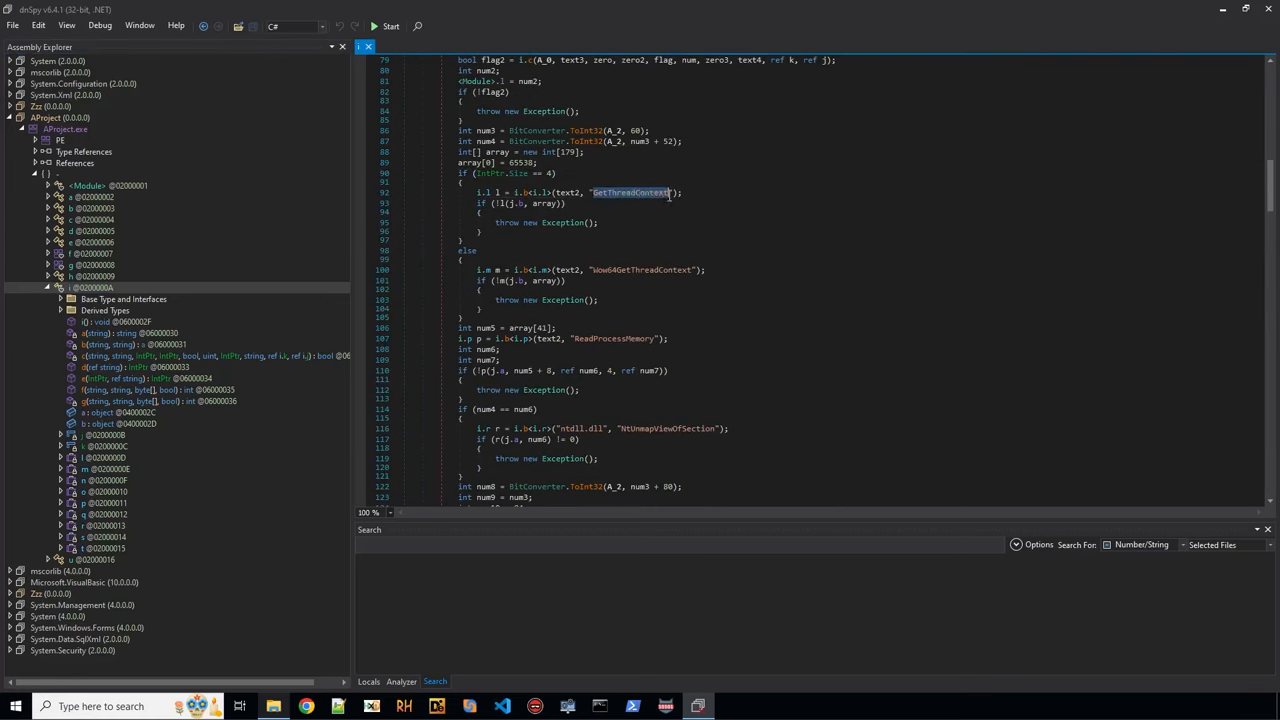
{"action": "mouse_move", "coordinate": [636, 268]}
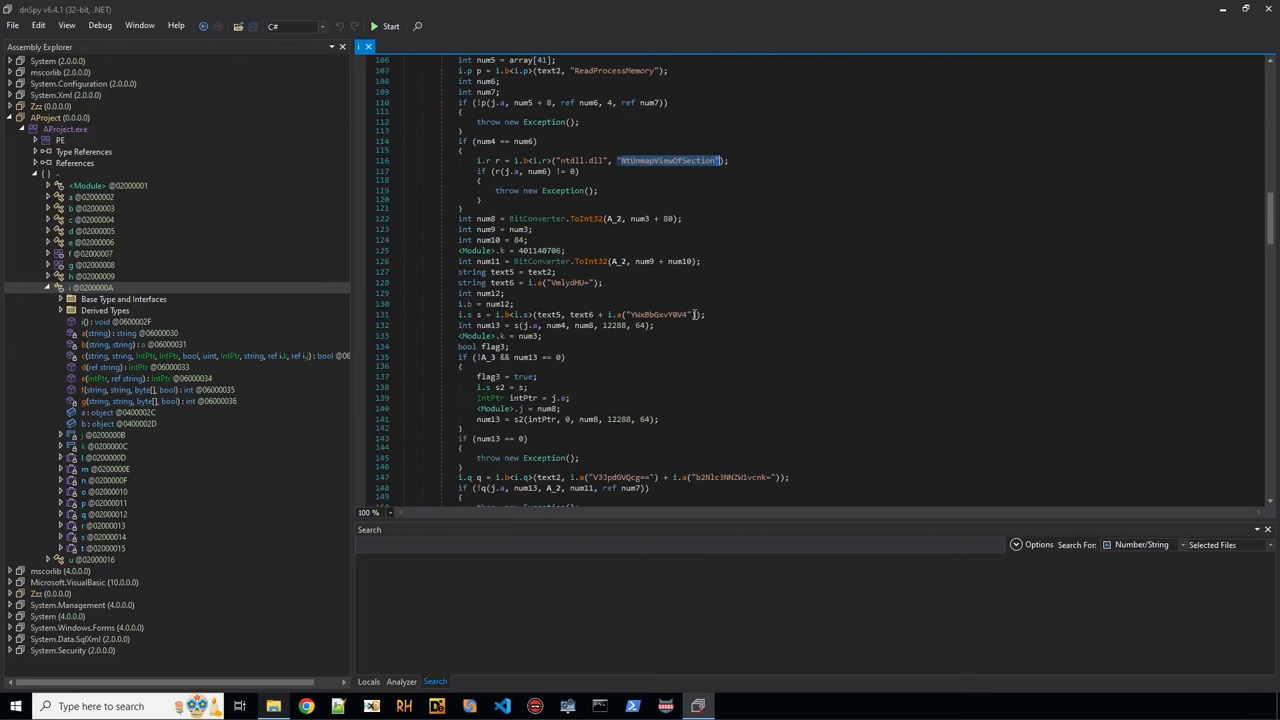
{"action": "scroll", "scroll_direction": "down", "scroll_amount": 3}
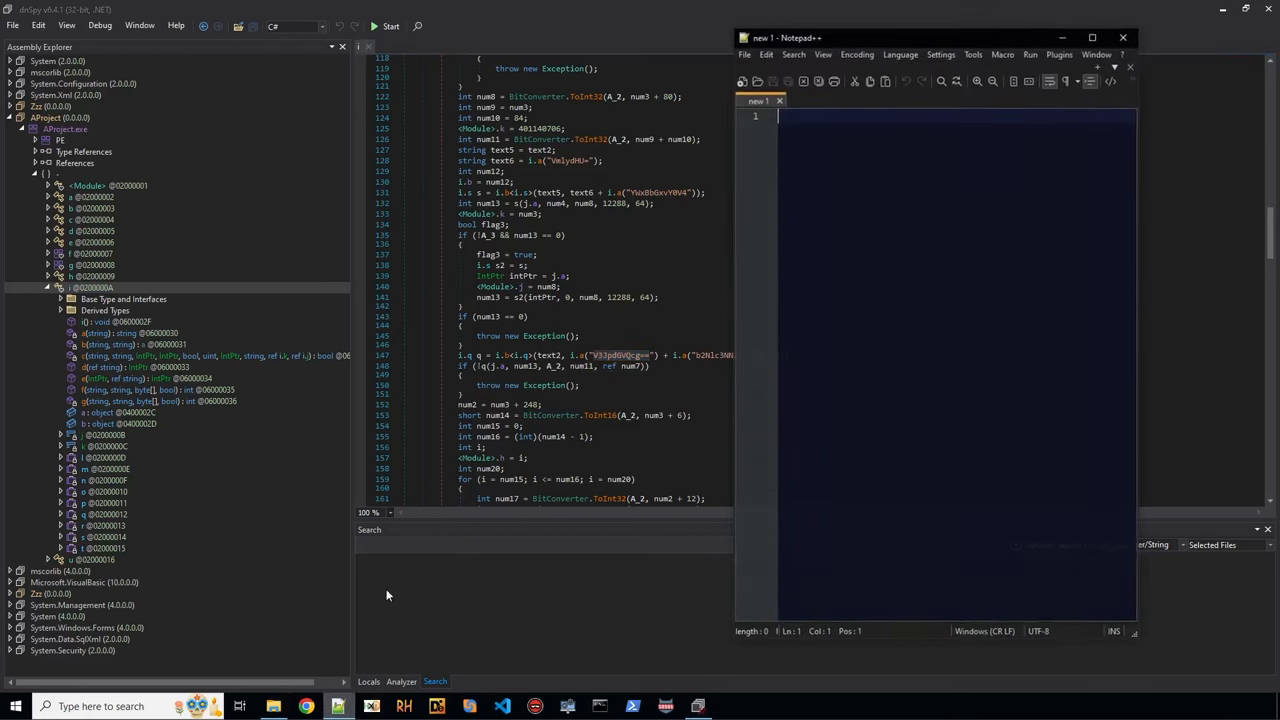
Base64-decode V33JpdGVQcg== to WritePr, then decode the second encoded string.
{"action": "type", "text": "V33JpdGVQcg=="}
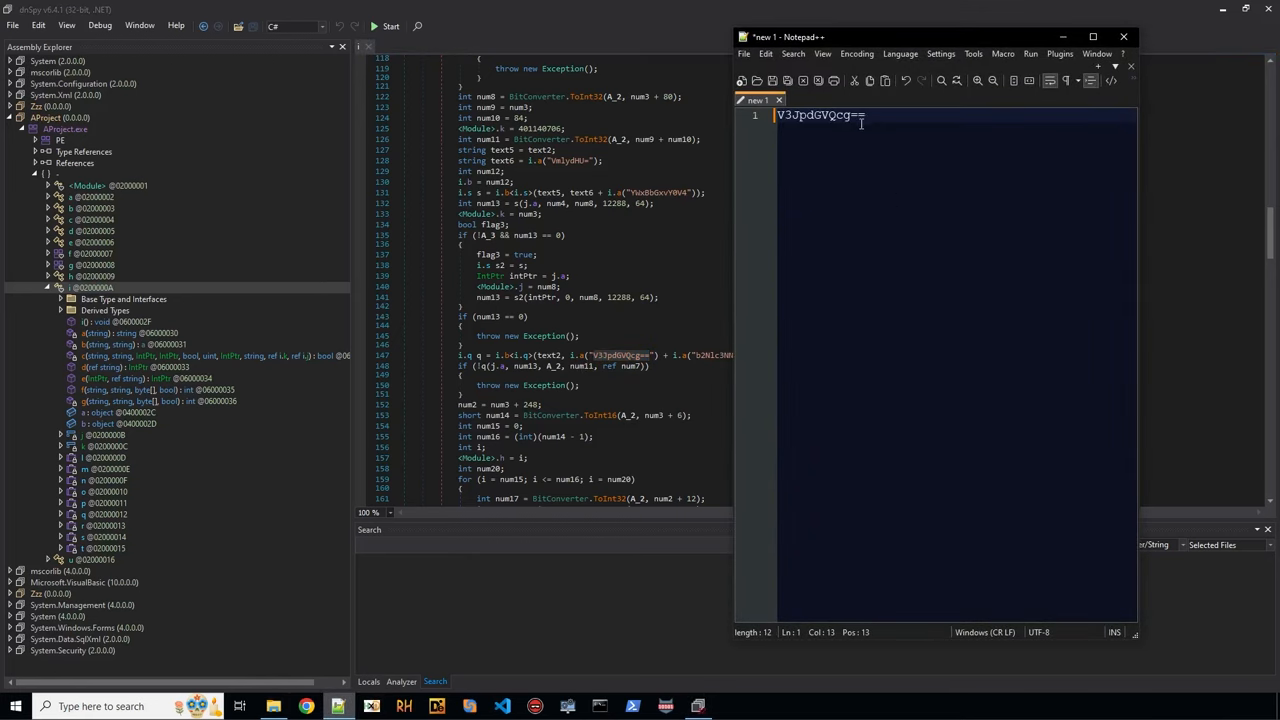
{"action": "right_click", "coordinate": [820, 114]}
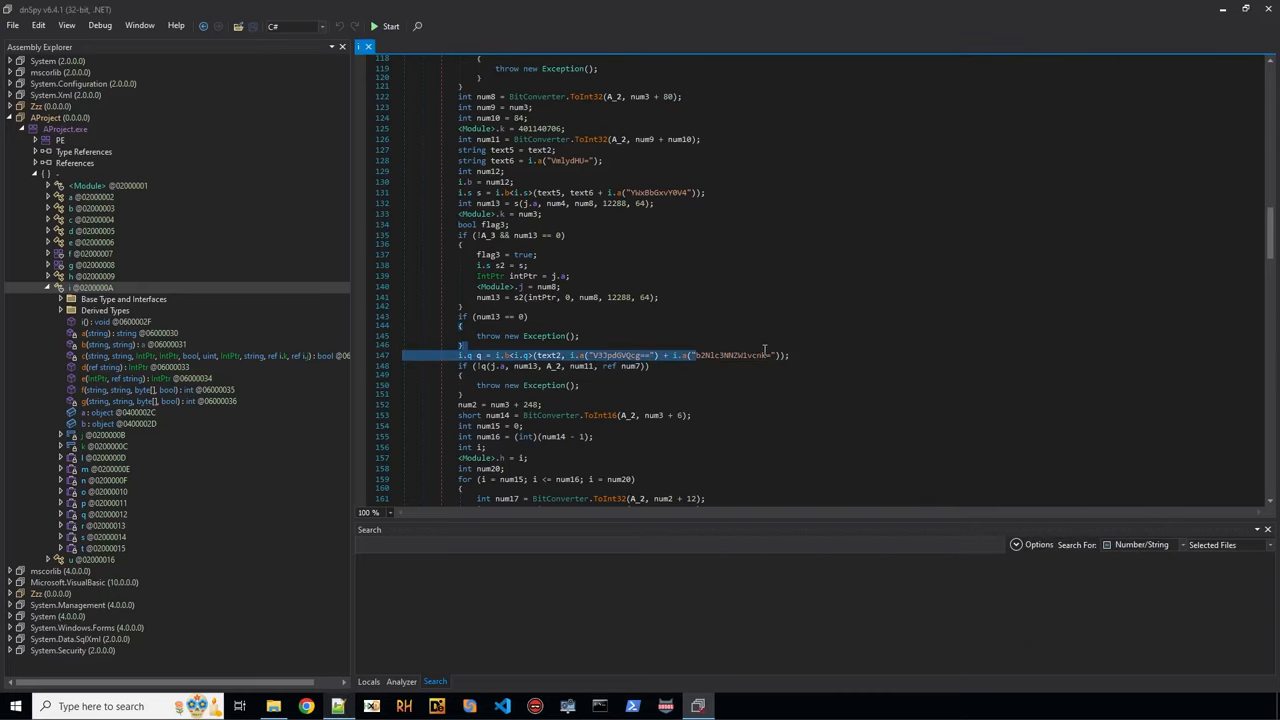
{"action": "double_click", "coordinate": [750, 354]}
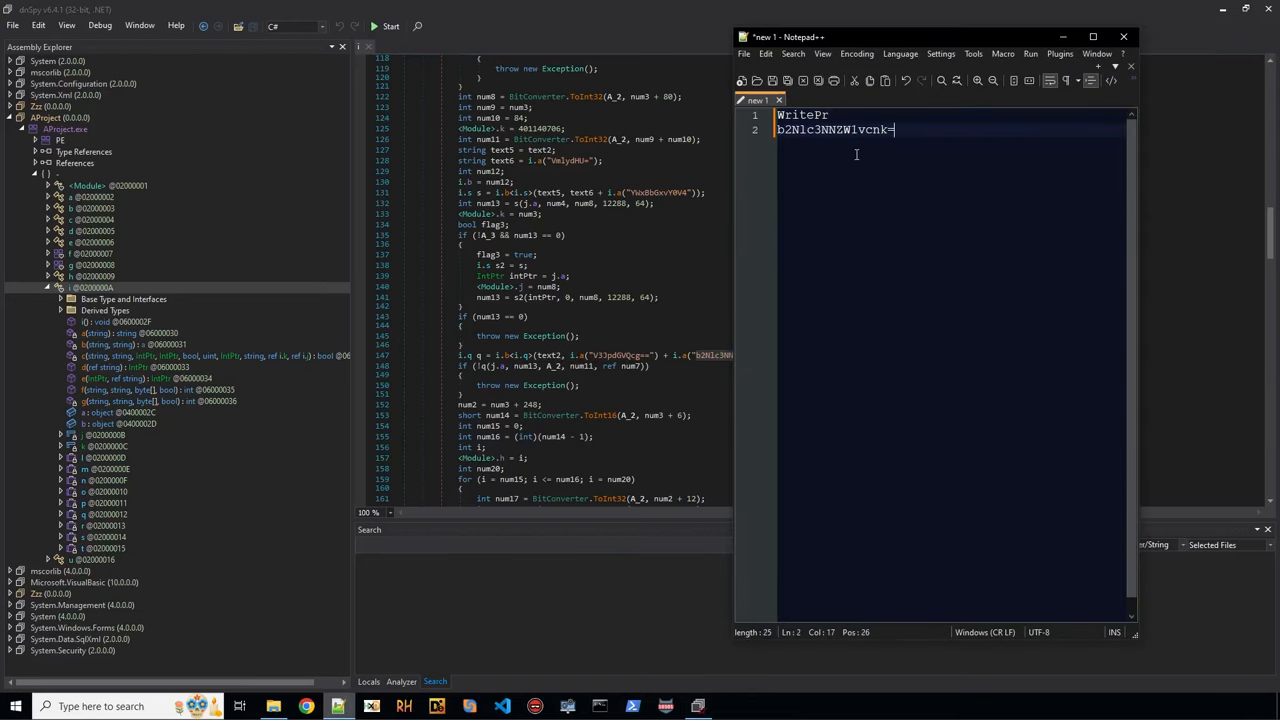
{"action": "right_click", "coordinate": [832, 130]}
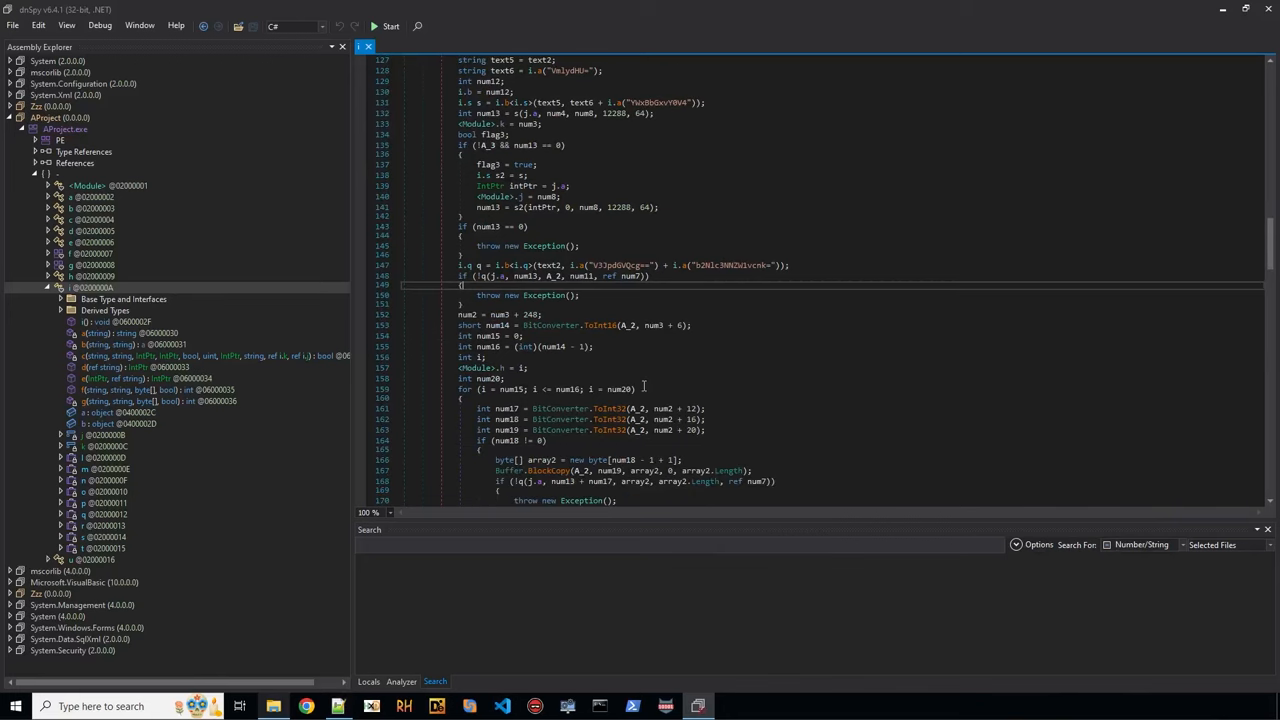
Scroll the decompiled code down to the ResumeThread call.
{"action": "scroll", "scroll_direction": "down", "scroll_amount": 3}
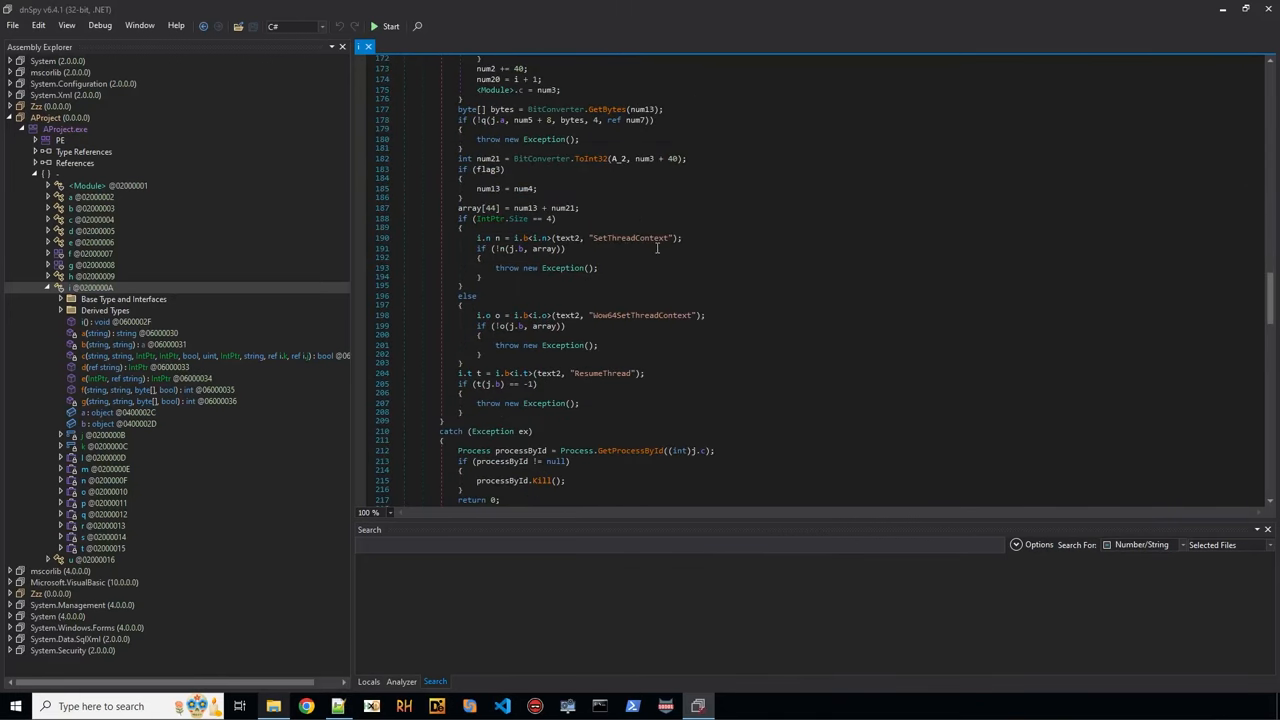
{"action": "mouse_move", "coordinate": [644, 336]}
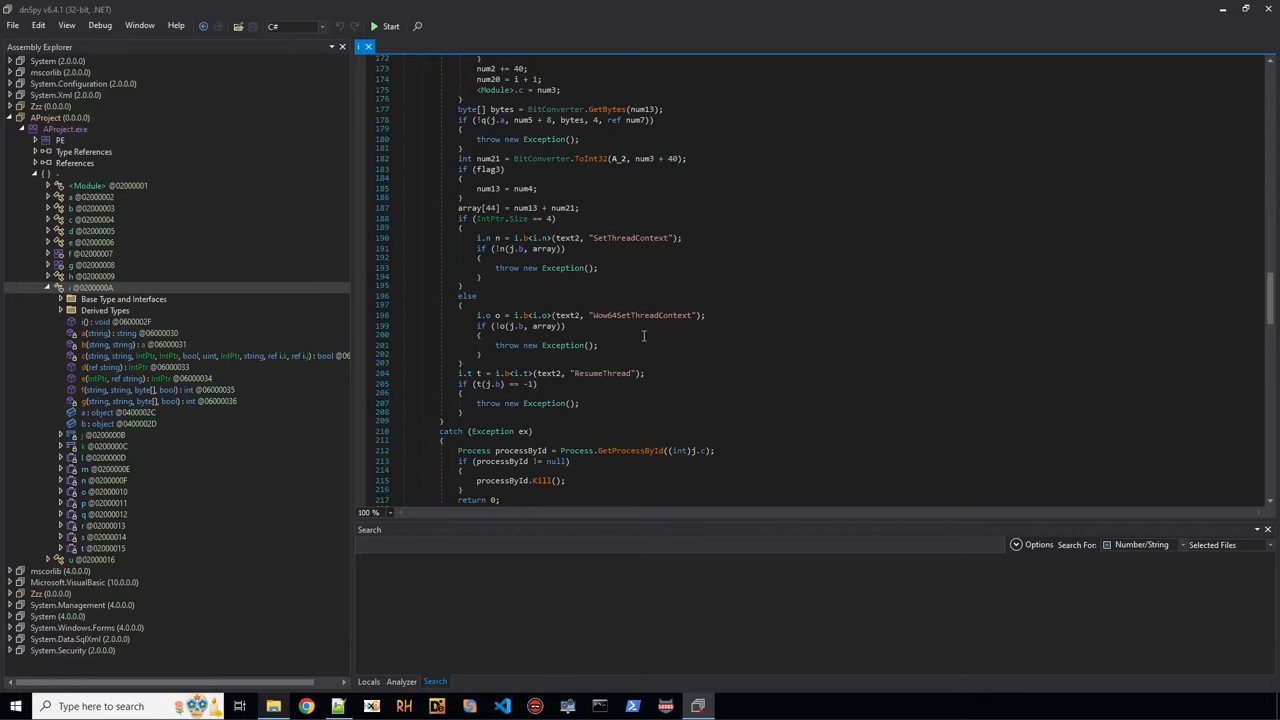
{"action": "mouse_move", "coordinate": [648, 324]}
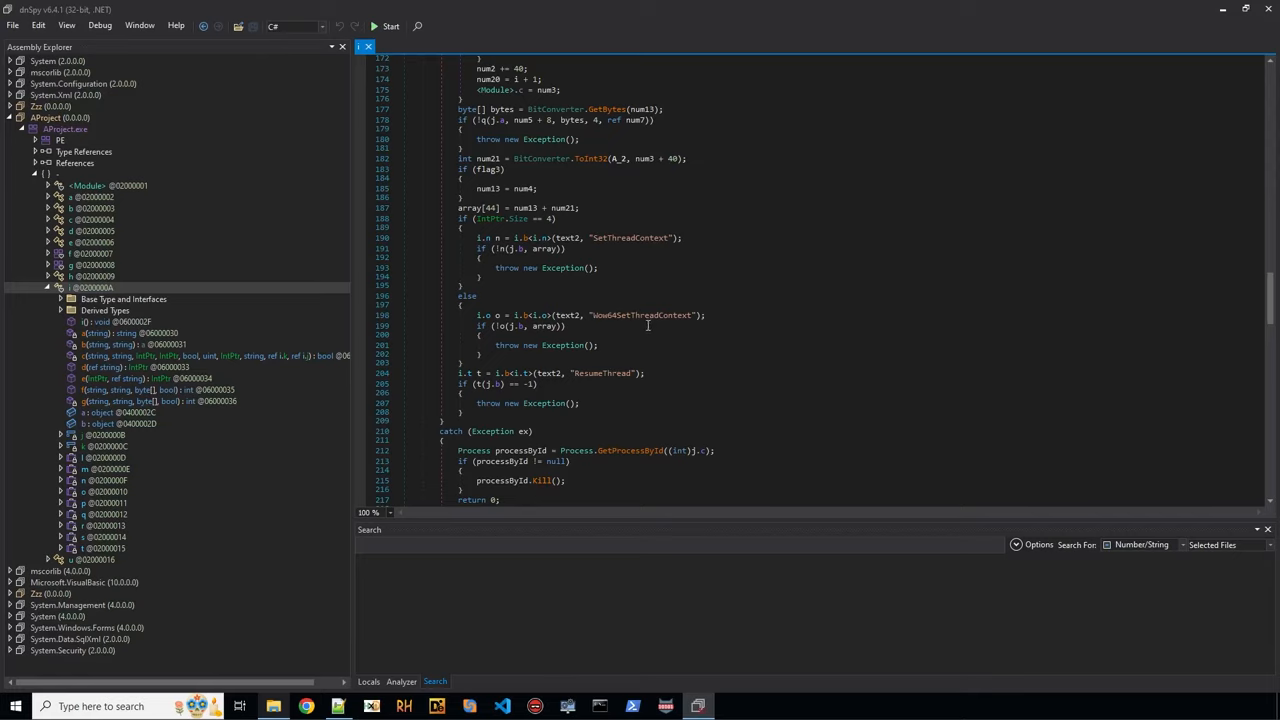
{"action": "scroll", "scroll_direction": "down", "scroll_amount": 3}
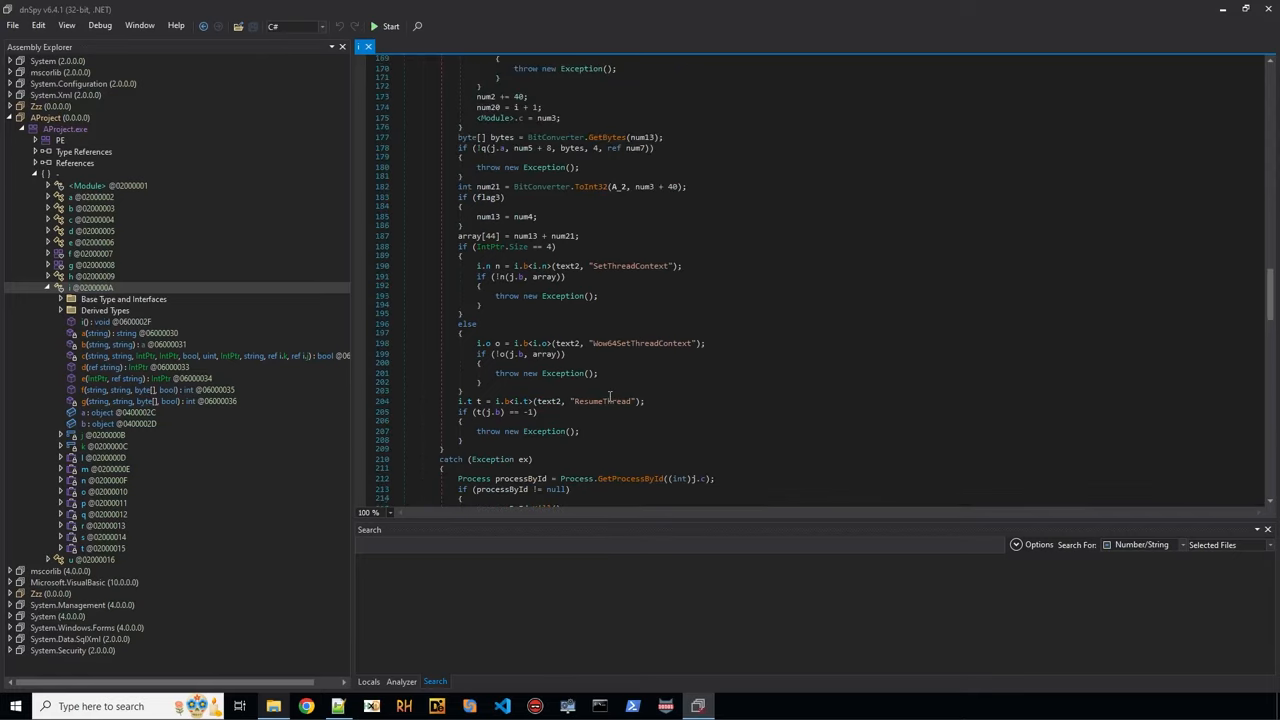
{"action": "scroll", "scroll_direction": "up", "scroll_amount": 3}
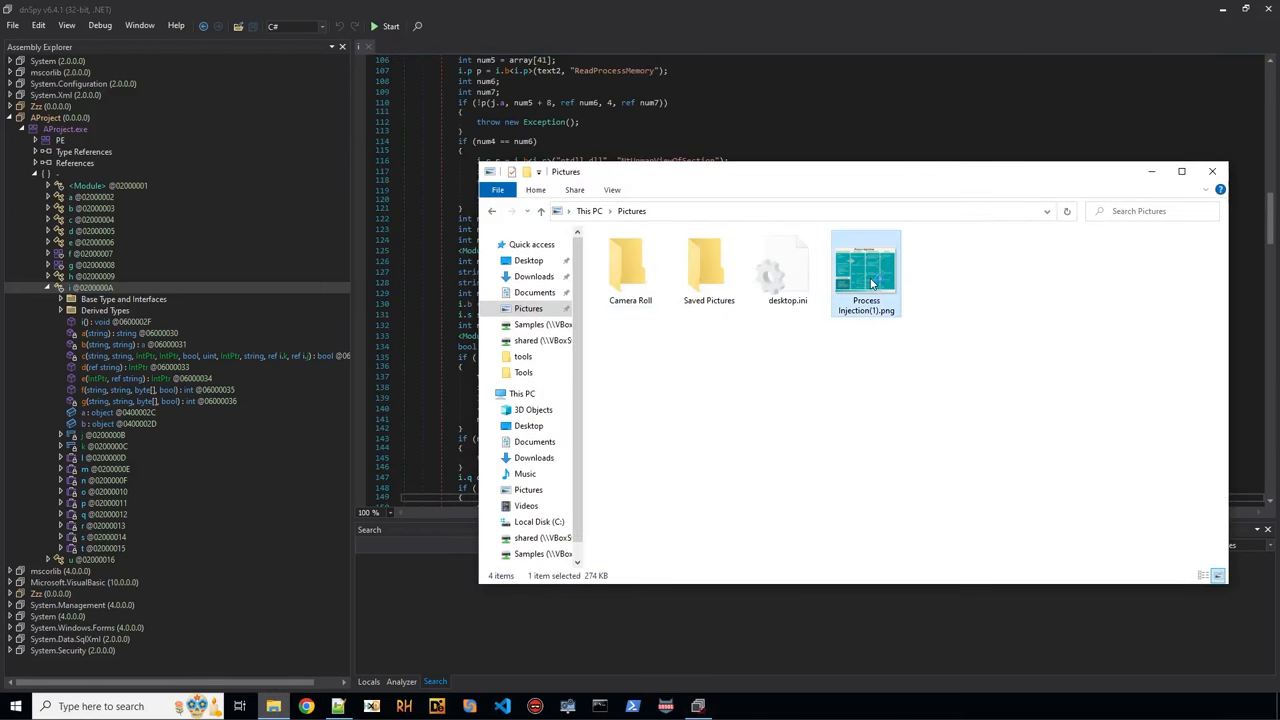
Load Process Injection(1).png in Paint and maximize it.
{"action": "double_click", "coordinate": [866, 272]}
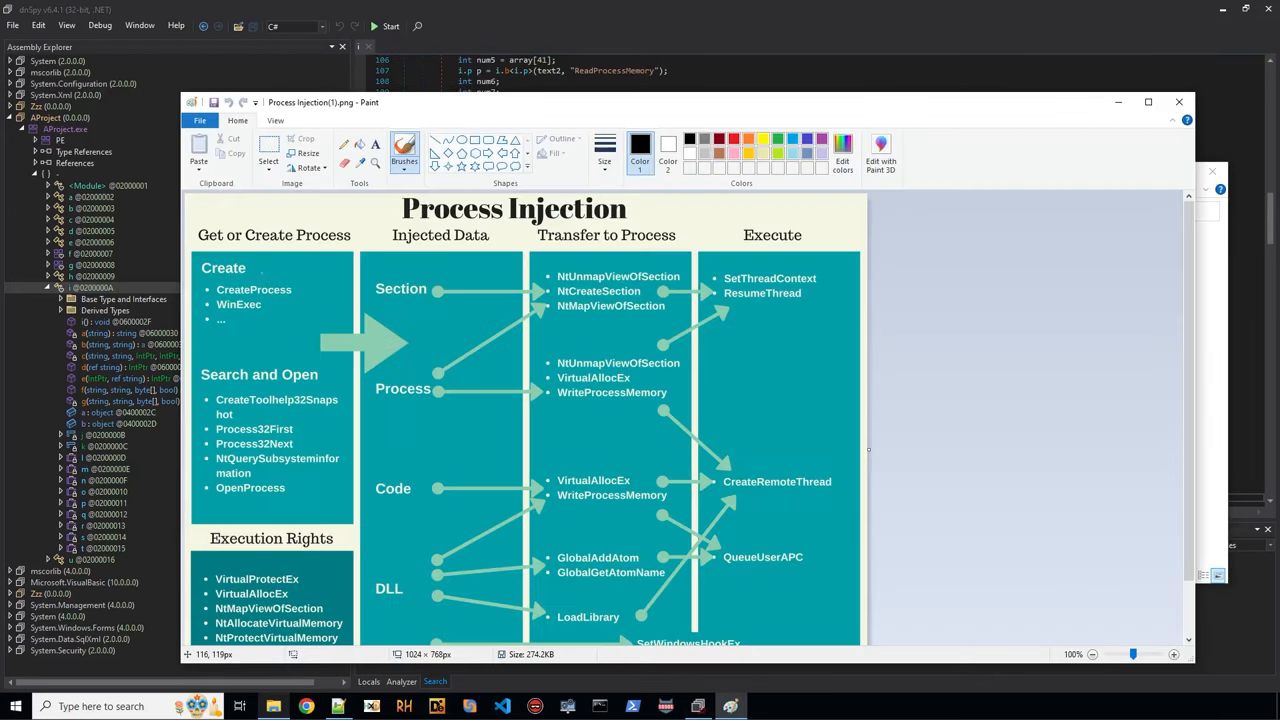
{"action": "left_click", "coordinate": [1148, 102]}
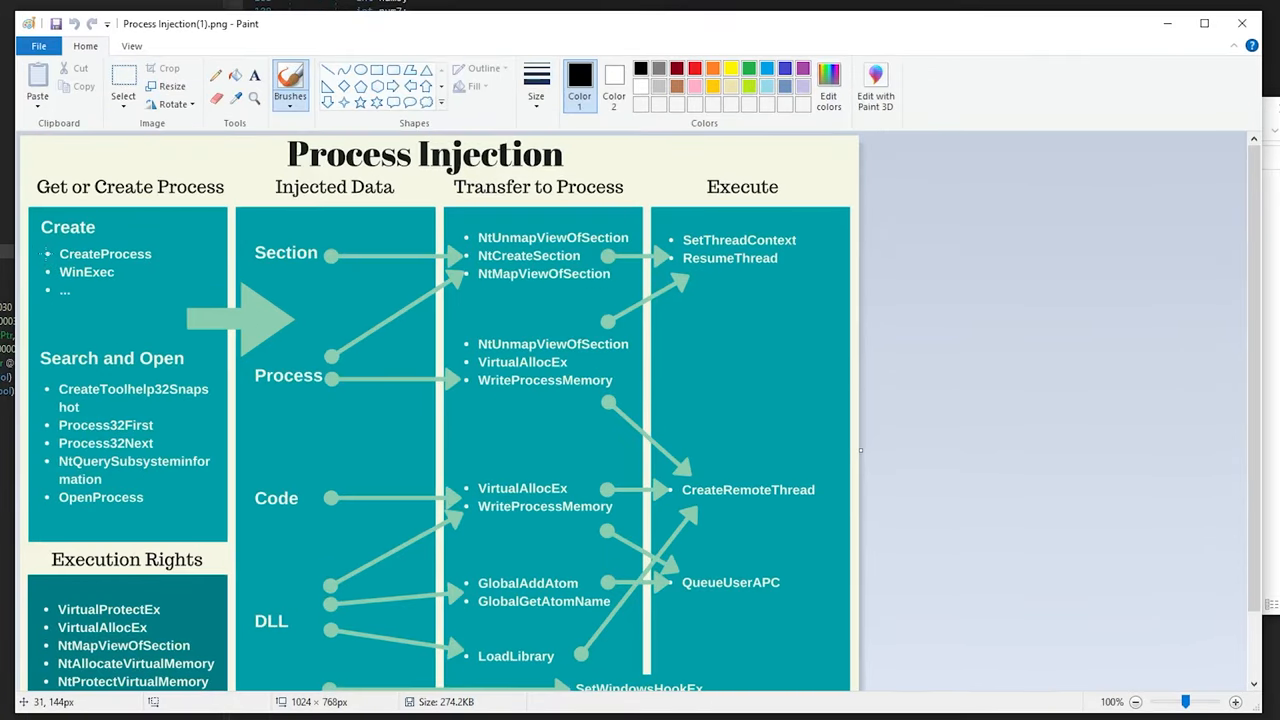
Draw a path from CreateProcess through NtUnmapViewOfSection to ResumeThread and label it RunPE.
{"action": "left_click_drag", "start_coordinate": [60, 250], "coordinate": [220, 320]}
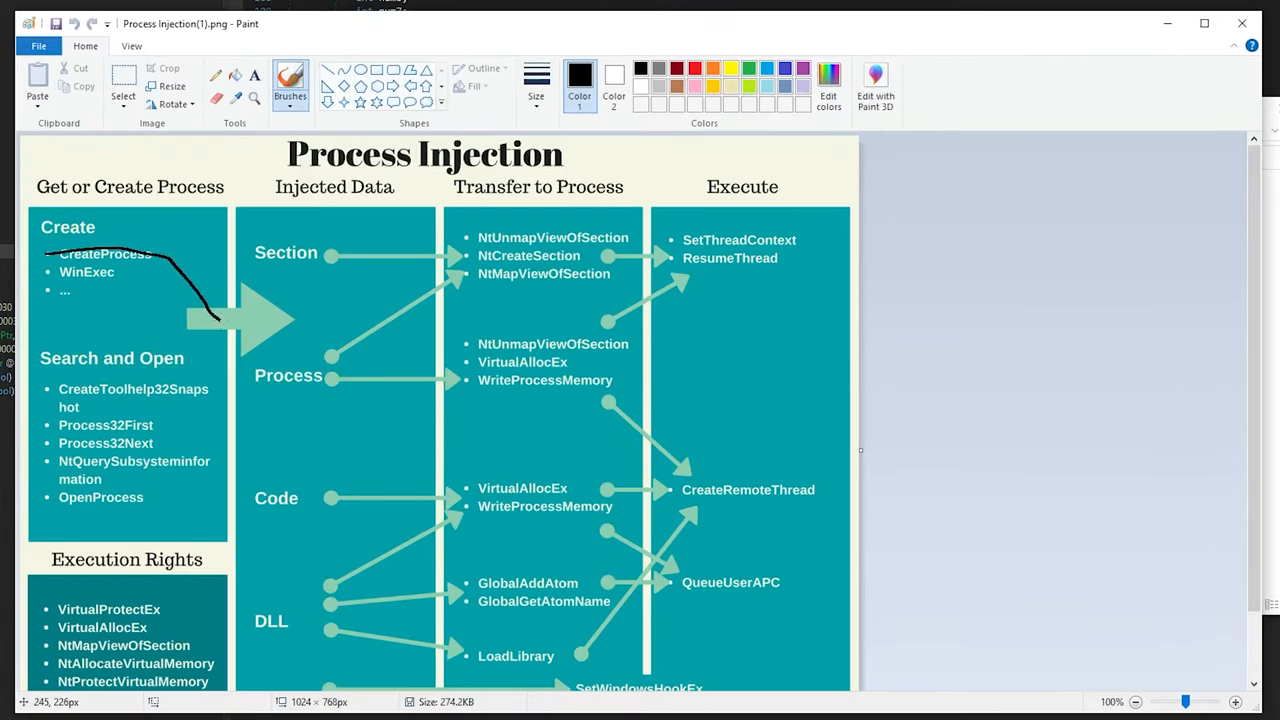
{"action": "left_click_drag", "start_coordinate": [218, 320], "coordinate": [456, 376]}
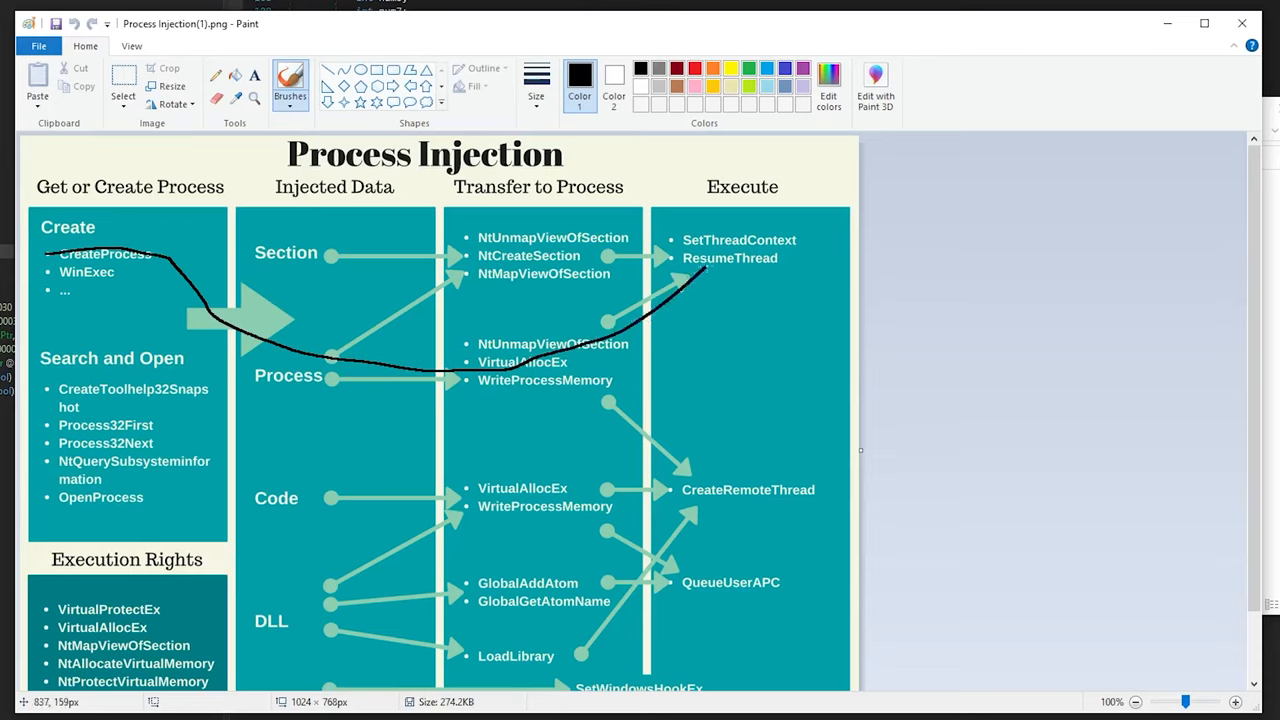
{"action": "left_click_drag", "start_coordinate": [680, 280], "coordinate": [780, 240]}
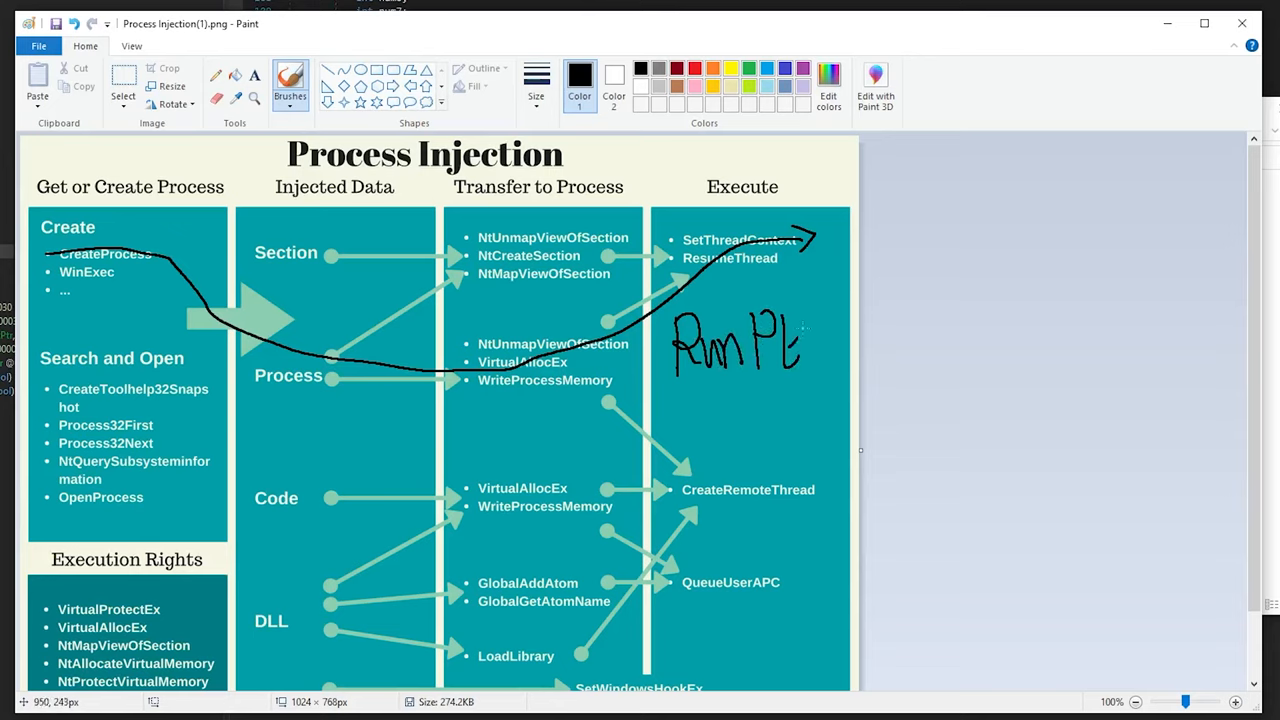
{"action": "left_click_drag", "start_coordinate": [478, 396], "coordinate": [616, 400]}
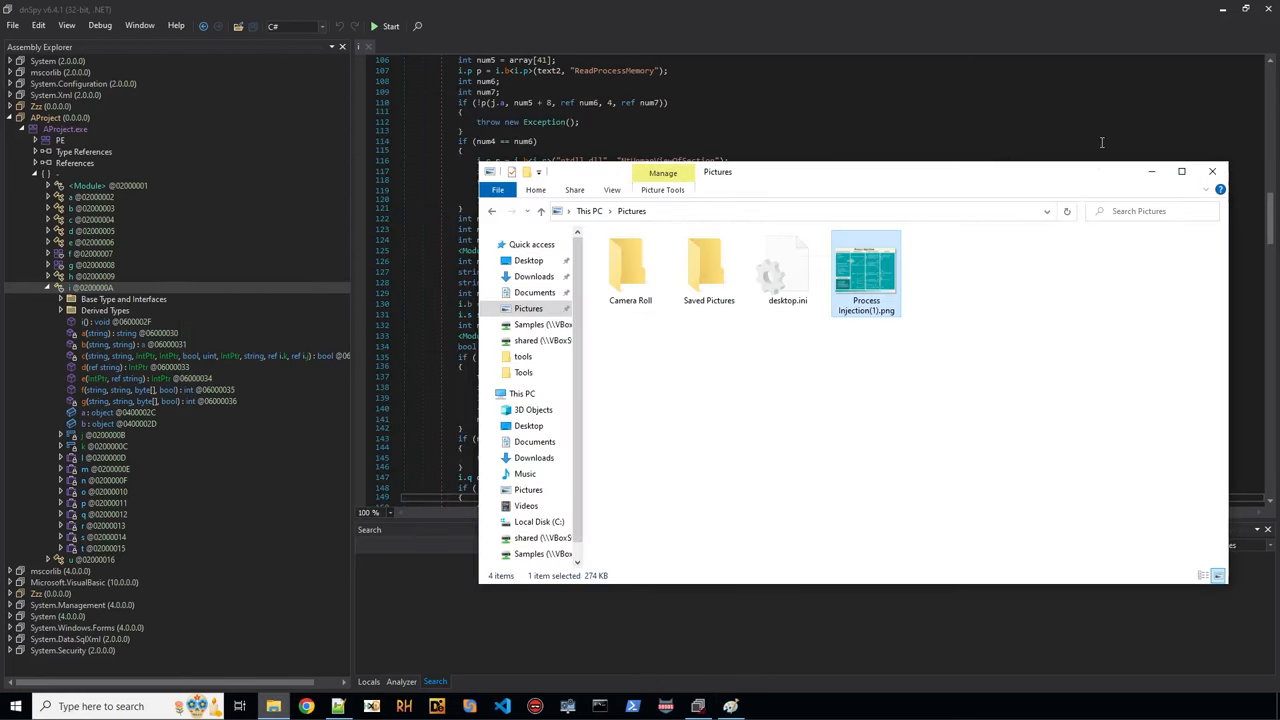
{"action": "mouse_move", "coordinate": [812, 486]}
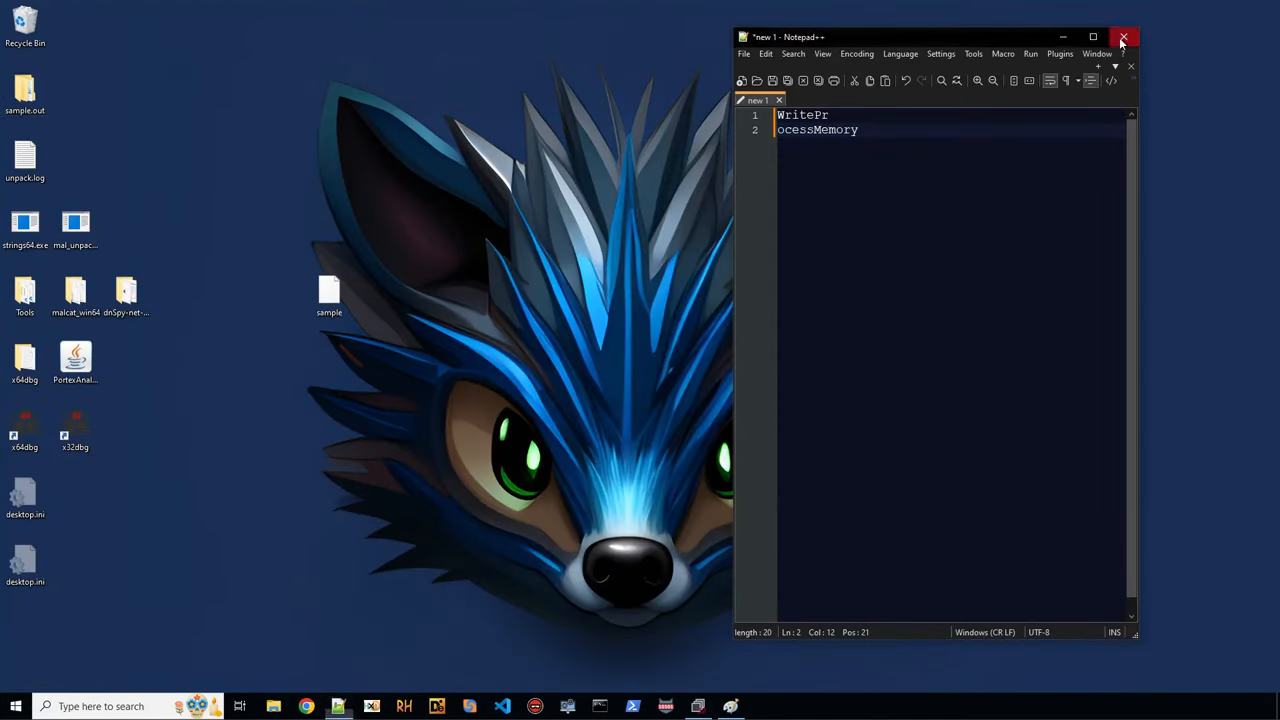
Drag the desktop sample file into x32dbg so it pauses at the system breakpoint.
{"action": "left_click", "coordinate": [1132, 30]}
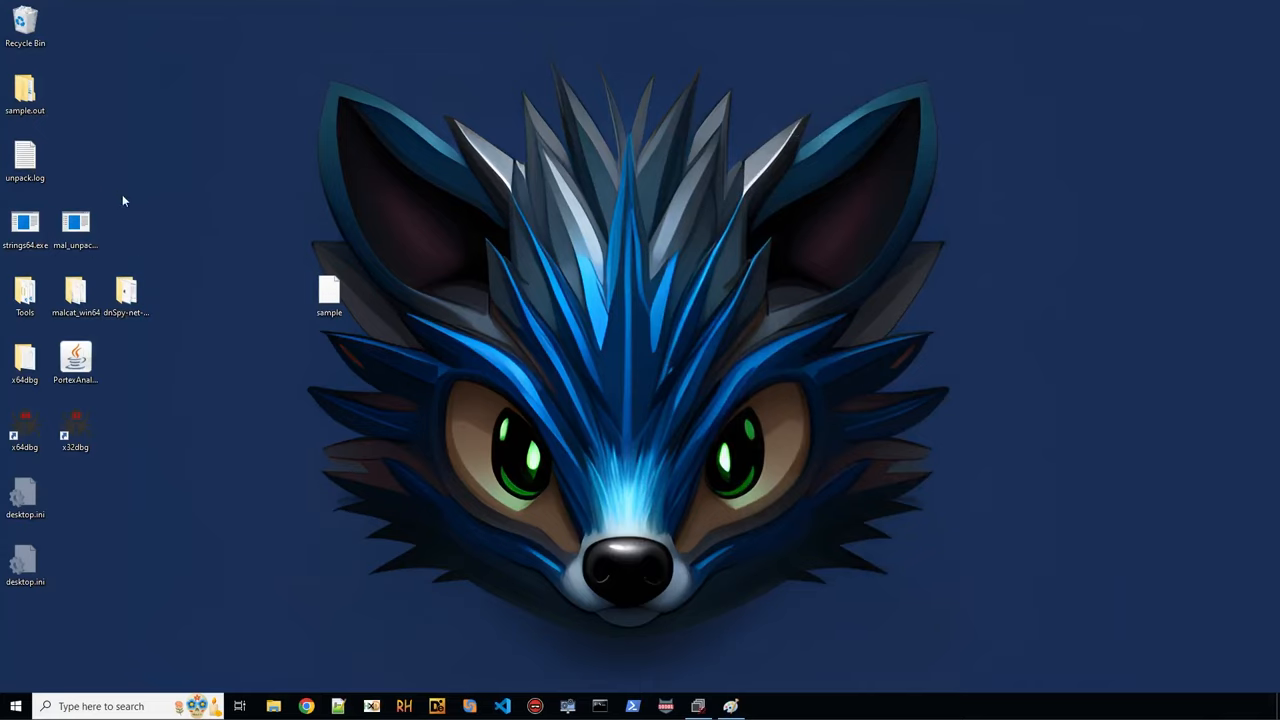
{"action": "mouse_move", "coordinate": [112, 220]}
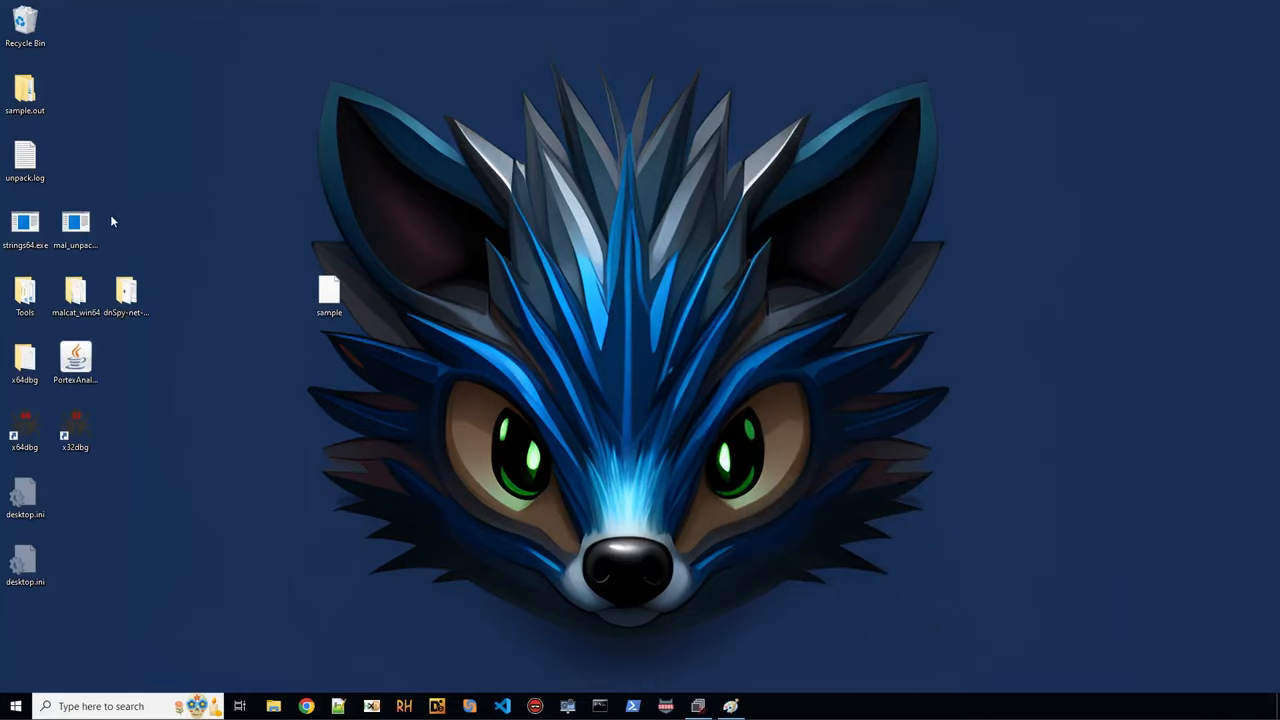
{"action": "left_click", "coordinate": [328, 290]}
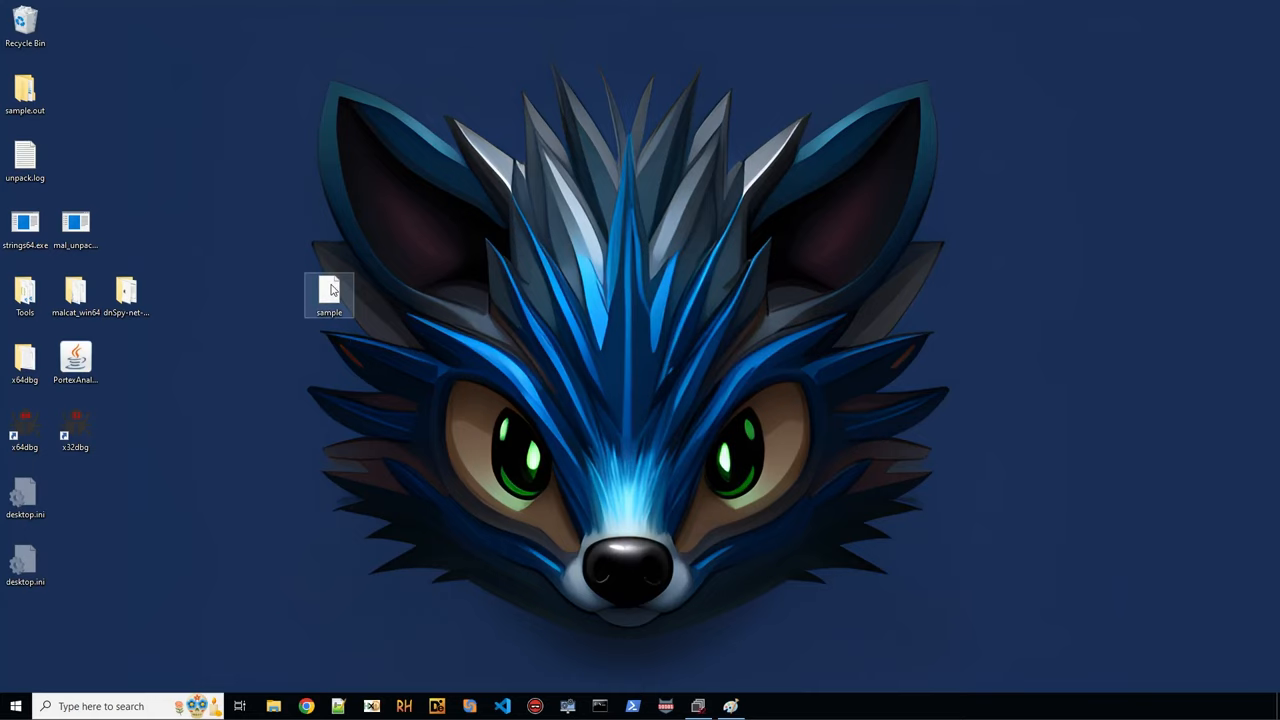
{"action": "left_click_drag", "start_coordinate": [328, 290], "coordinate": [236, 390]}
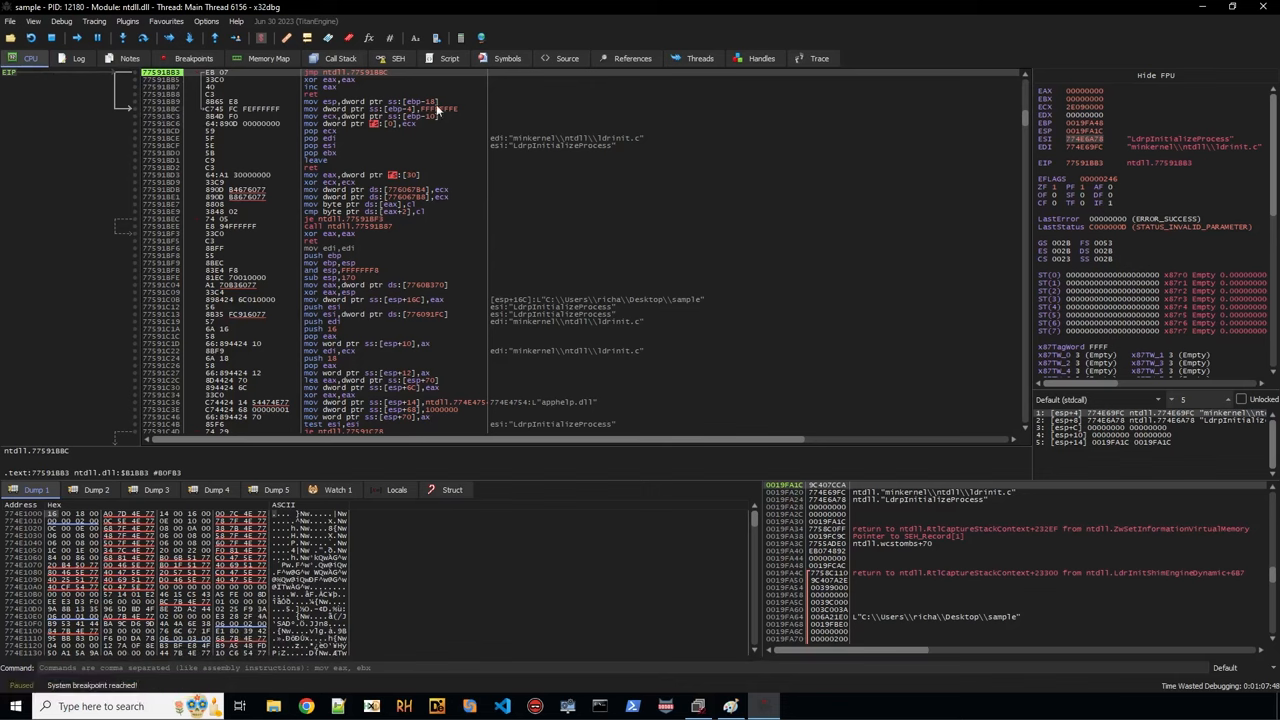
{"action": "mouse_move", "coordinate": [416, 230]}
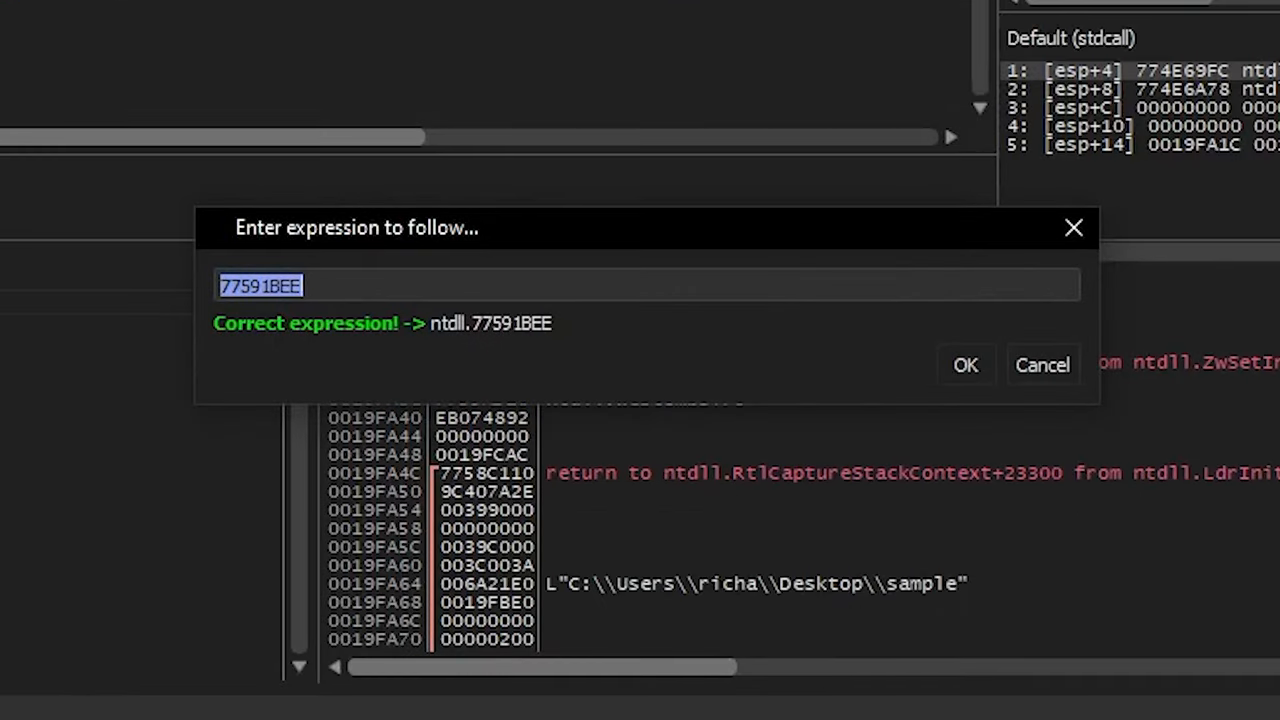
Go to WriteProcessMemory in kernel32 and set a breakpoint on it.
{"action": "type", "text": "WritePro"}
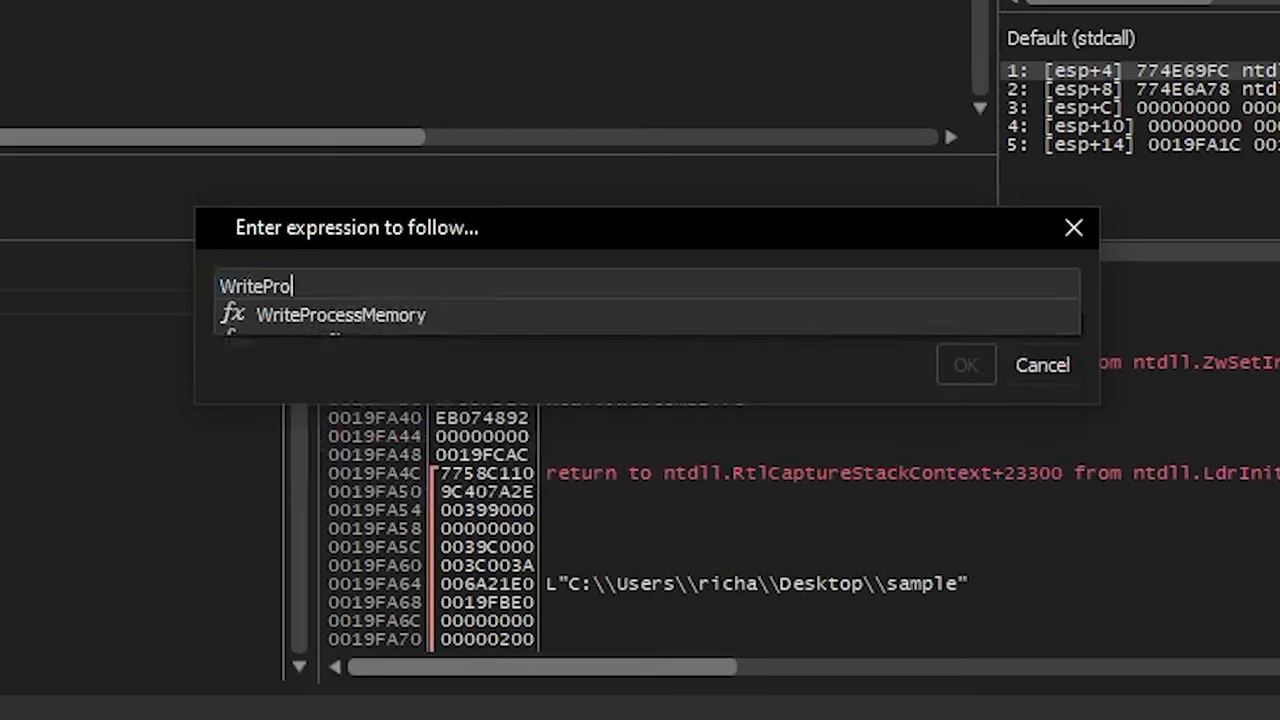
{"action": "type", "text": "cess"}
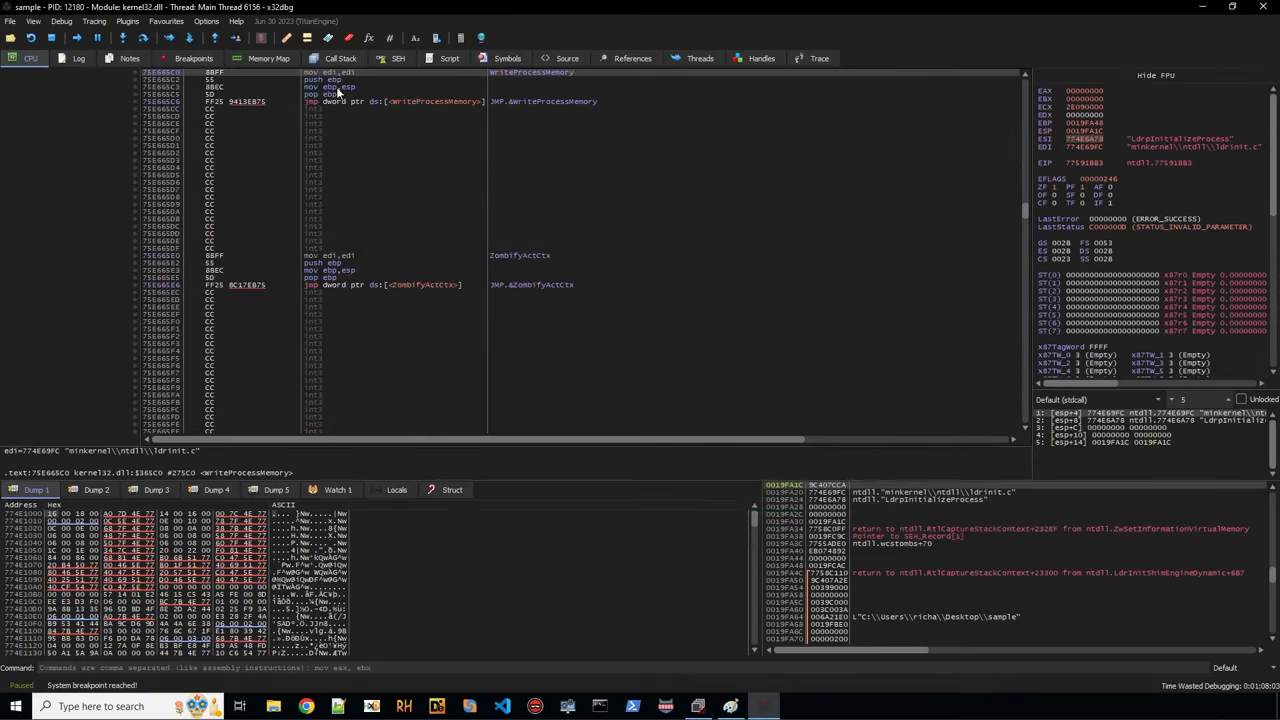
{"action": "mouse_move", "coordinate": [364, 78]}
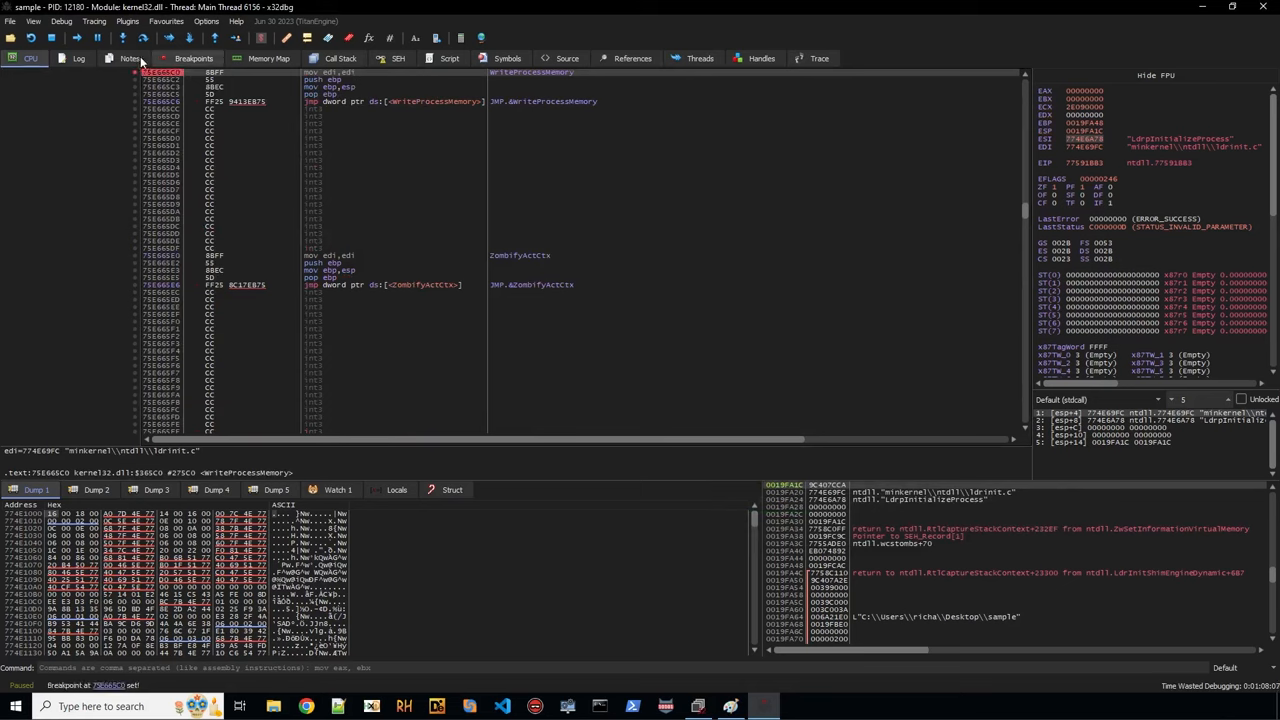
{"action": "left_click", "coordinate": [42, 40]}
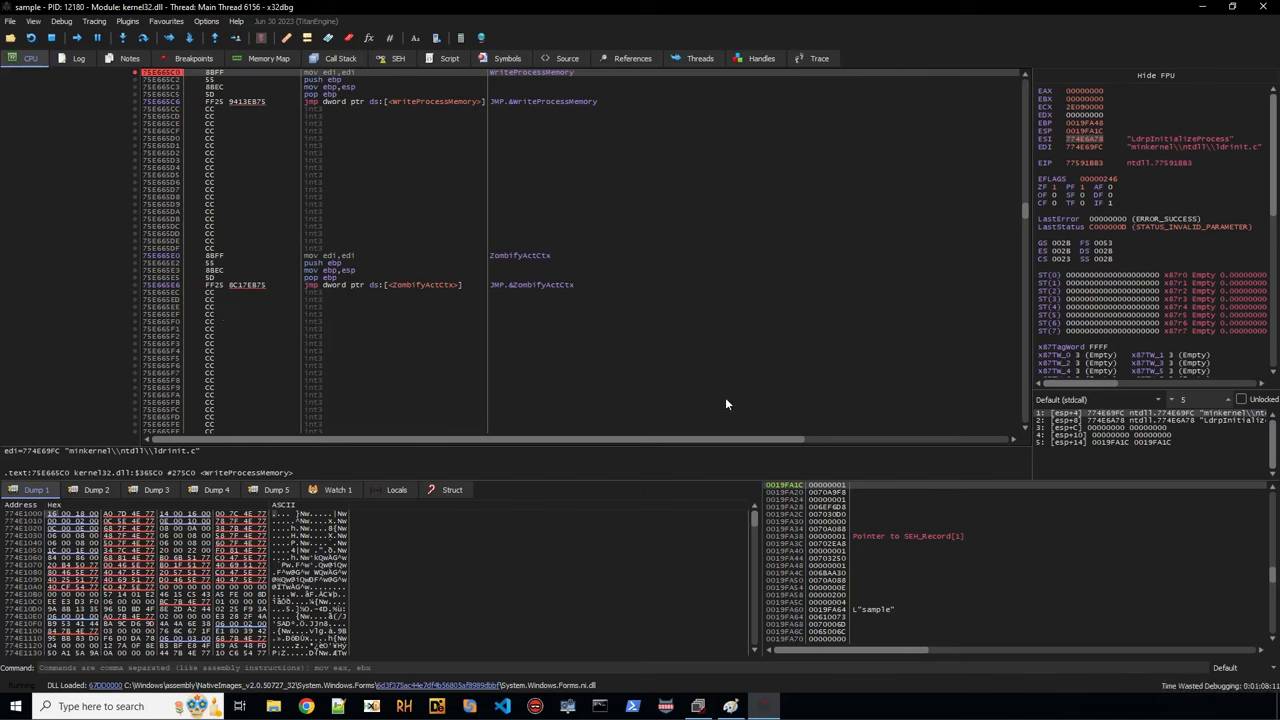
{"action": "mouse_move", "coordinate": [676, 324]}
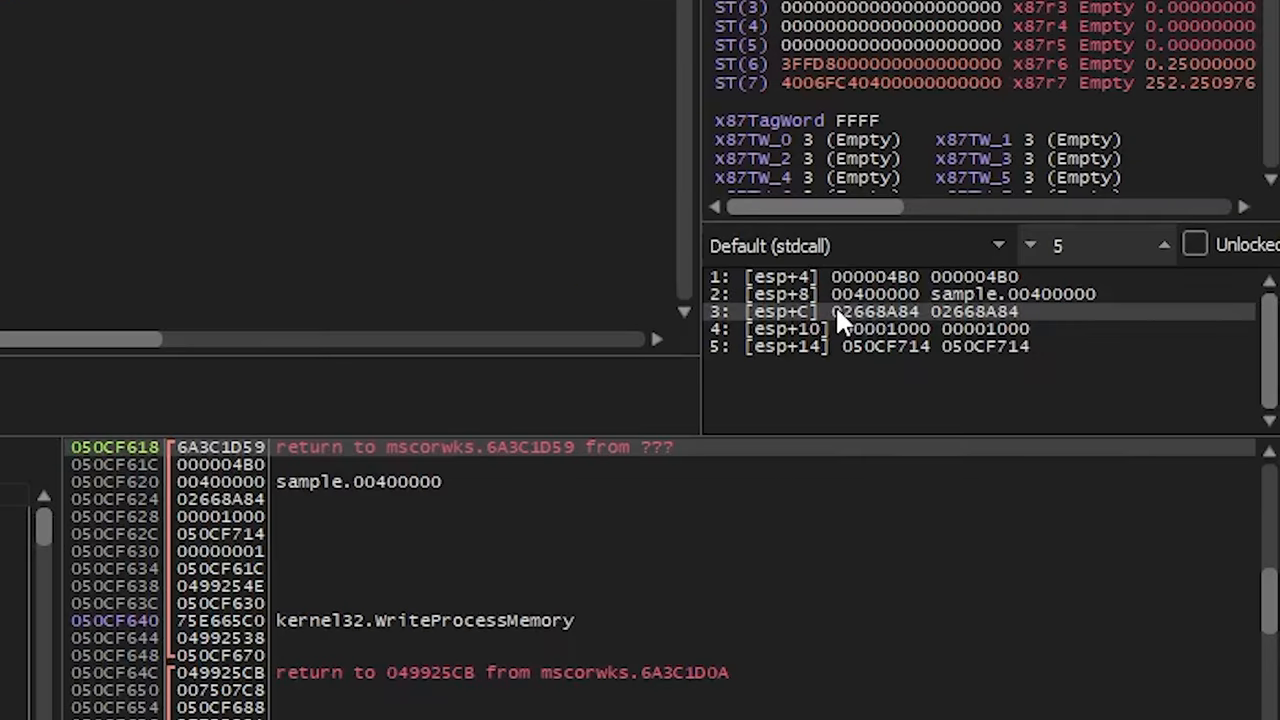
{"action": "mouse_move", "coordinate": [856, 320]}
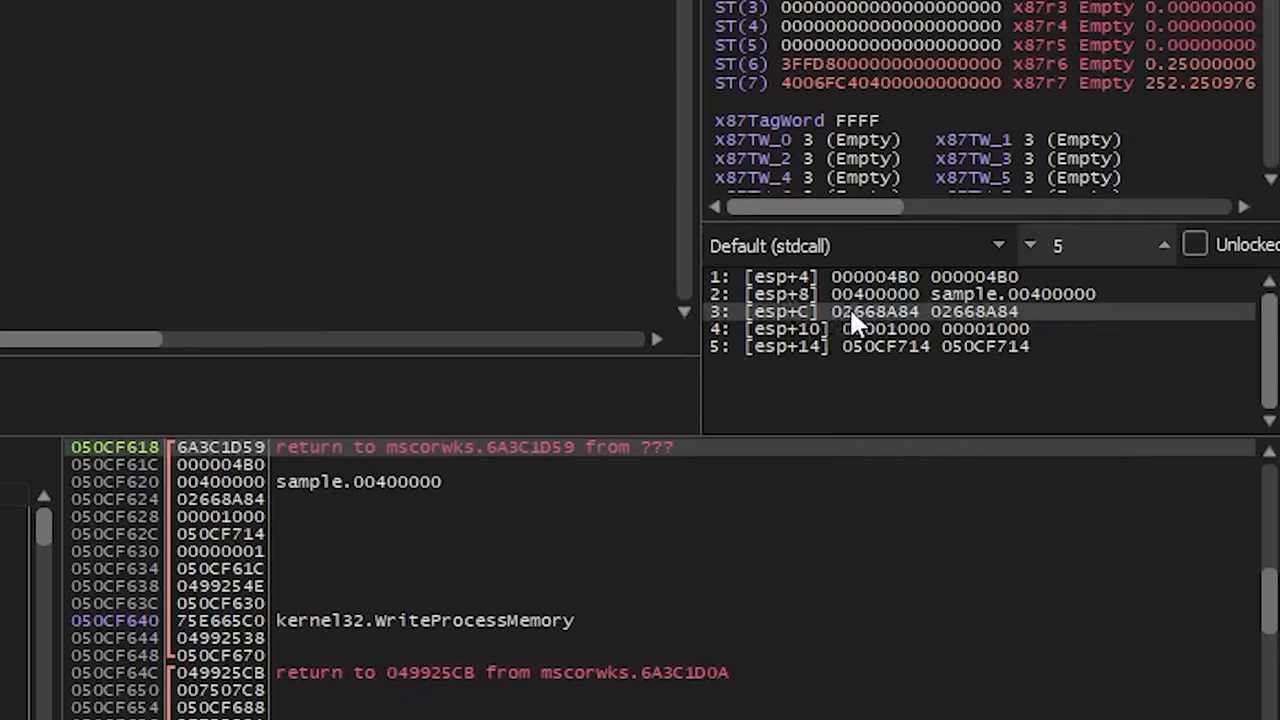
{"action": "mouse_move", "coordinate": [890, 320]}
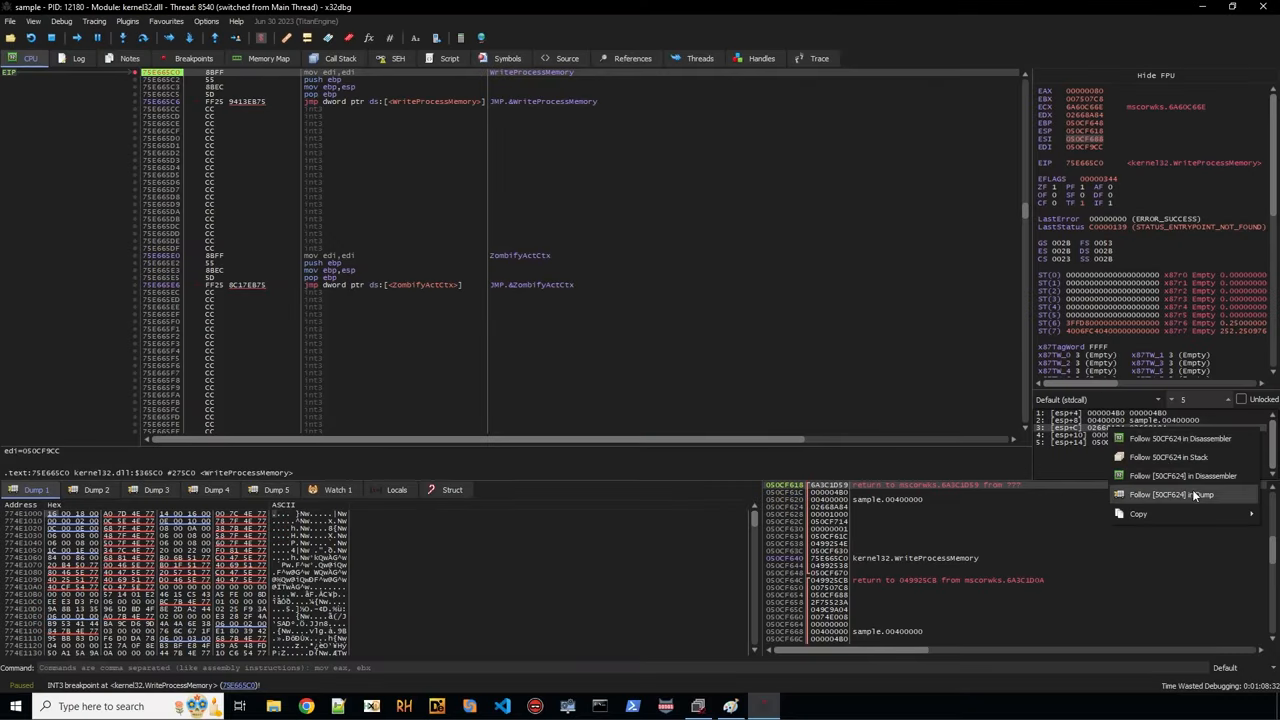
Follow the esp+C buffer argument of WriteProcessMemory in the memory dump.
{"action": "left_click", "coordinate": [1182, 494]}
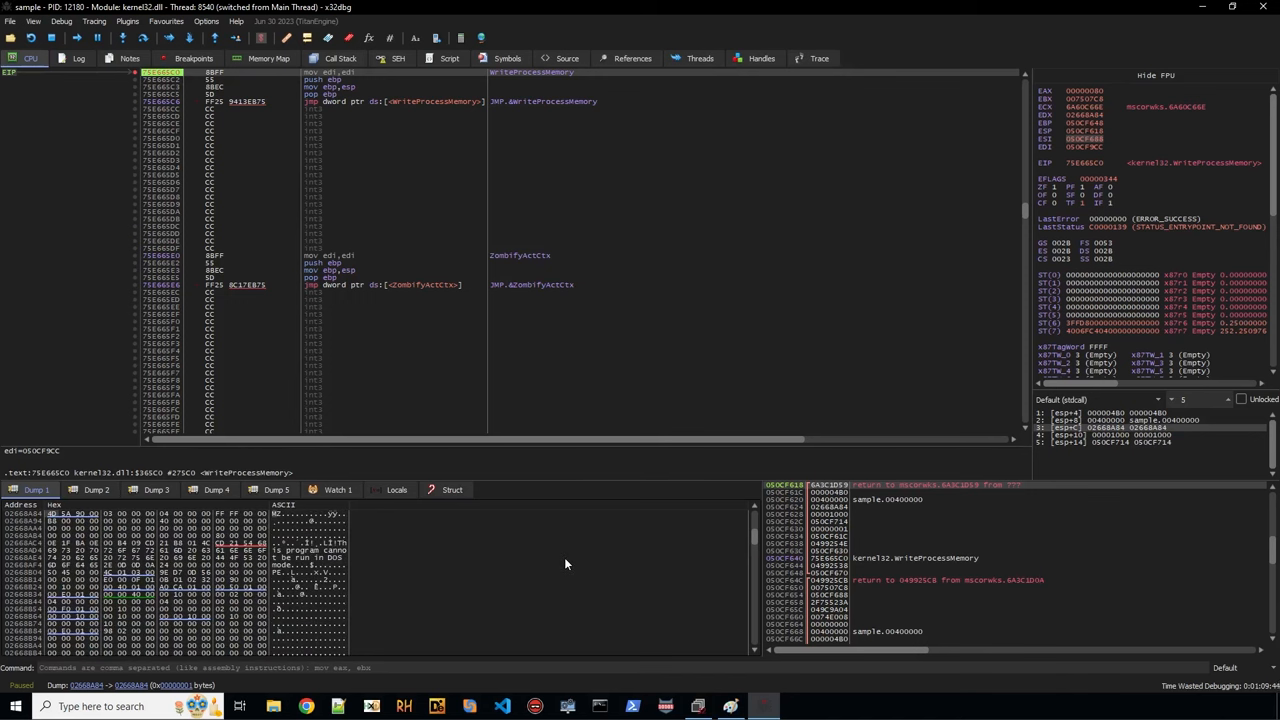
{"action": "mouse_move", "coordinate": [232, 586]}
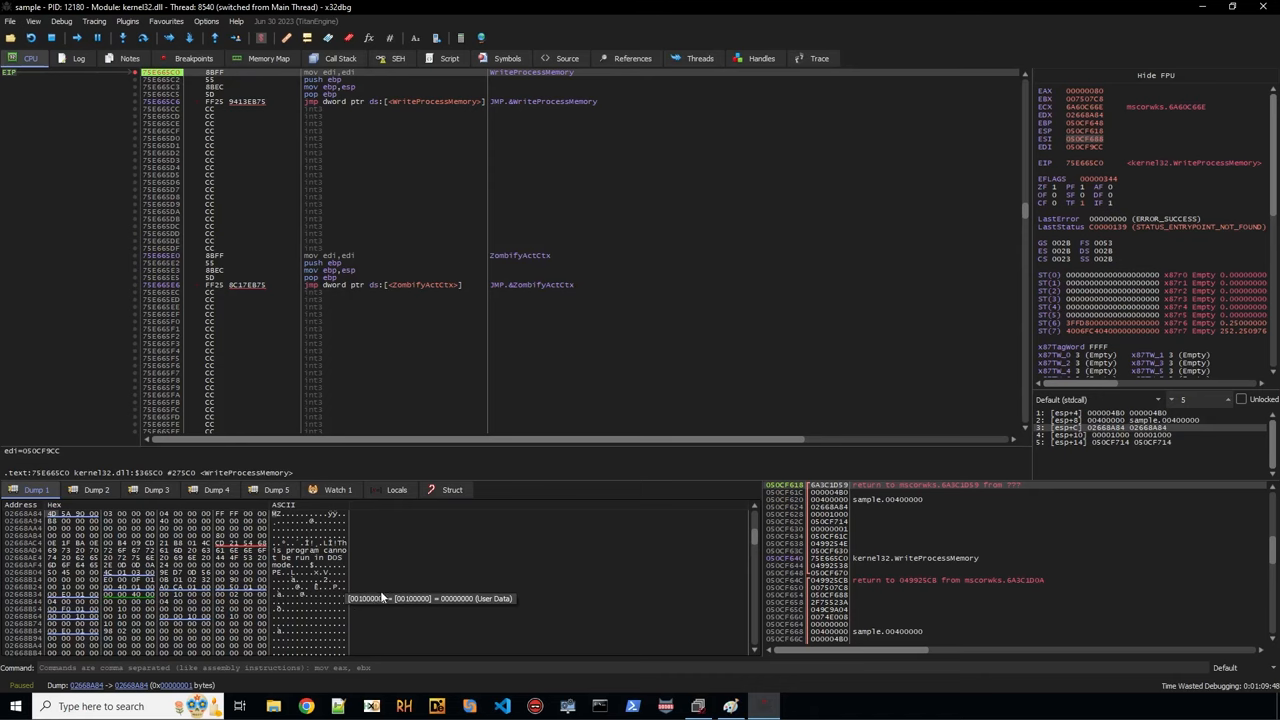
{"action": "mouse_move", "coordinate": [440, 568]}
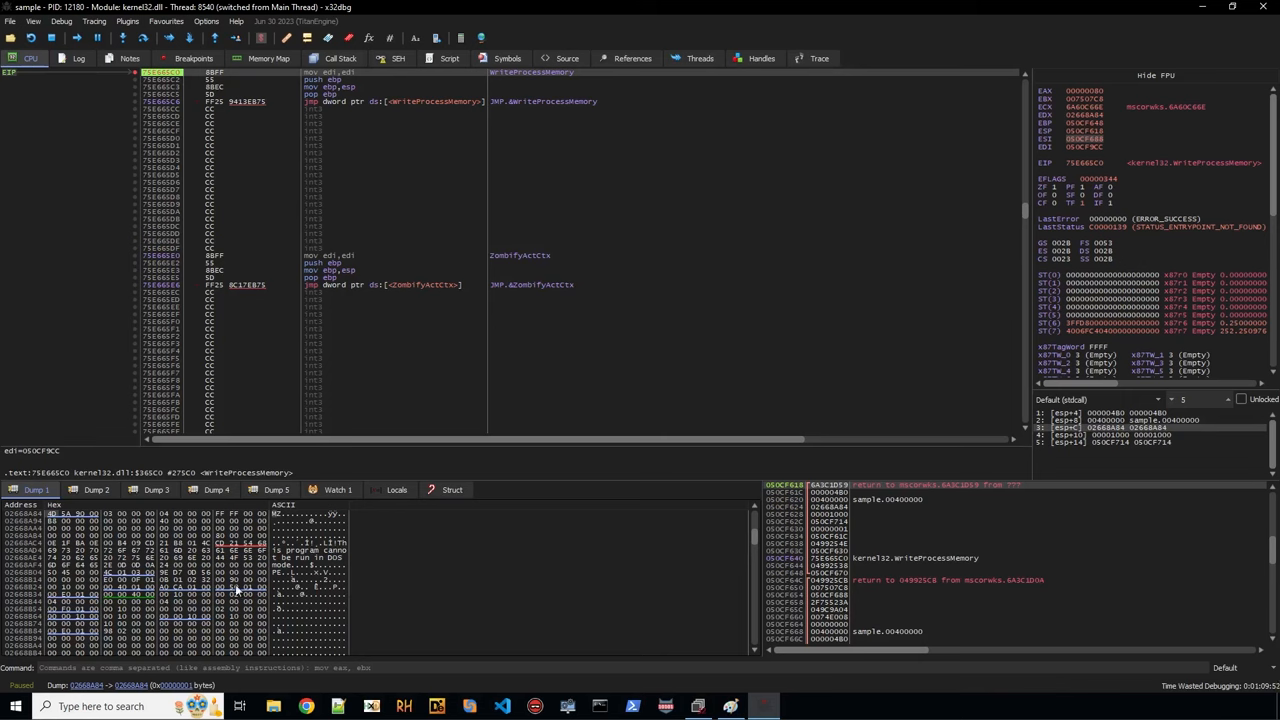
{"action": "mouse_move", "coordinate": [358, 608]}
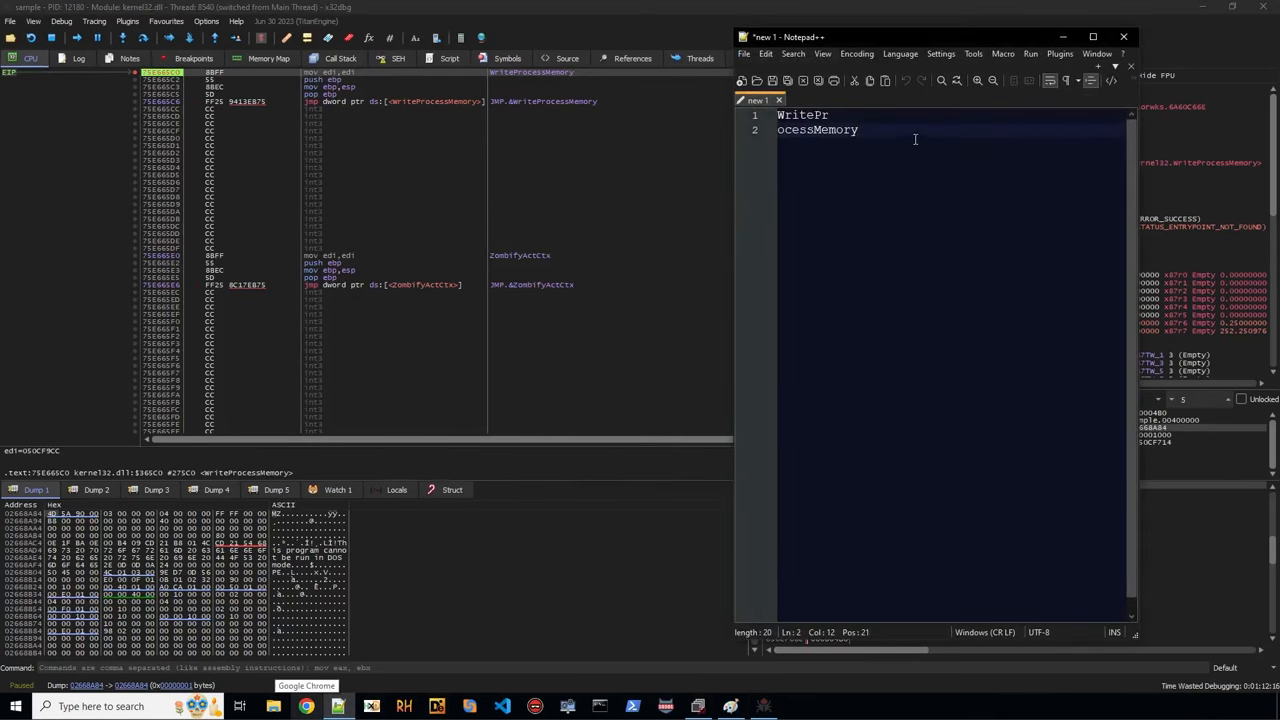
Draft script lines bc, bphwc, bp WriteProcessMemory, run and bc in a new document.
{"action": "left_click", "coordinate": [744, 80]}
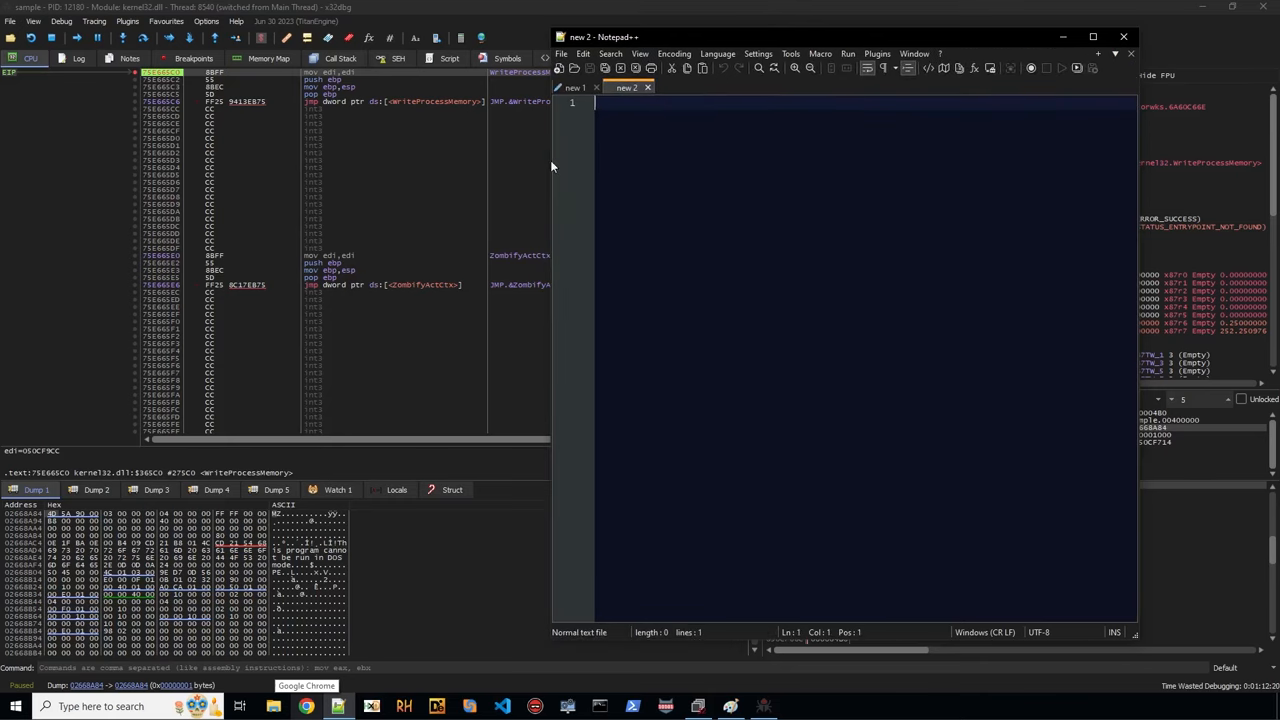
{"action": "mouse_move", "coordinate": [718, 132]}
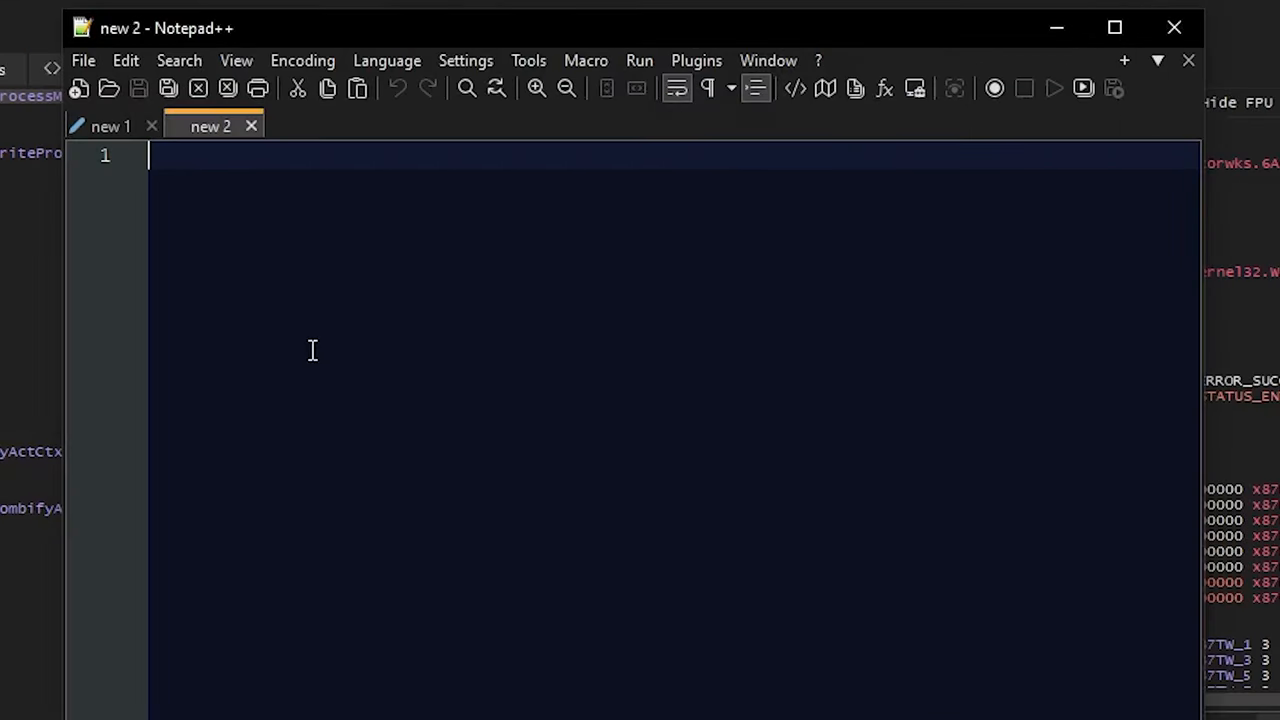
{"action": "type", "text": "bp"}
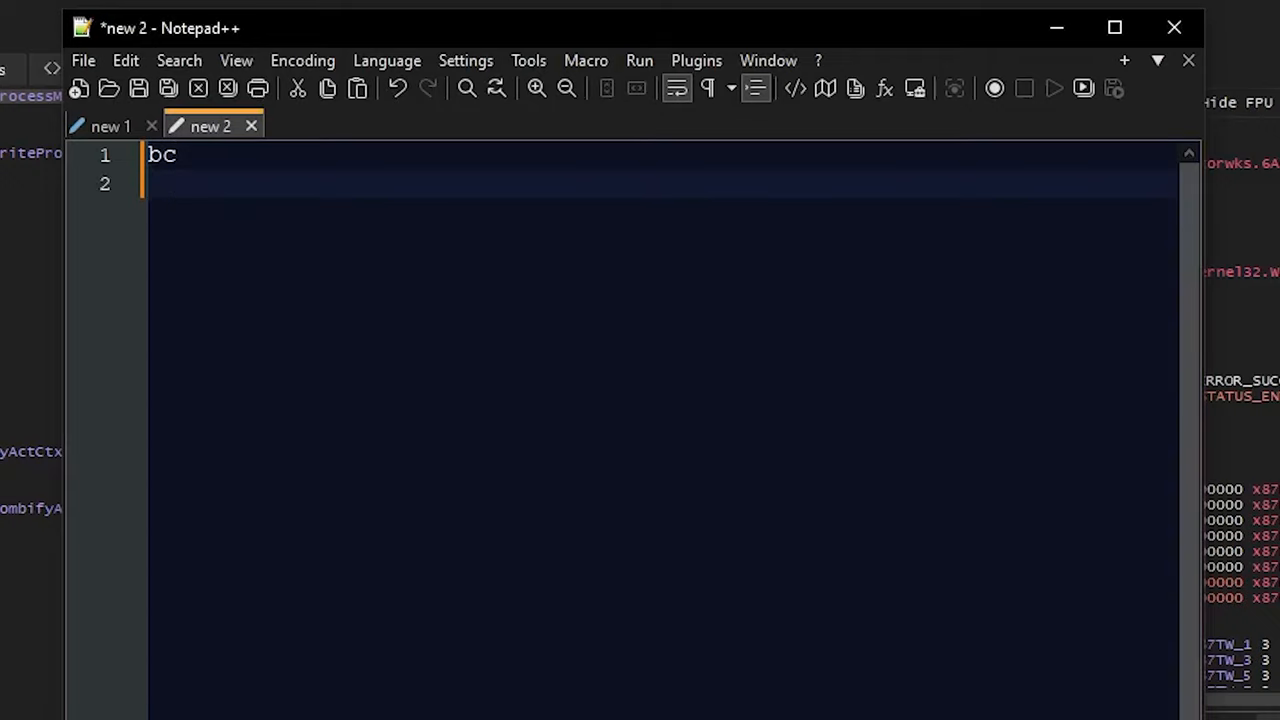
{"action": "type", "text": "bphwc"}
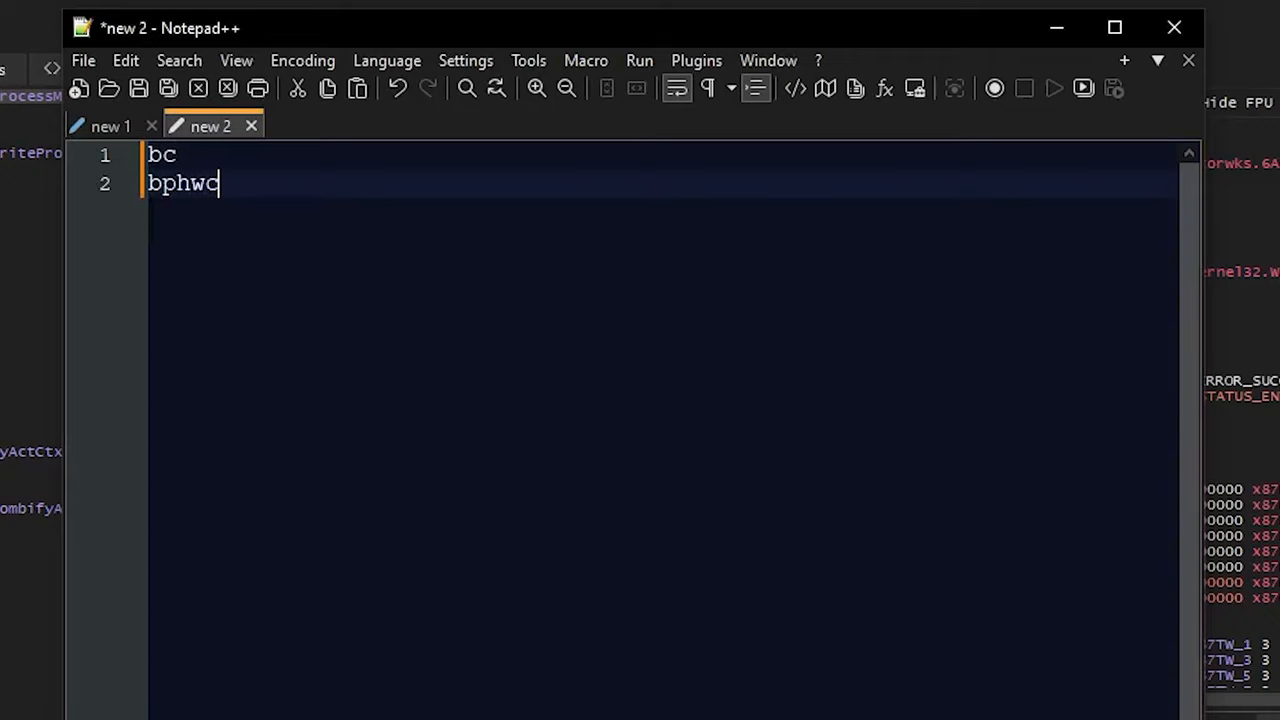
{"action": "key", "text": "Enter"}
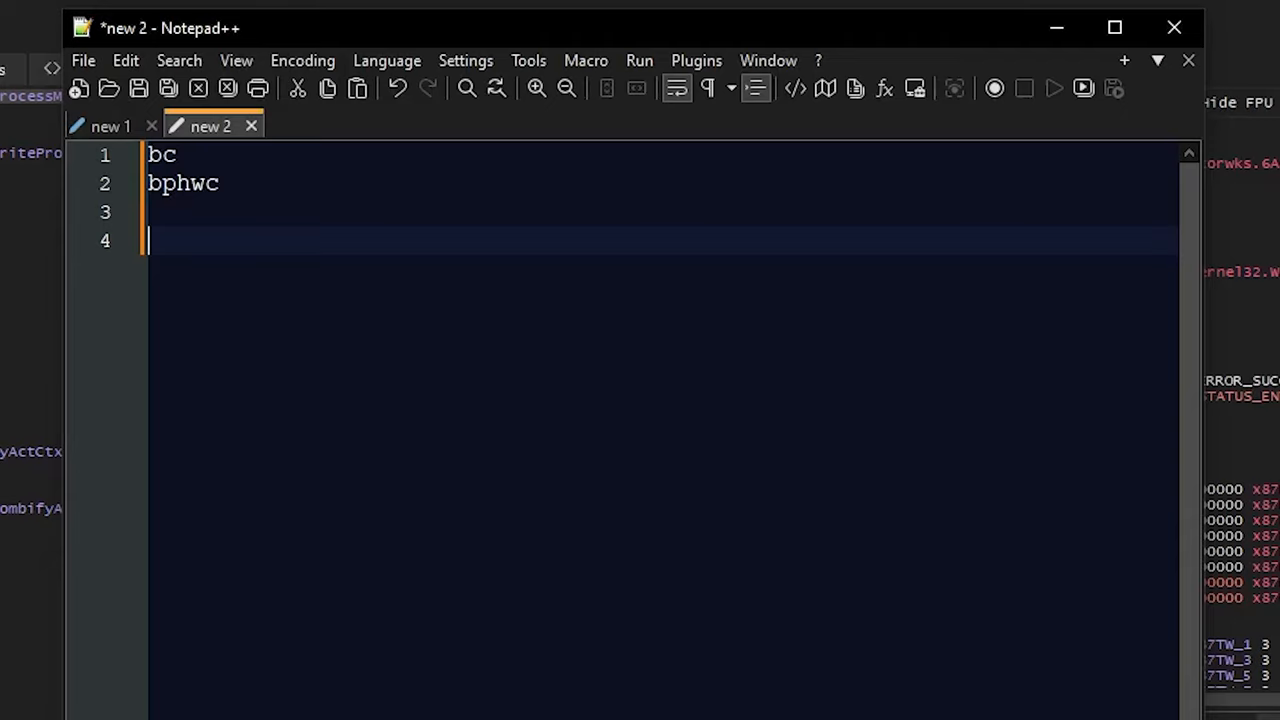
{"action": "type", "text": "bp Write"}
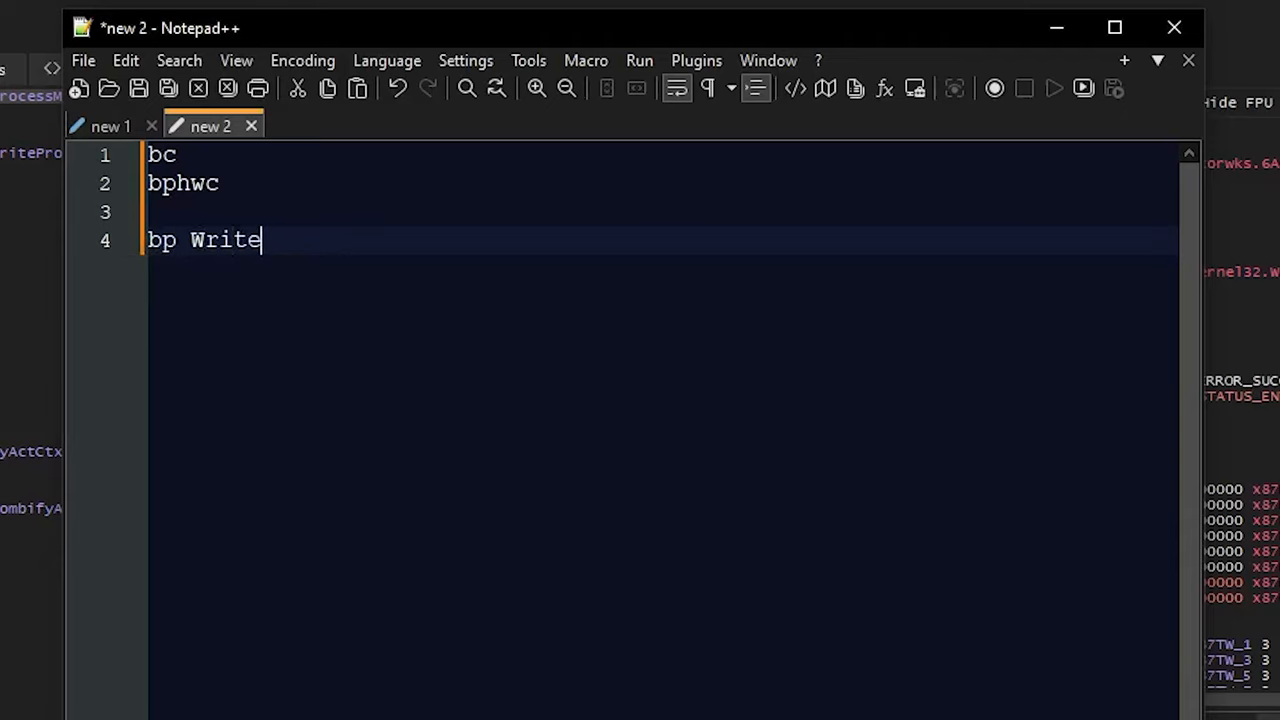
{"action": "type", "text": "ProcessMemory"}
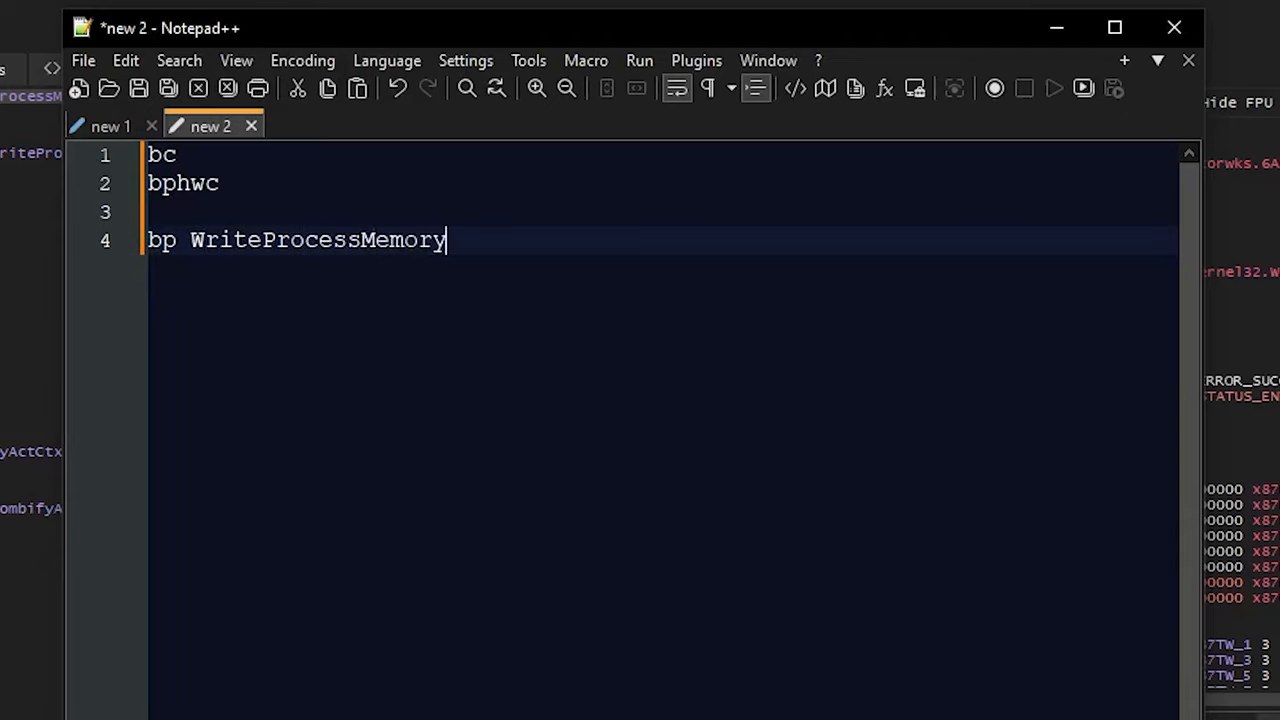
{"action": "key", "text": "Enter"}
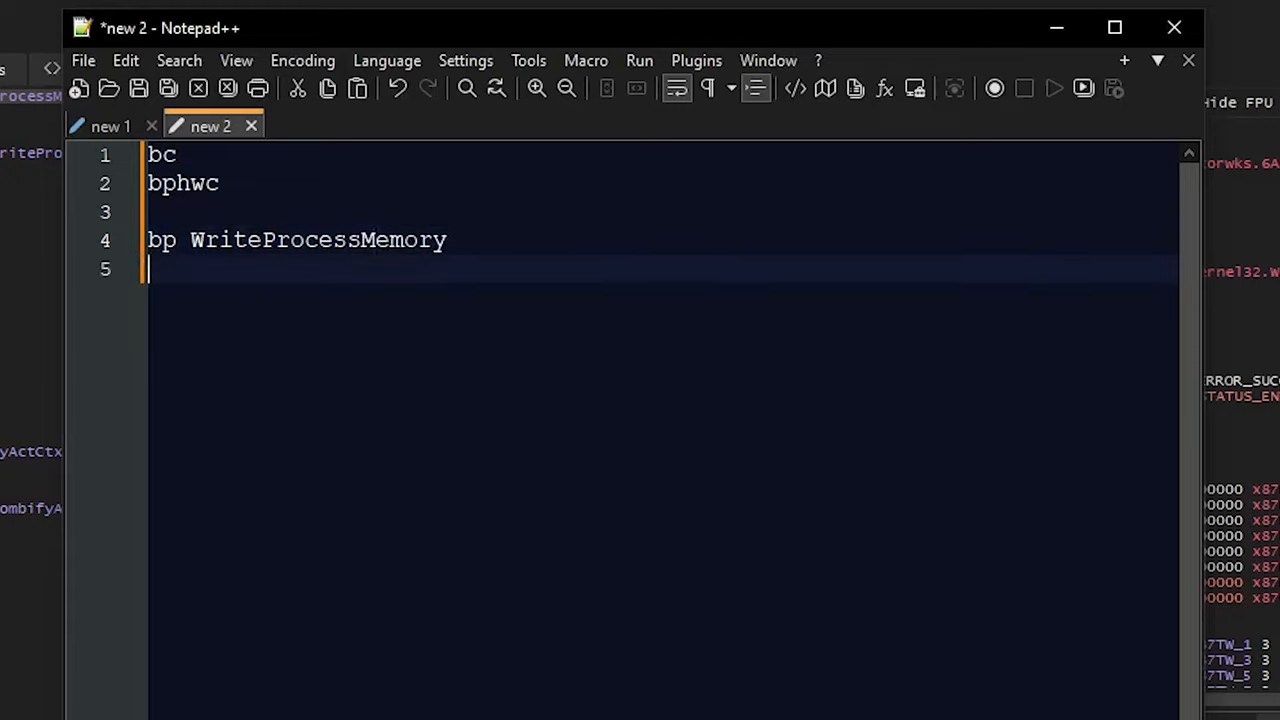
{"action": "type", "text": "run"}
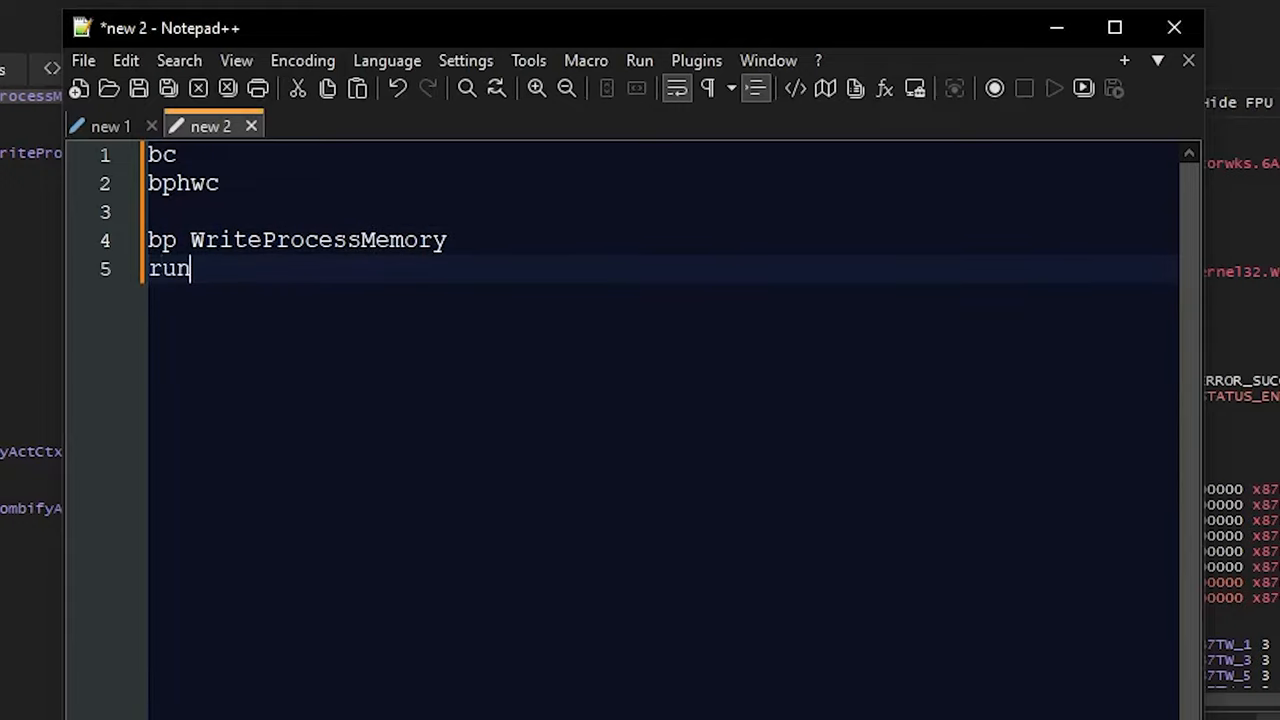
{"action": "key", "text": "Enter"}
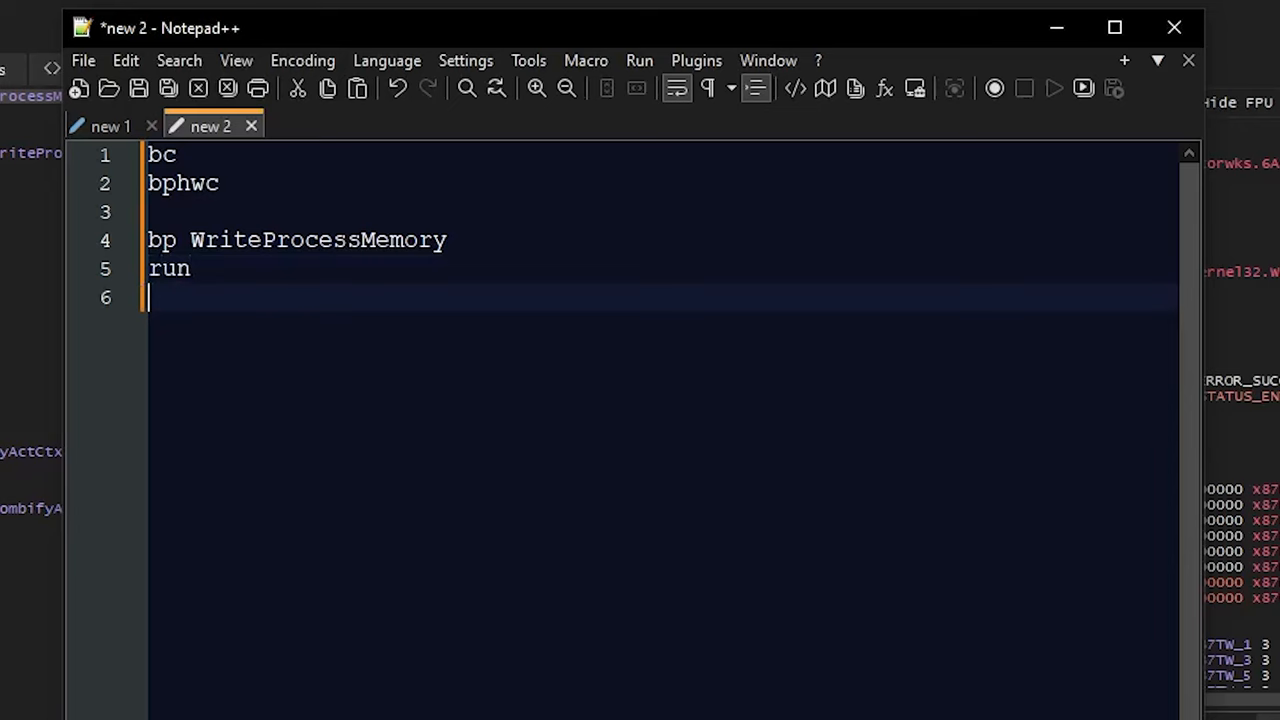
{"action": "type", "text": "bc"}
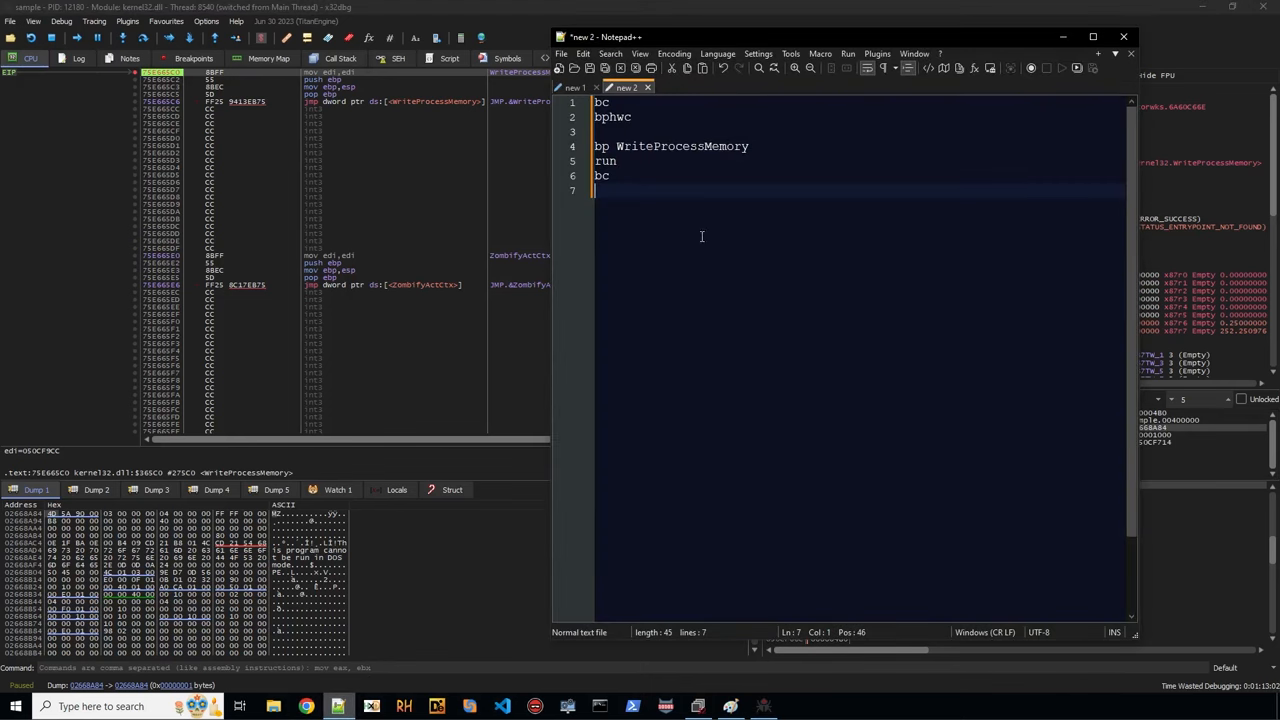
Add mov $payload, [esp+c] to store the payload pointer from the stack.
{"action": "type", "text": "m"}
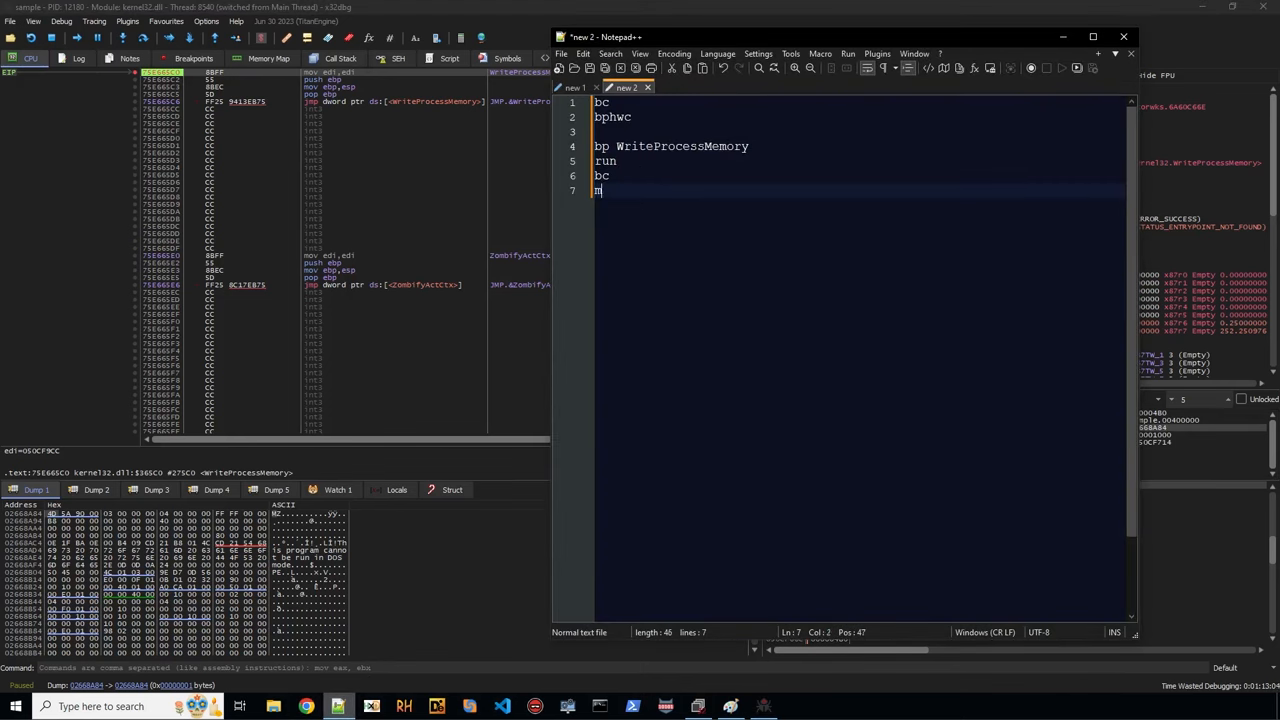
{"action": "type", "text": "ov $payload"}
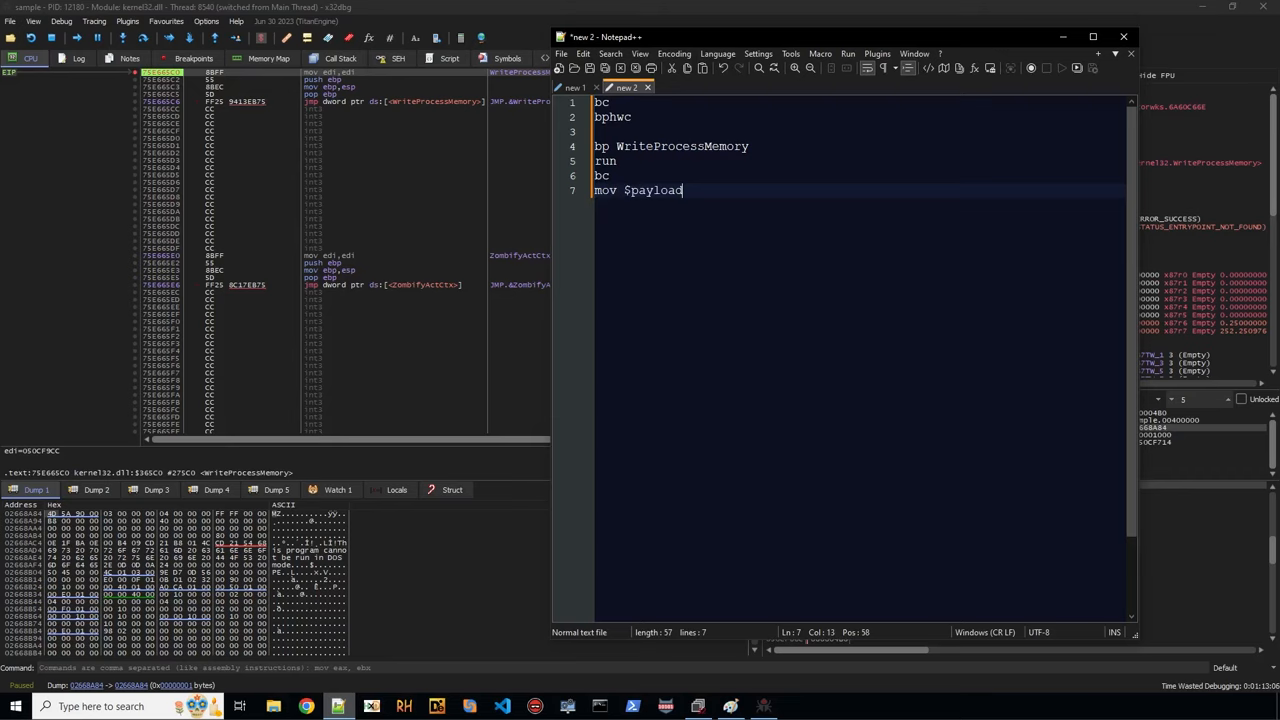
{"action": "type", "text": ", []"}
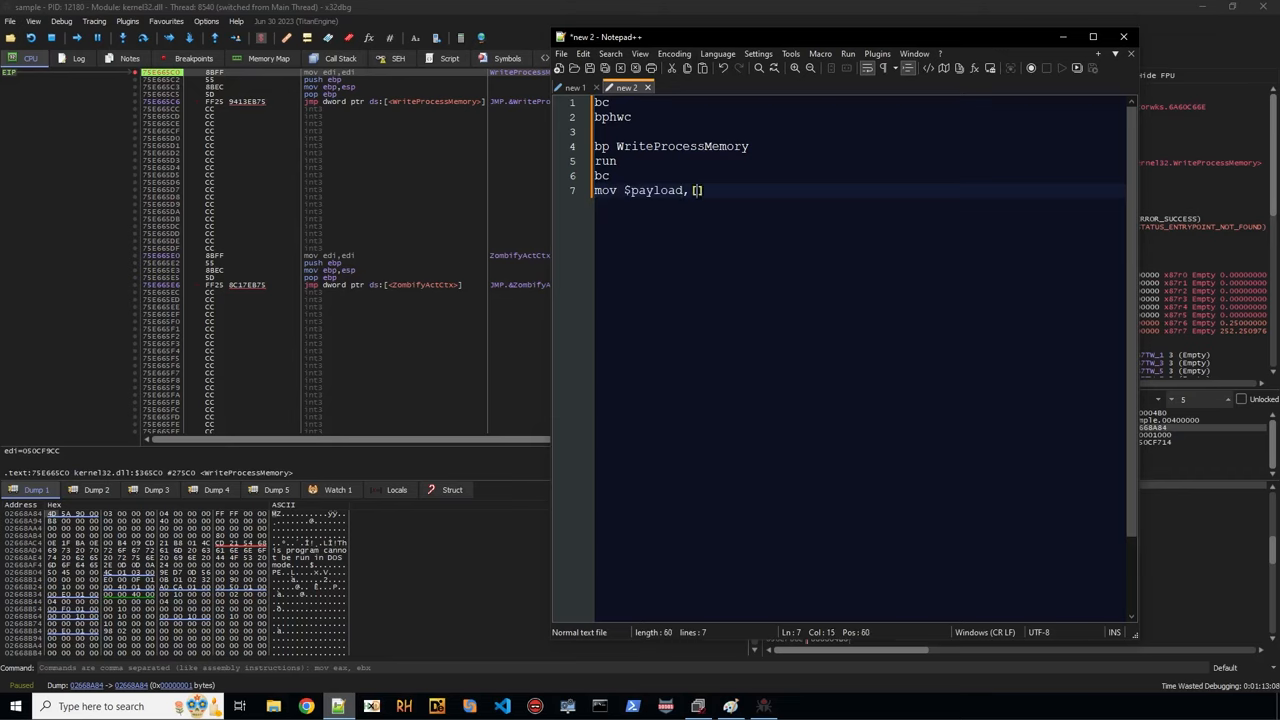
{"action": "type", "text": "esp"}
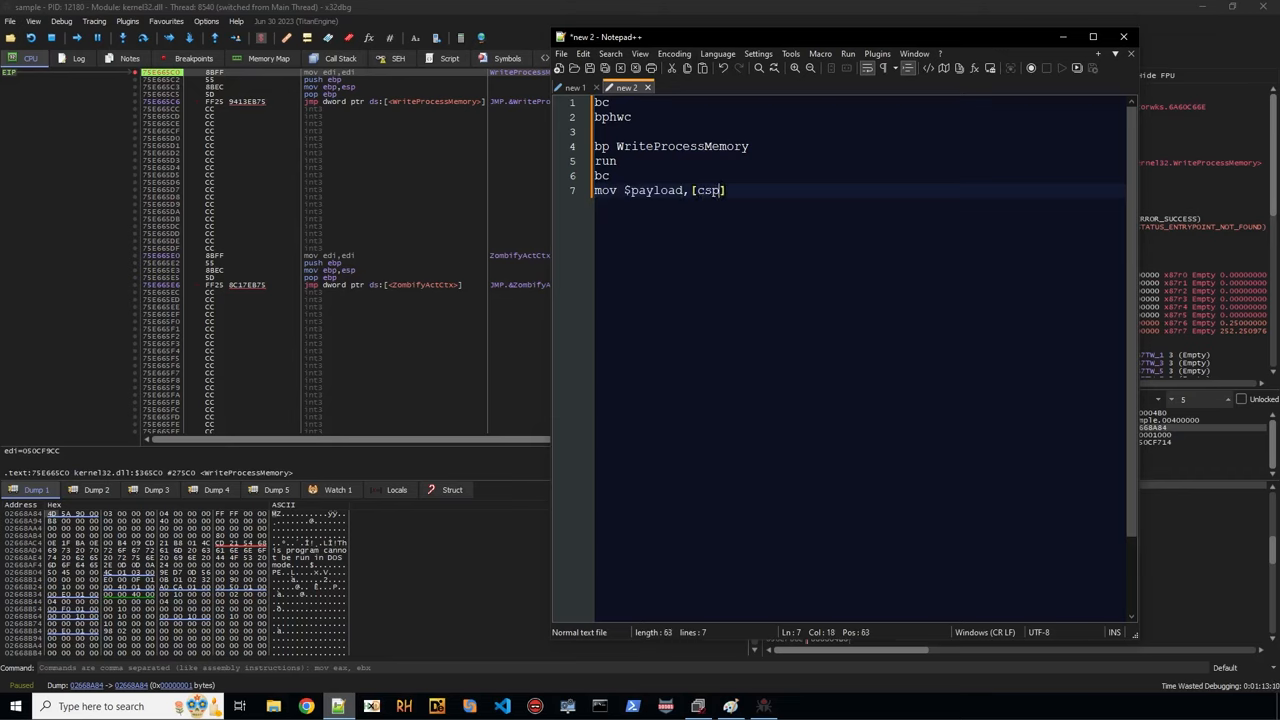
{"action": "type", "text": "+c"}
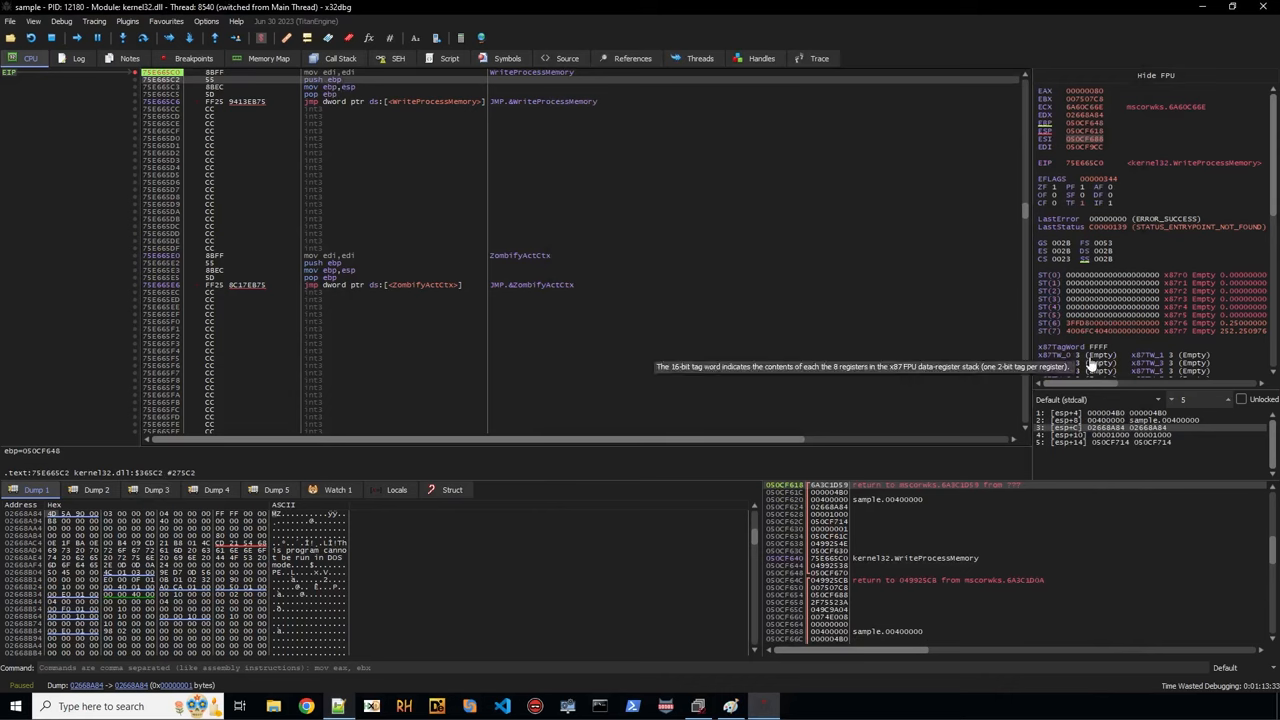
{"action": "mouse_move", "coordinate": [1104, 442]}
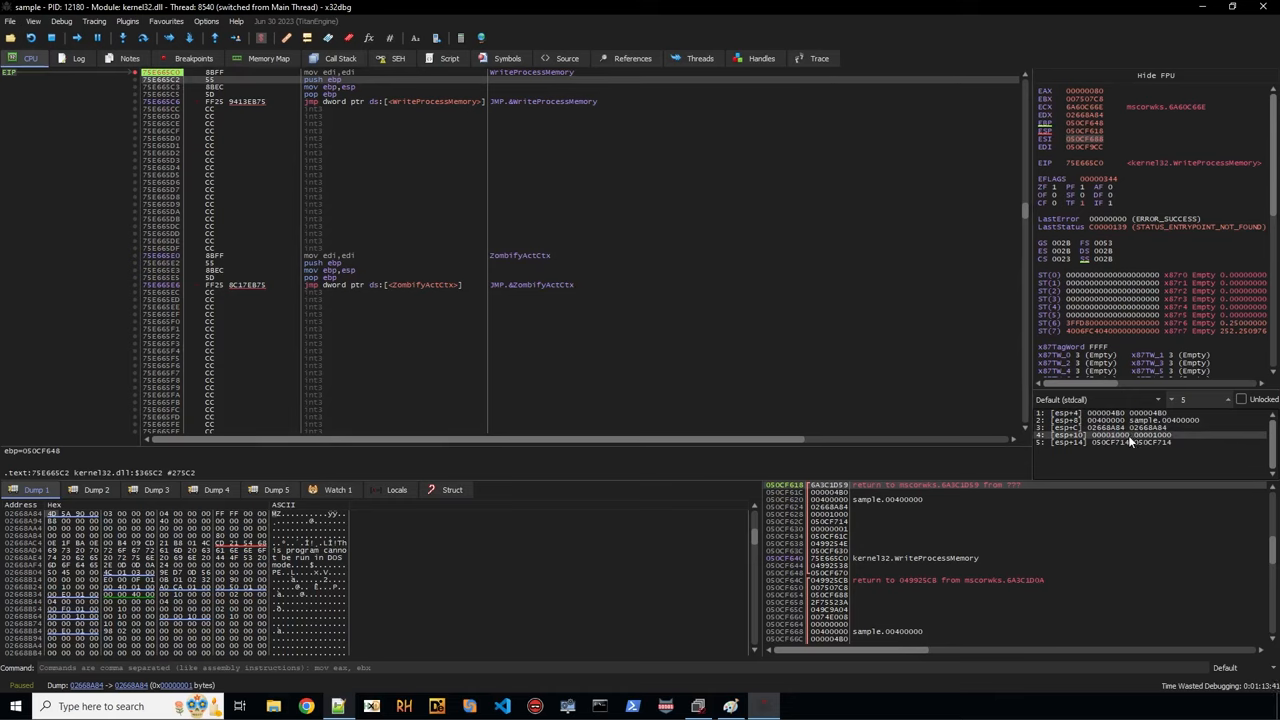
{"action": "mouse_move", "coordinate": [452, 112]}
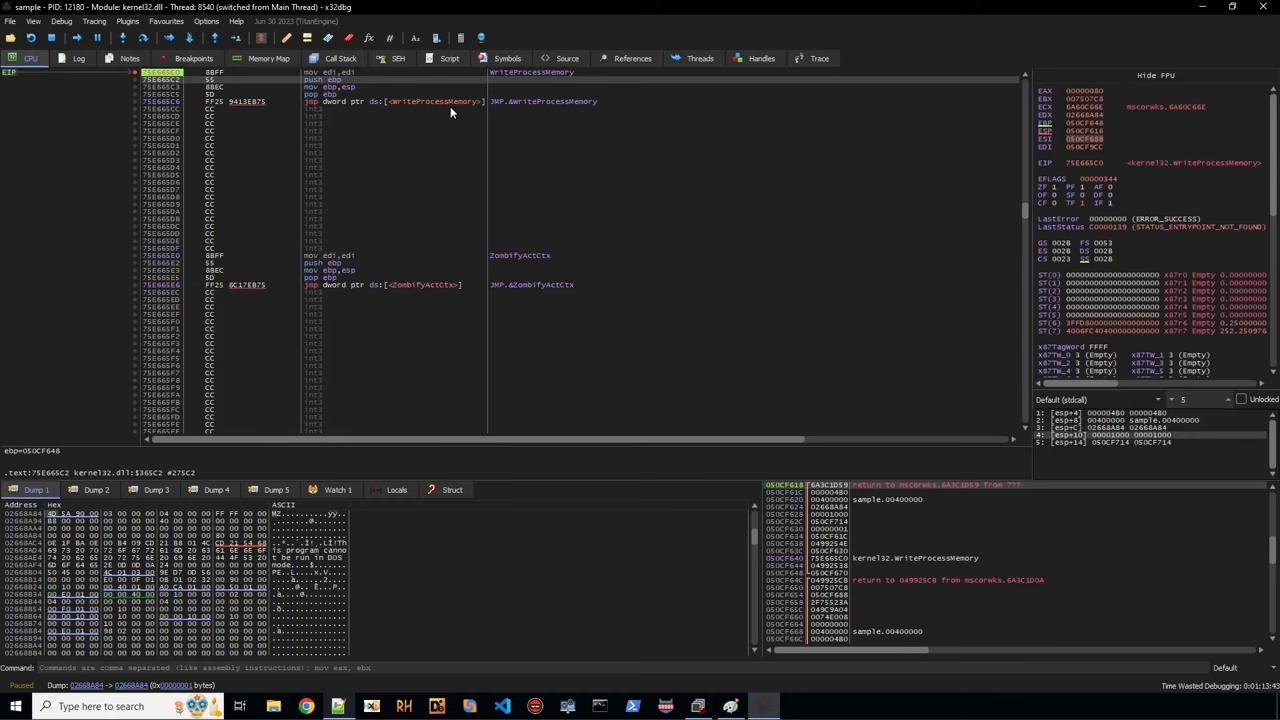
{"action": "mouse_move", "coordinate": [536, 126]}
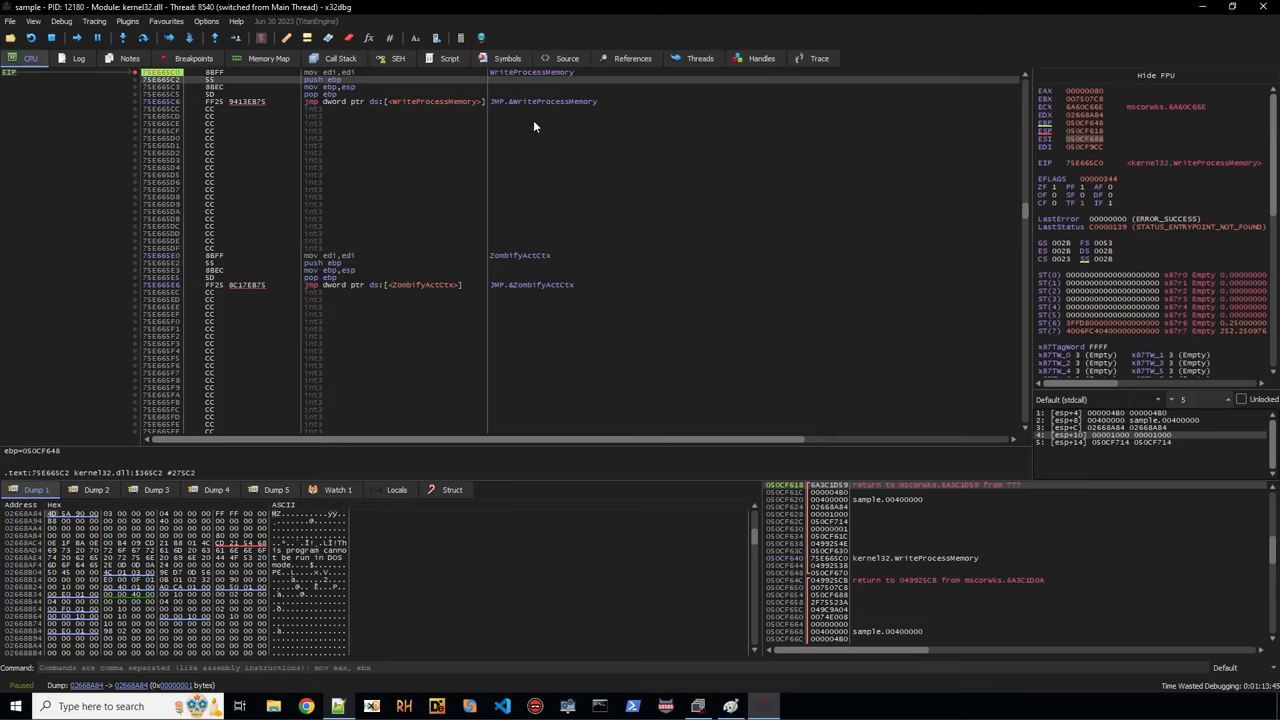
{"action": "mouse_move", "coordinate": [632, 142]}
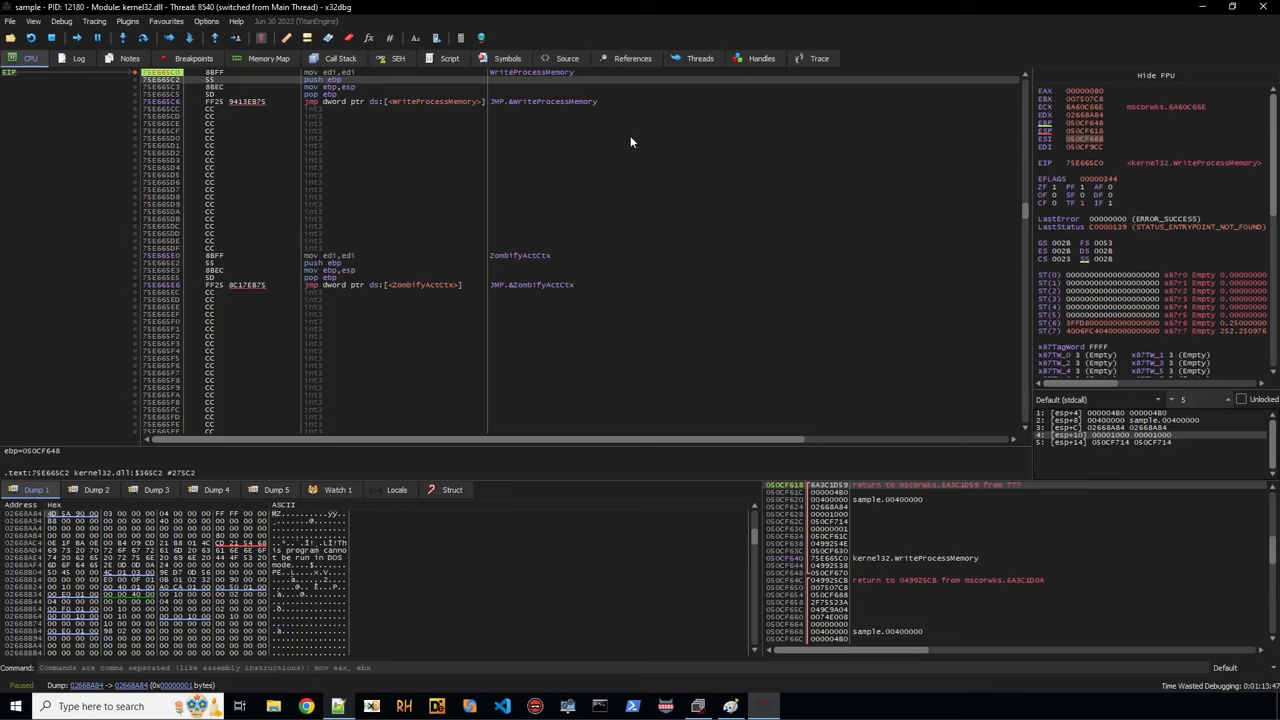
{"action": "mouse_move", "coordinate": [426, 558]}
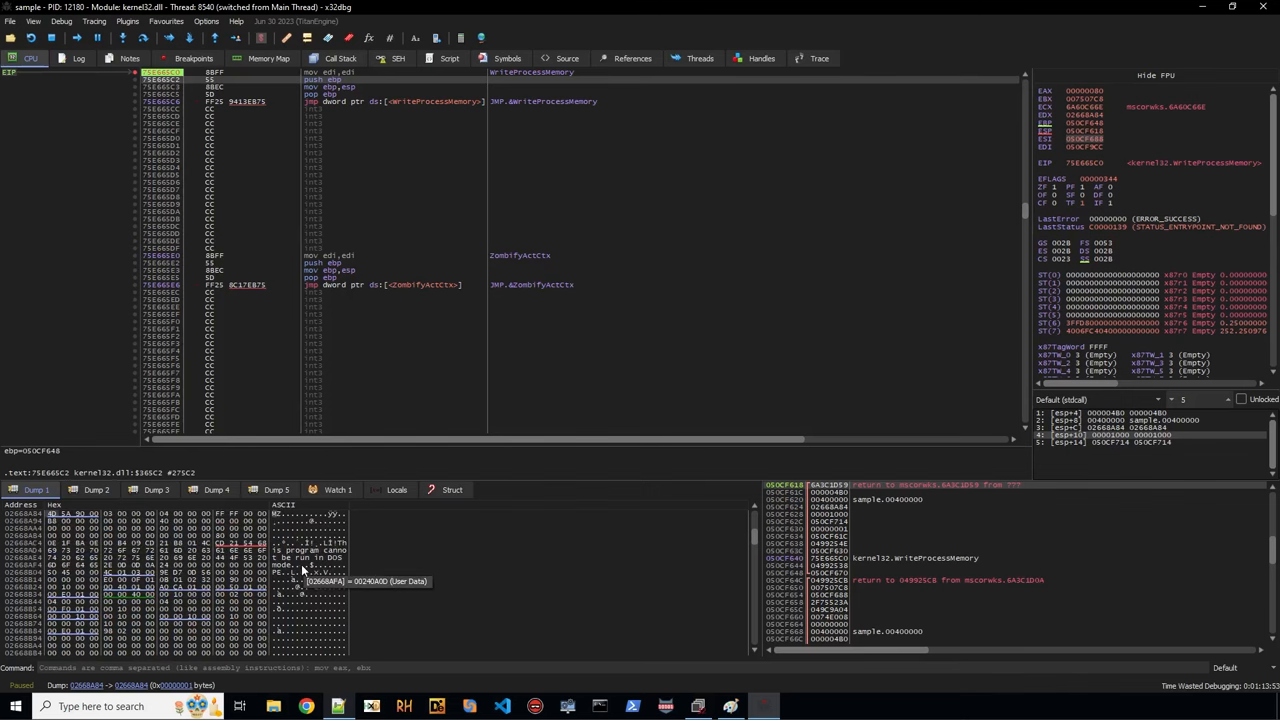
{"action": "mouse_move", "coordinate": [376, 594]}
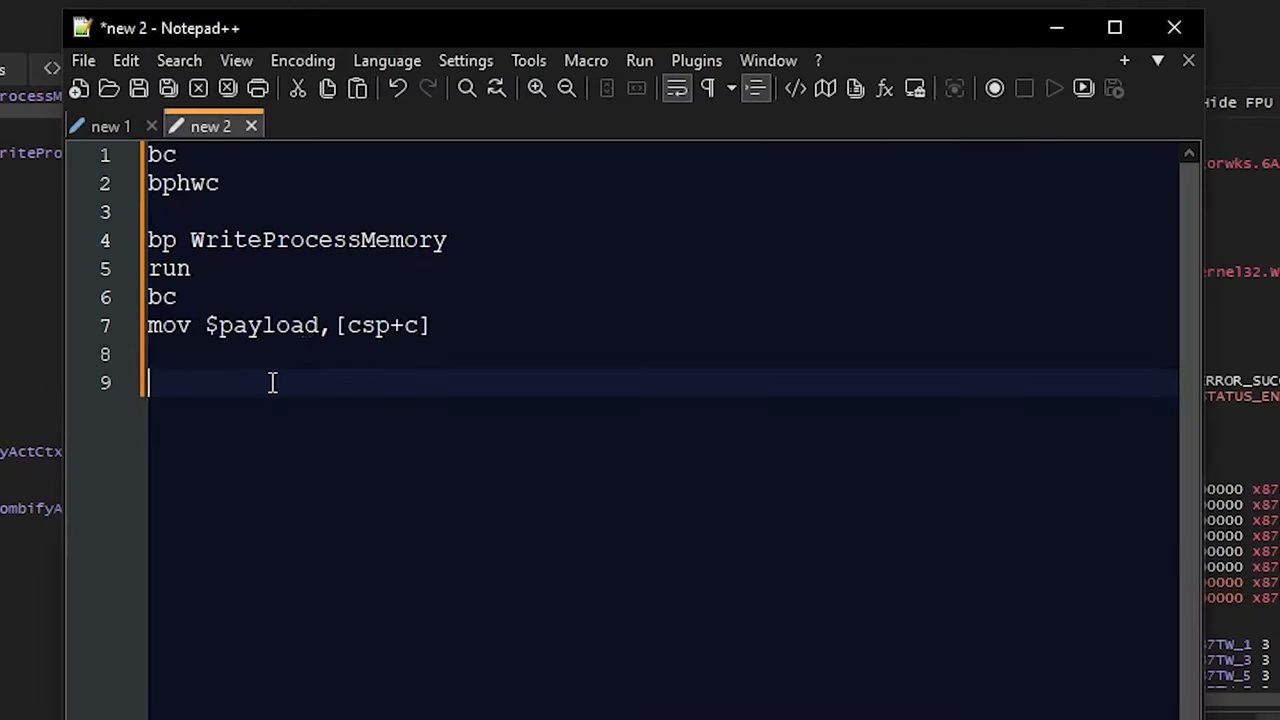
Write '// calc size of dump area', mov $pageend, mem.base($payload) and add $pageend, mem.size($payload).
{"action": "type", "text": "// calc"}
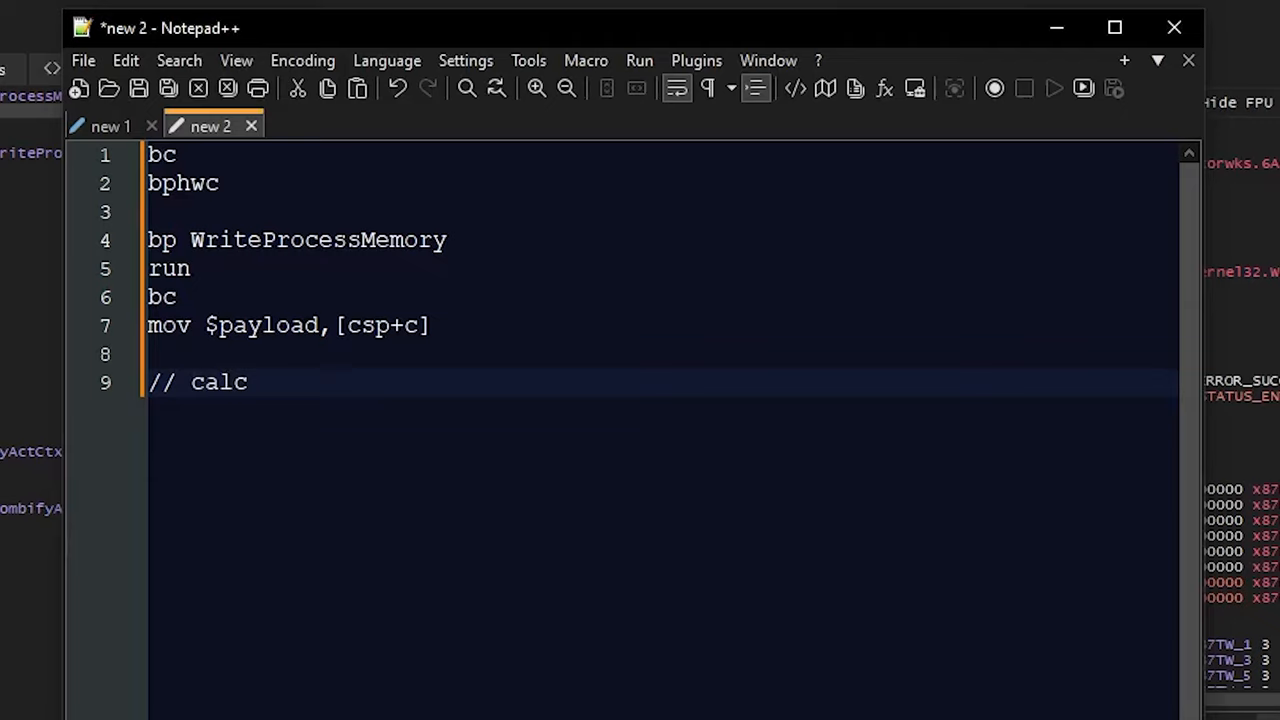
{"action": "type", "text": "size of dump ea"}
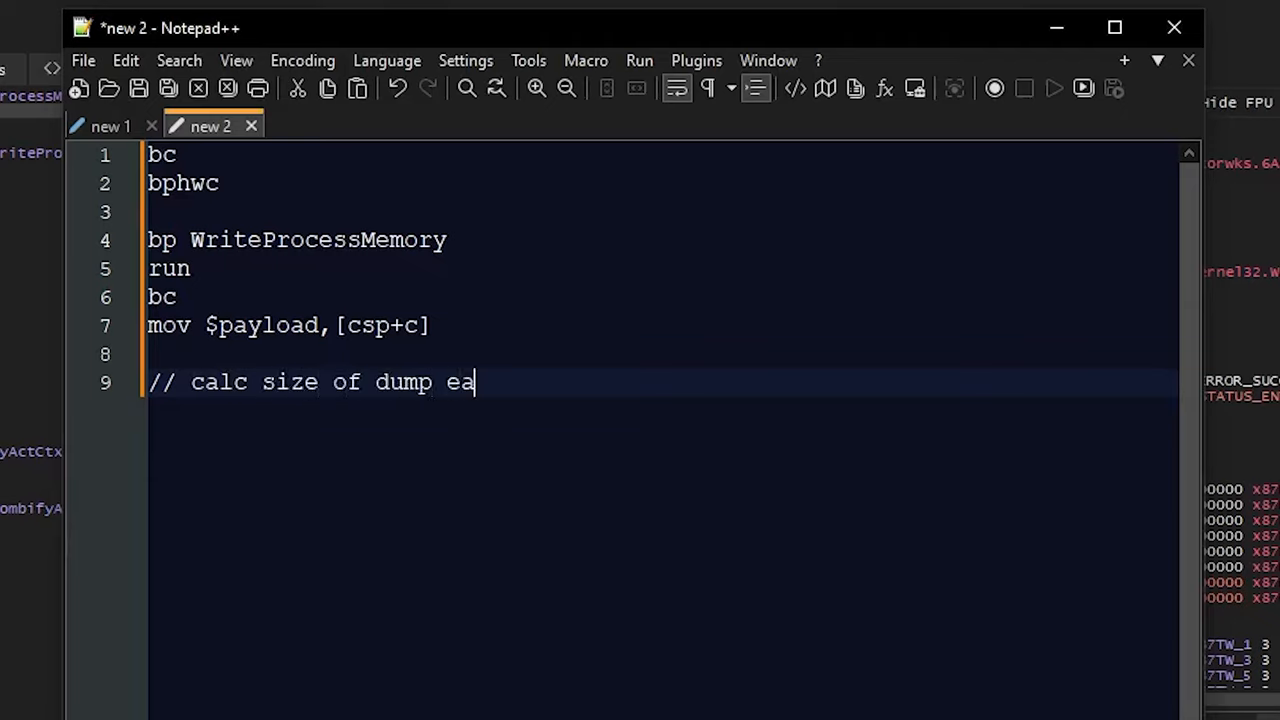
{"action": "type", "text": "rea"}
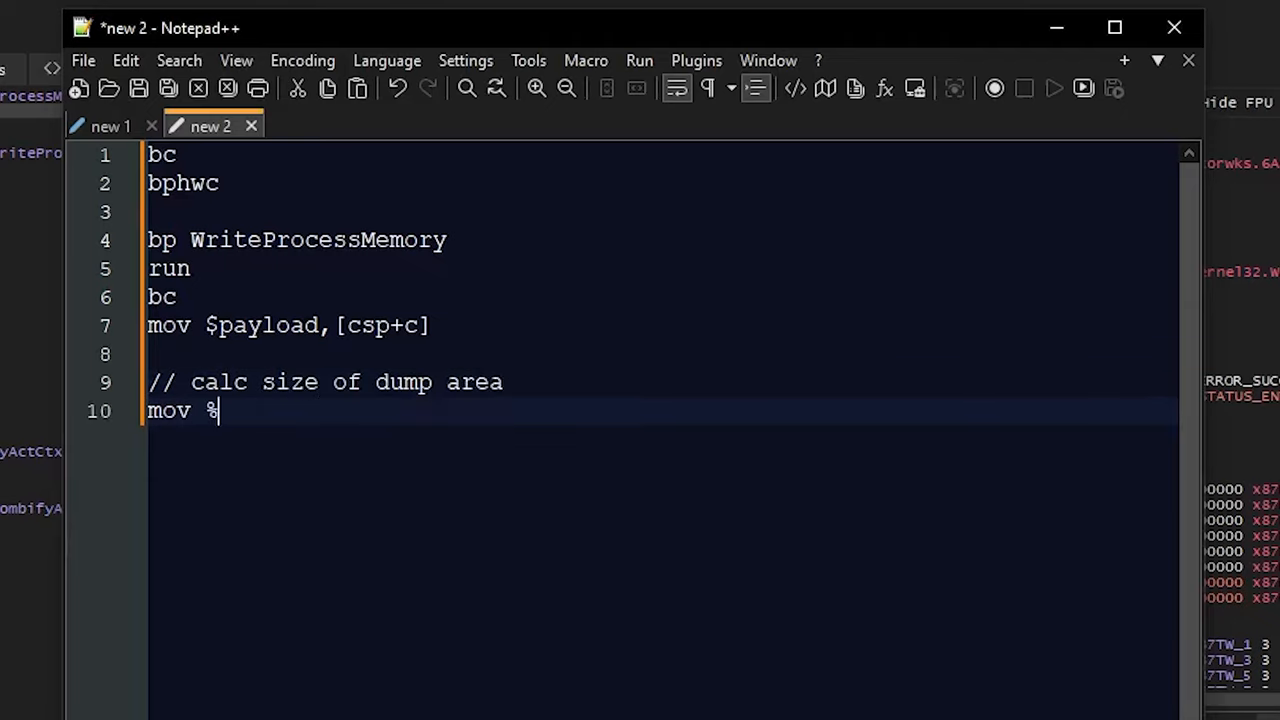
{"action": "type", "text": "pageend, mem.base ("}
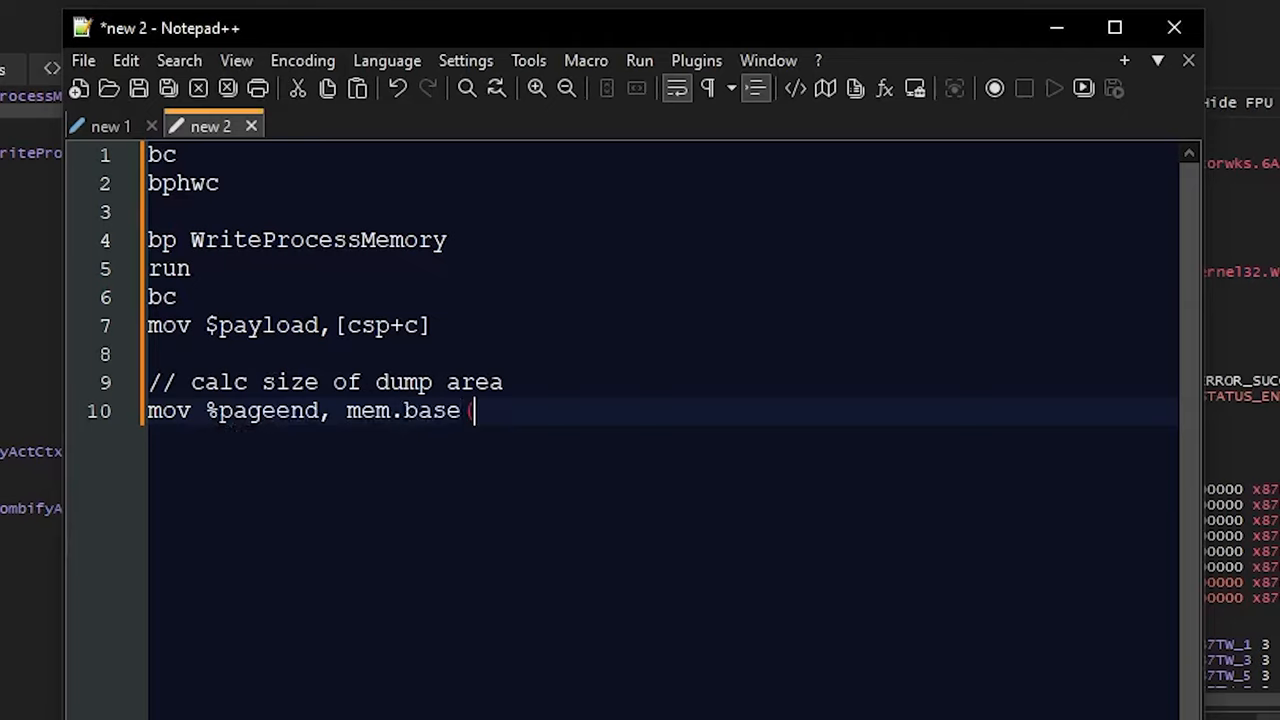
{"action": "type", "text": "$payload)"}
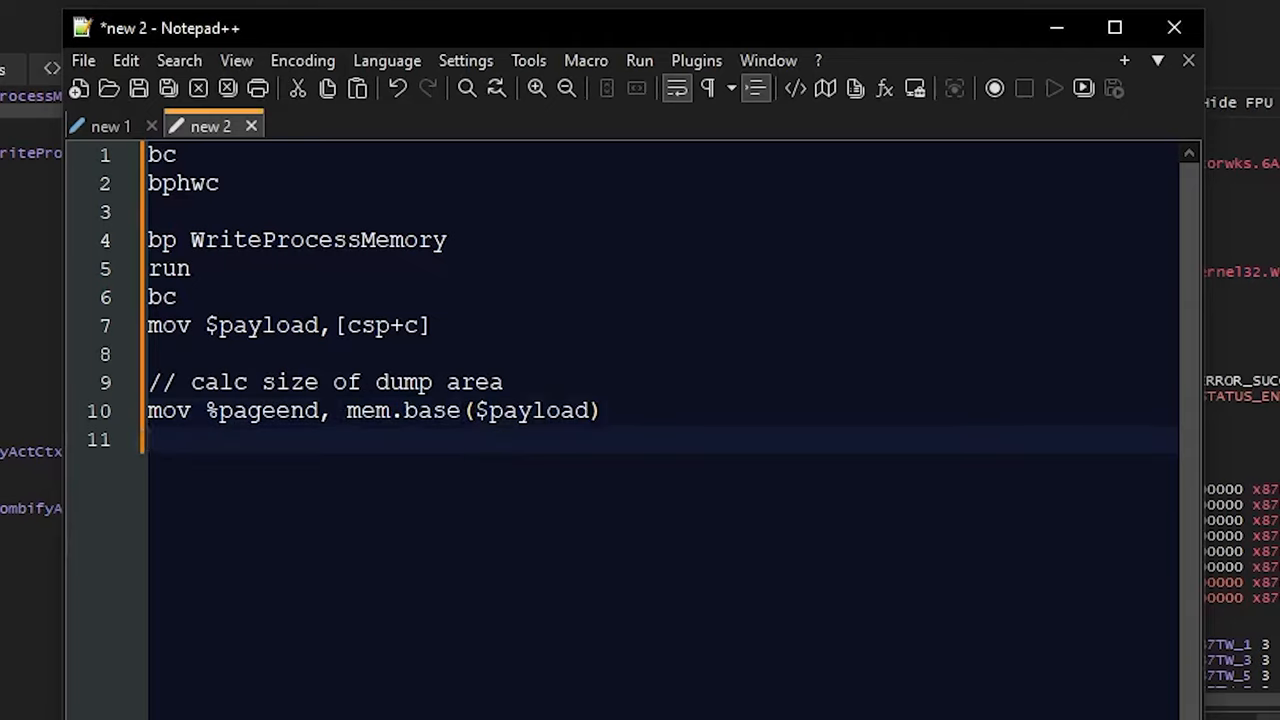
{"action": "type", "text": "add $pageend,"}
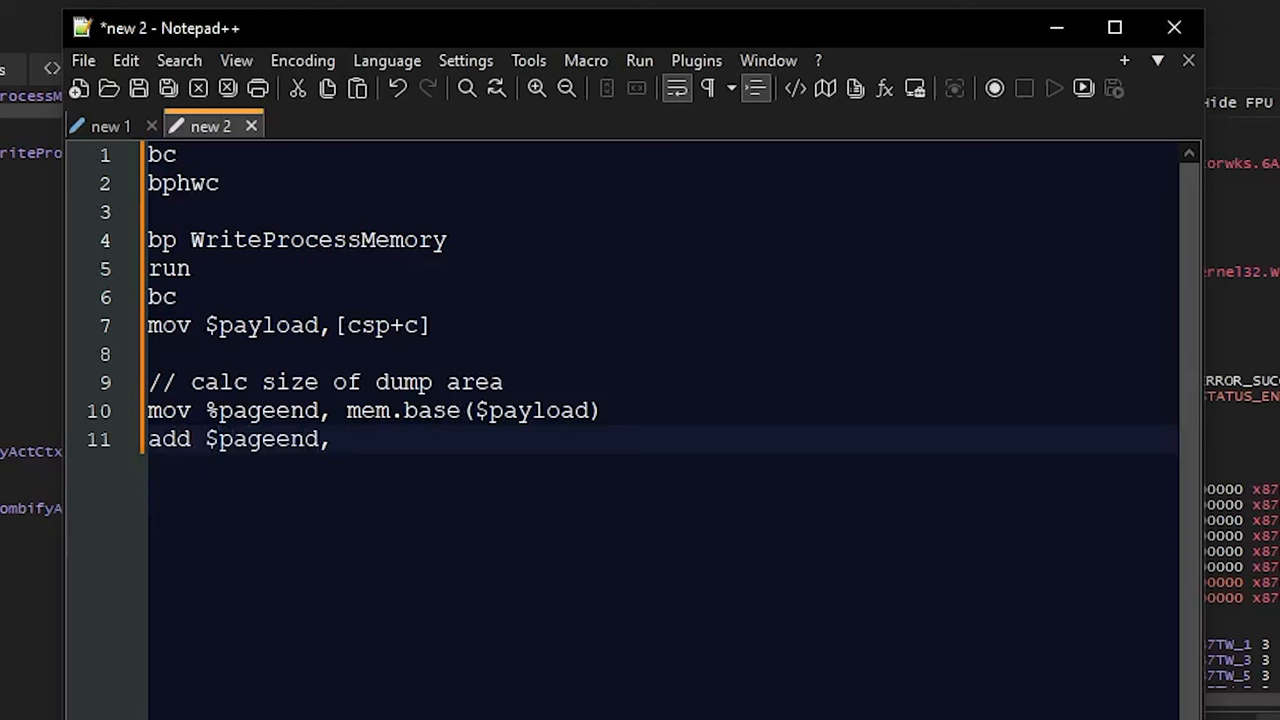
{"action": "type", "text": "mem.size($payload"}
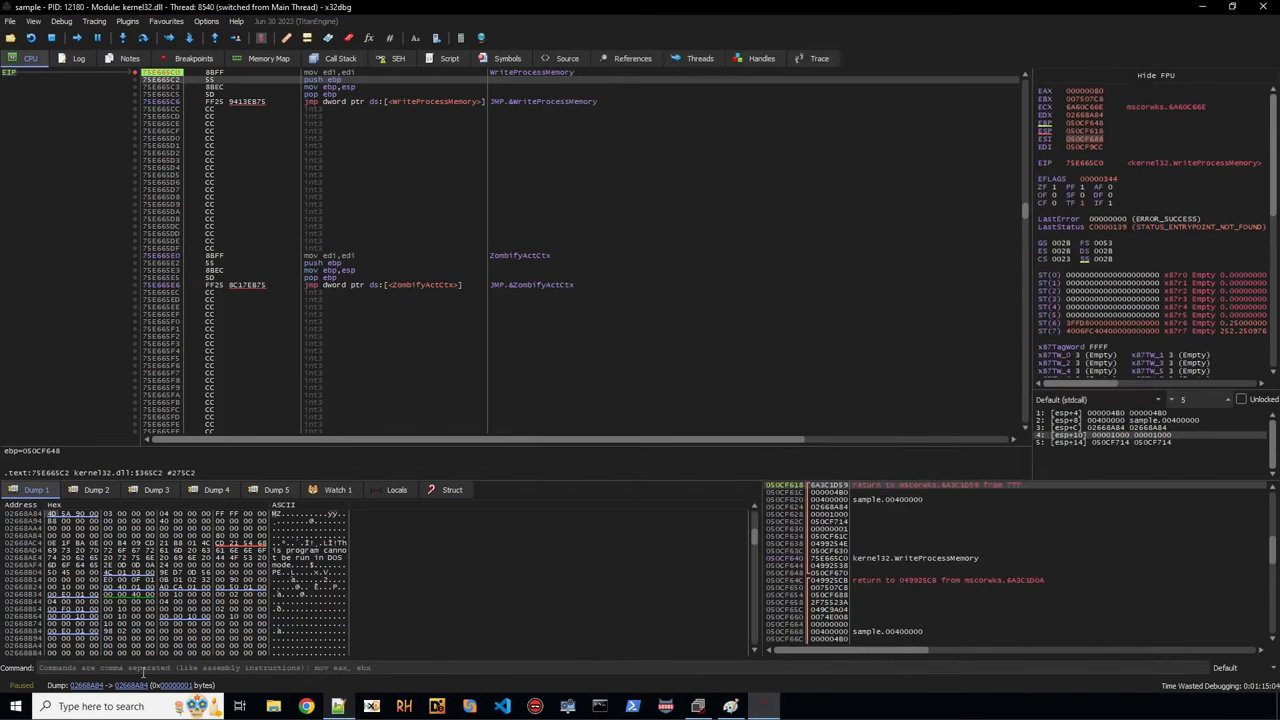
{"action": "type", "text": "mem.base(payload)"}
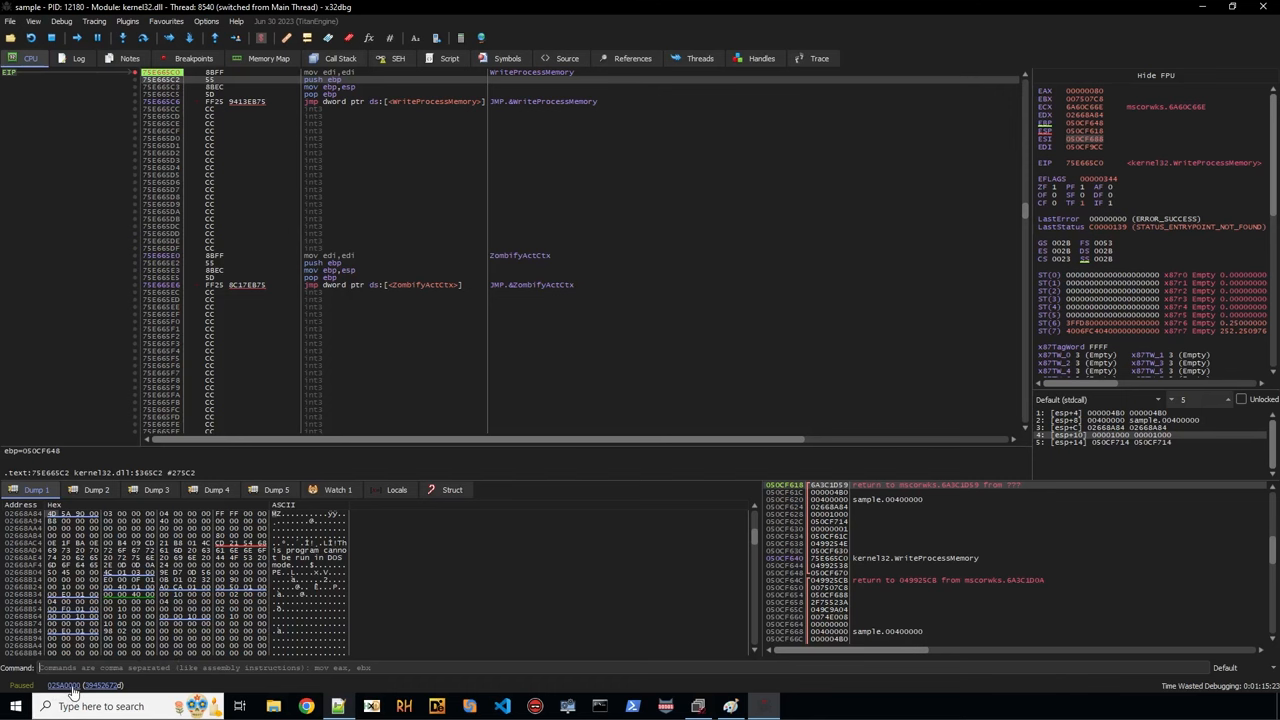
{"action": "left_click", "coordinate": [264, 58]}
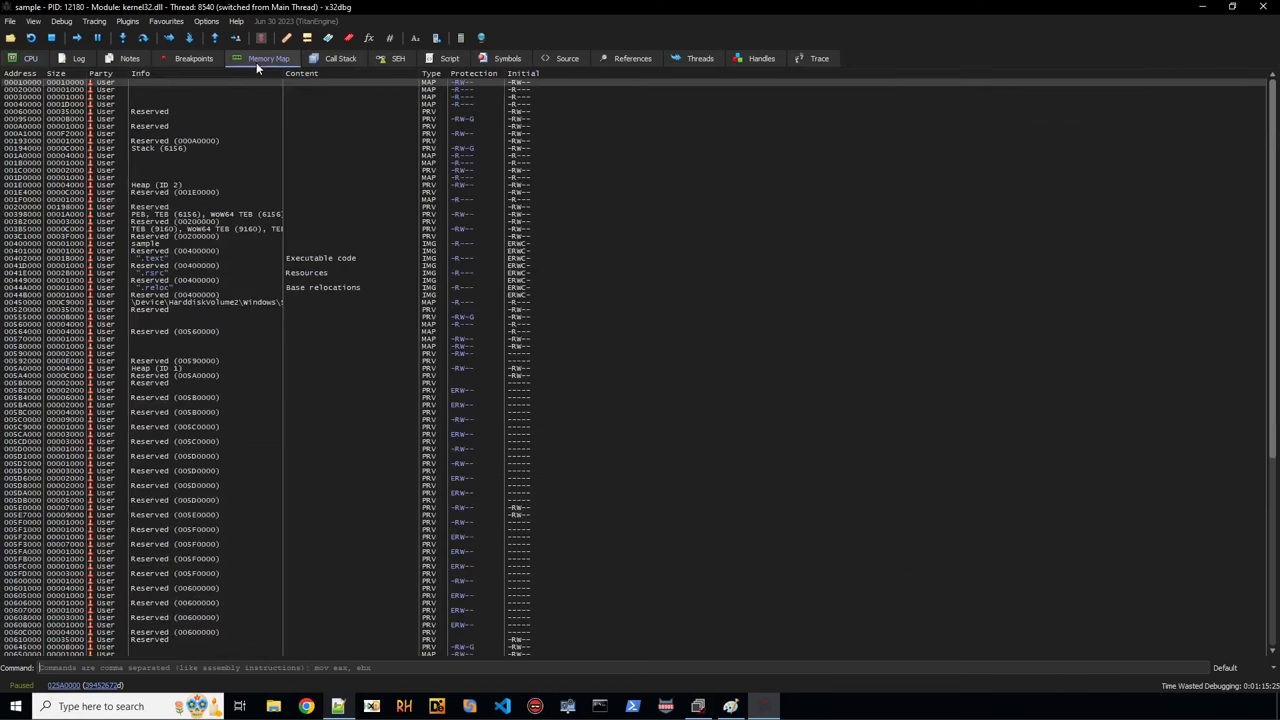
{"action": "mouse_move", "coordinate": [48, 174]}
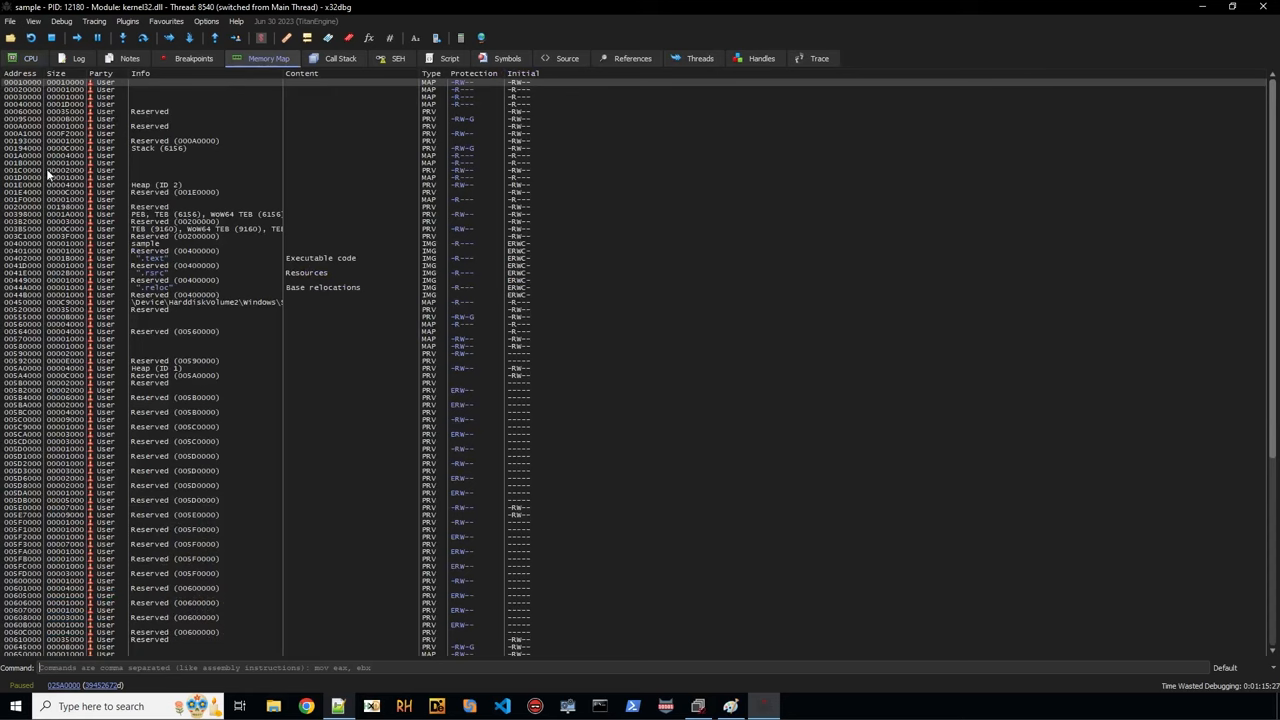
{"action": "left_click", "coordinate": [32, 56]}
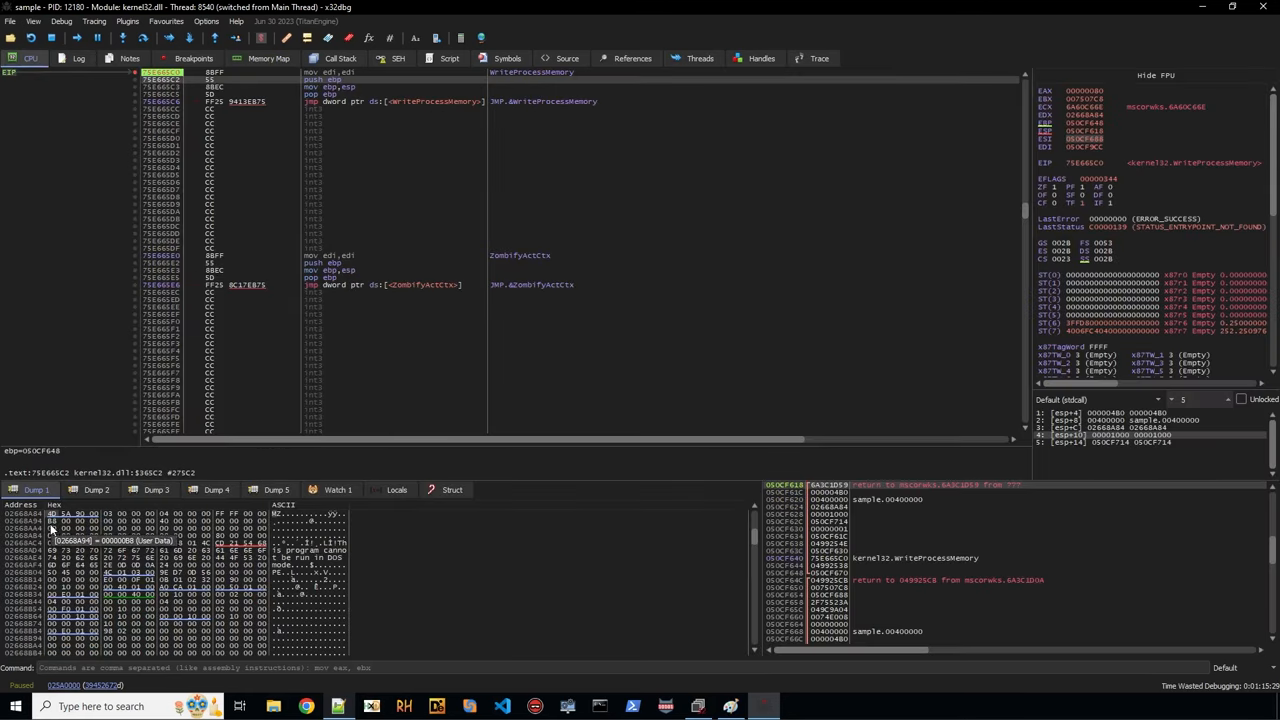
{"action": "right_click", "coordinate": [52, 528]}
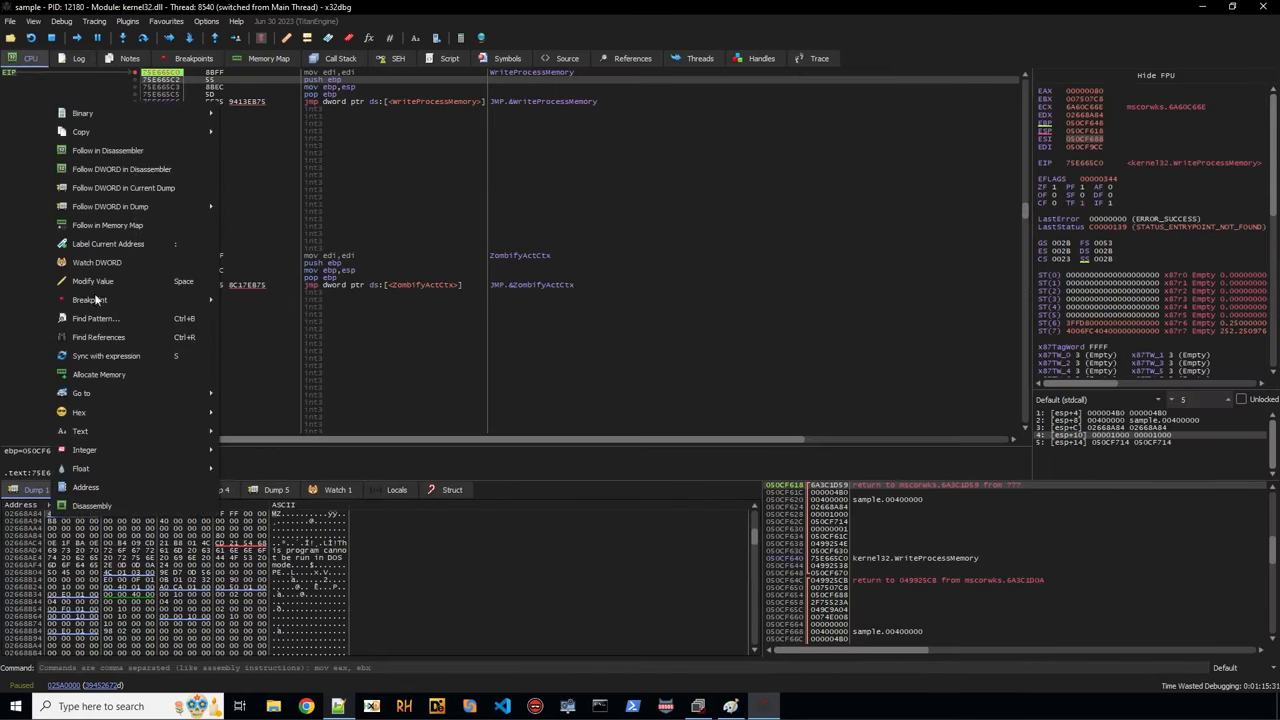
{"action": "left_click", "coordinate": [276, 58]}
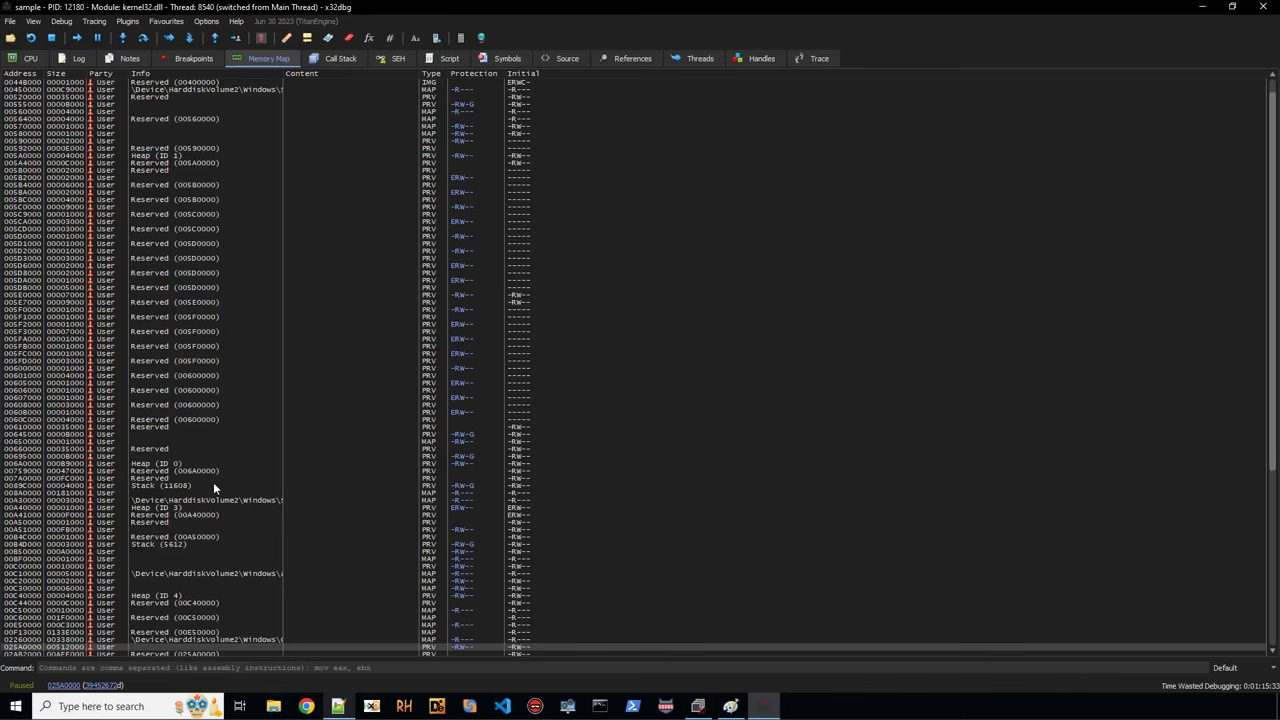
{"action": "scroll", "scroll_direction": "down", "scroll_amount": 3}
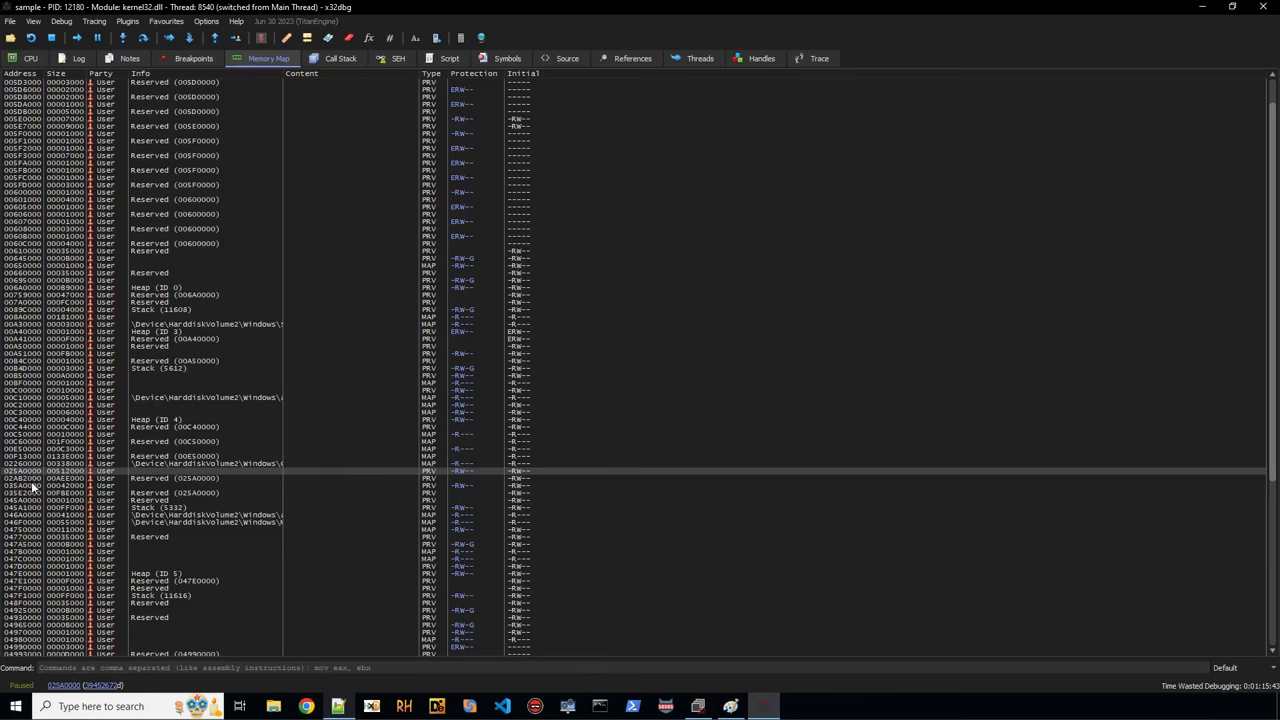
{"action": "mouse_move", "coordinate": [86, 368]}
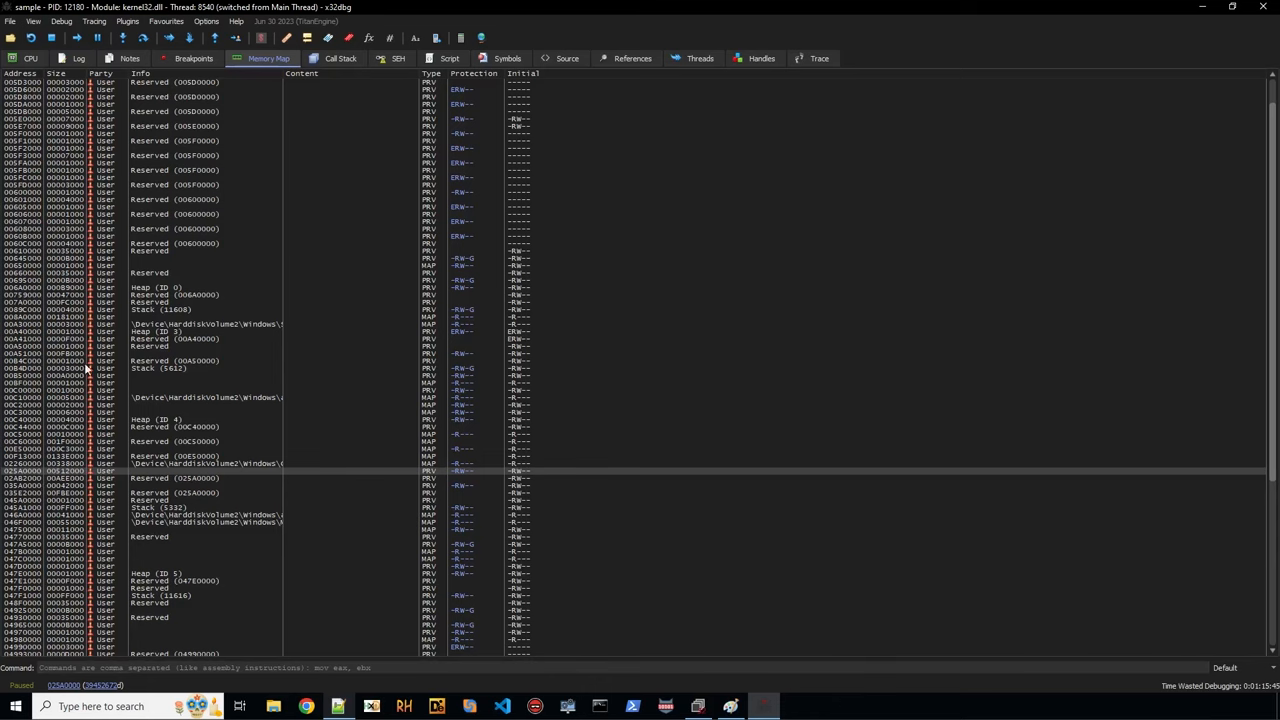
{"action": "left_click", "coordinate": [32, 58]}
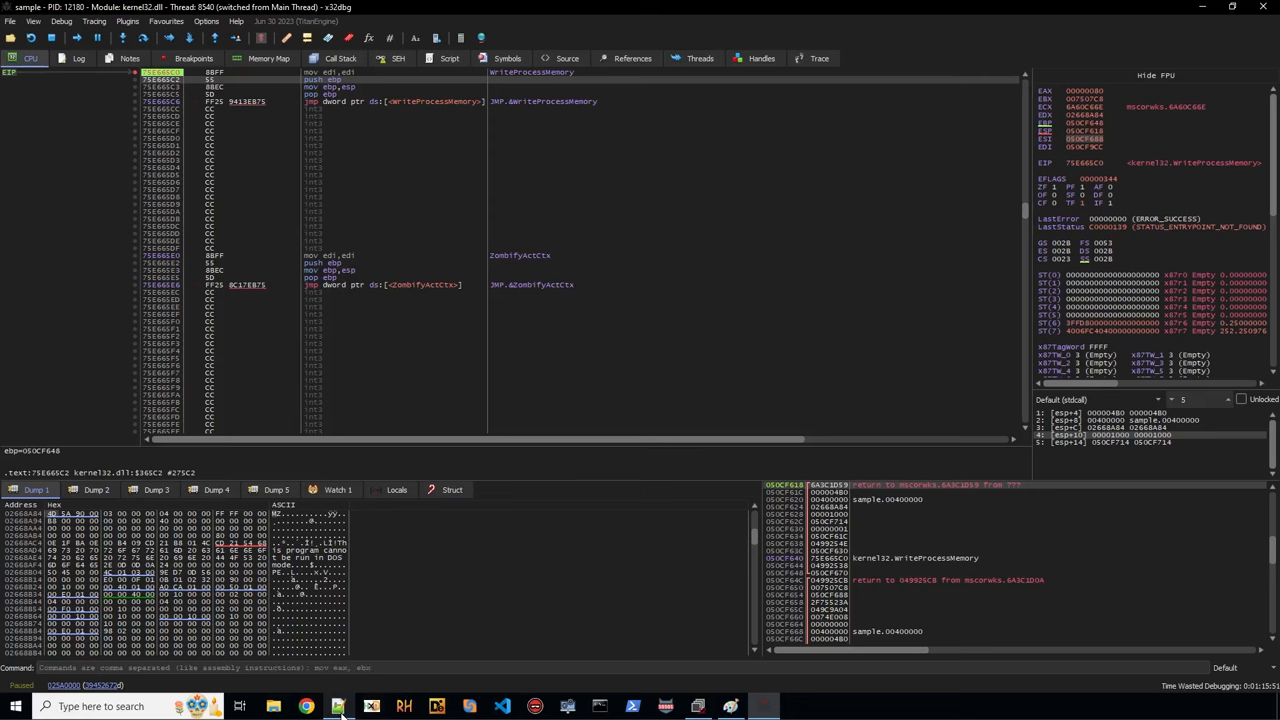
{"action": "left_click", "coordinate": [334, 704]}
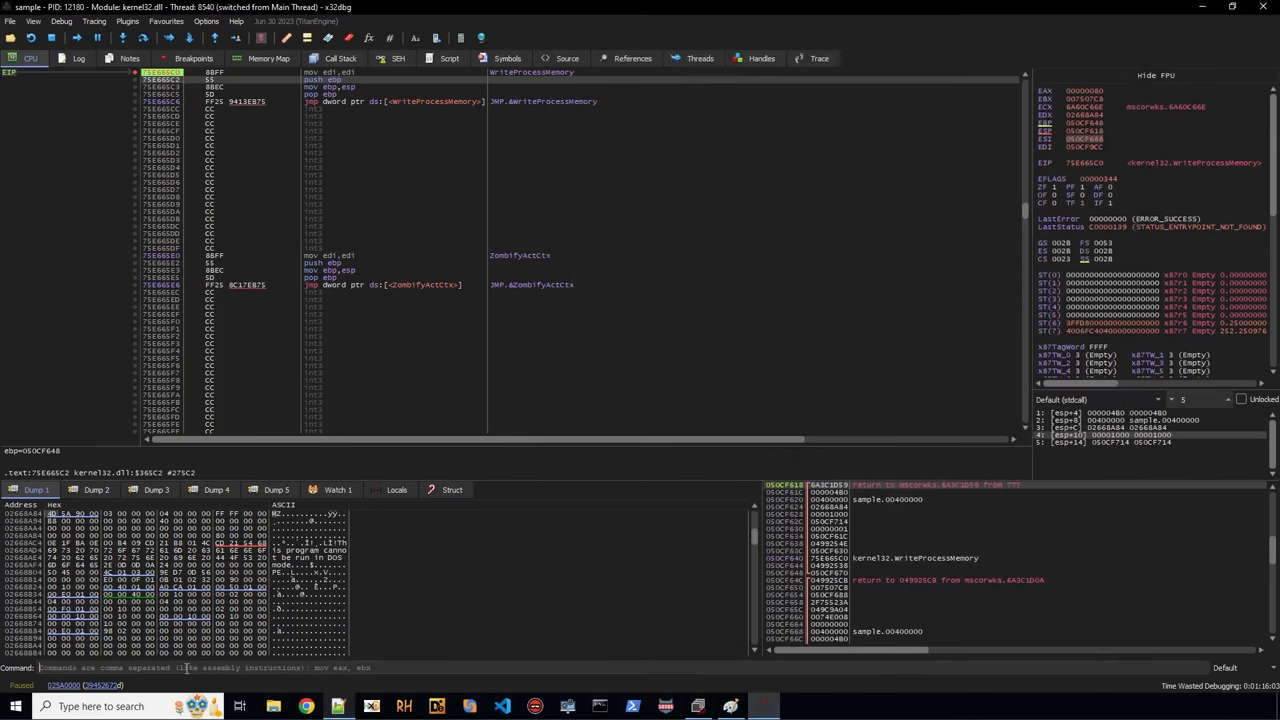
{"action": "type", "text": "mem.base(02668A84)"}
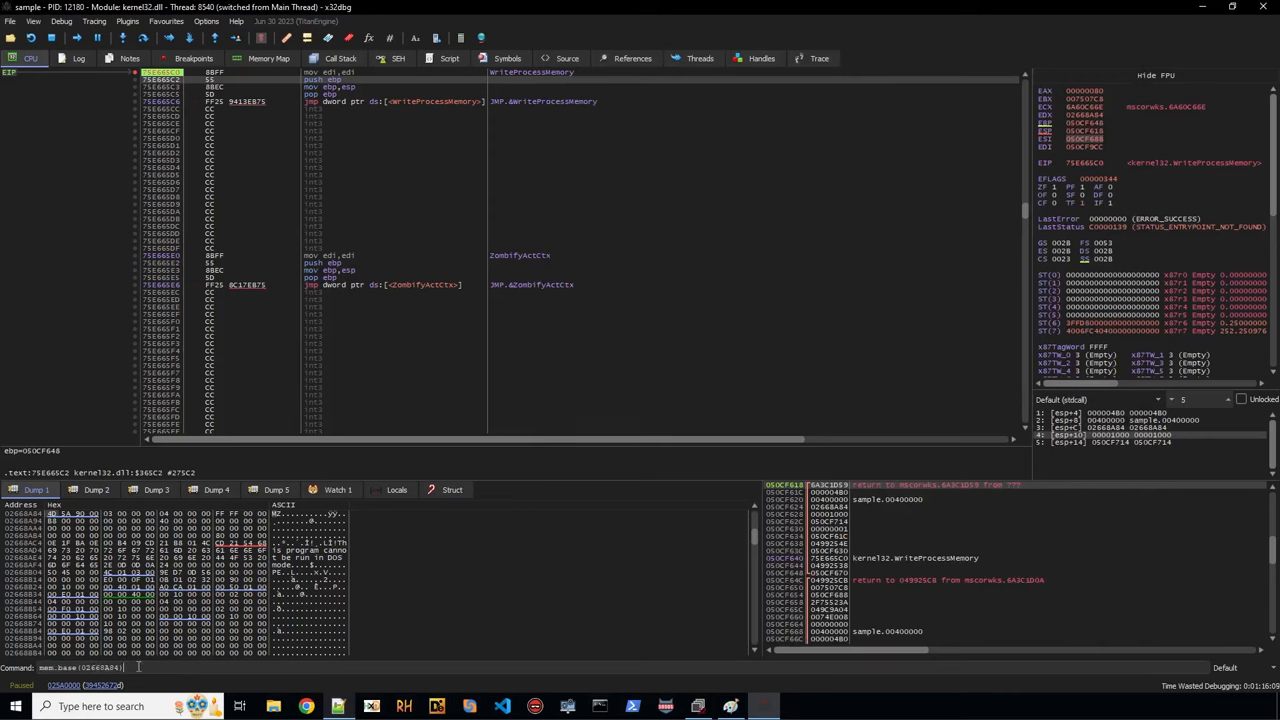
{"action": "type", "text": "+"}
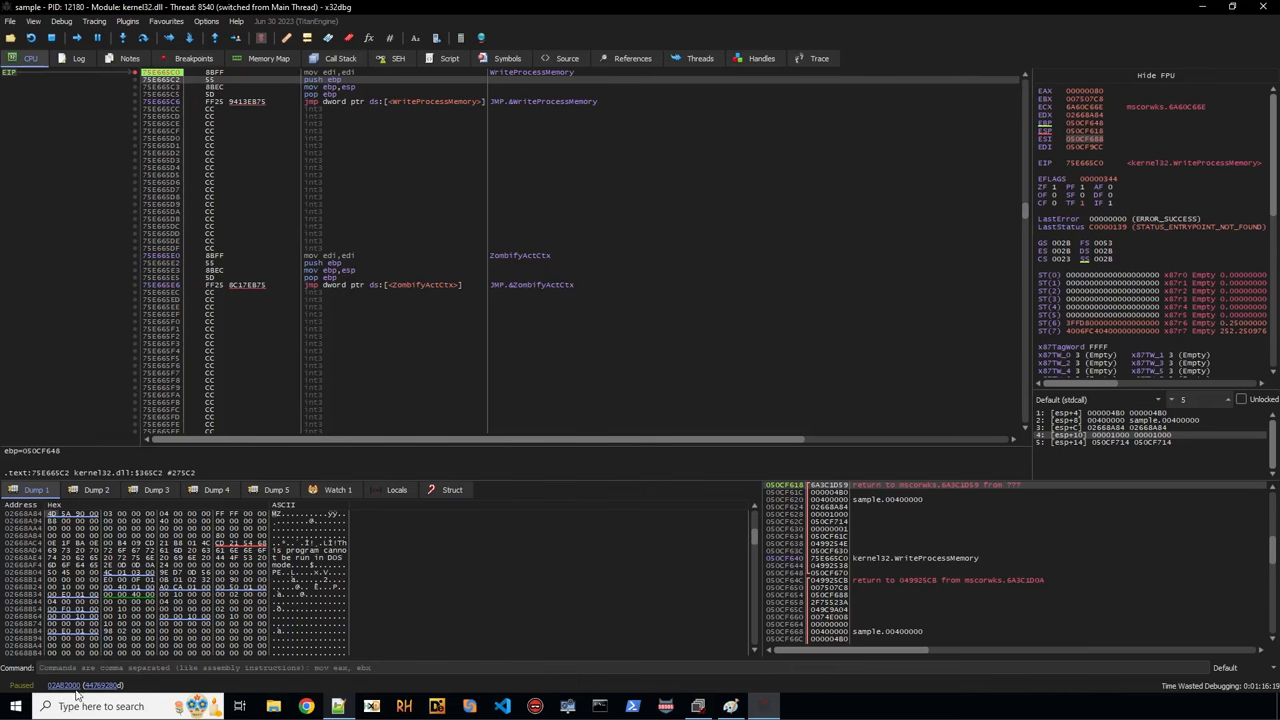
{"action": "left_click", "coordinate": [272, 56]}
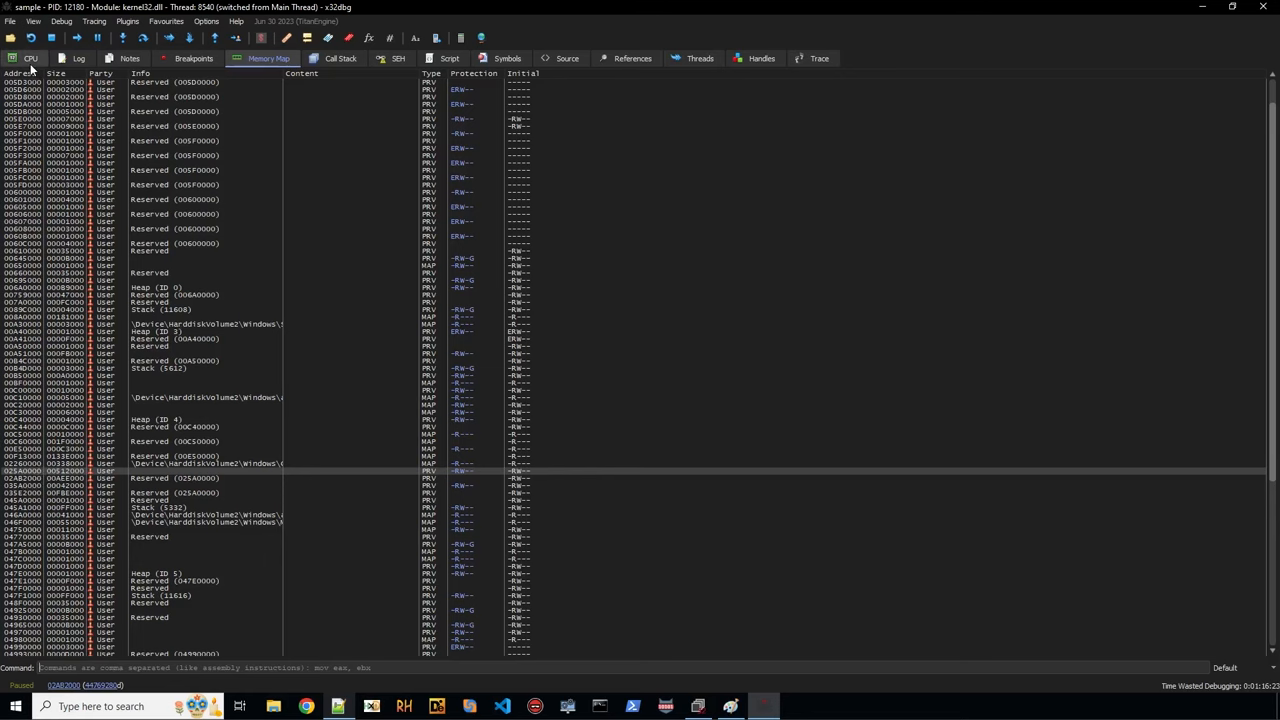
{"action": "left_click", "coordinate": [332, 708]}
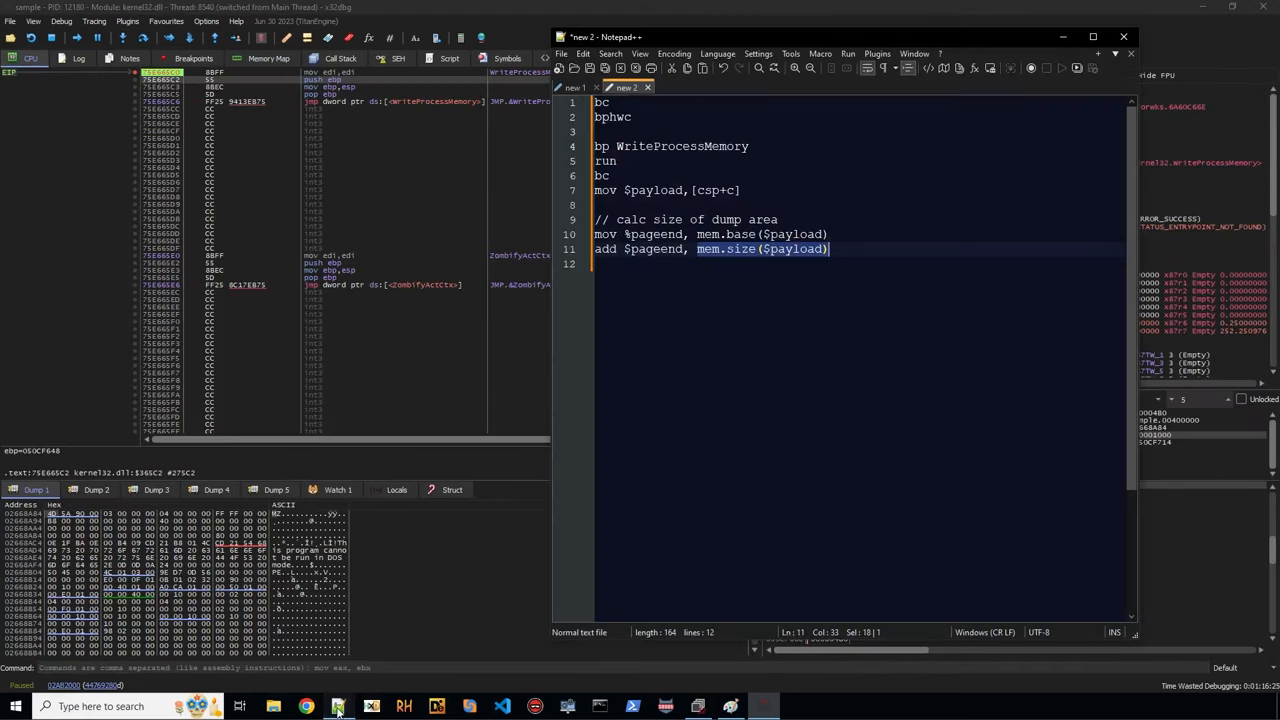
Add 'mov $size, $pageend' and 'sub $size, $payload' to compute the dump size.
{"action": "key", "text": "Enter"}
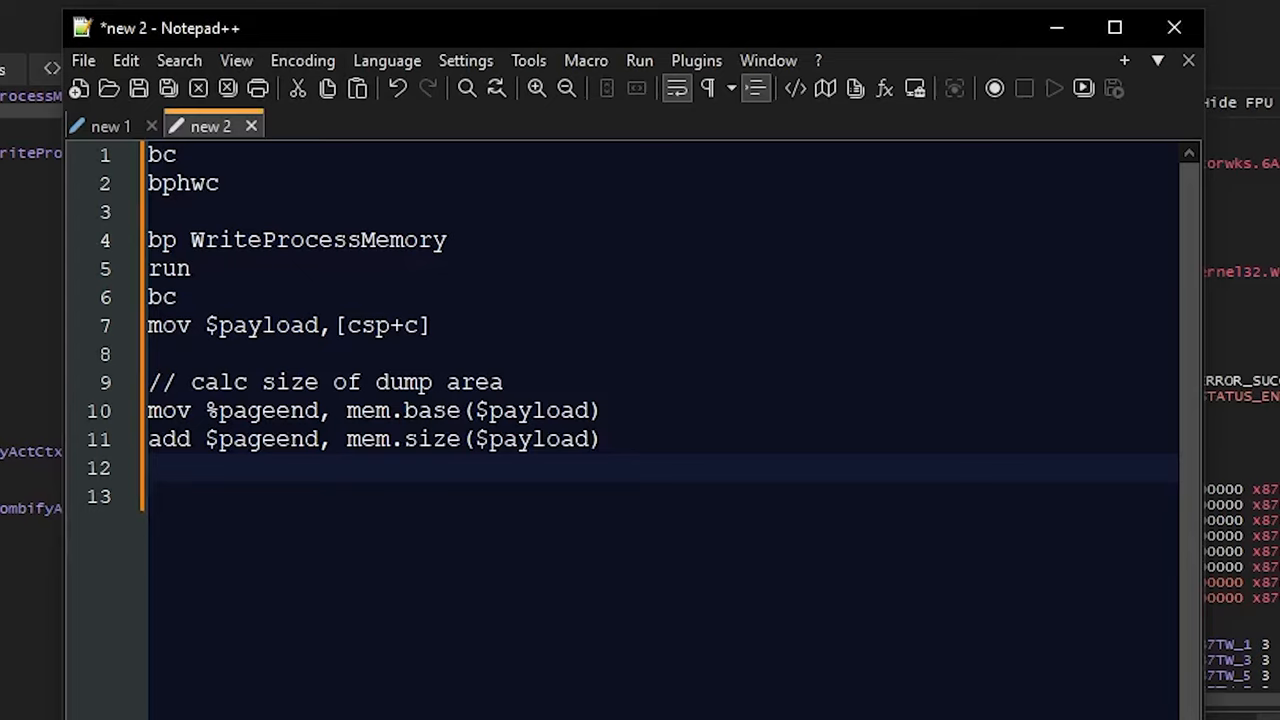
{"action": "type", "text": "mov"}
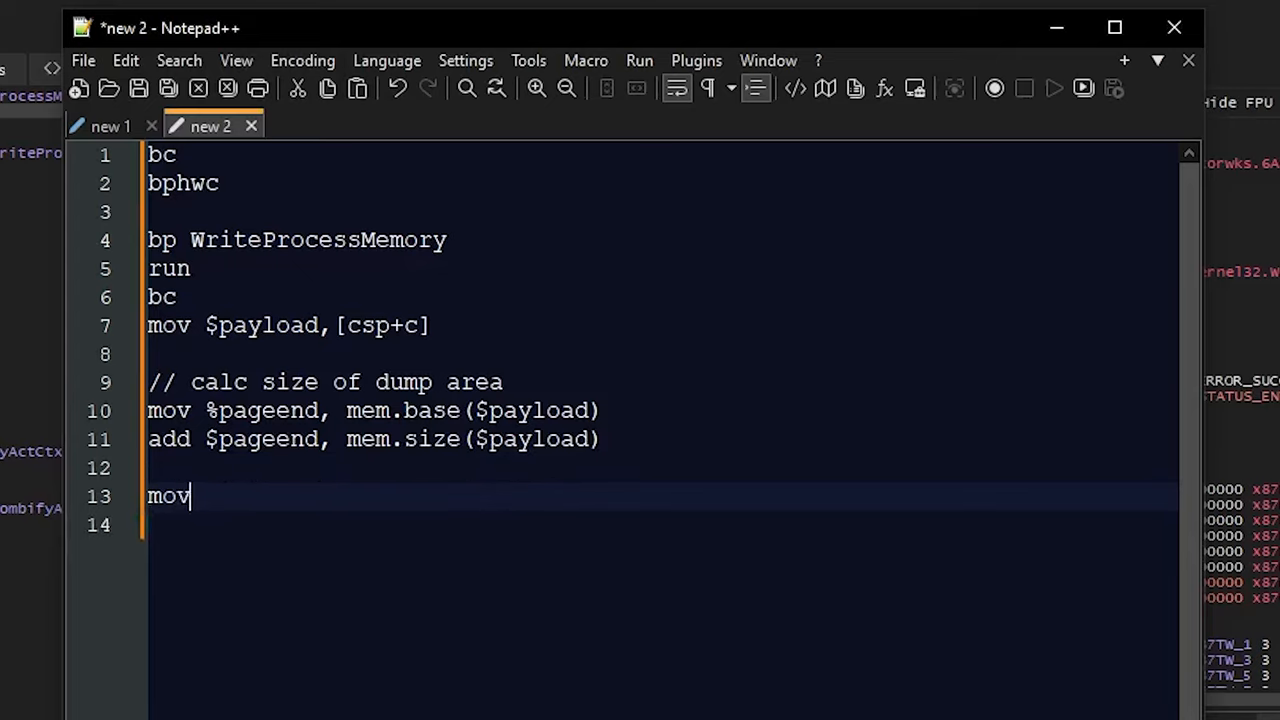
{"action": "type", "text": "$size, $pageend"}
{"action": "left_click", "coordinate": [660, 524]}
{"action": "type", "text": "sub"}
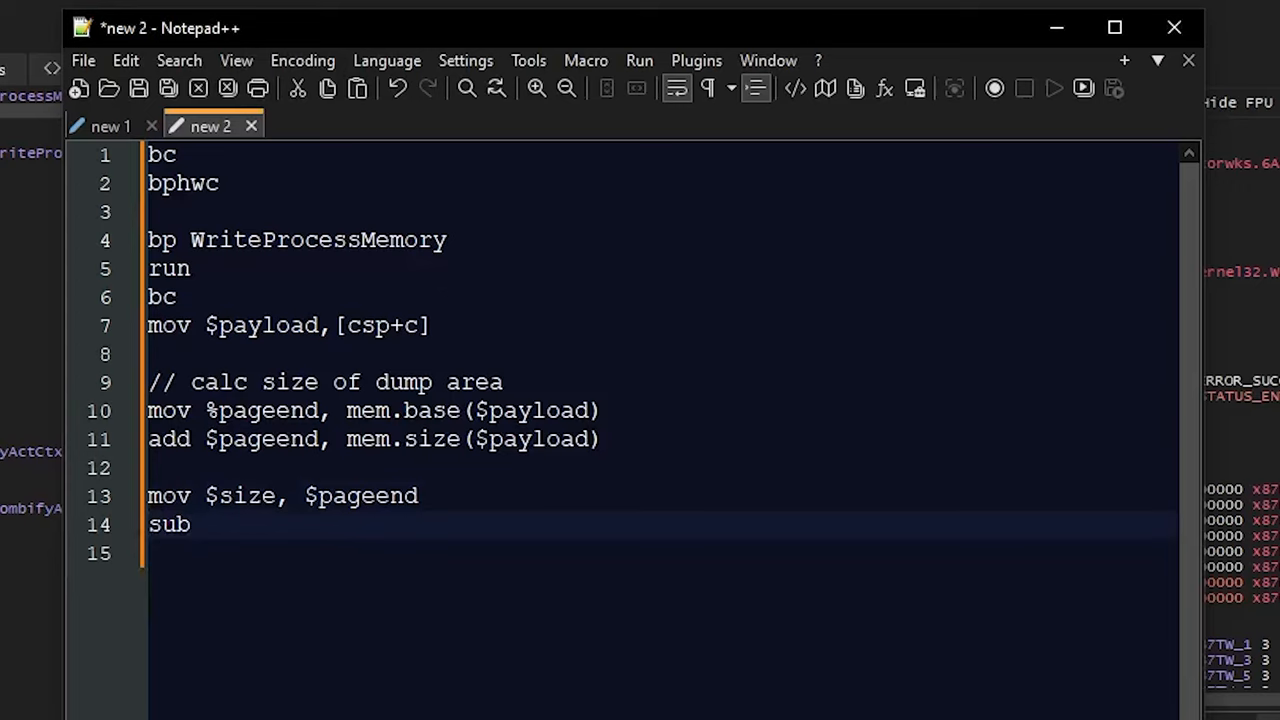
{"action": "type", "text": "$size,"}
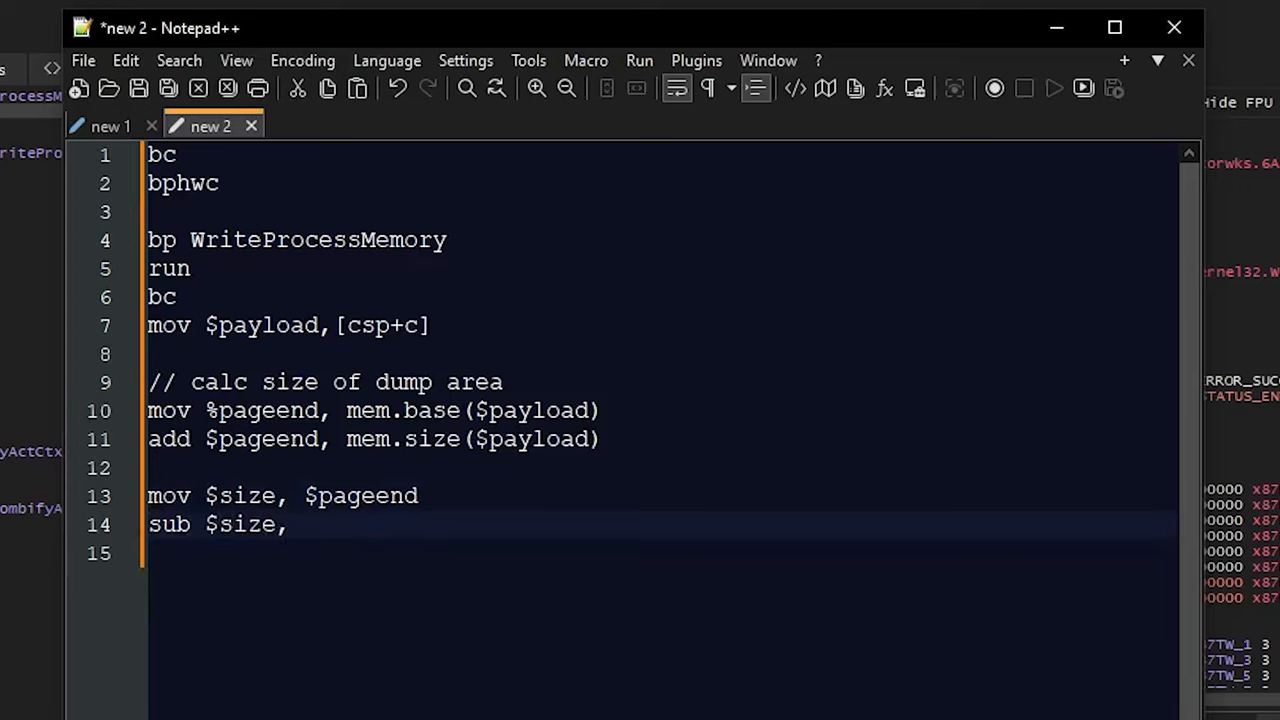
{"action": "type", "text": "$payload"}
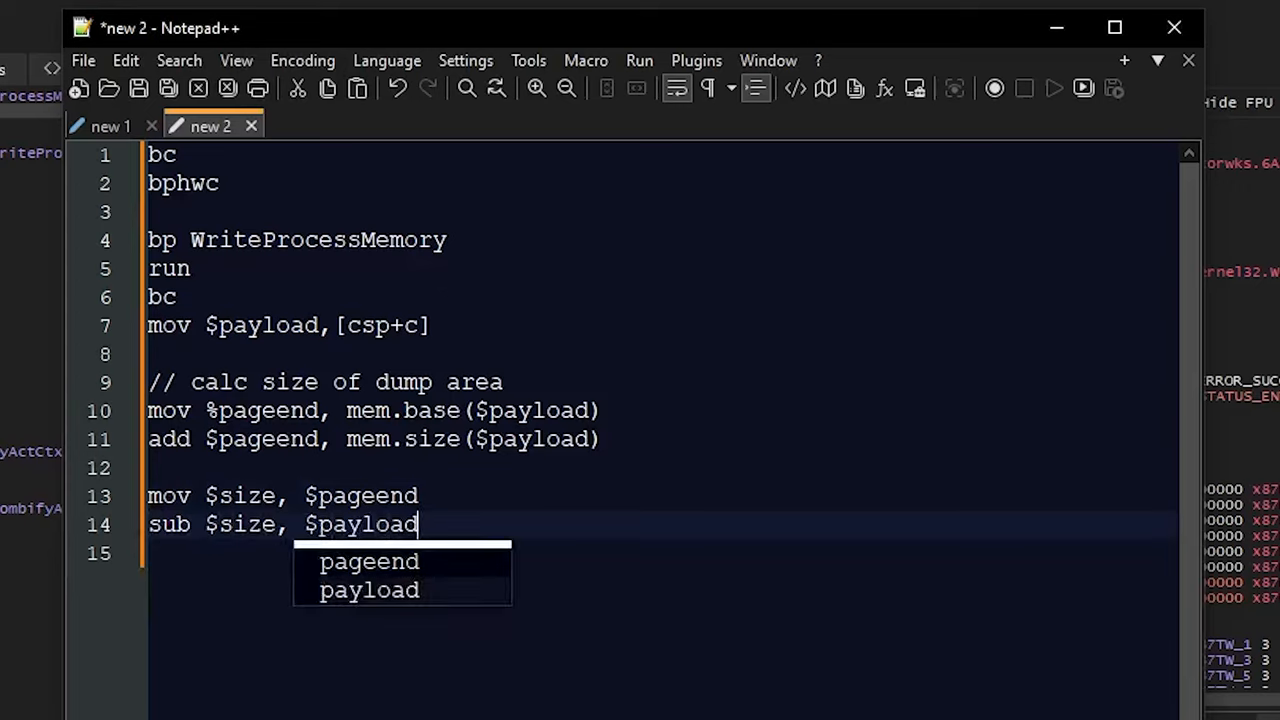
{"action": "key", "text": "Enter"}
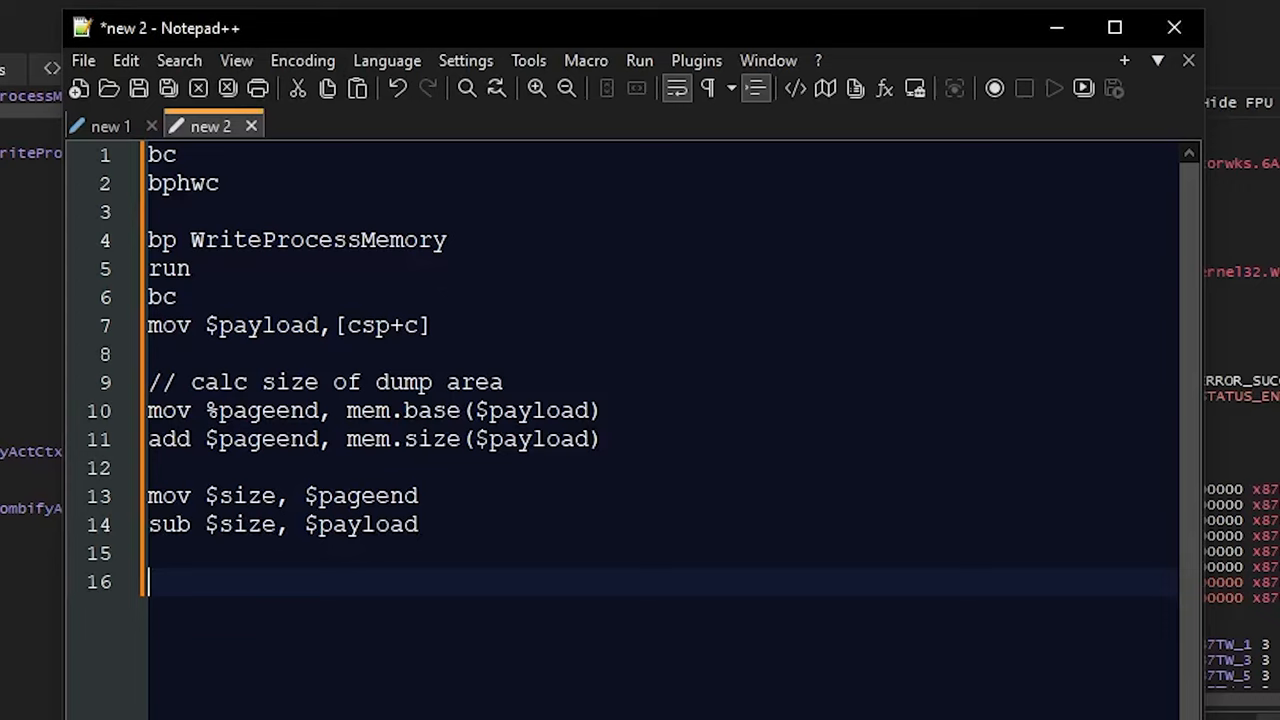
Add 'savedata "dump.tmp", $payload, $size' and shrink the editor to reveal the debugger.
{"action": "type", "text": "save"}
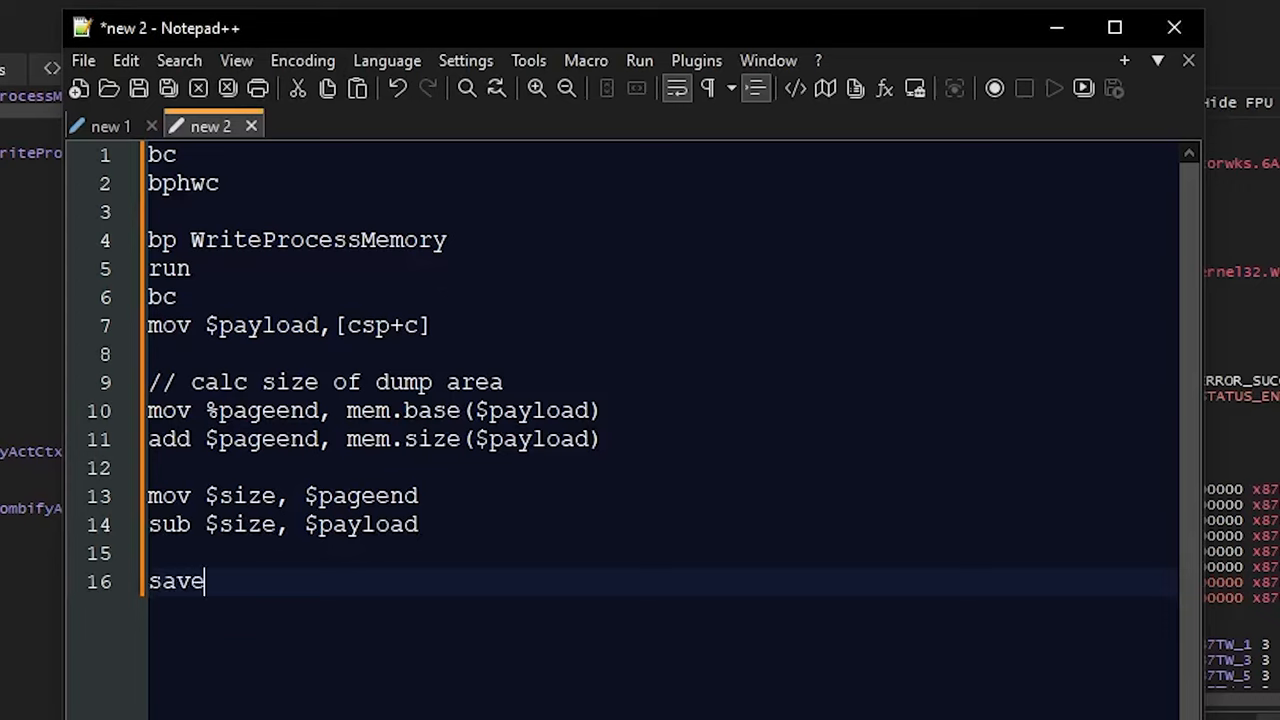
{"action": "type", "text": "data \""}
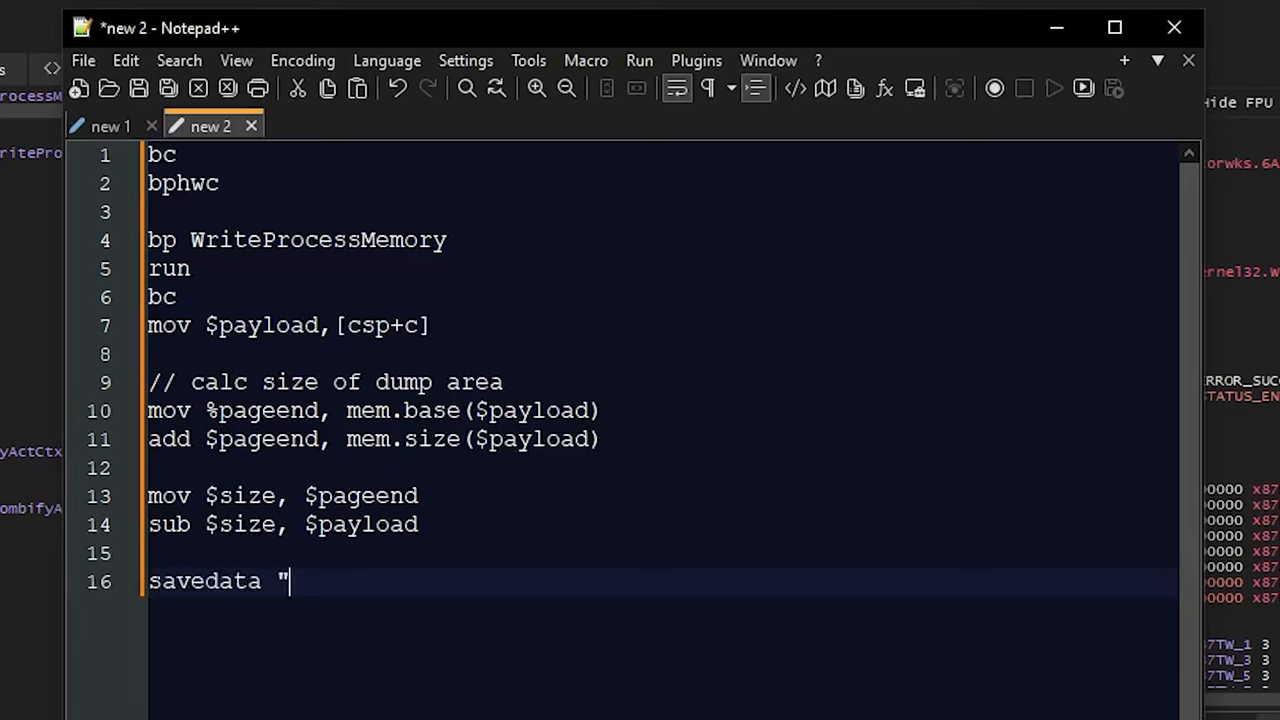
{"action": "type", "text": "dump.tm"}
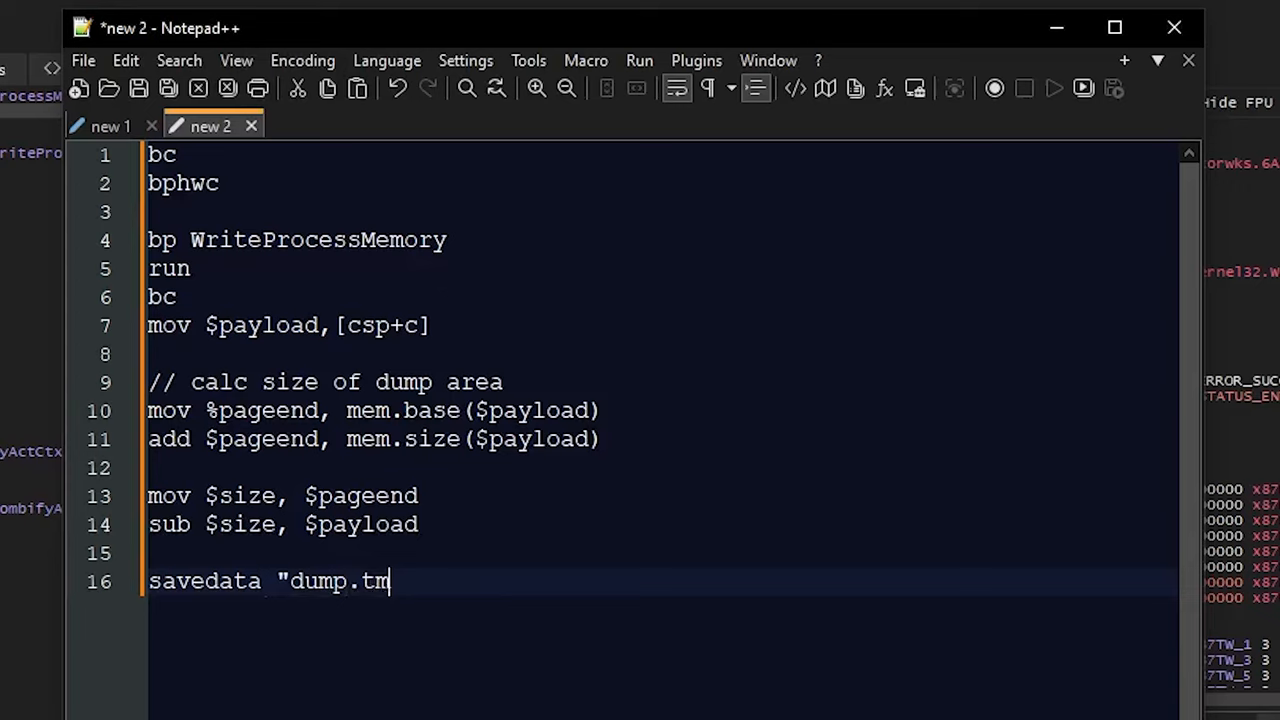
{"action": "type", "text": "p\","}
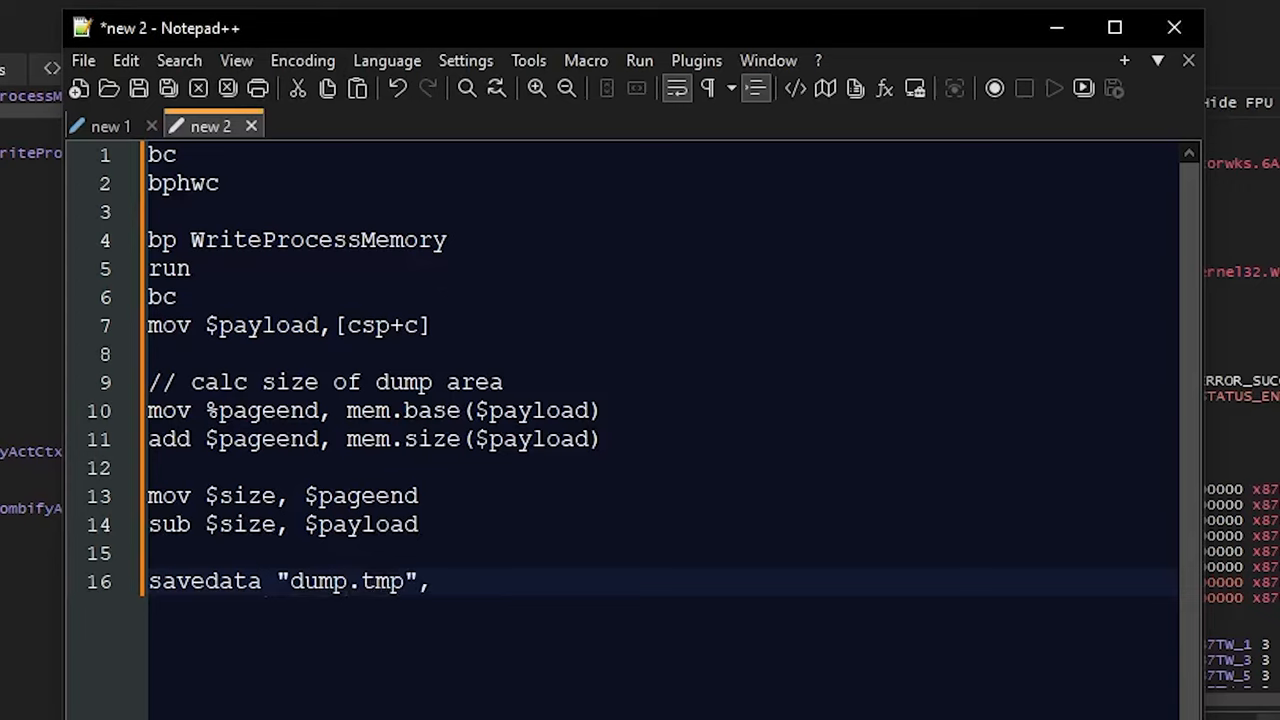
{"action": "type", "text": "$payload,"}
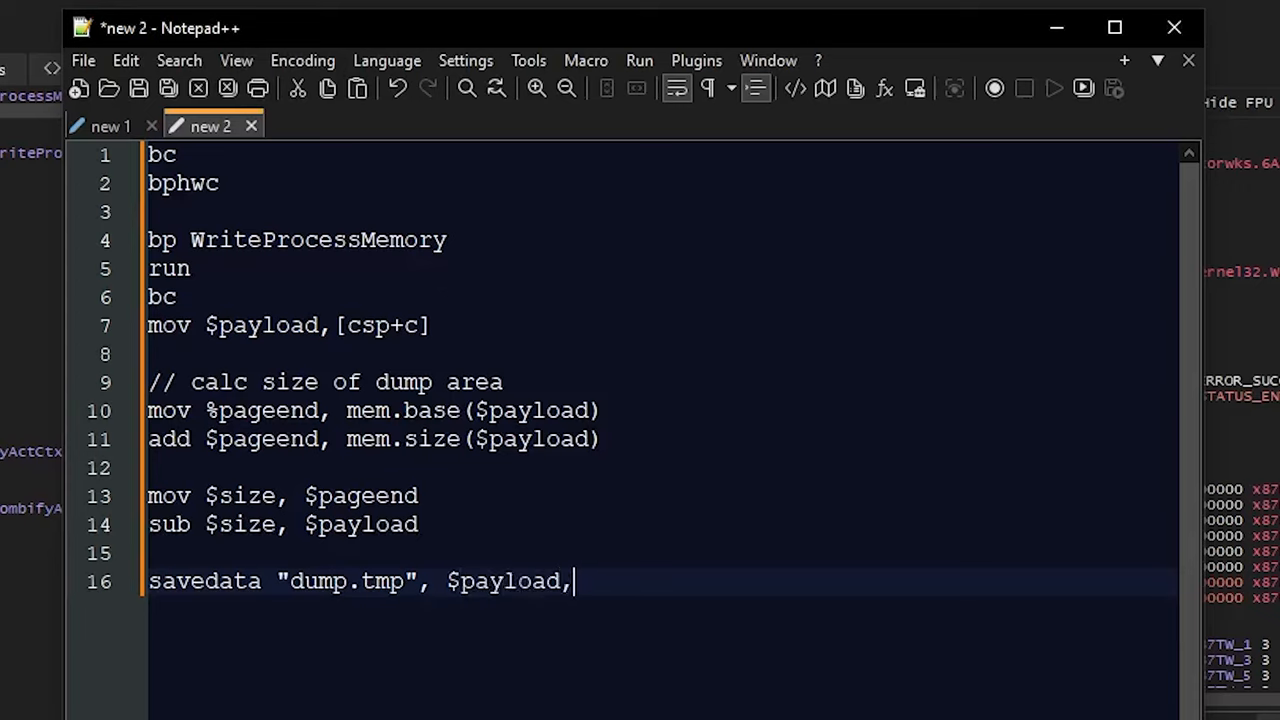
{"action": "type", "text": "$size"}
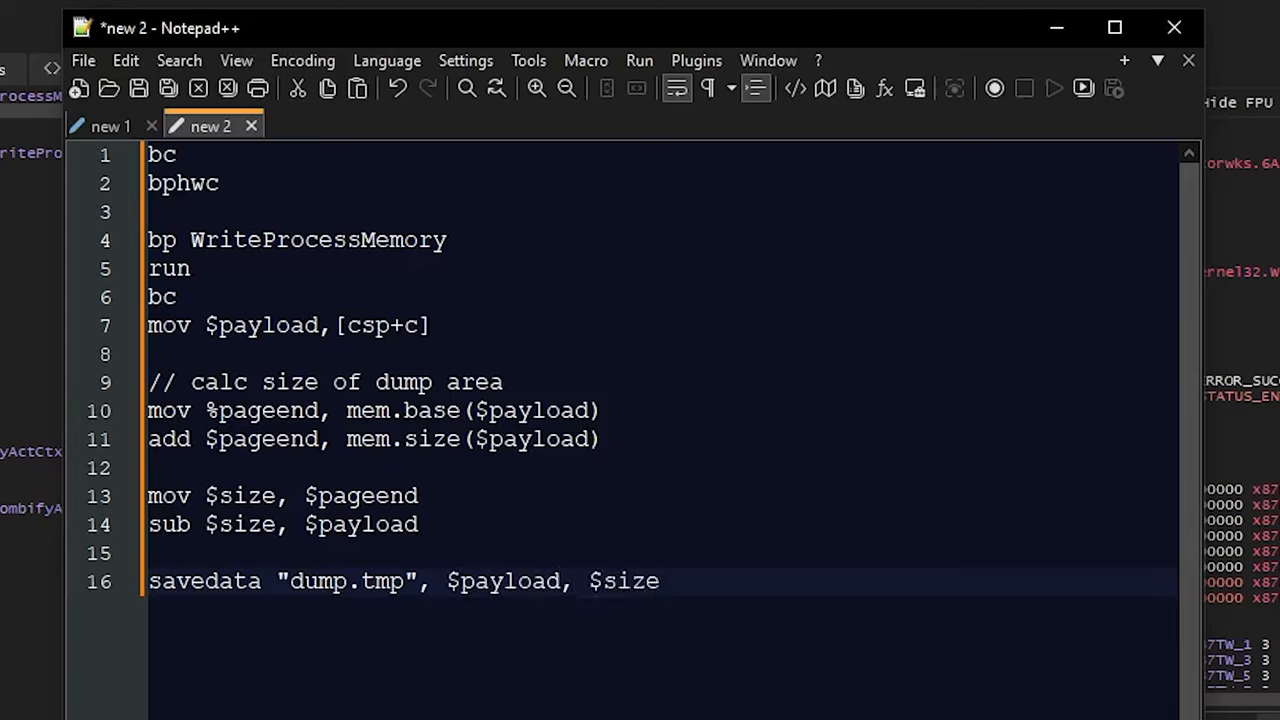
{"action": "double_click", "coordinate": [500, 580]}
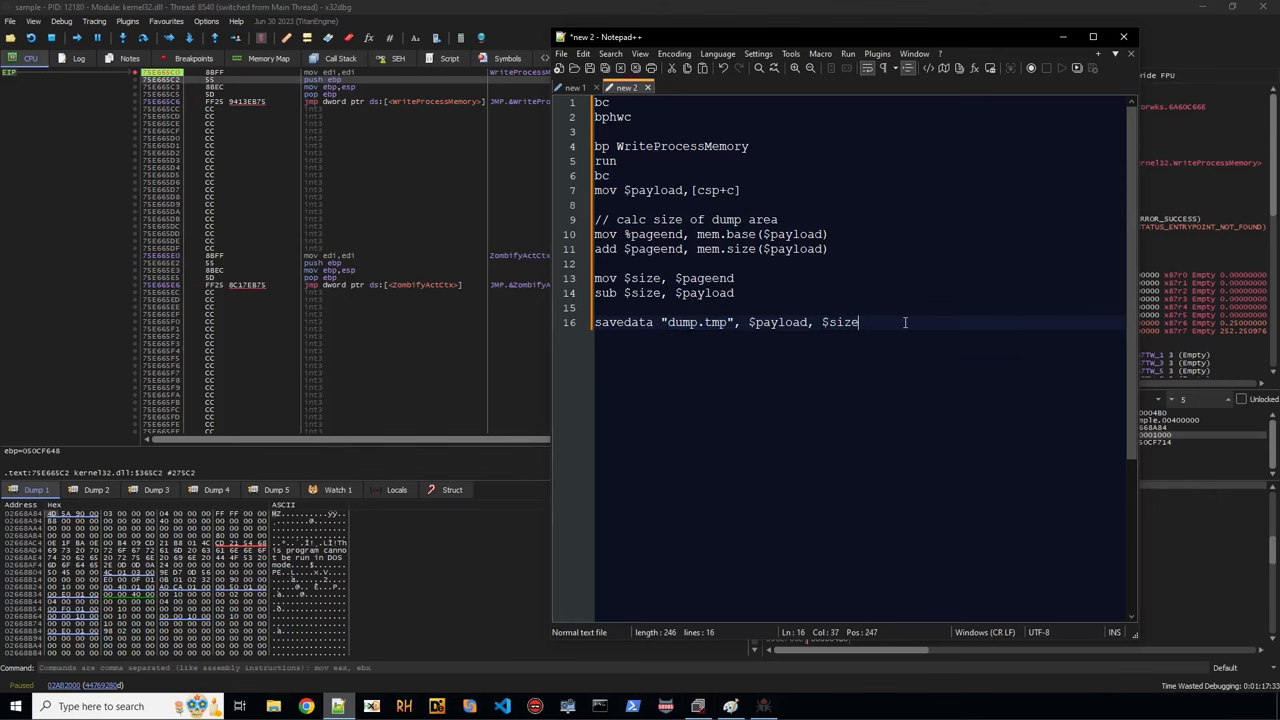
Save the script to the Desktop as unpacker.txt.
{"action": "key", "text": "ctrl+s"}
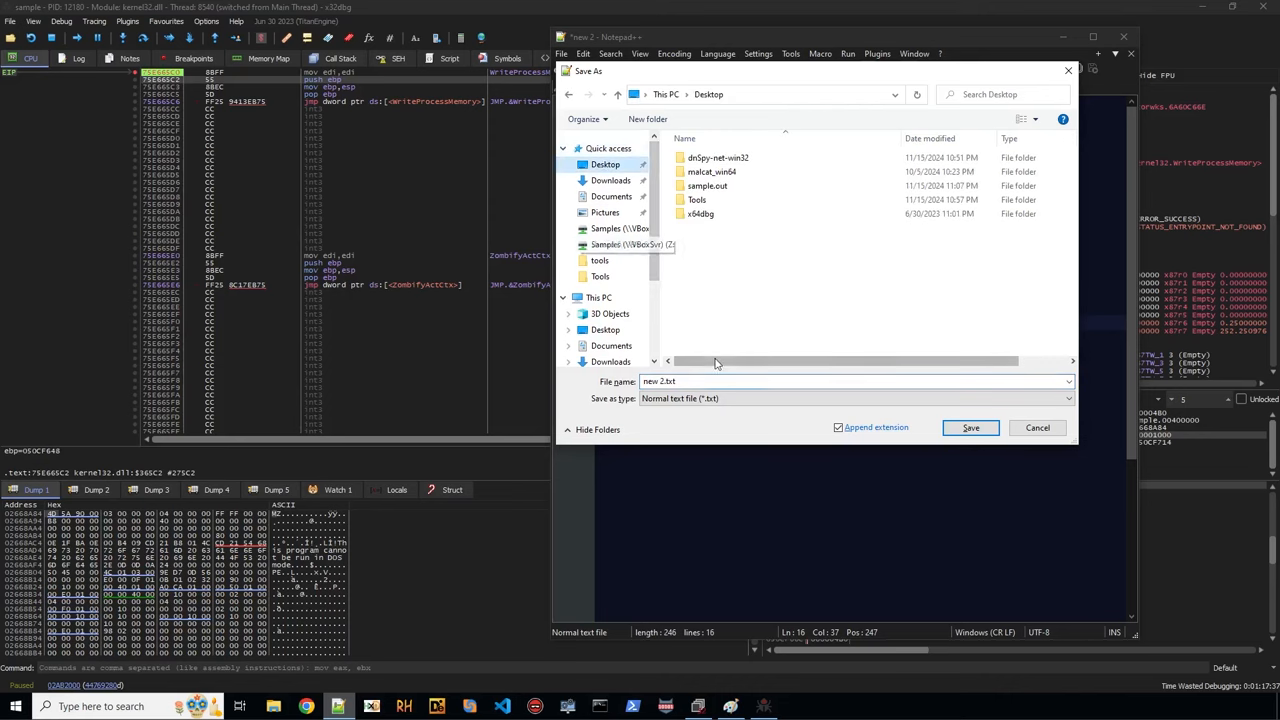
{"action": "type", "text": "unpacker"}
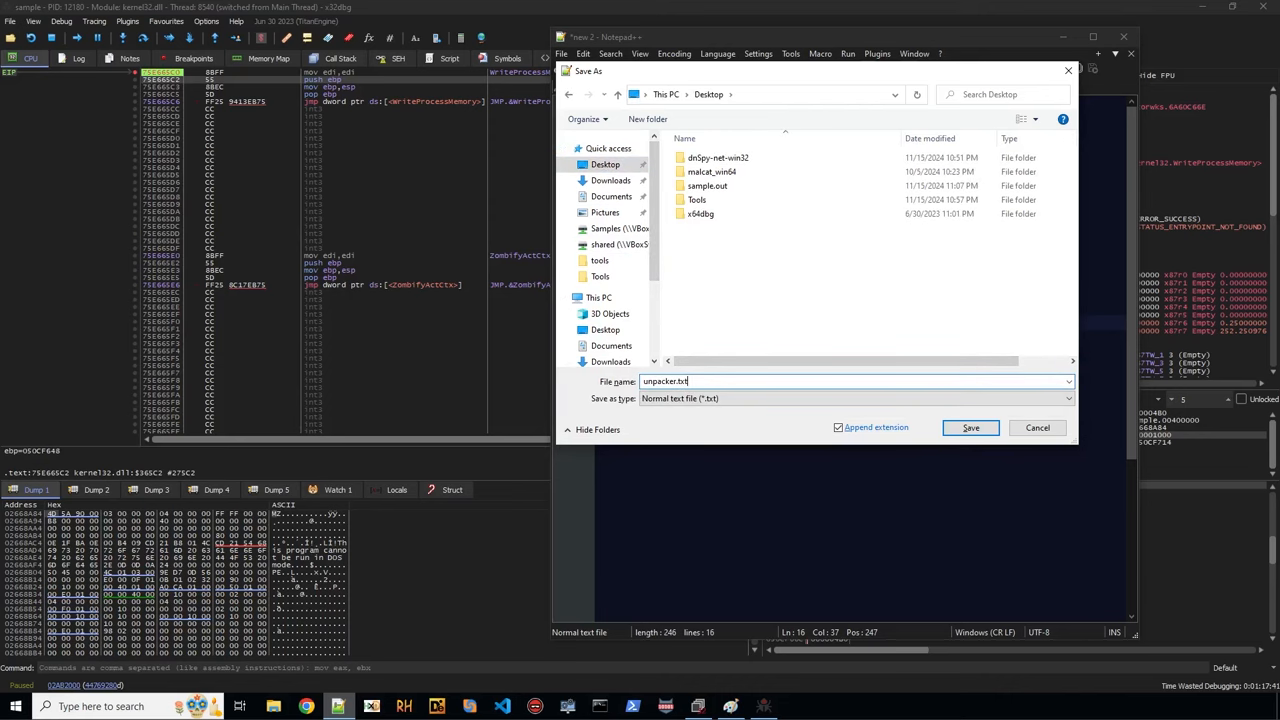
{"action": "left_click", "coordinate": [970, 428]}
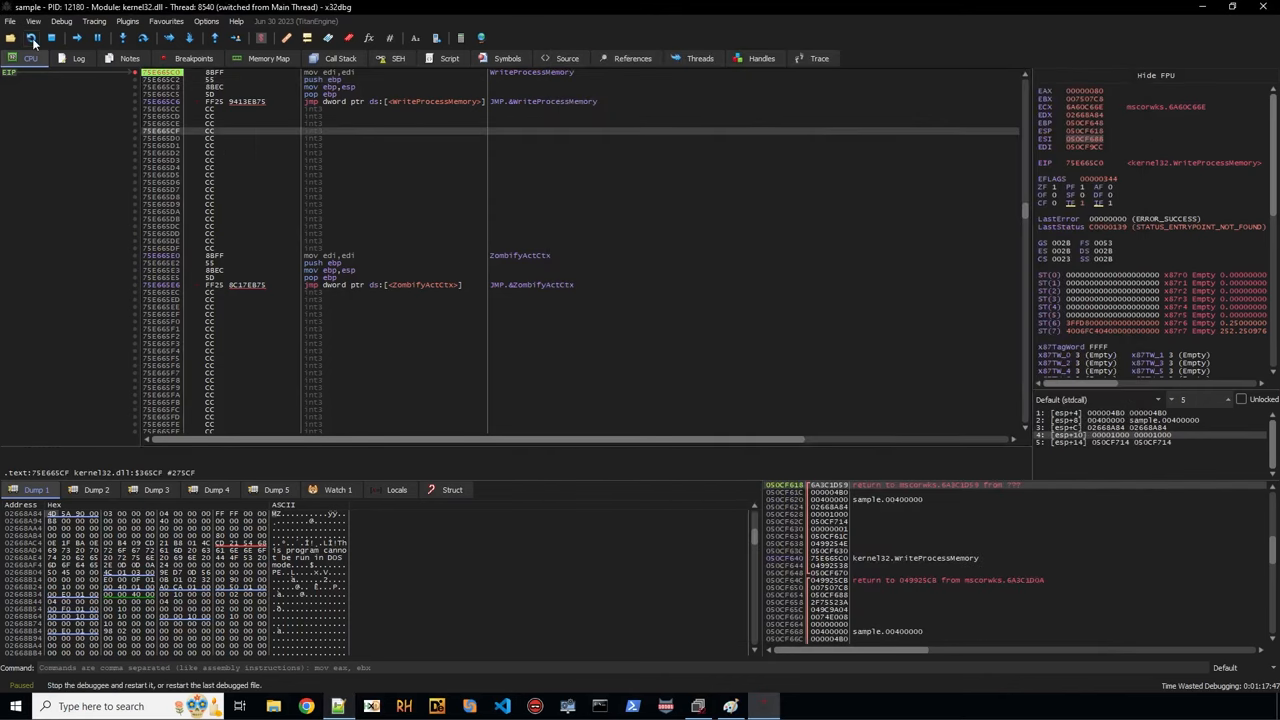
Restart the sample and load Desktop\unpacker.txt as the debugger script.
{"action": "left_click", "coordinate": [32, 38]}
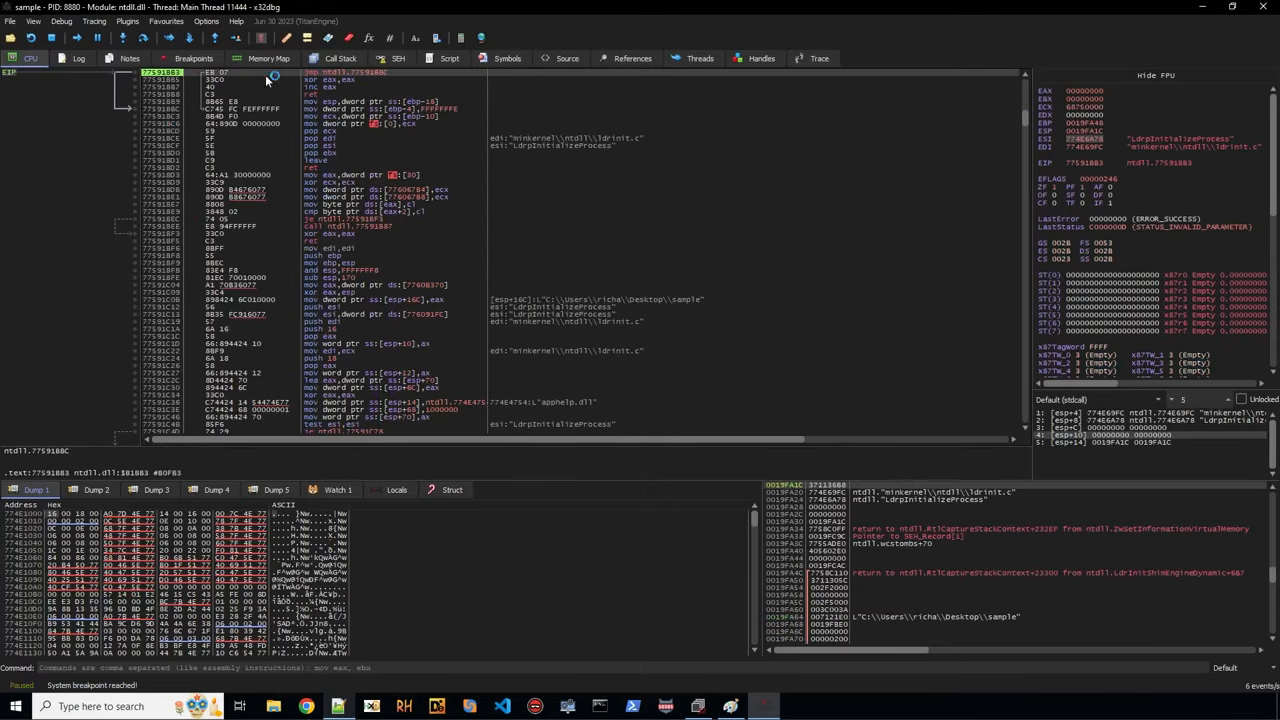
{"action": "left_click", "coordinate": [448, 56]}
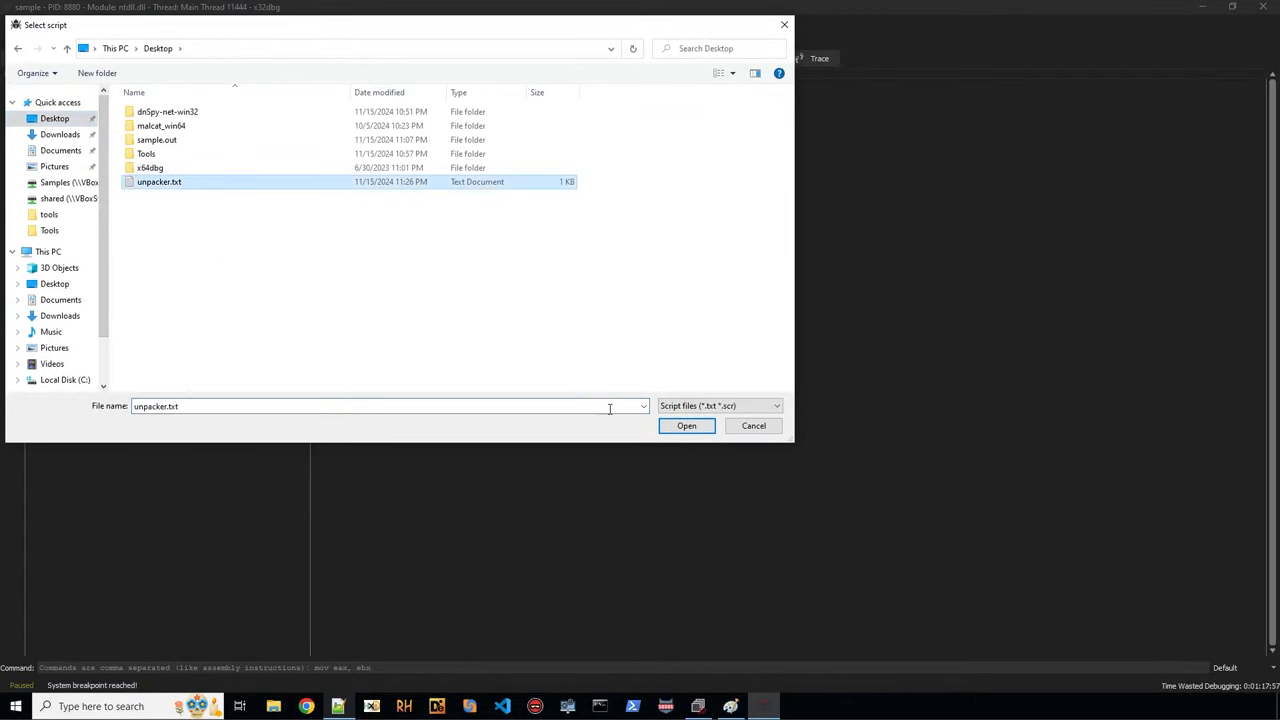
{"action": "left_click", "coordinate": [686, 424]}
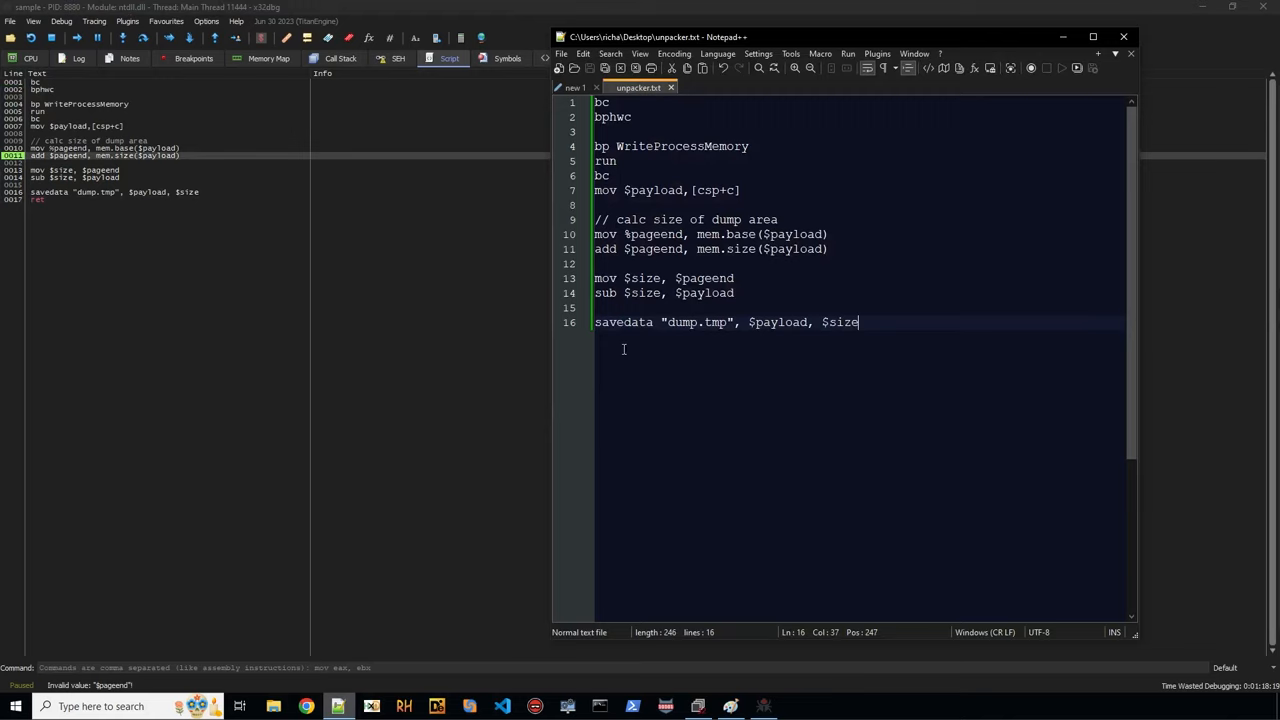
Check the mistyped $pageend line in the editor, then run the loaded script.
{"action": "left_click", "coordinate": [628, 234]}
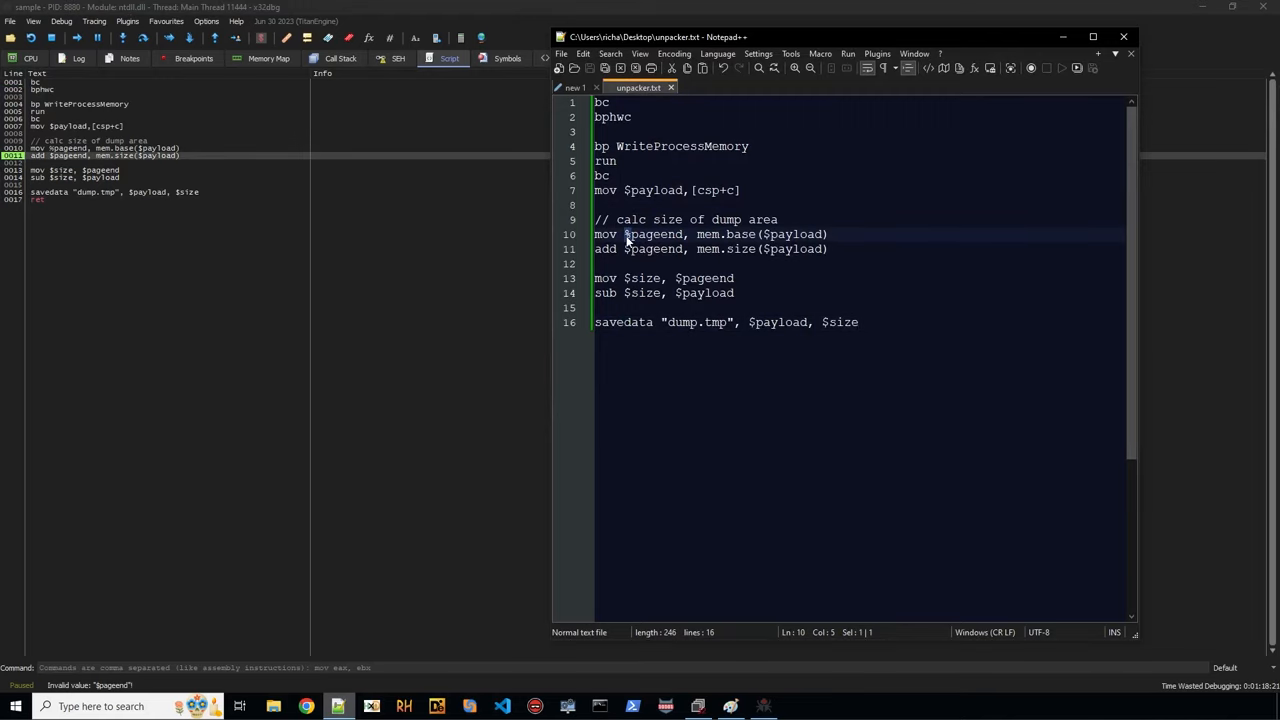
{"action": "left_click", "coordinate": [1128, 34]}
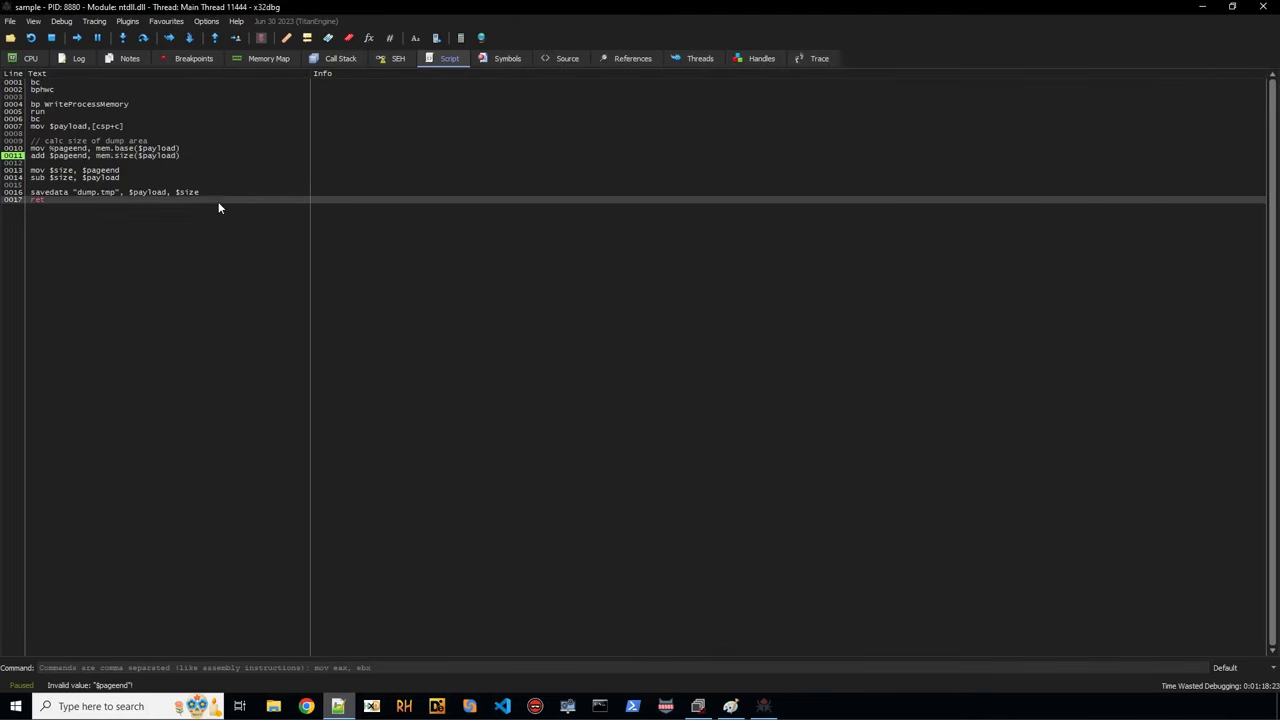
{"action": "left_click", "coordinate": [32, 56]}
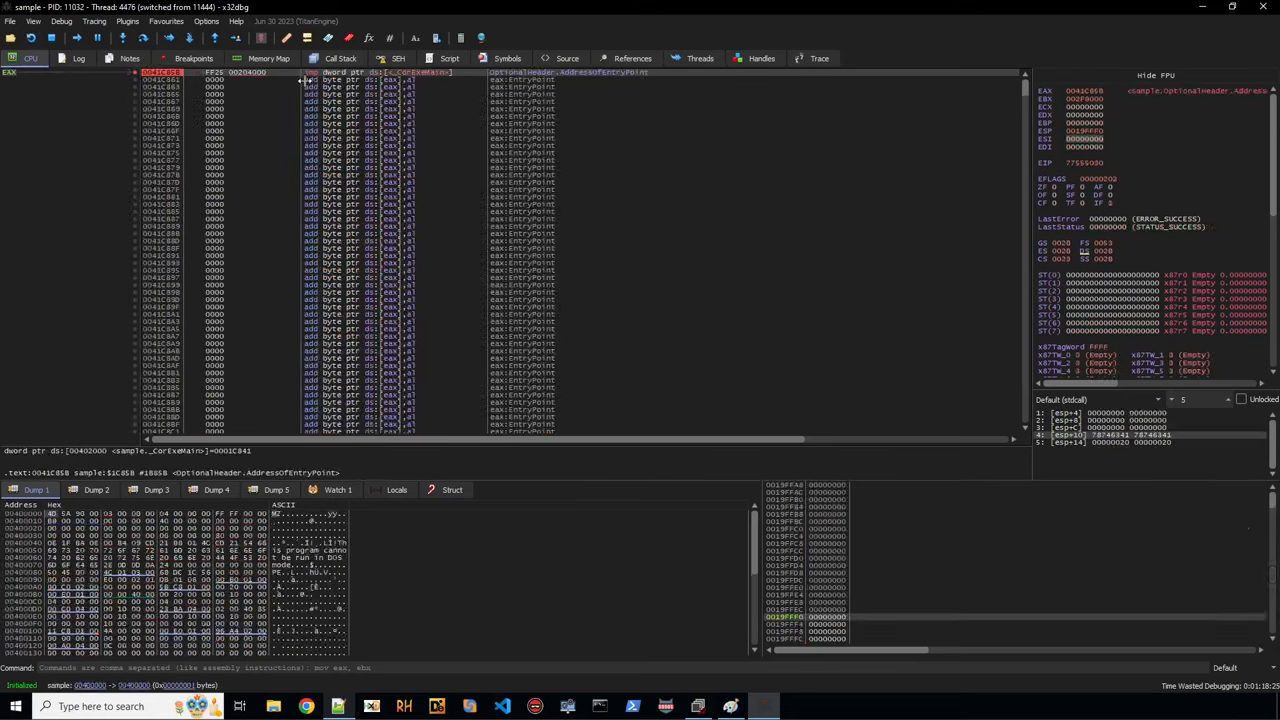
Let the script finish writing dump.tmp and open the x64dbg folder in File Explorer.
{"action": "left_click", "coordinate": [448, 58]}
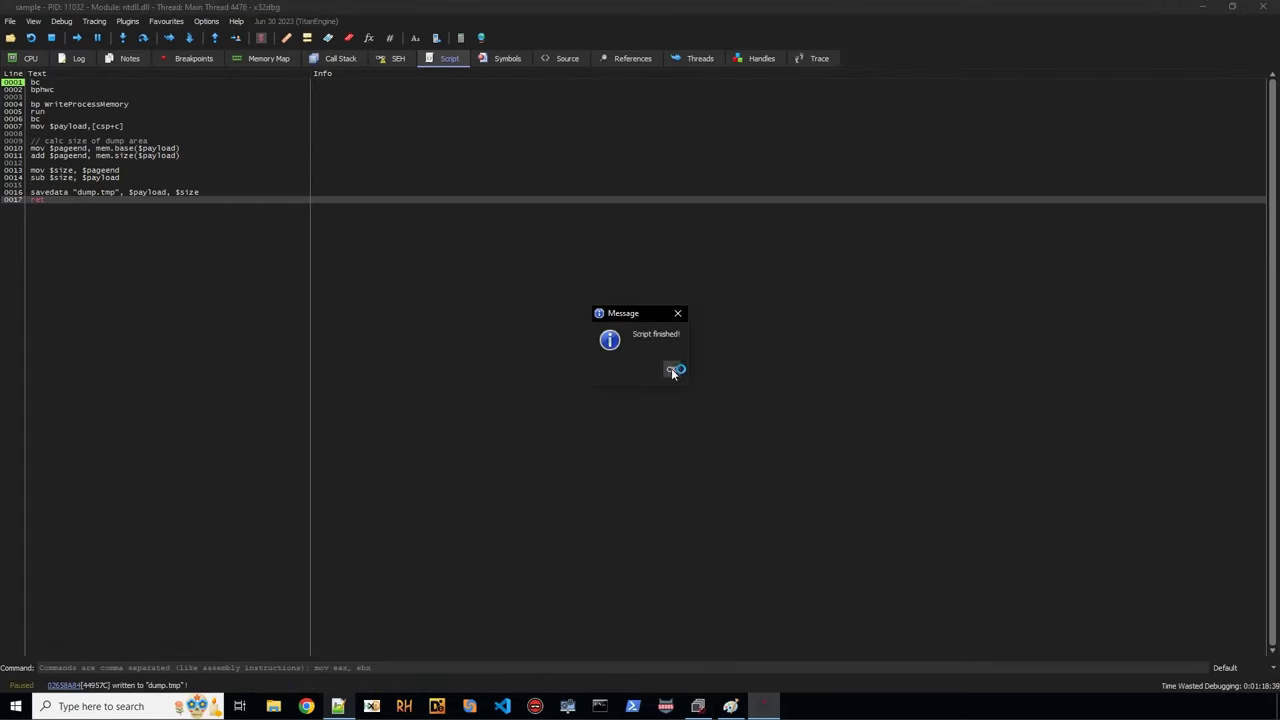
{"action": "left_click", "coordinate": [672, 370]}
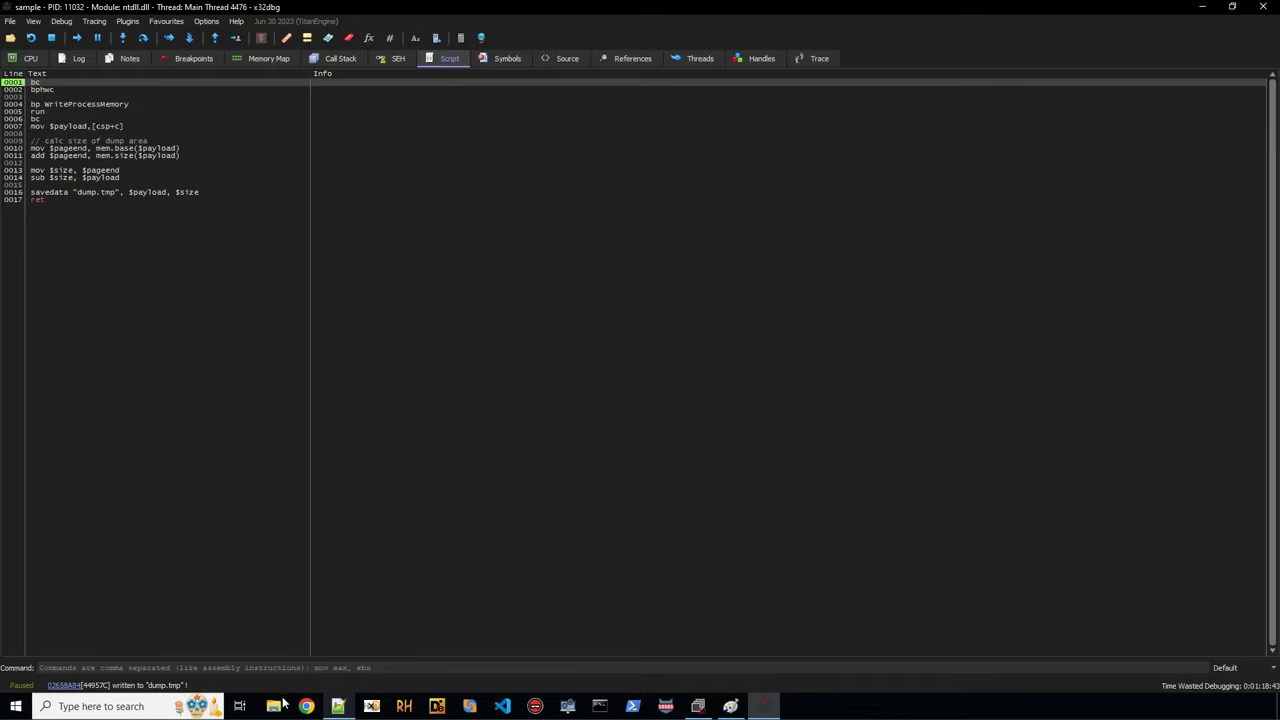
{"action": "left_click", "coordinate": [272, 708]}
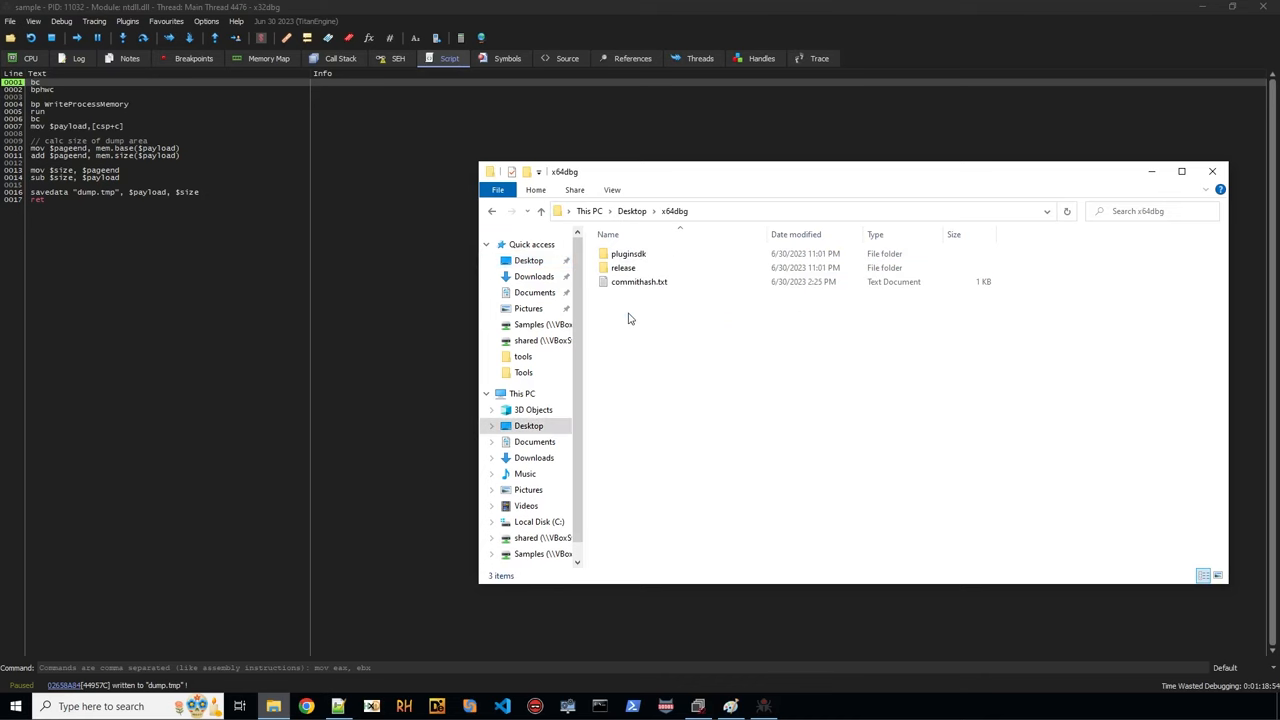
Locate dump.tmp in release\x32 and bring up its file actions on the Desktop.
{"action": "double_click", "coordinate": [624, 268]}
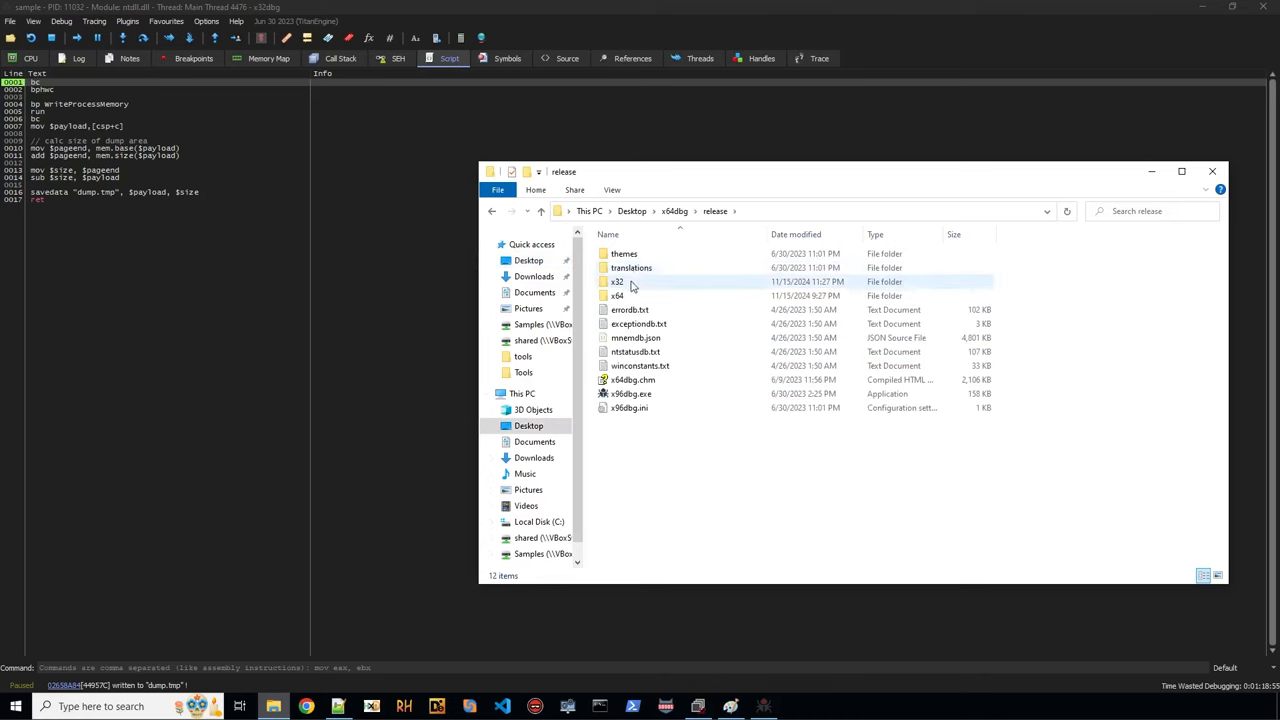
{"action": "double_click", "coordinate": [616, 280]}
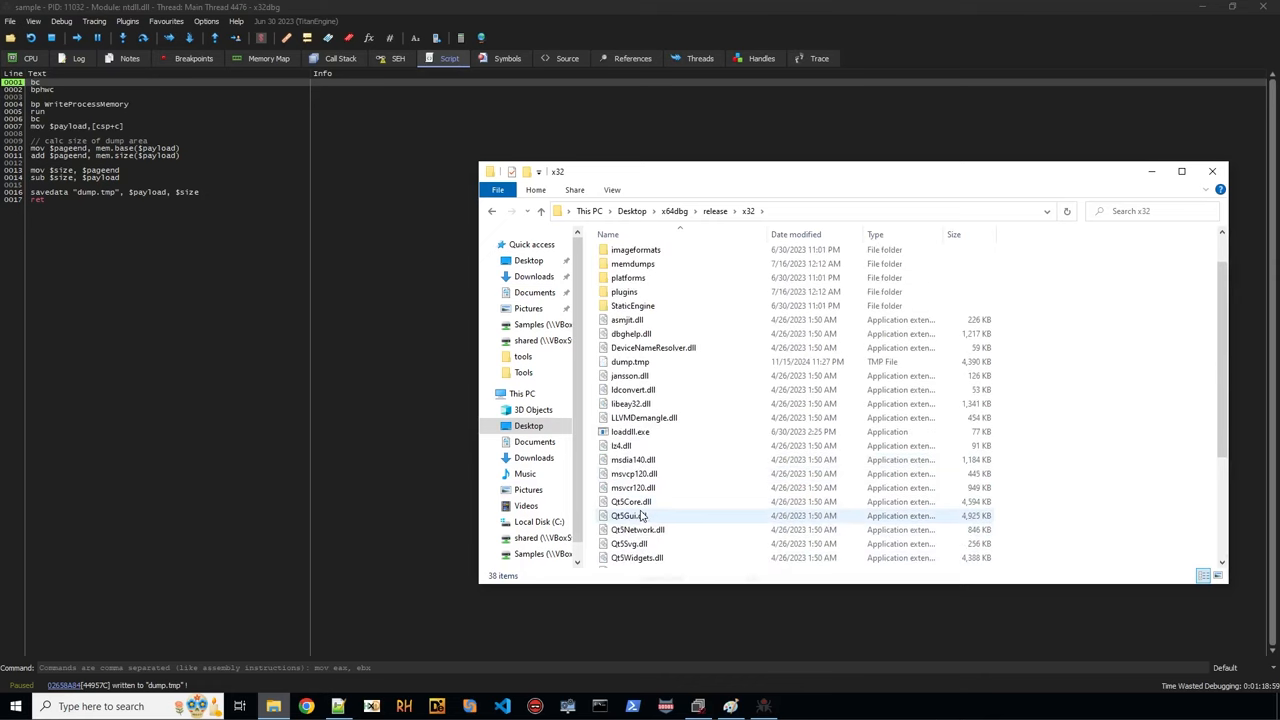
{"action": "left_click", "coordinate": [628, 362]}
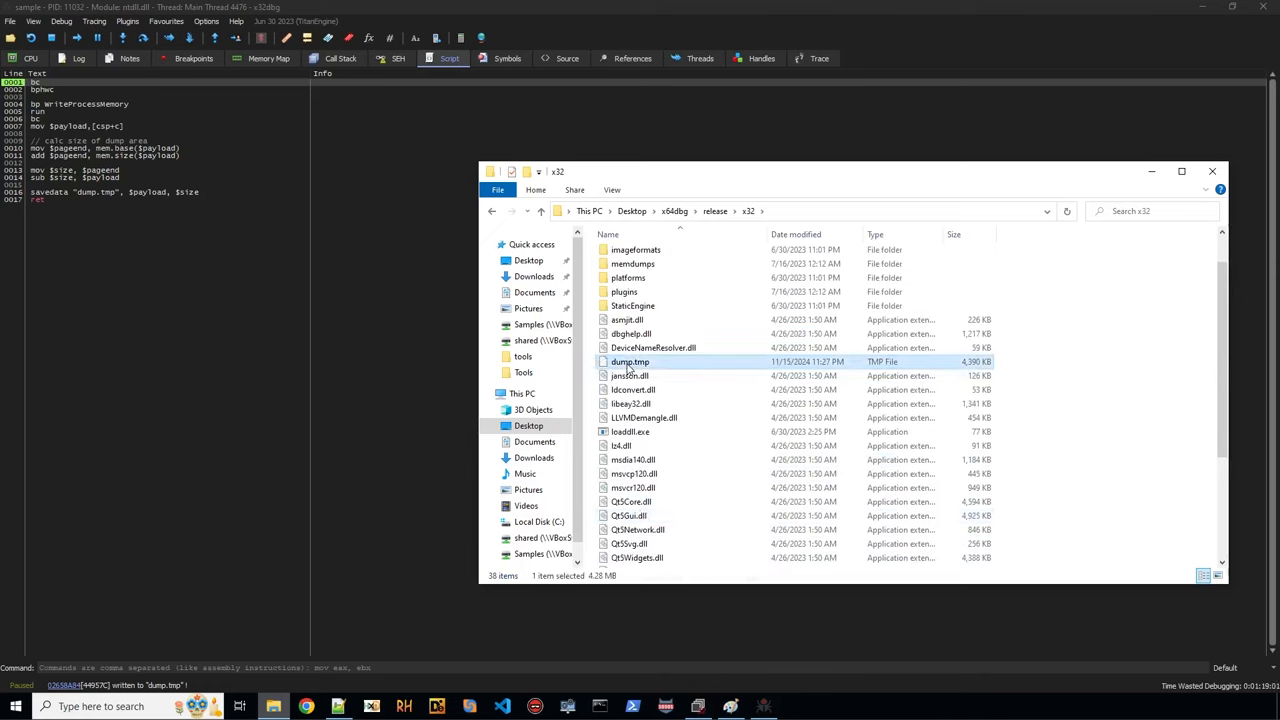
{"action": "mouse_move", "coordinate": [630, 362]}
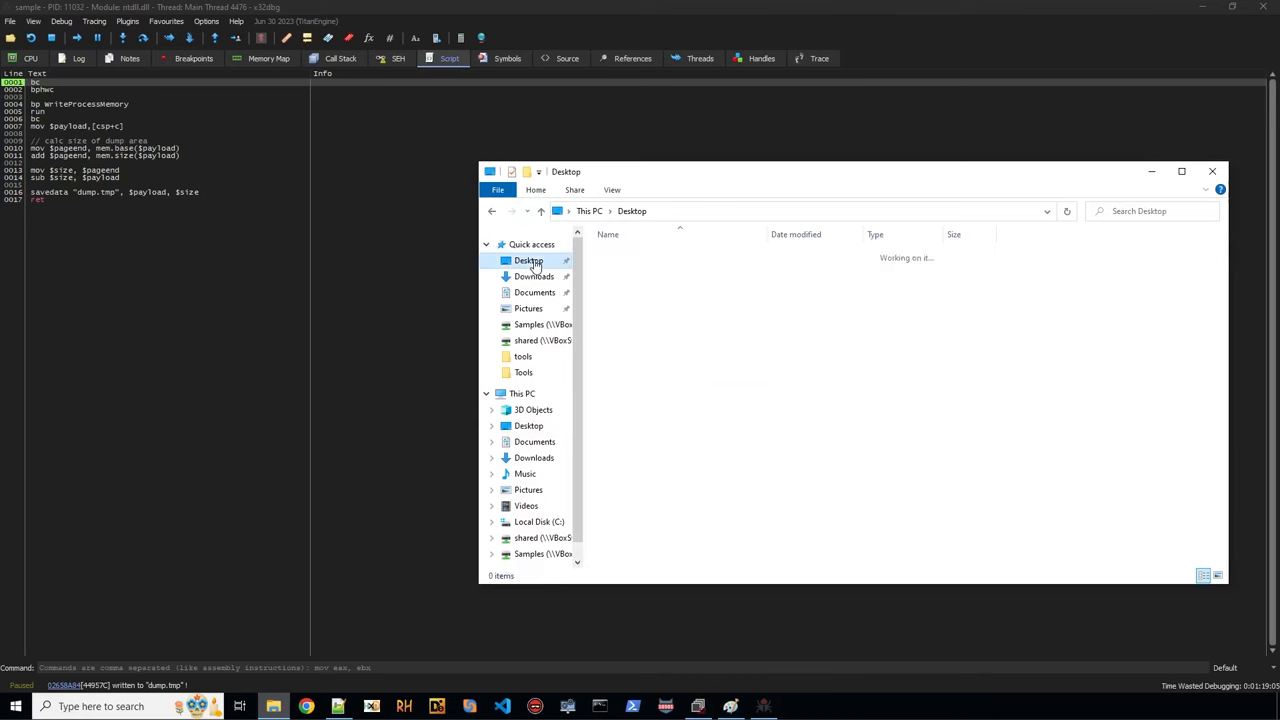
{"action": "right_click", "coordinate": [624, 336]}
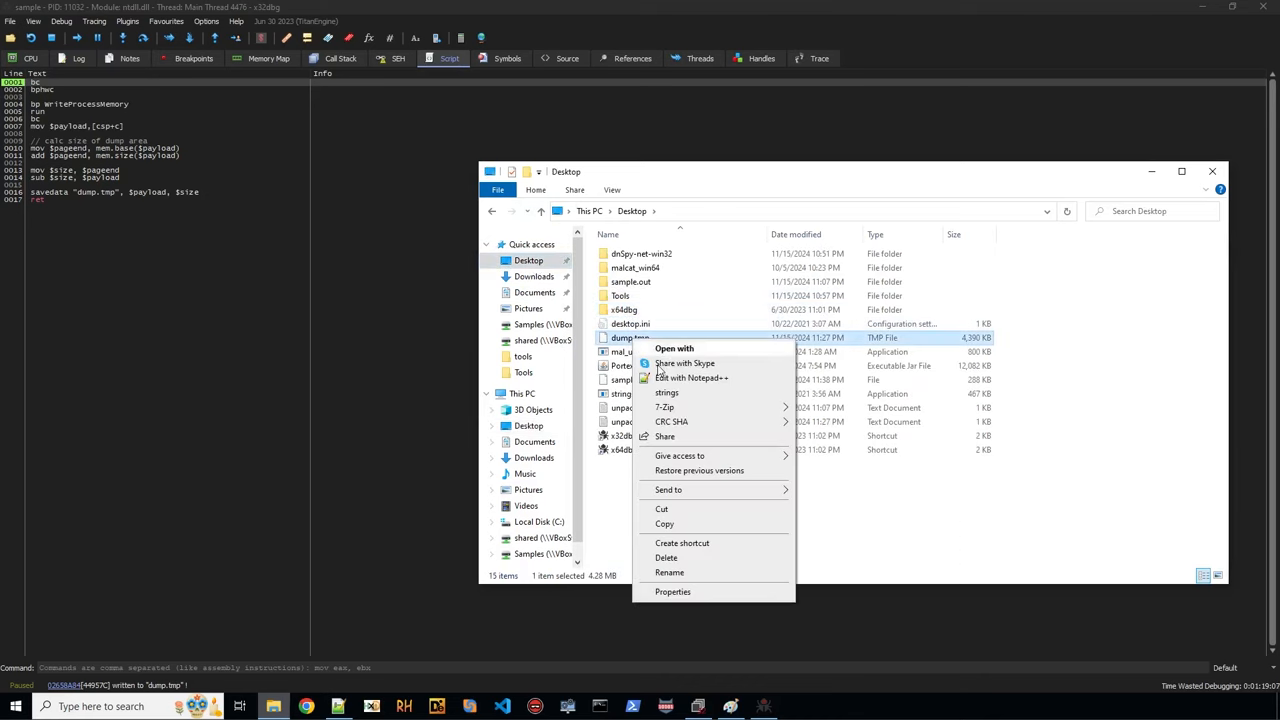
Scroll through dump.tmp.txt in Notepad to view the PE header and mscorlib strings.
{"action": "left_click", "coordinate": [692, 376]}
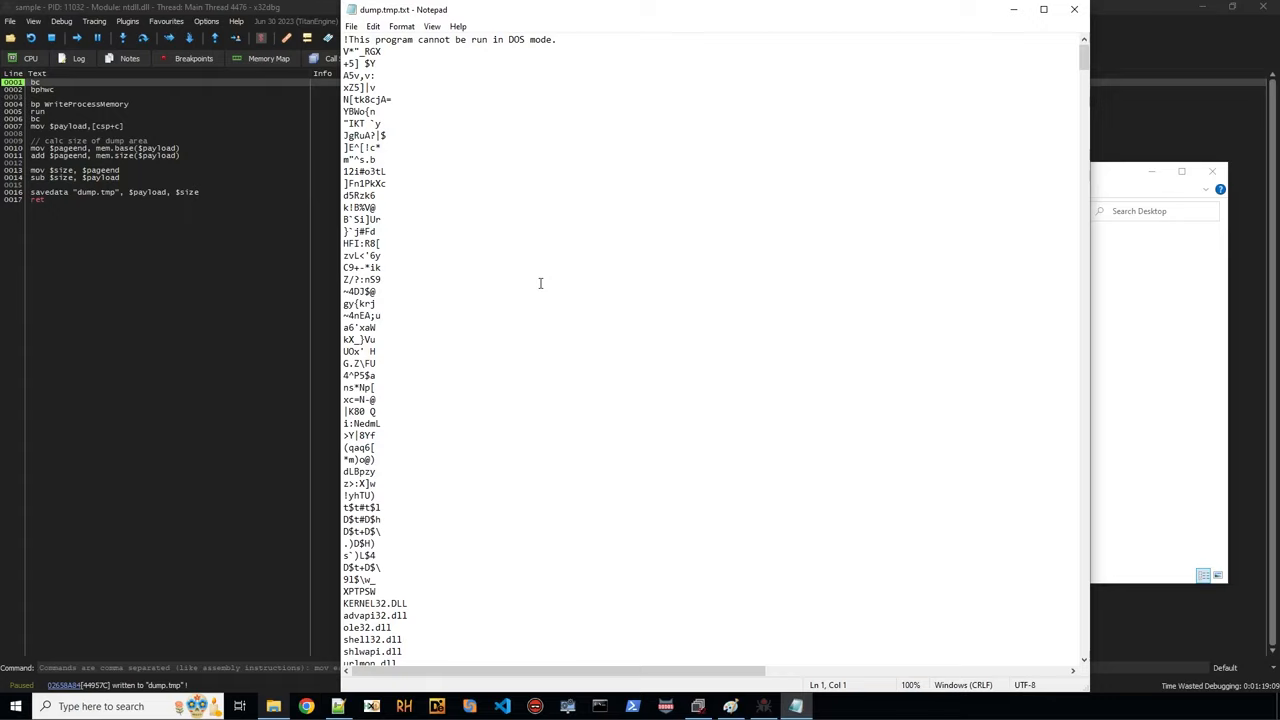
{"action": "scroll", "scroll_direction": "down", "scroll_amount": 3}
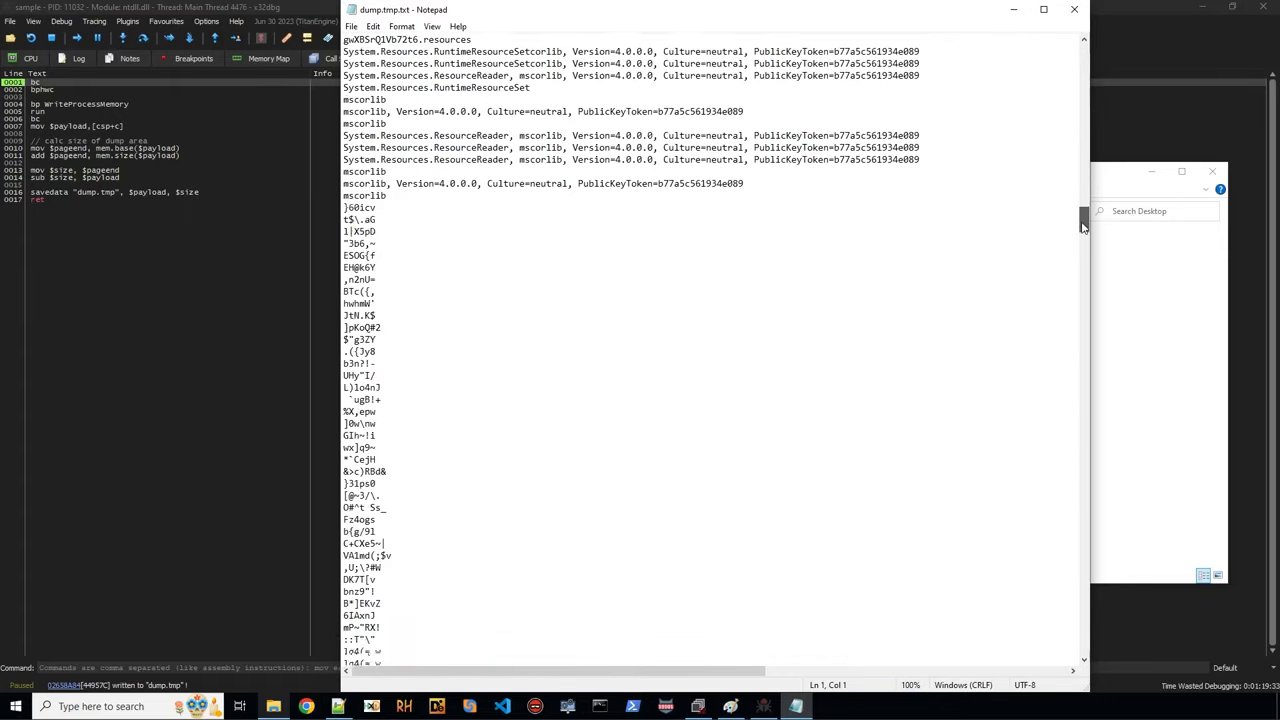
{"action": "scroll", "scroll_direction": "down", "scroll_amount": 3}
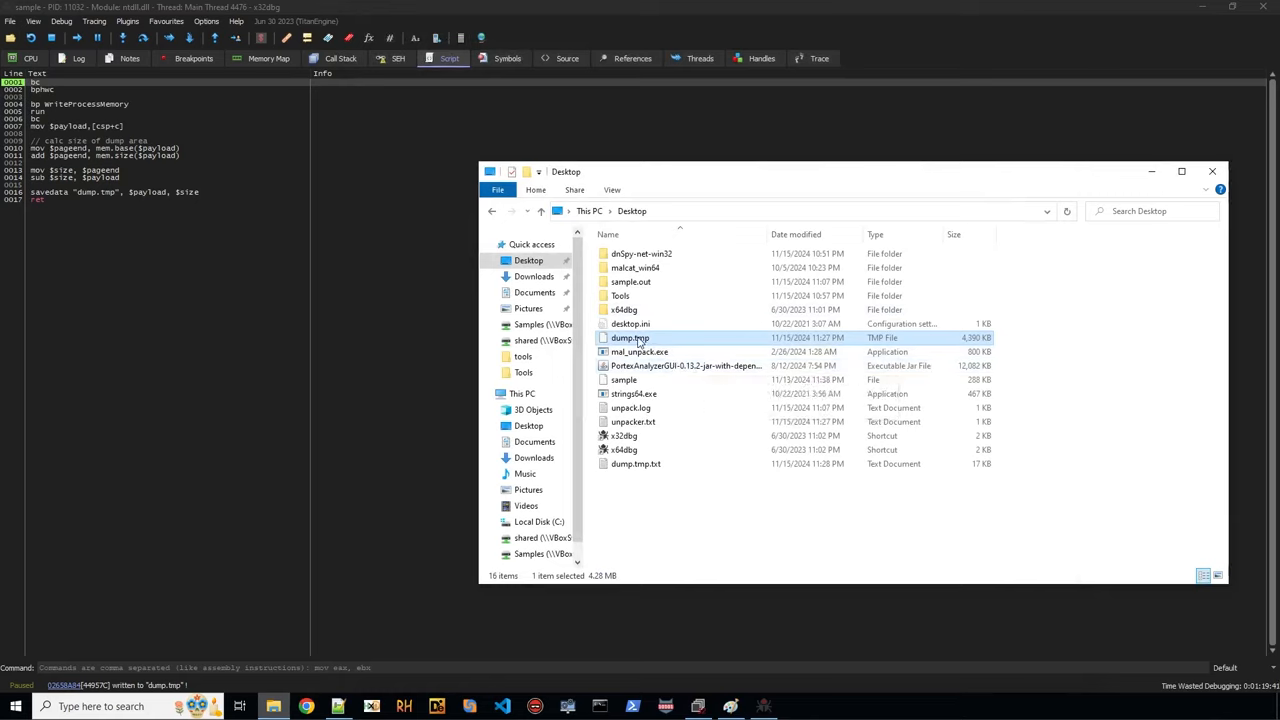
{"action": "mouse_move", "coordinate": [632, 336]}
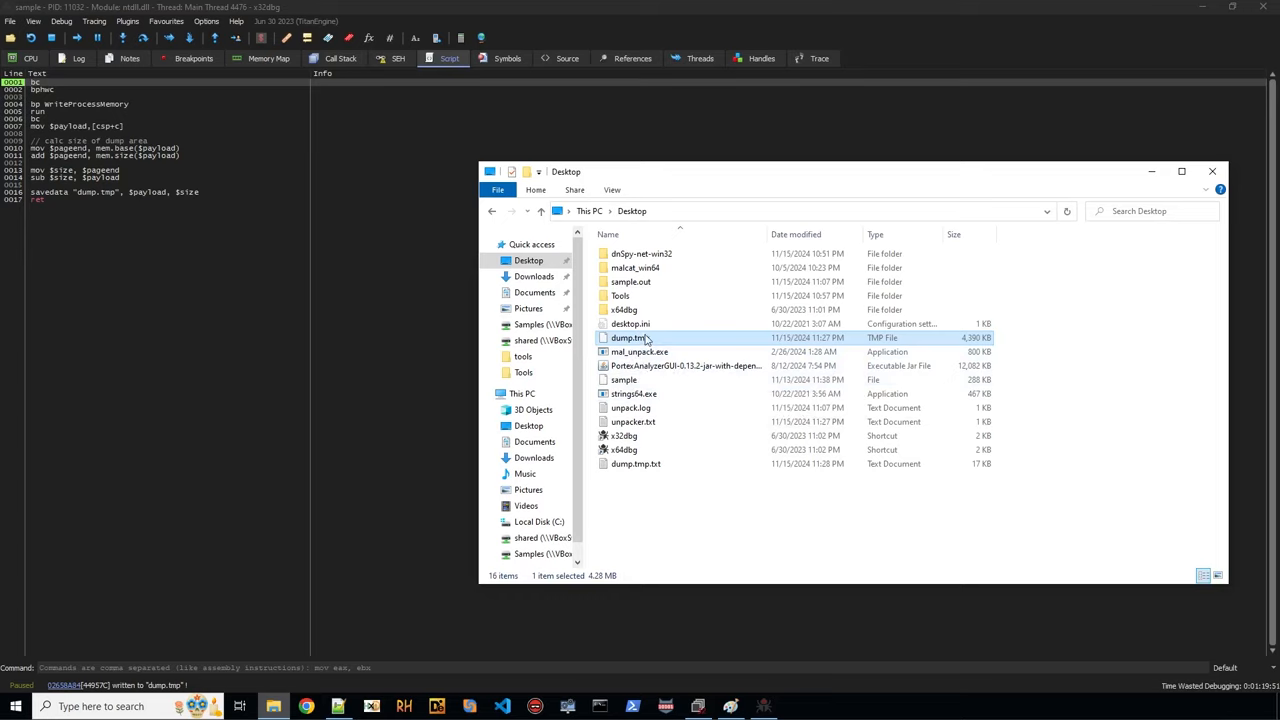
Open dump.tmp in HxD and scroll past the MZ header and DOS-stub bytes.
{"action": "right_click", "coordinate": [628, 336]}
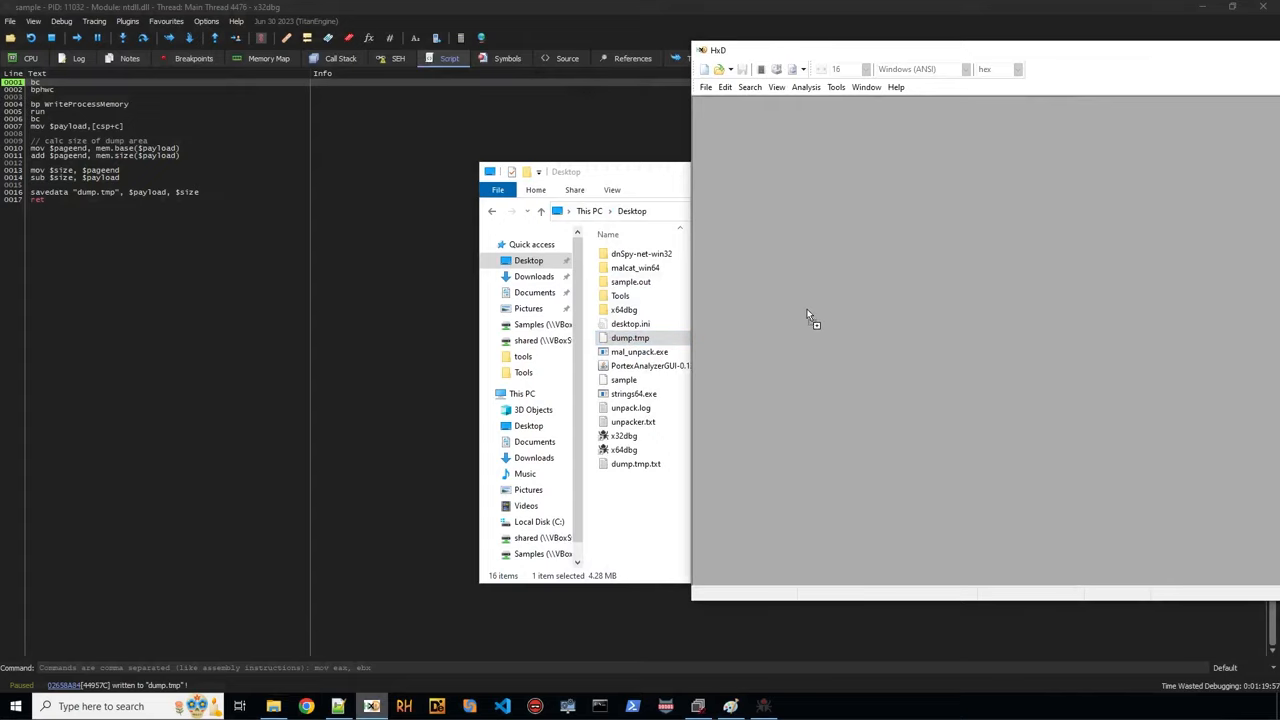
{"action": "double_click", "coordinate": [630, 336]}
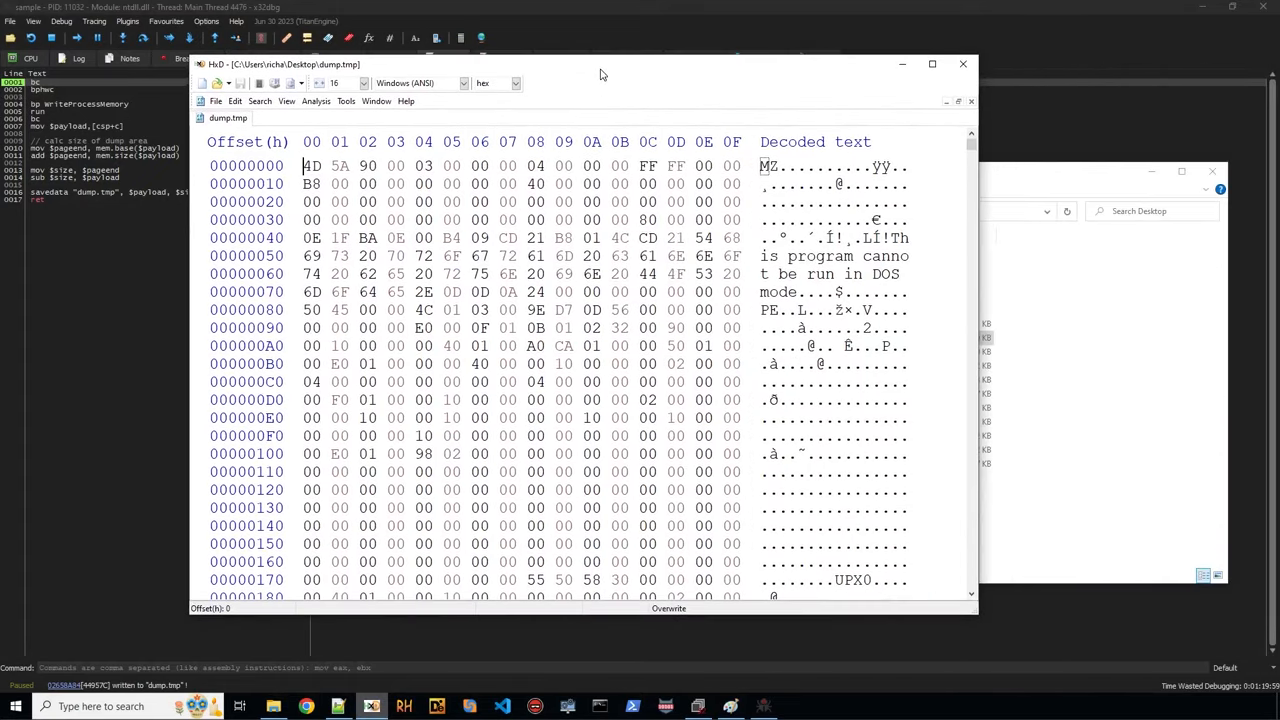
{"action": "scroll", "scroll_direction": "down", "scroll_amount": 3}
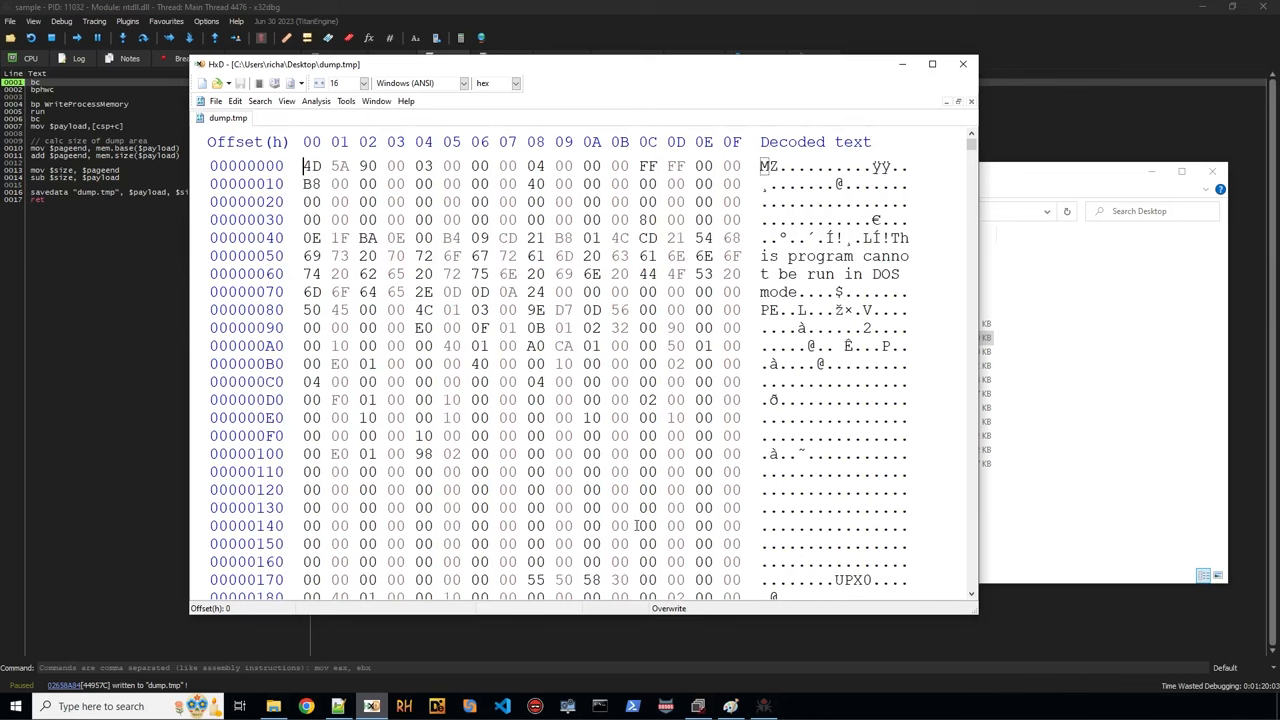
{"action": "mouse_move", "coordinate": [136, 172]}
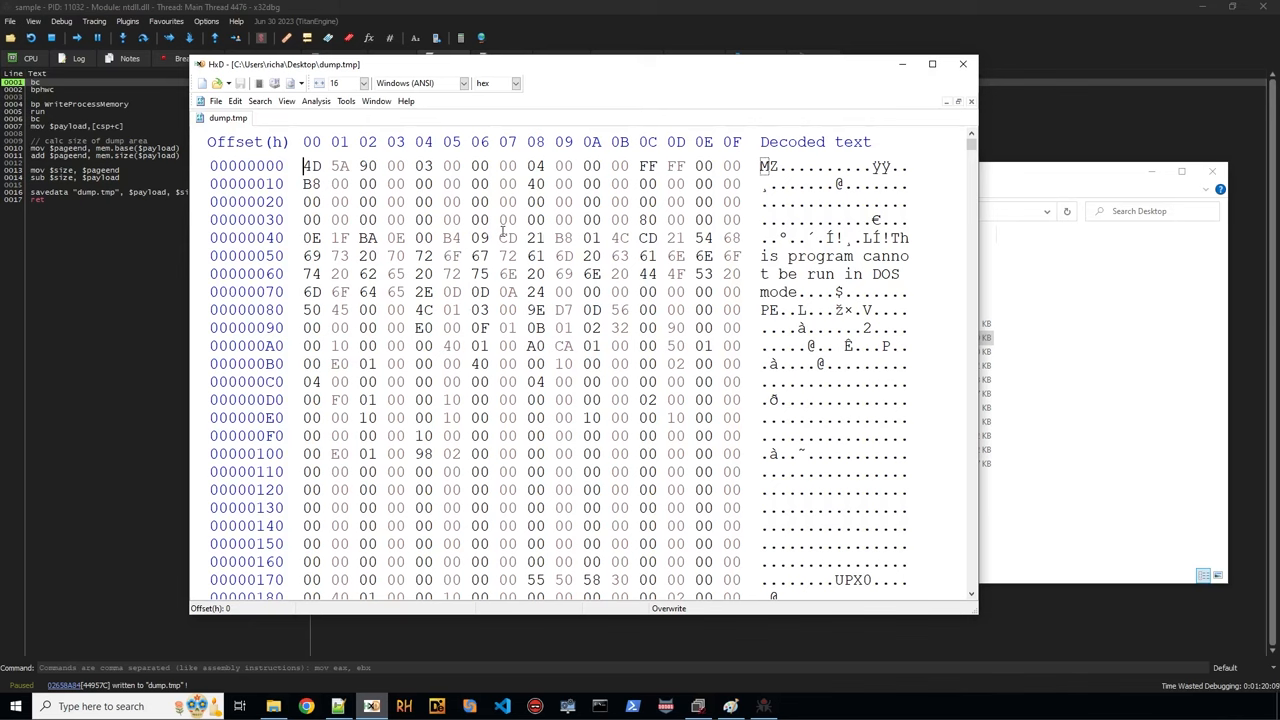
{"action": "mouse_move", "coordinate": [846, 328]}
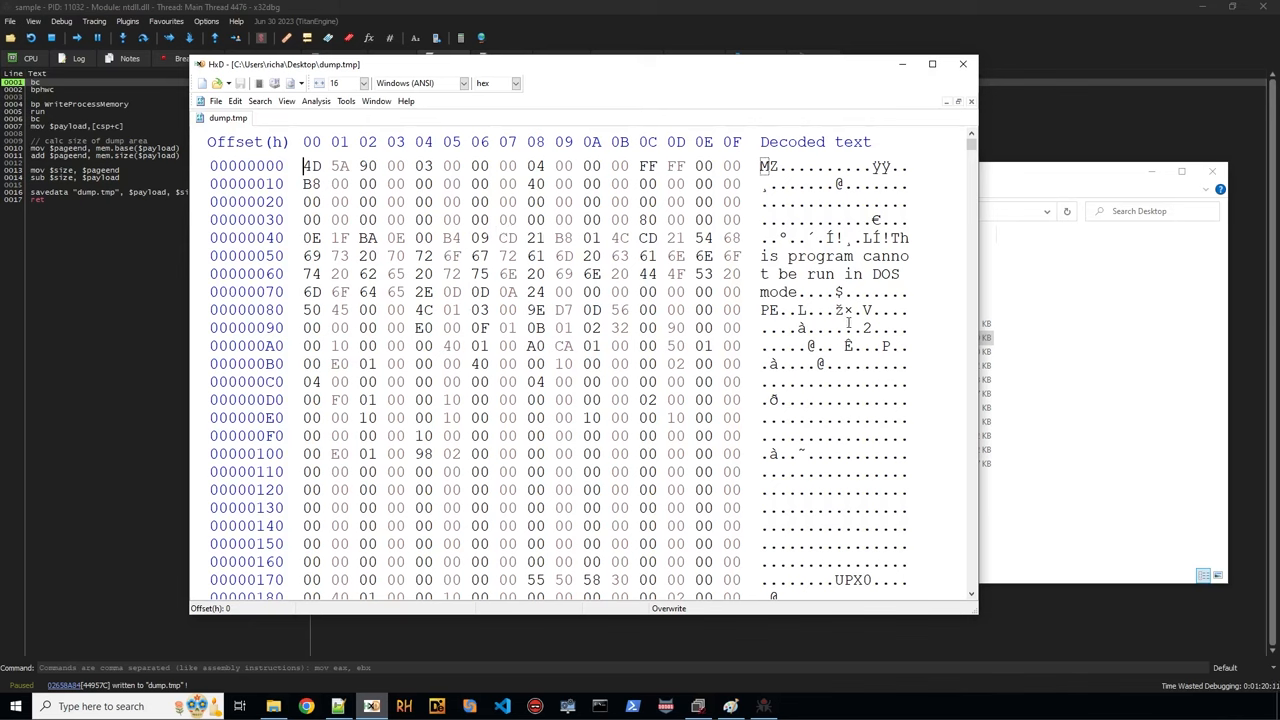
{"action": "scroll", "scroll_direction": "down", "scroll_amount": 3}
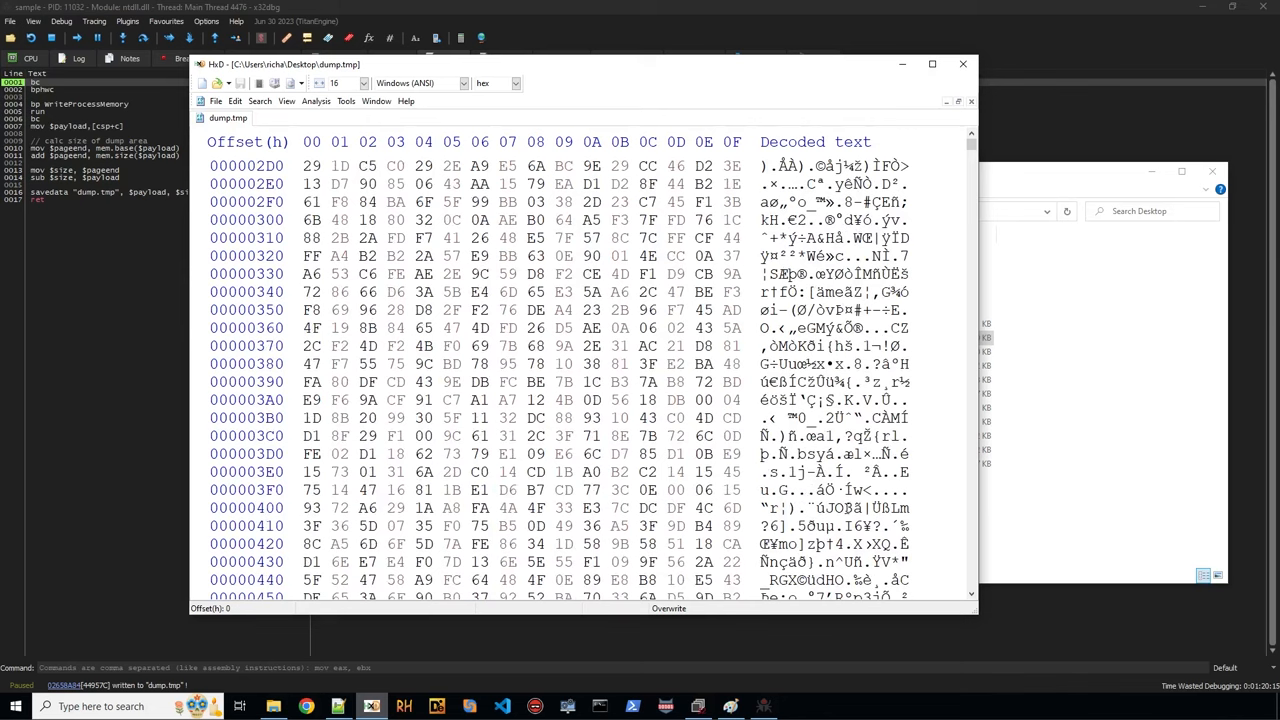
Append 'init "dump.tmp"' and 'bphwc' lines to the end of unpacker.txt.
{"action": "left_click", "coordinate": [962, 62]}
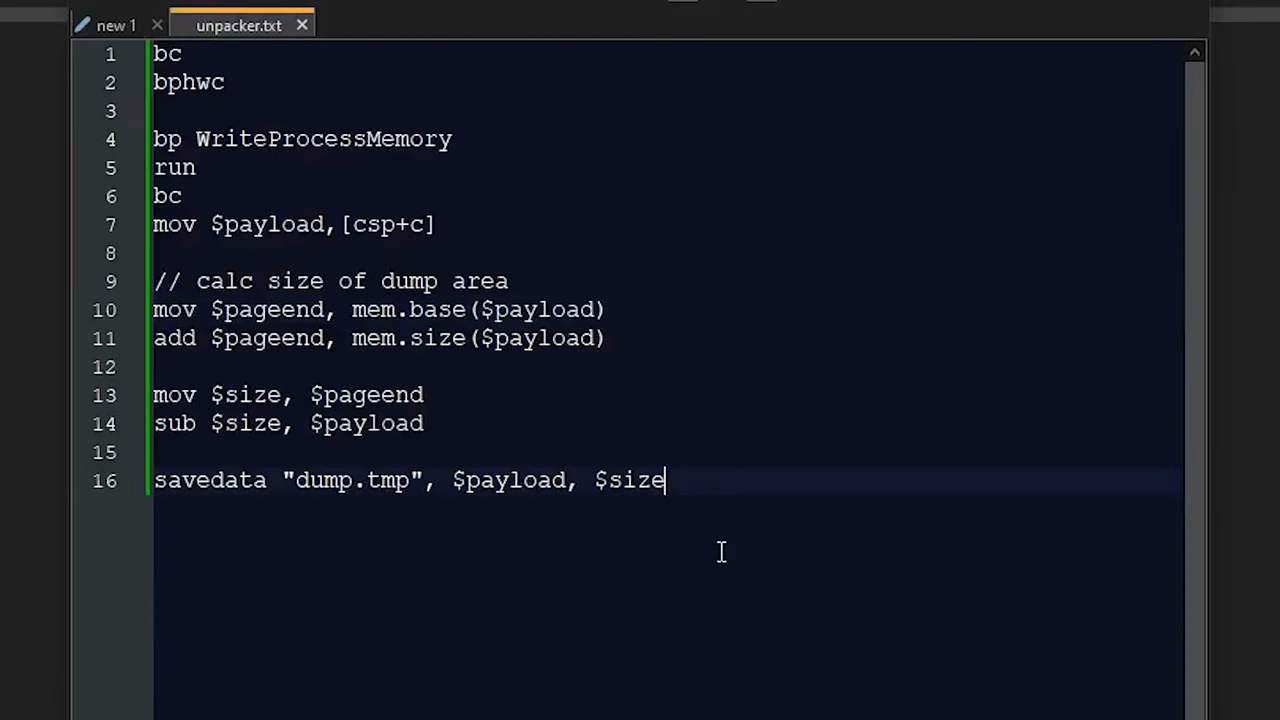
{"action": "key", "text": "Enter"}
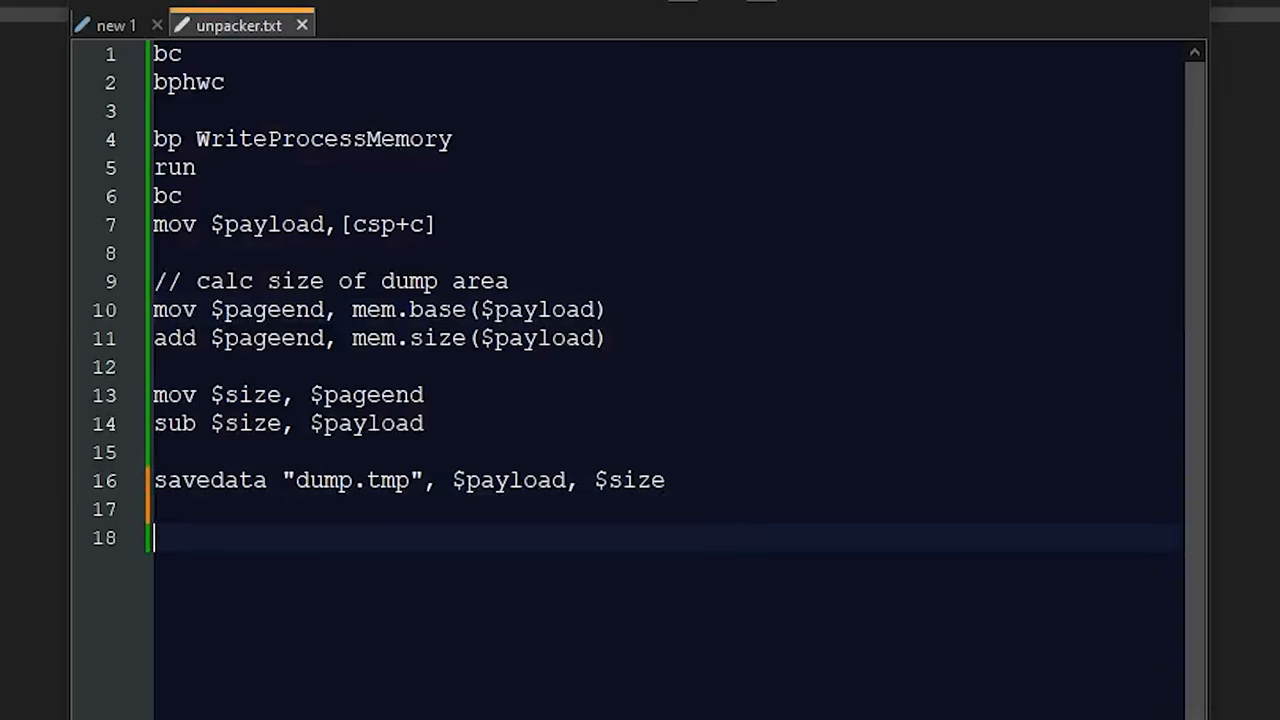
{"action": "mouse_move", "coordinate": [336, 536]}
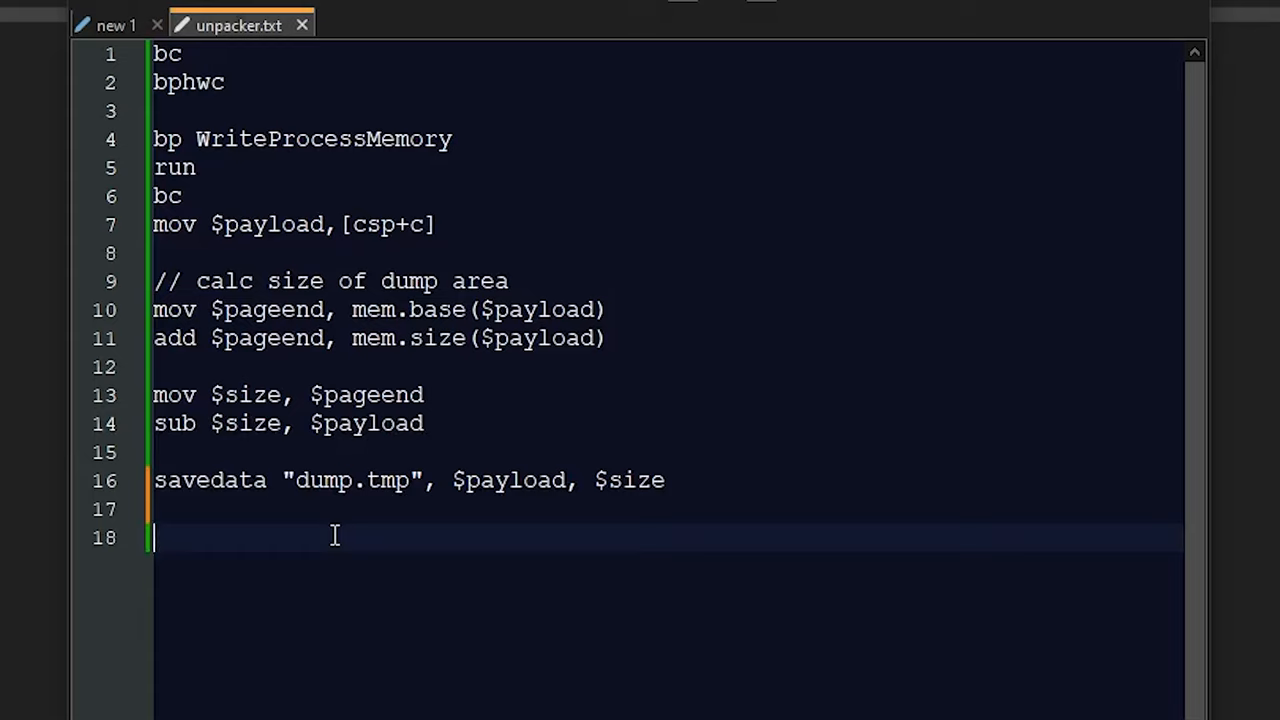
{"action": "type", "text": "init \"dump.tmp"}
{"action": "type", "text": "bph"}
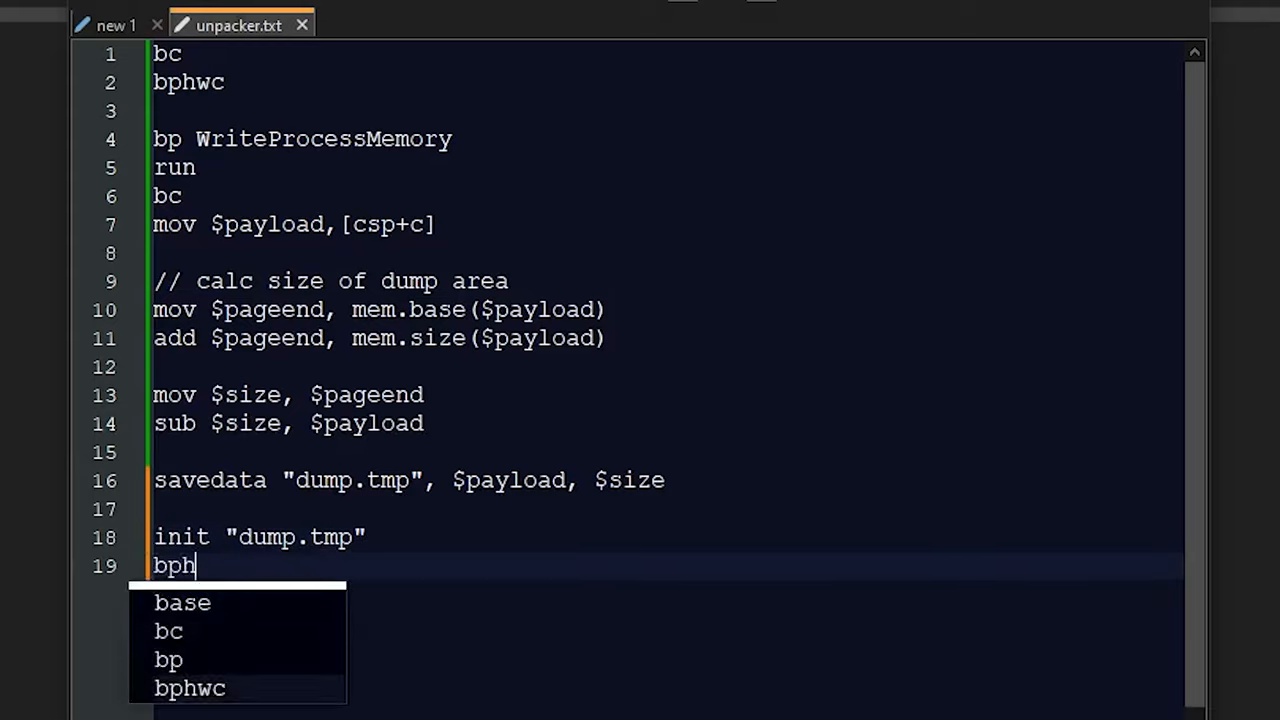
{"action": "left_click", "coordinate": [190, 688]}
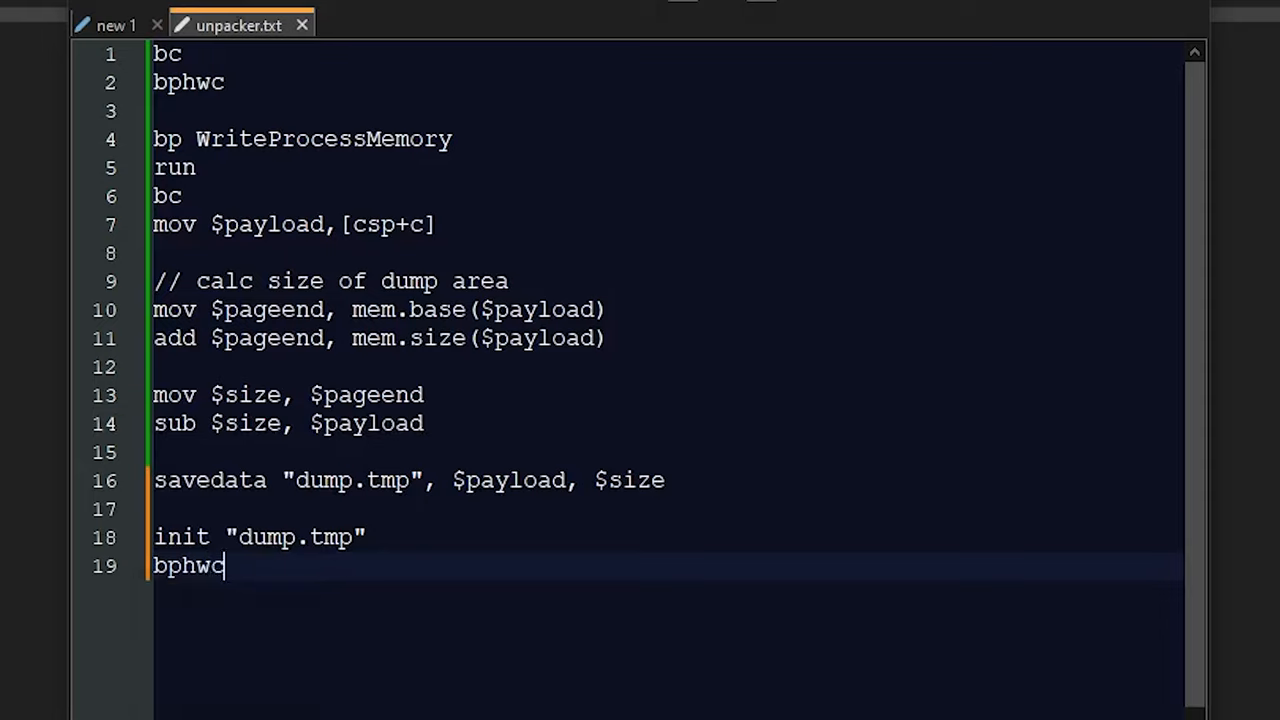
Add a final 'run // run until entry point' line to the script.
{"action": "key", "text": "Enter"}
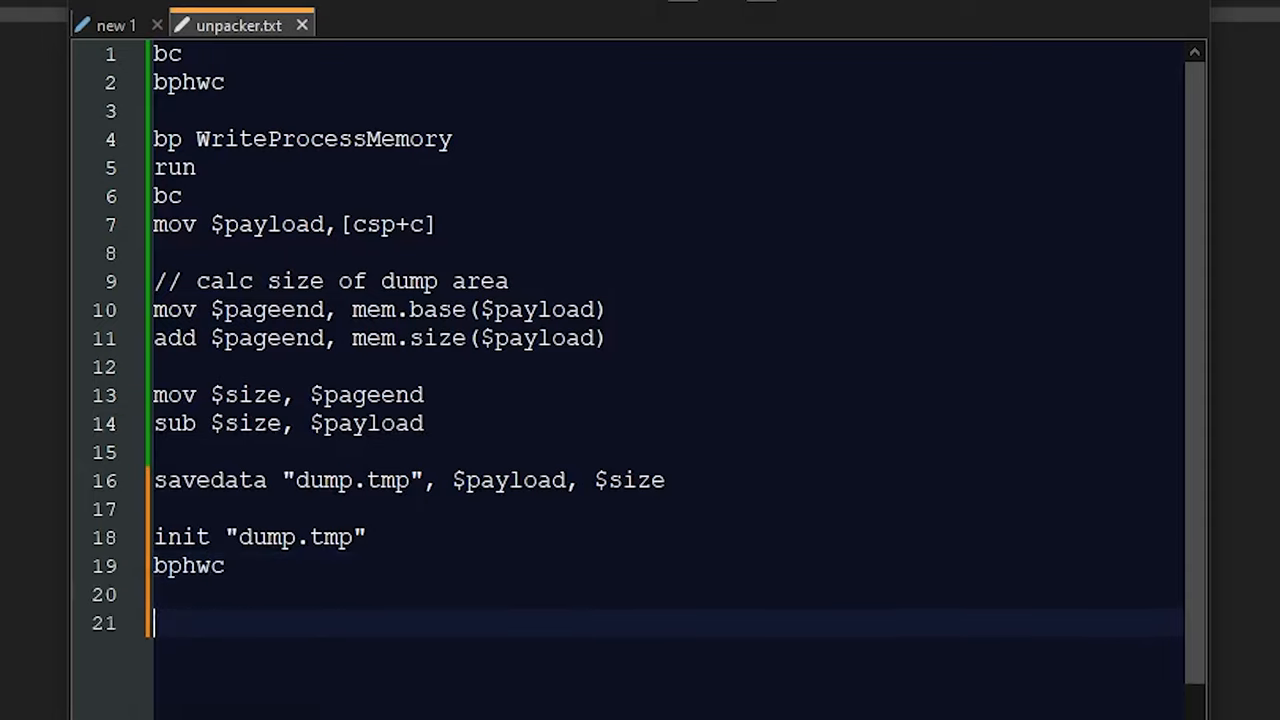
{"action": "type", "text": "run"}
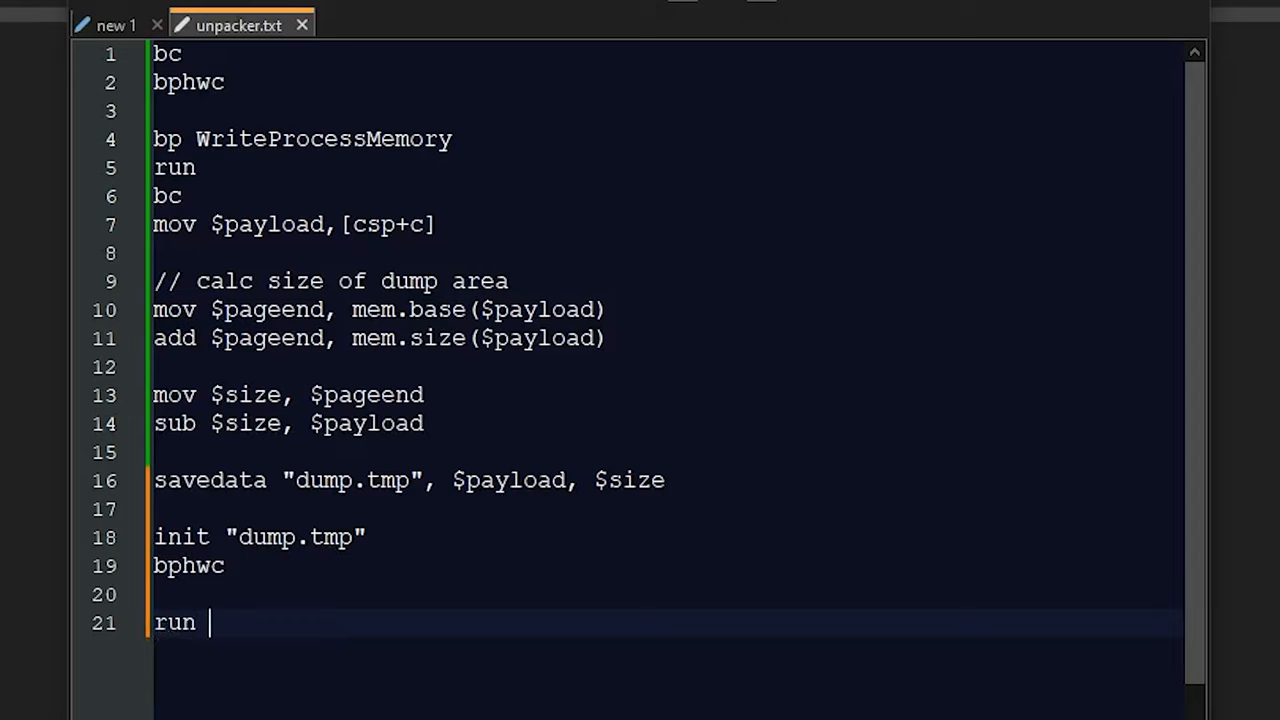
{"action": "type", "text": "// run un"}
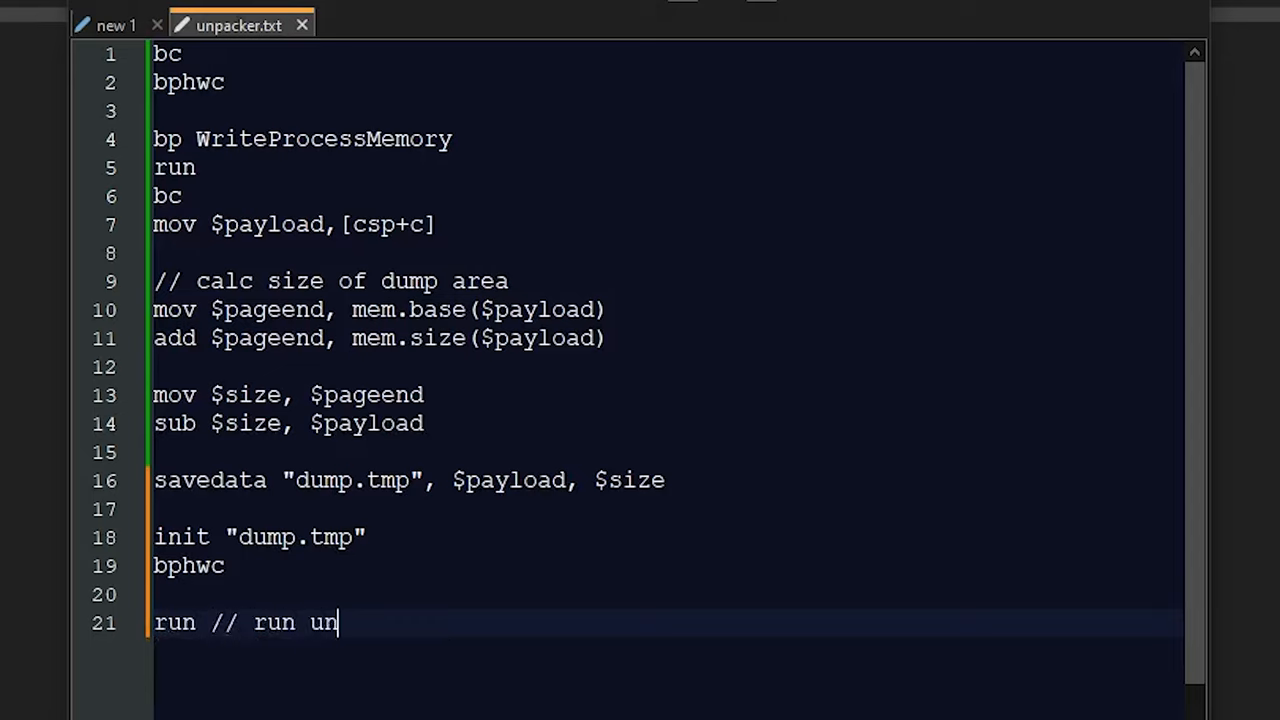
{"action": "type", "text": "til entry point"}
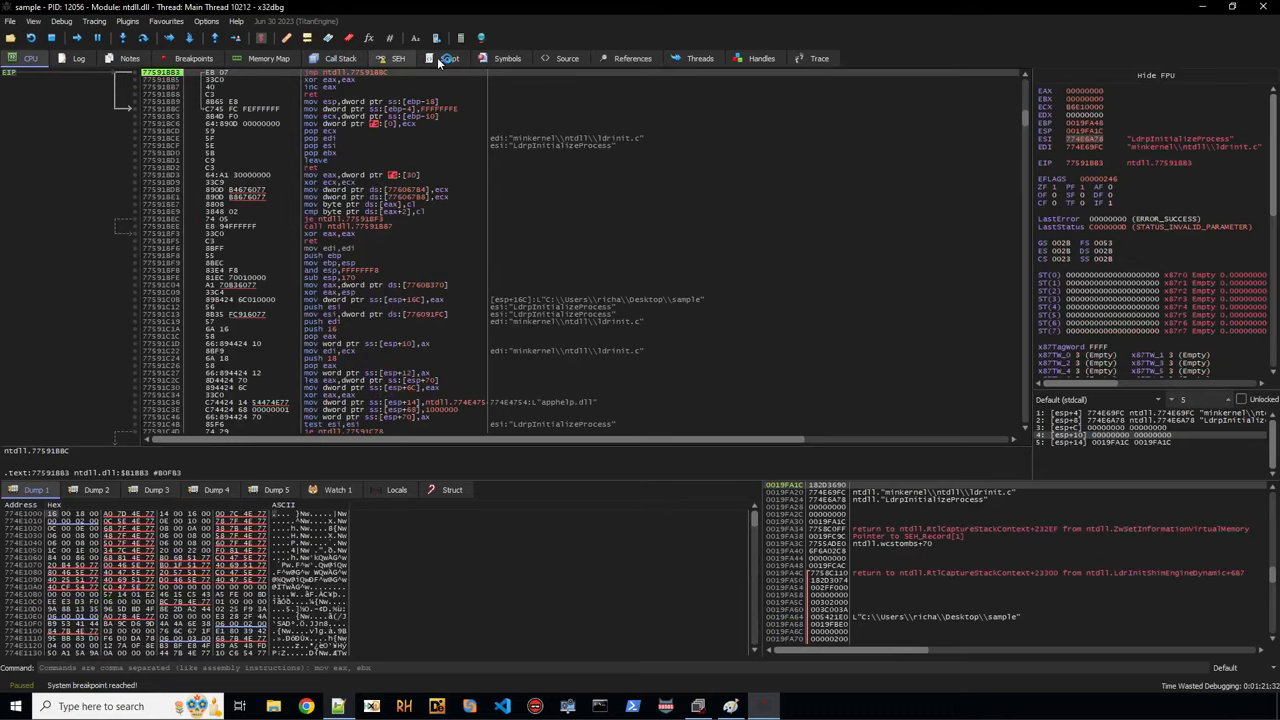
Reload and run the updated script so dump.tmp pauses at its entry point.
{"action": "left_click", "coordinate": [472, 58]}
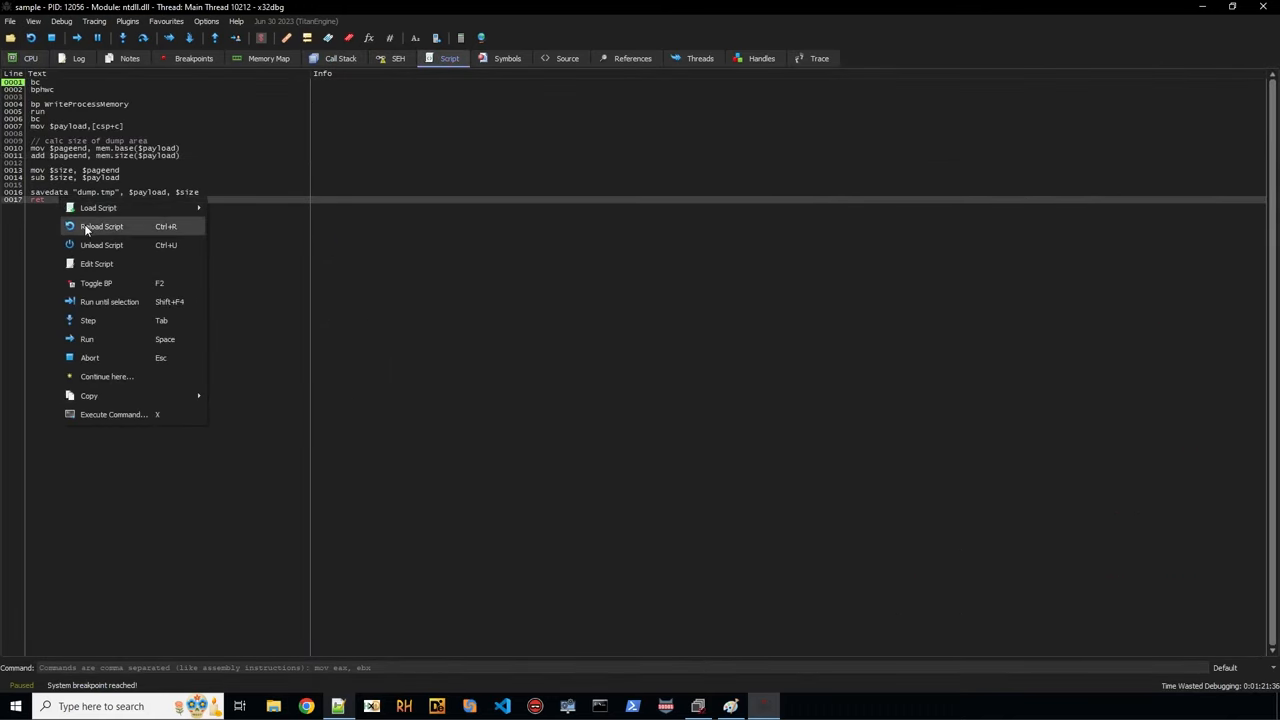
{"action": "left_click", "coordinate": [100, 226]}
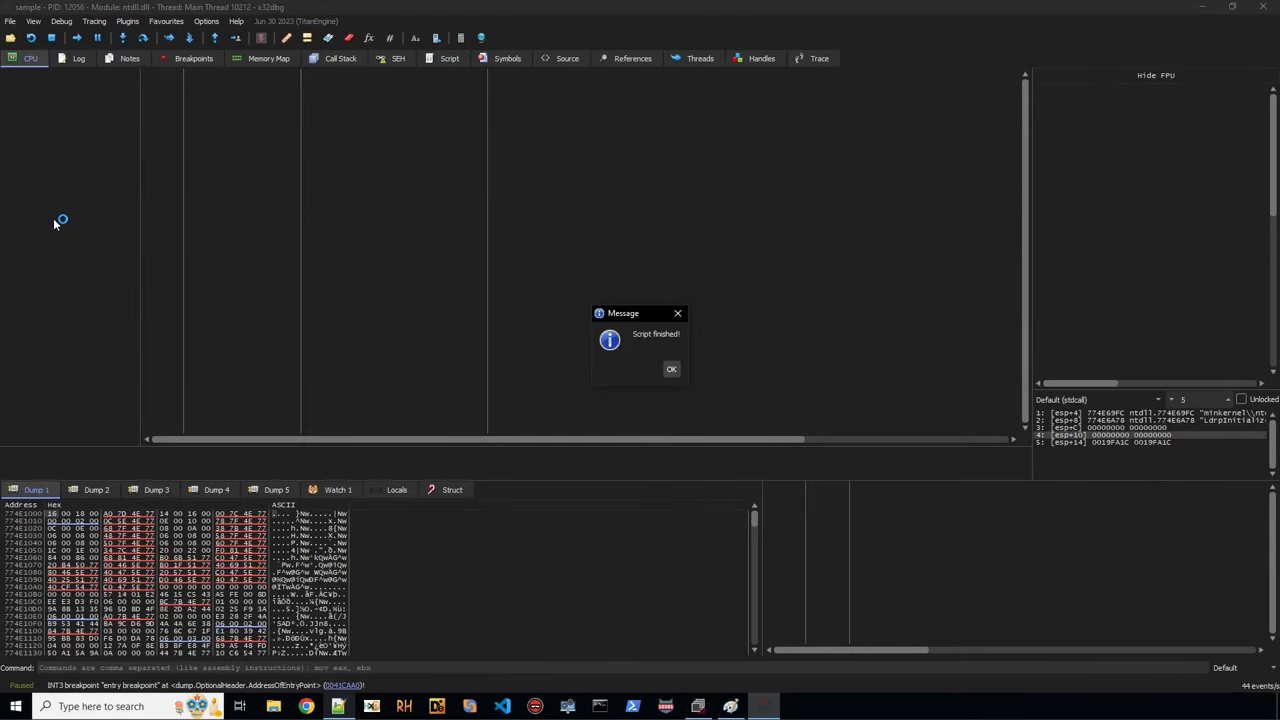
{"action": "left_click", "coordinate": [672, 368]}
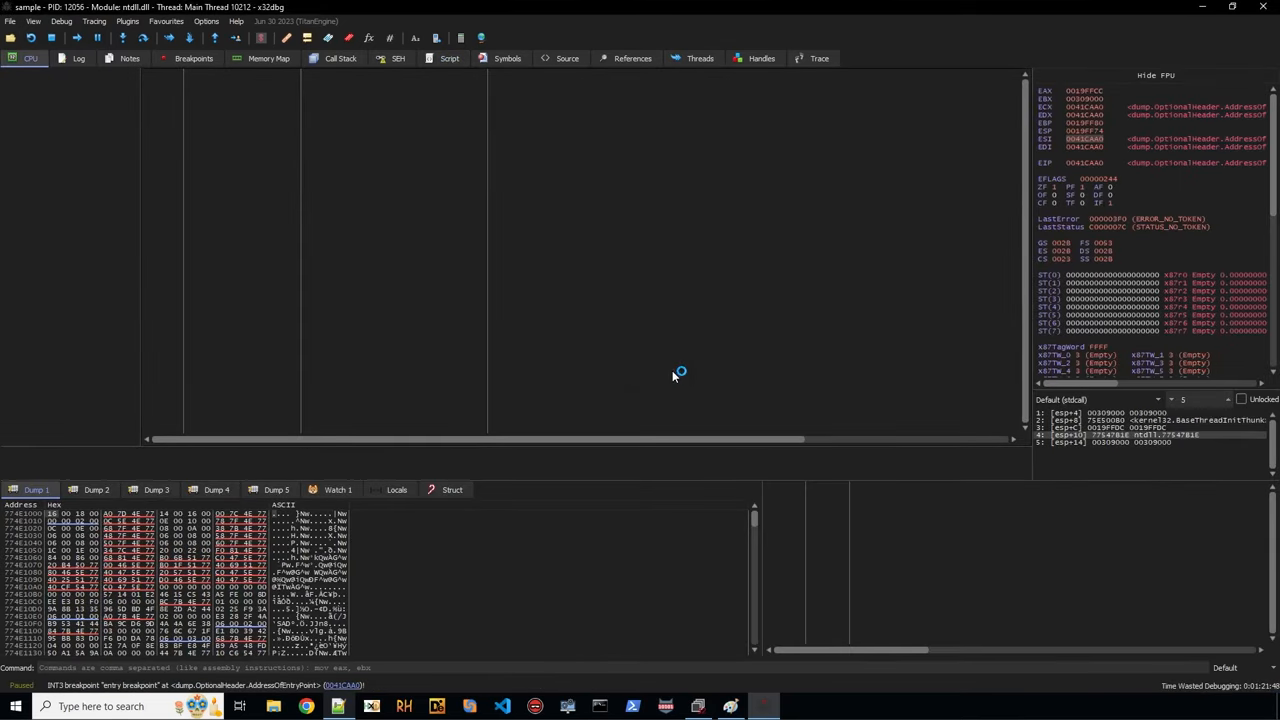
{"action": "mouse_move", "coordinate": [138, 136]}
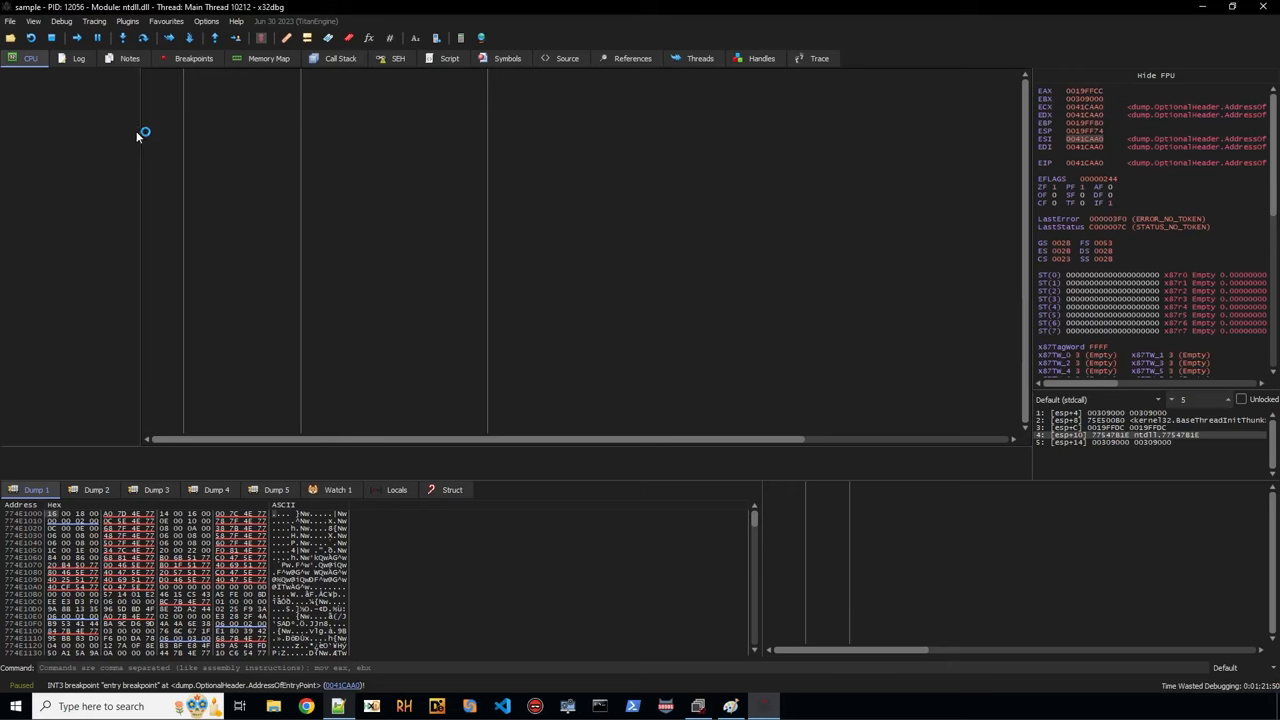
Follow a register's address in the dump and step over one instruction.
{"action": "right_click", "coordinate": [1080, 162]}
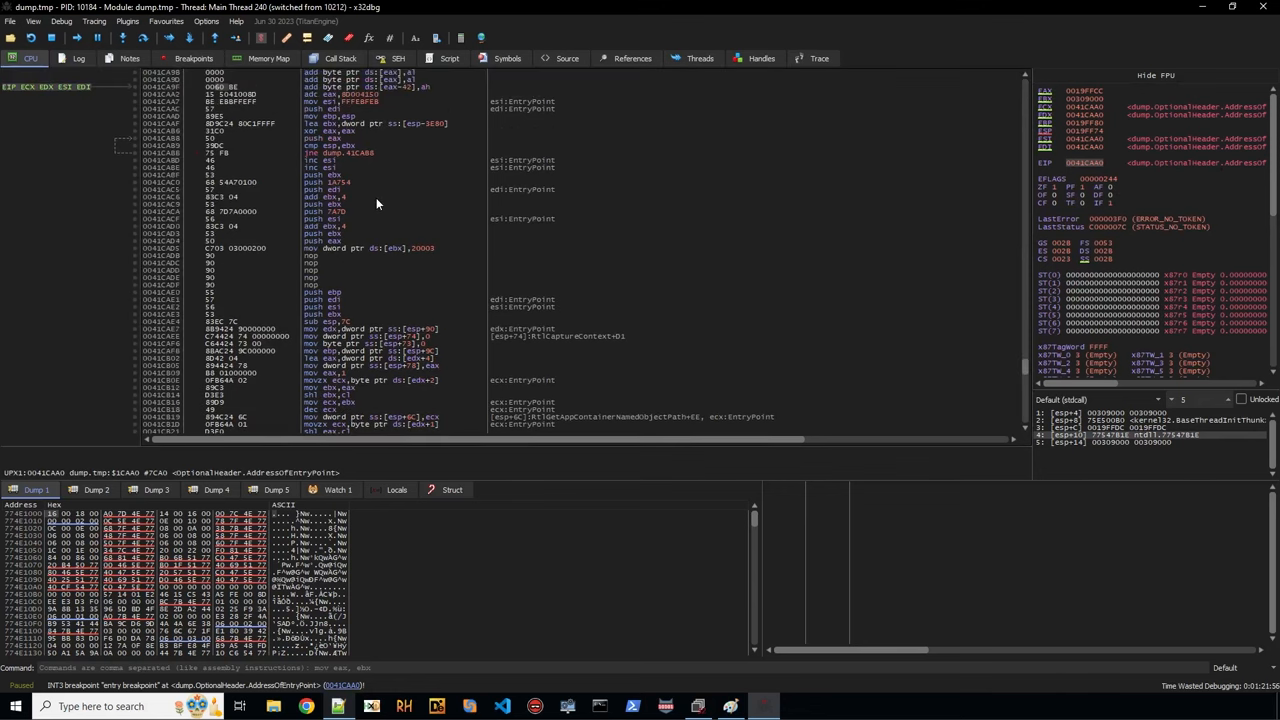
{"action": "right_click", "coordinate": [1080, 162]}
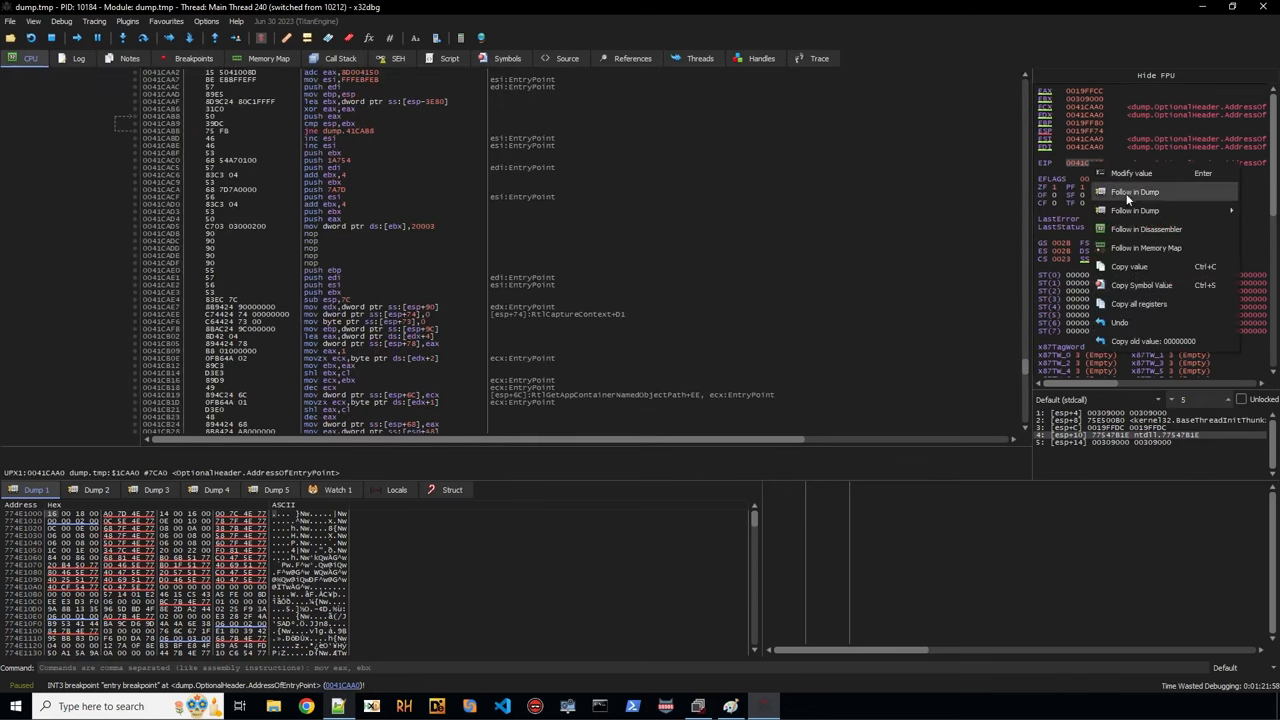
{"action": "left_click", "coordinate": [1136, 190]}
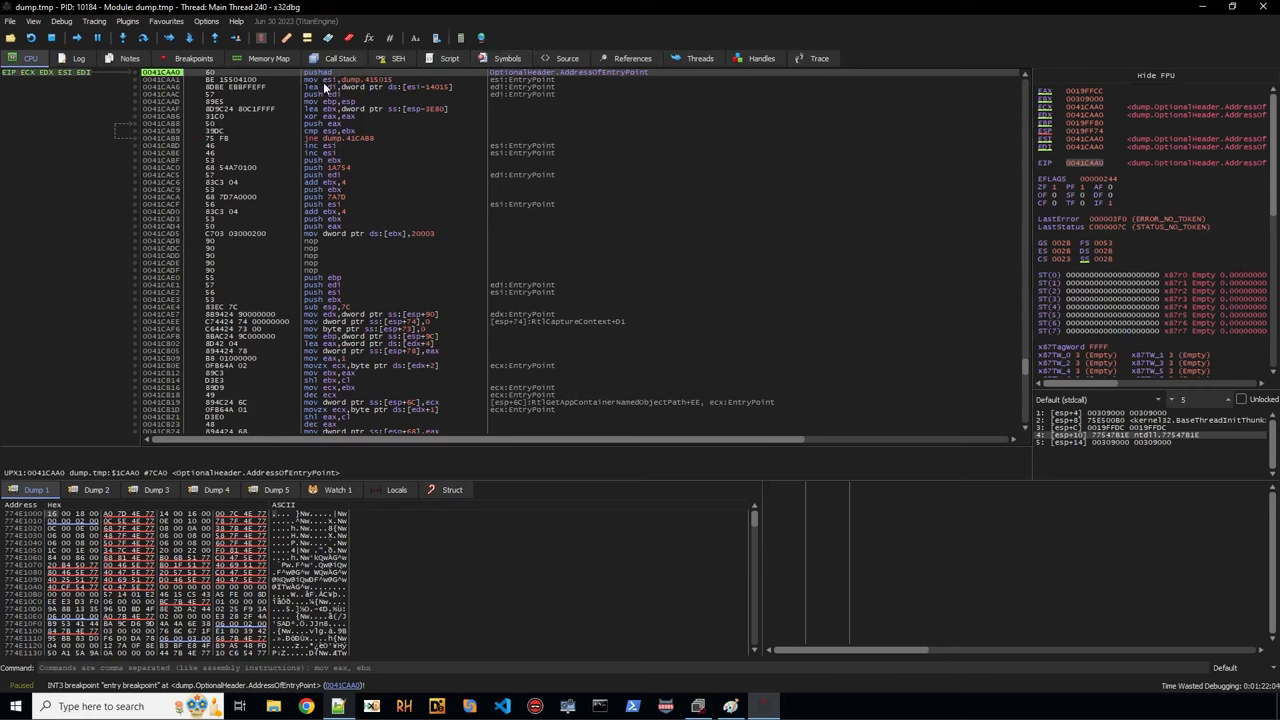
{"action": "mouse_move", "coordinate": [410, 168]}
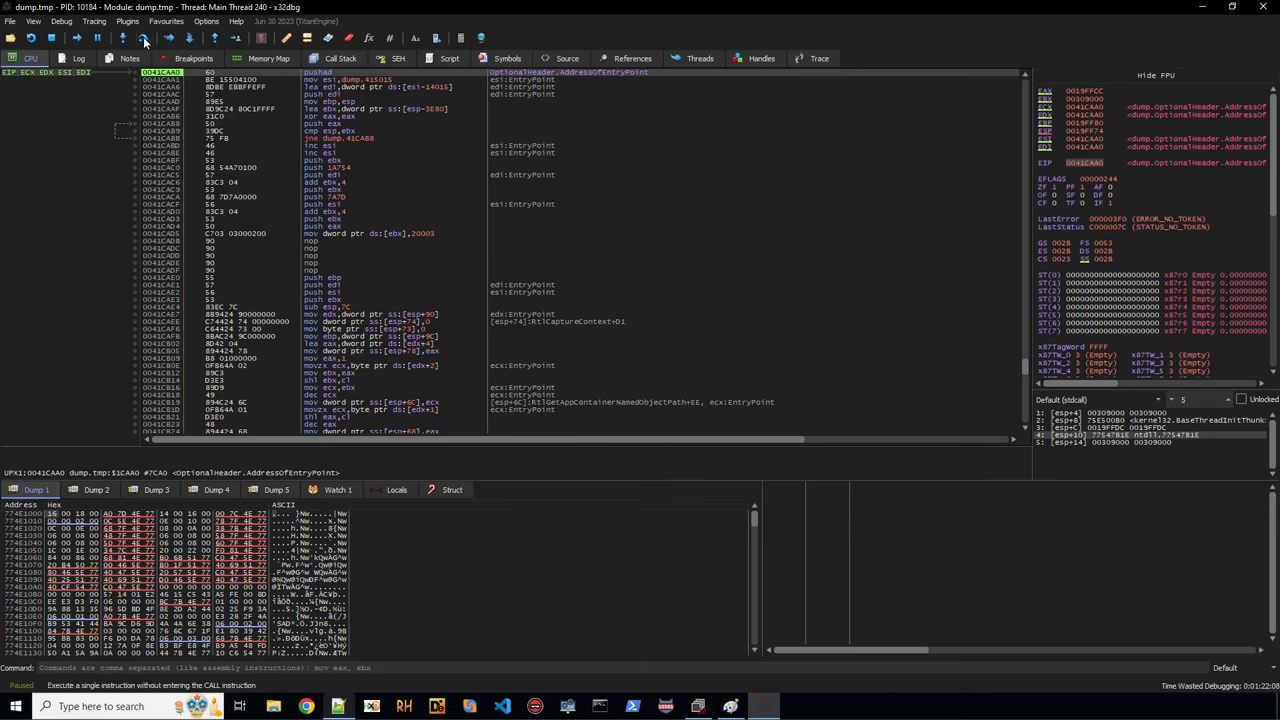
{"action": "key", "text": "F7"}
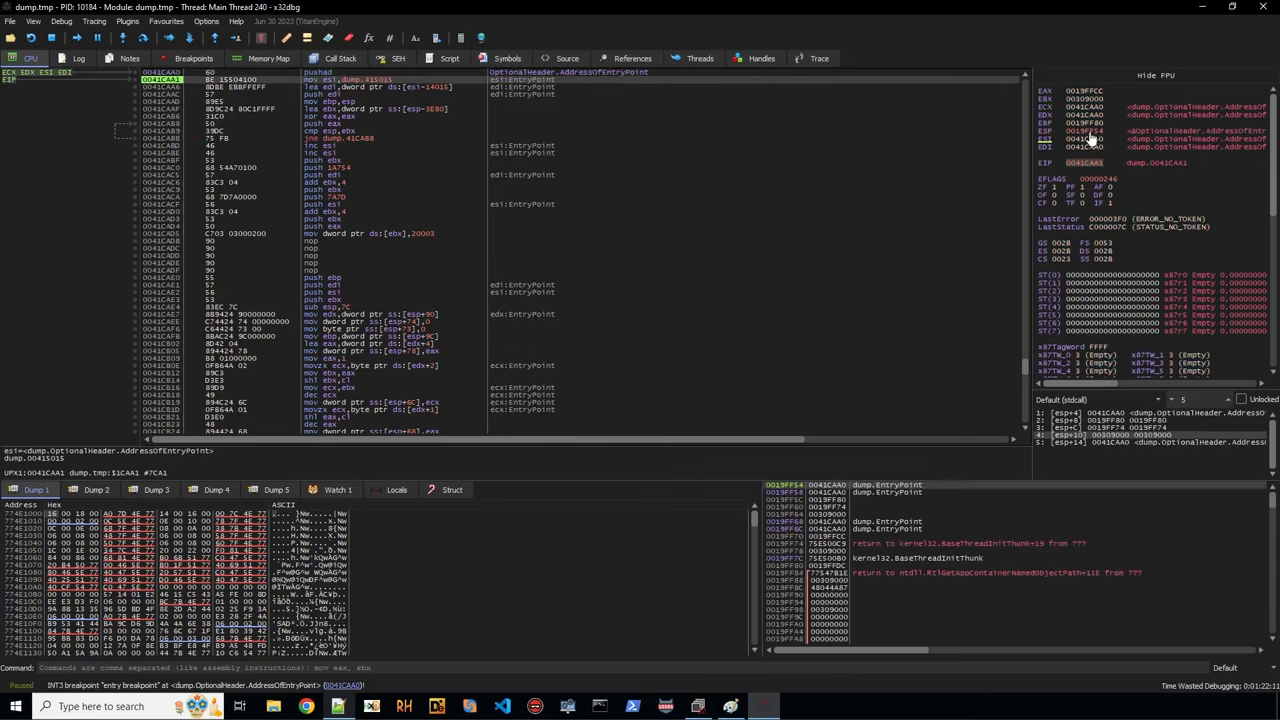
Pick a stack value in the dump and view its breakpoint options.
{"action": "right_click", "coordinate": [1096, 136]}
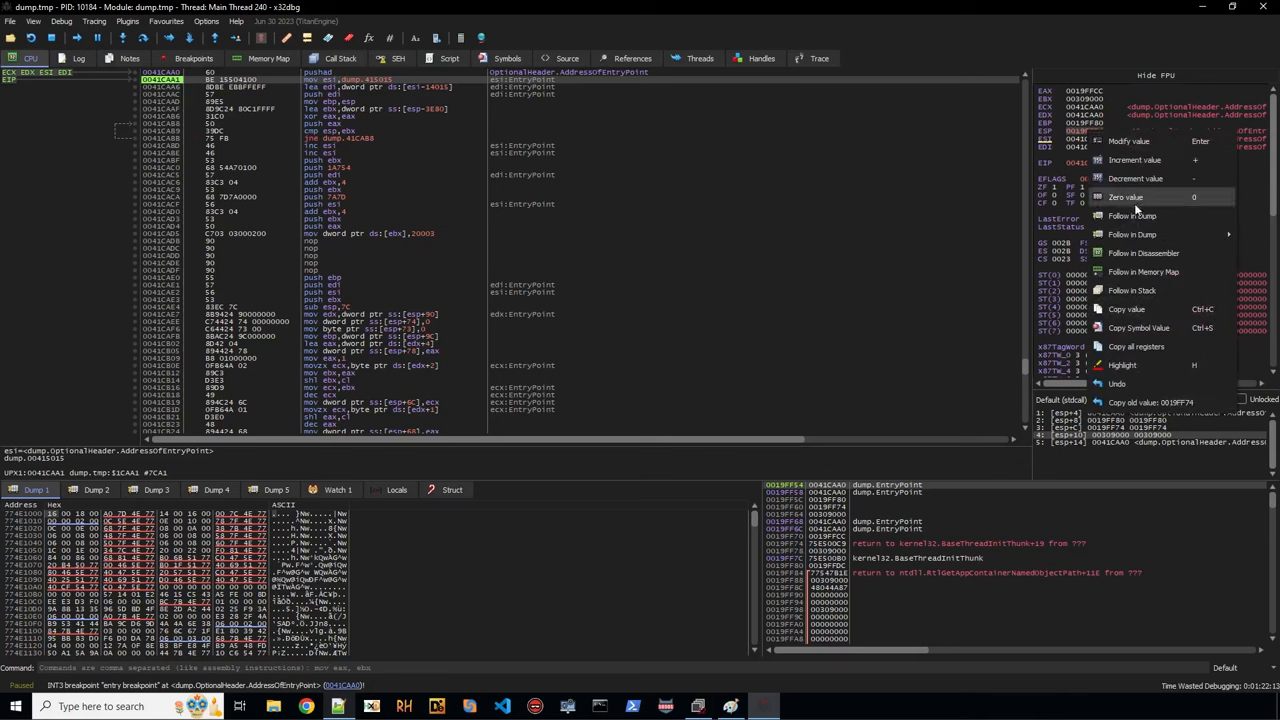
{"action": "mouse_move", "coordinate": [1136, 216]}
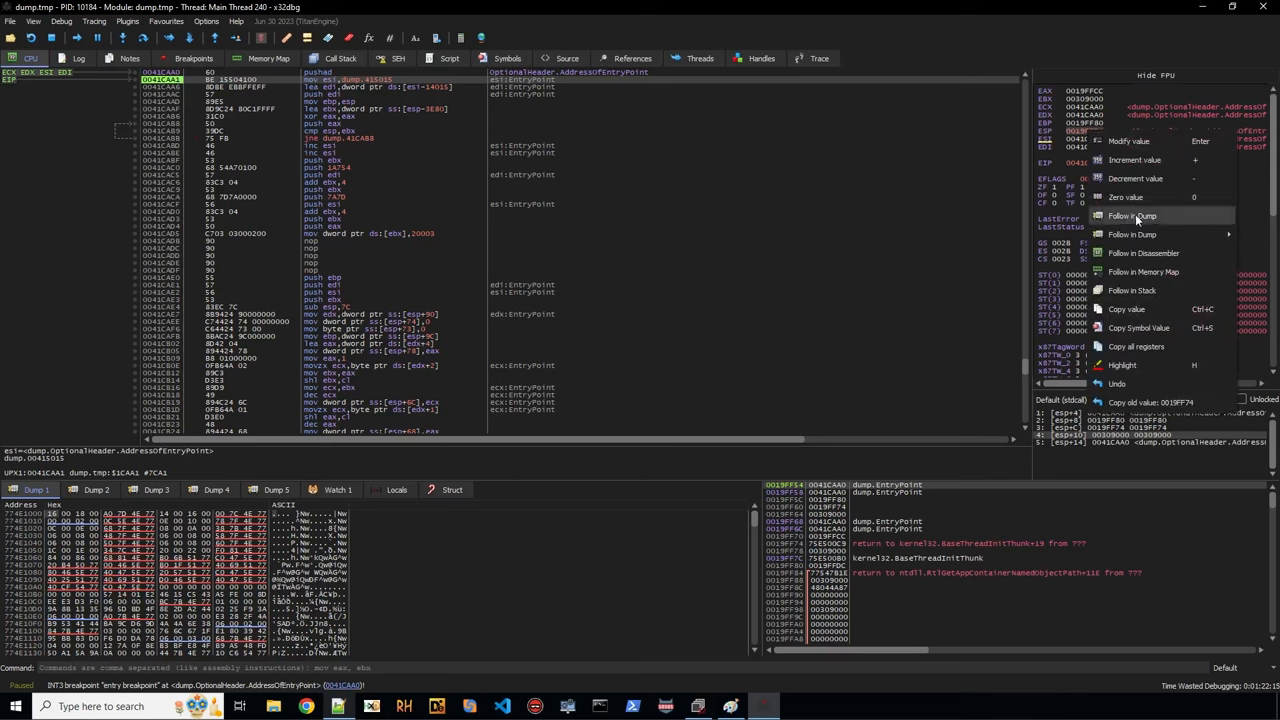
{"action": "left_click", "coordinate": [1138, 216]}
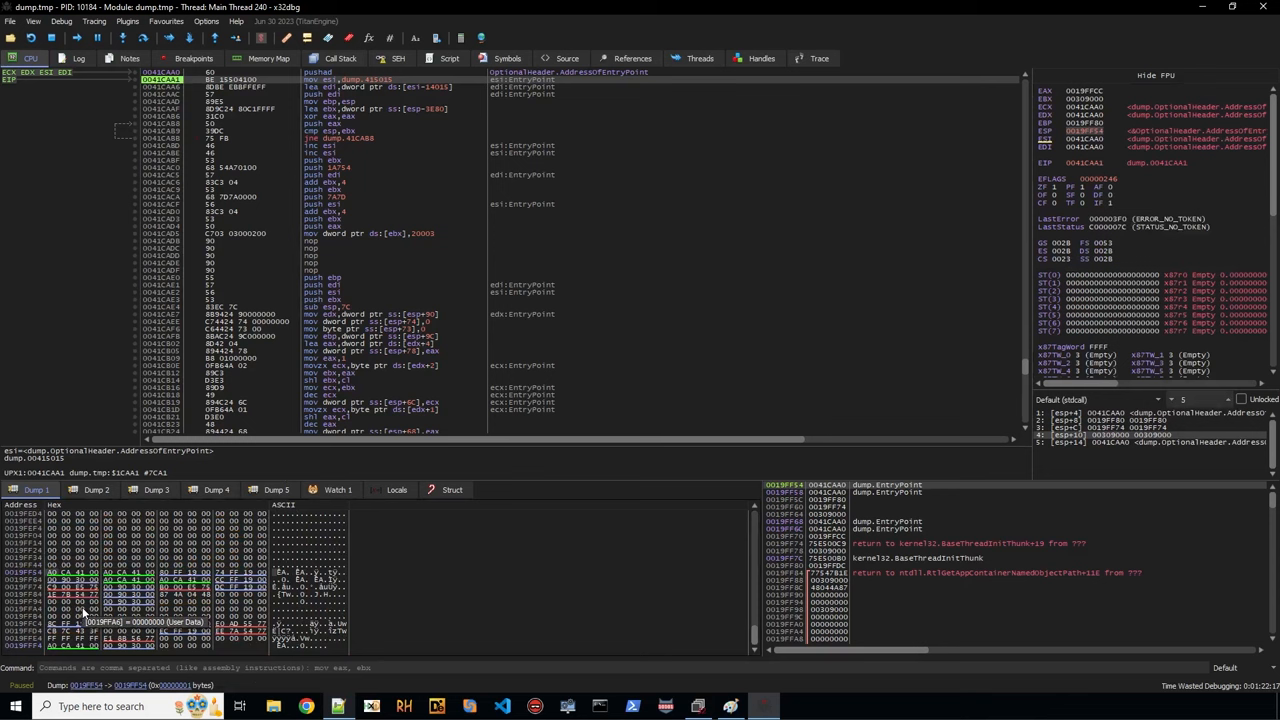
{"action": "right_click", "coordinate": [100, 610]}
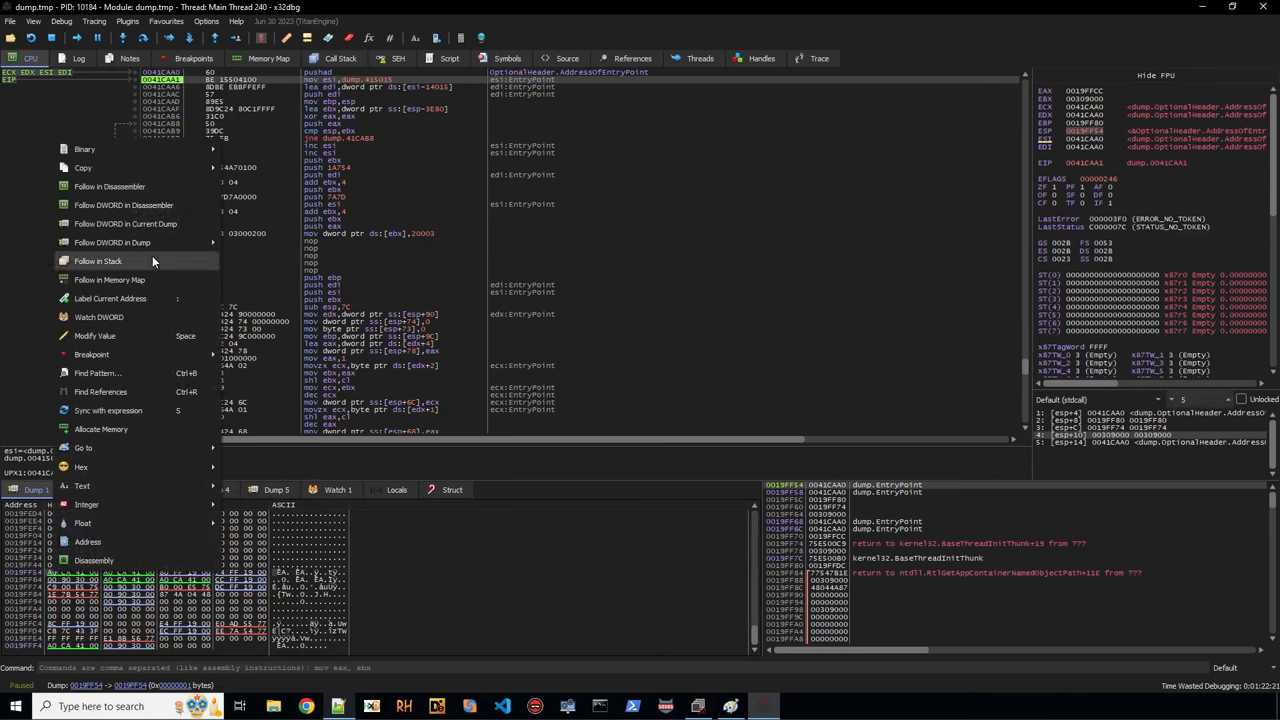
{"action": "mouse_move", "coordinate": [130, 354]}
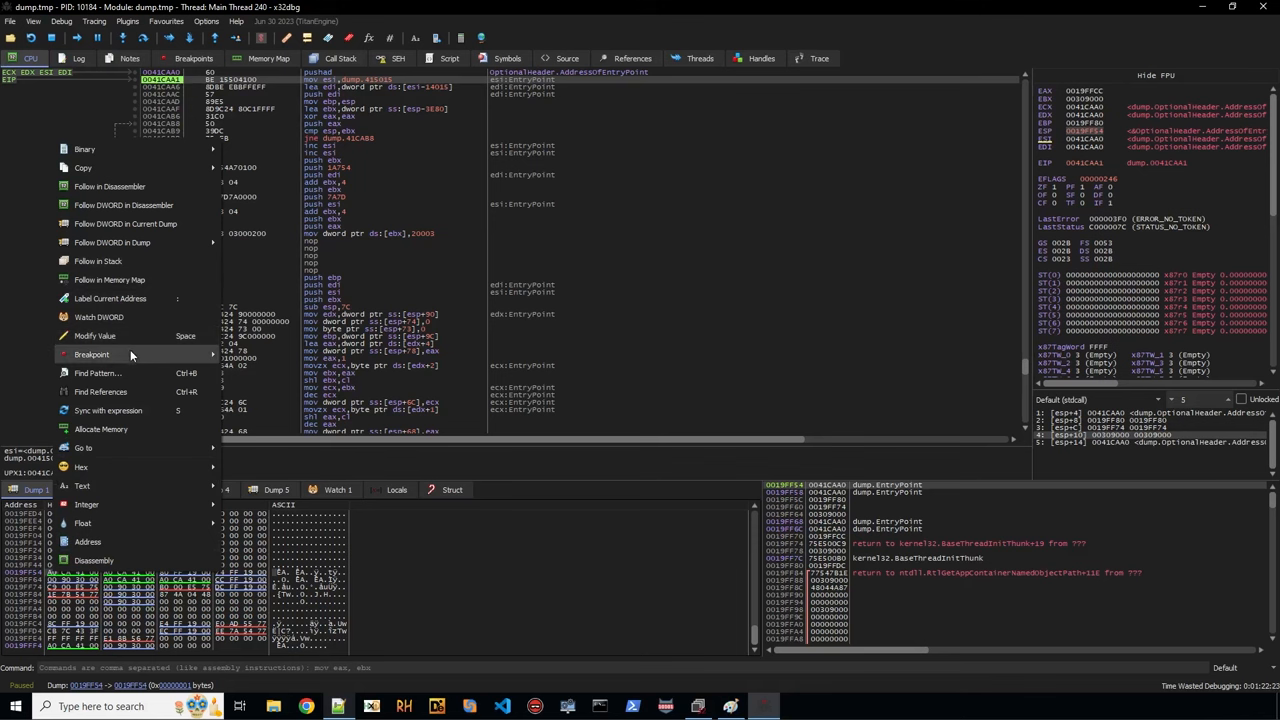
{"action": "left_click", "coordinate": [92, 354]}
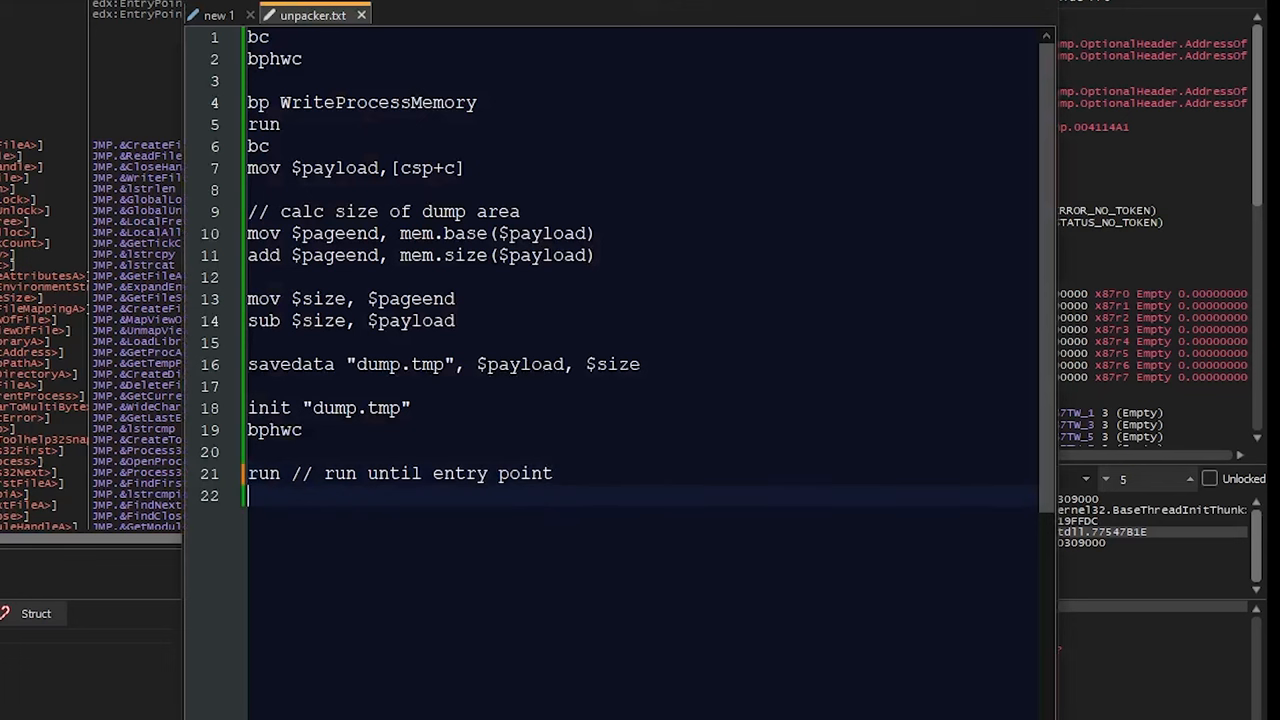
Append step, bph csp,r,1, run and bphwc lines so the script breaks on a stack read then clears hardware breakpoints.
{"action": "type", "text": "st"}
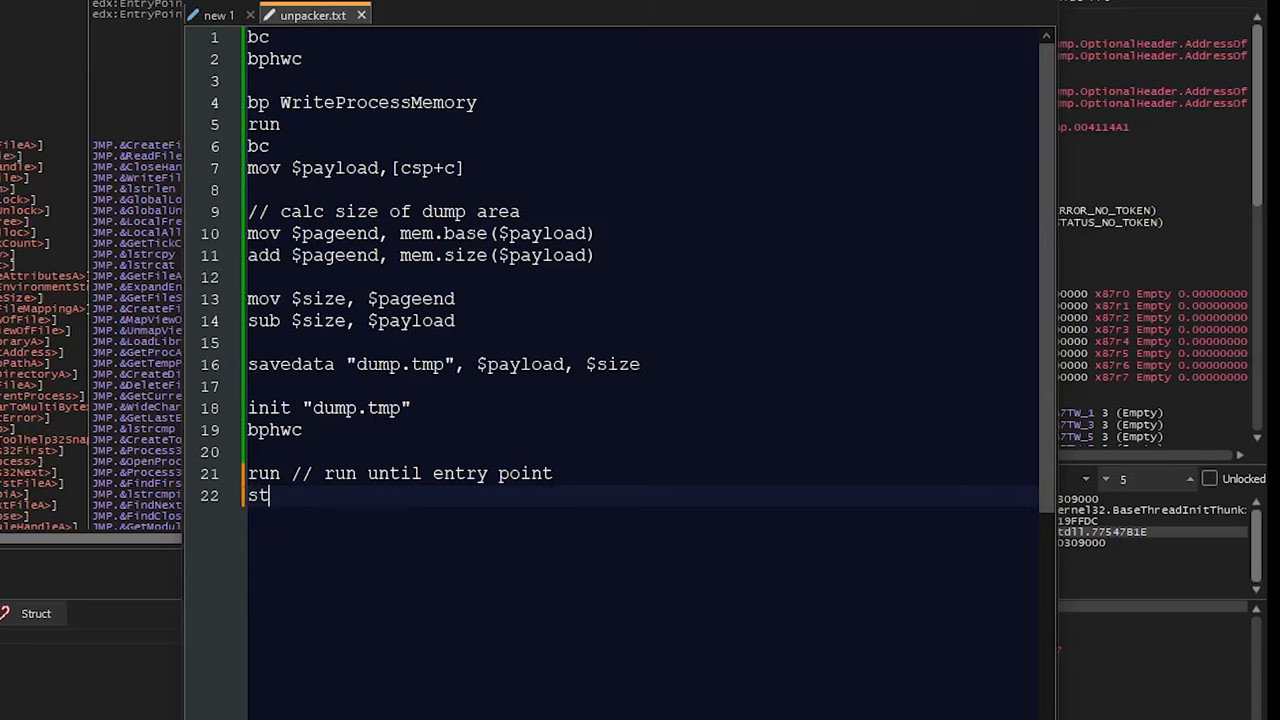
{"action": "type", "text": "ep"}
{"action": "type", "text": "bph"}
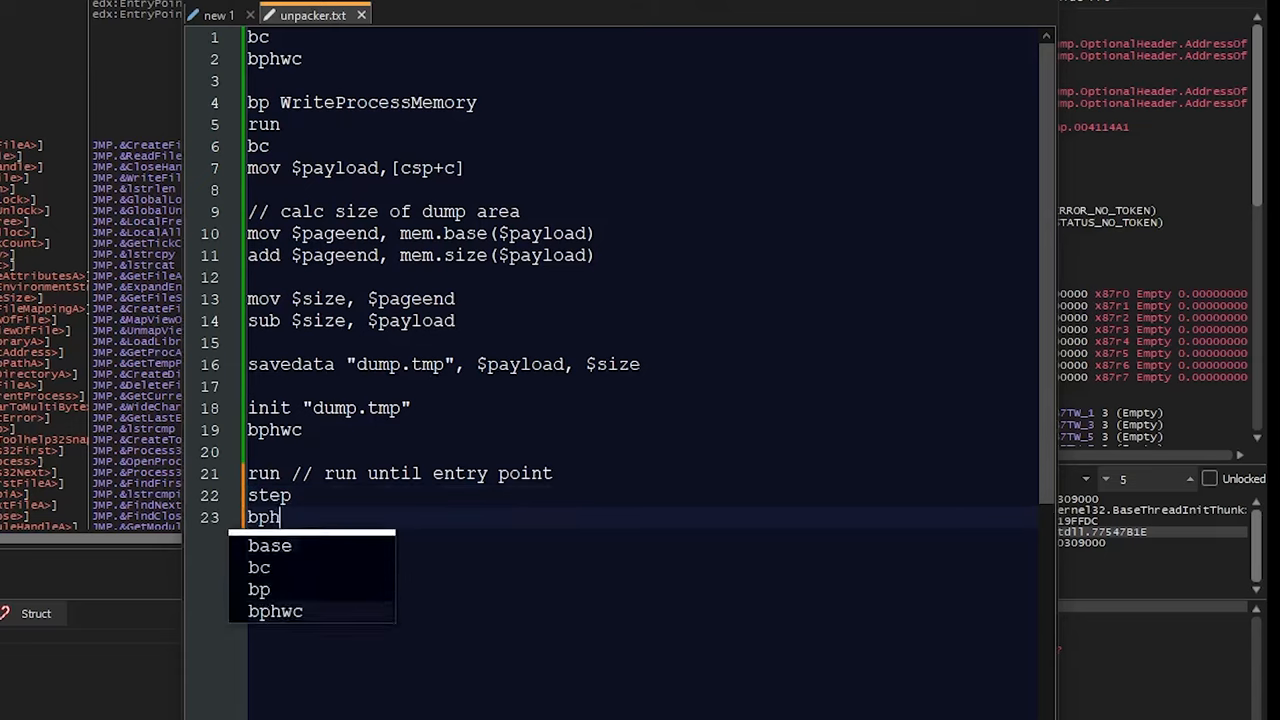
{"action": "type", "text": "cs"}
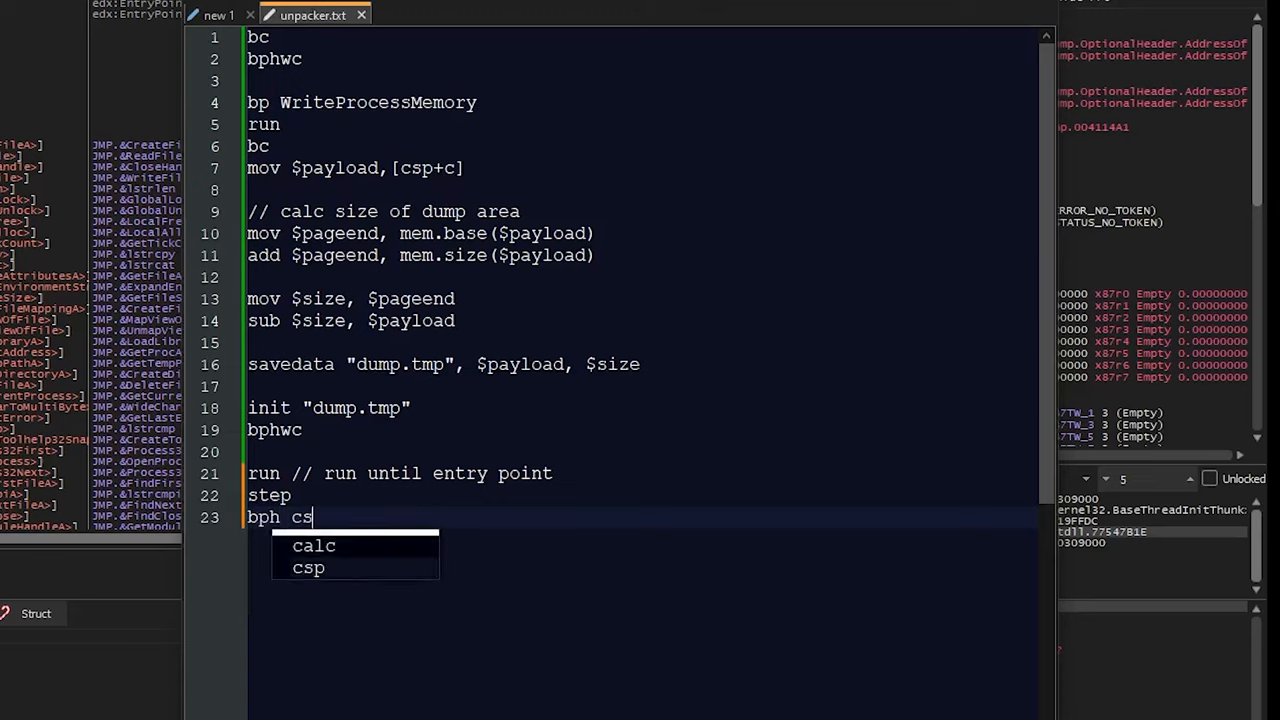
{"action": "type", "text": "p,r,"}
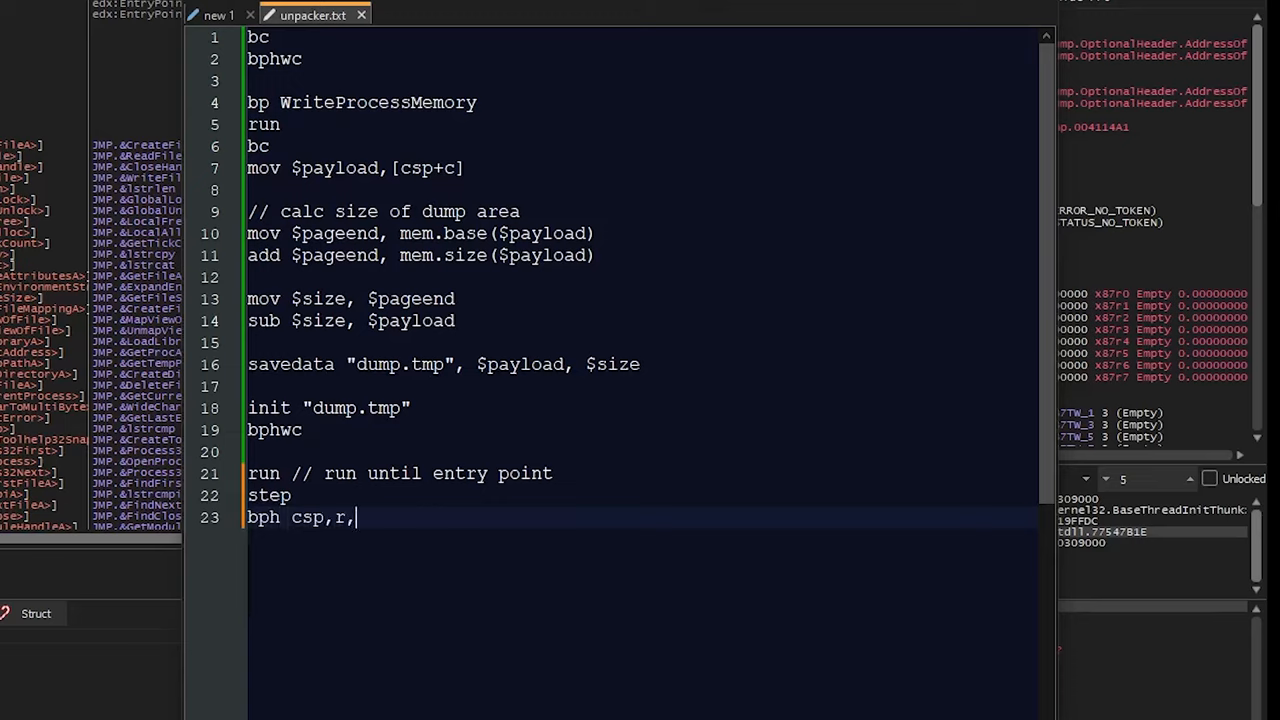
{"action": "type", "text": "1"}
{"action": "type", "text": "run"}
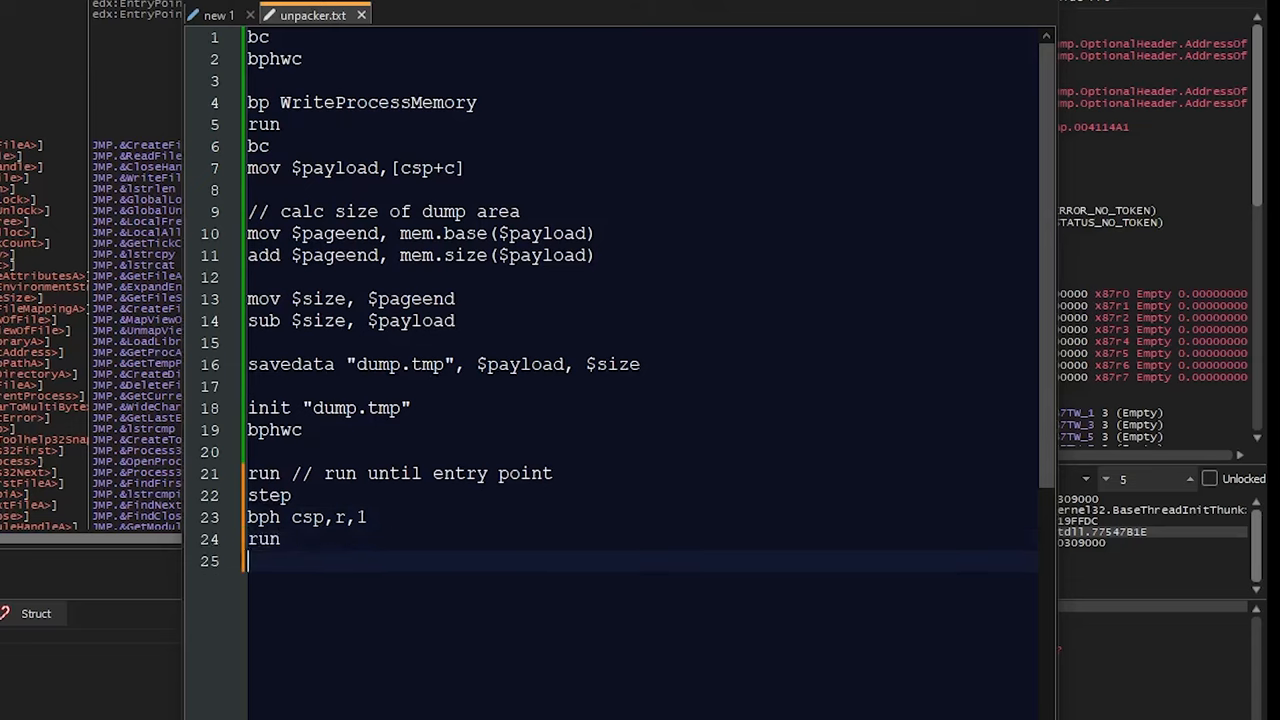
{"action": "type", "text": "bp"}
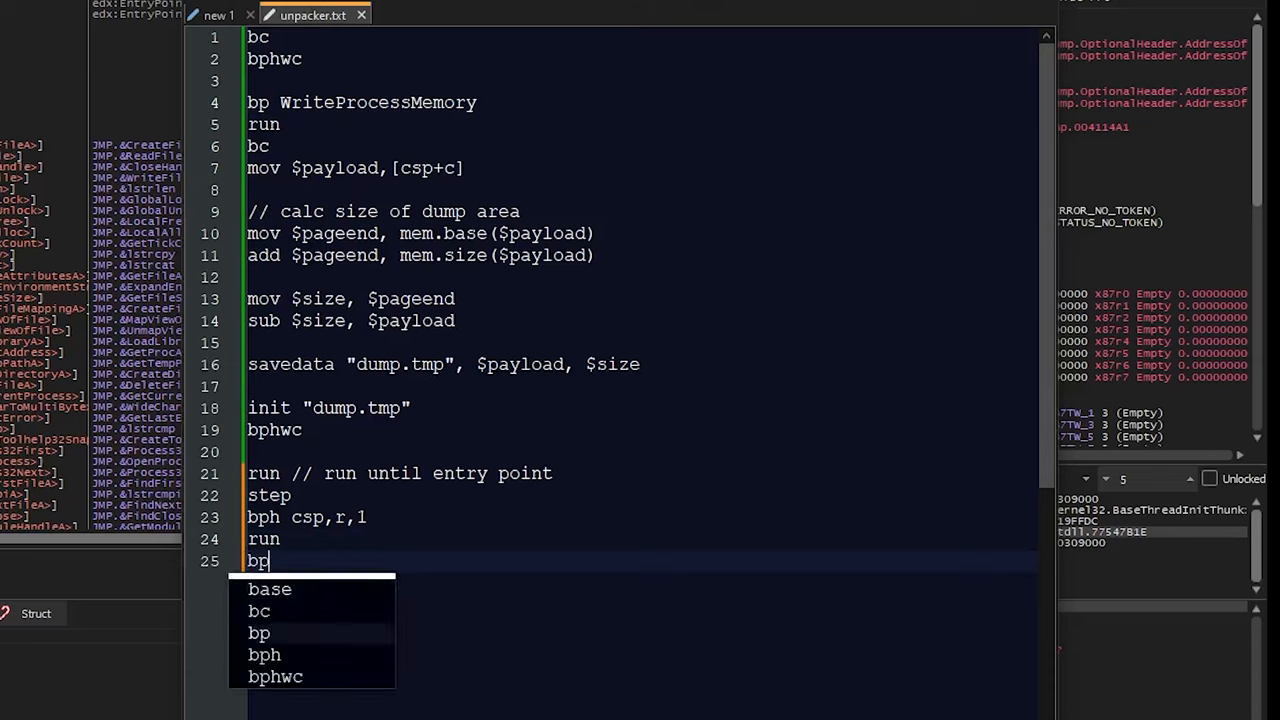
{"action": "type", "text": "hw"}
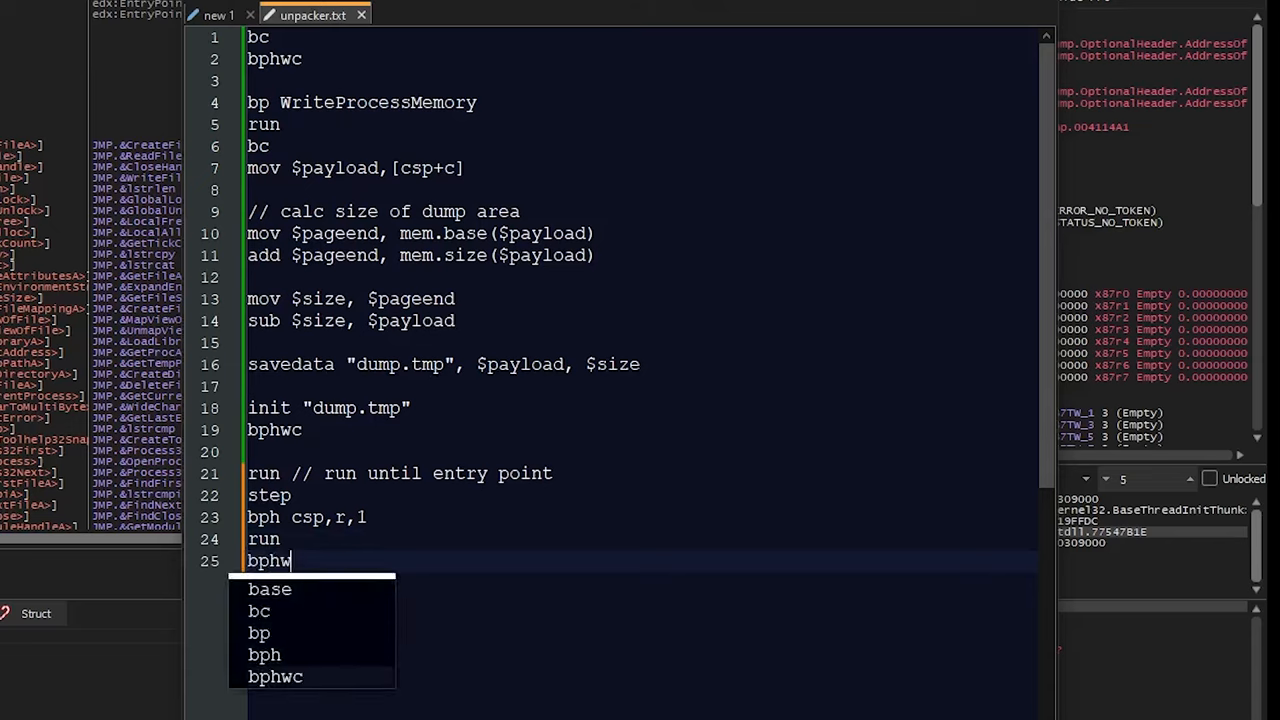
{"action": "type", "text": "c"}
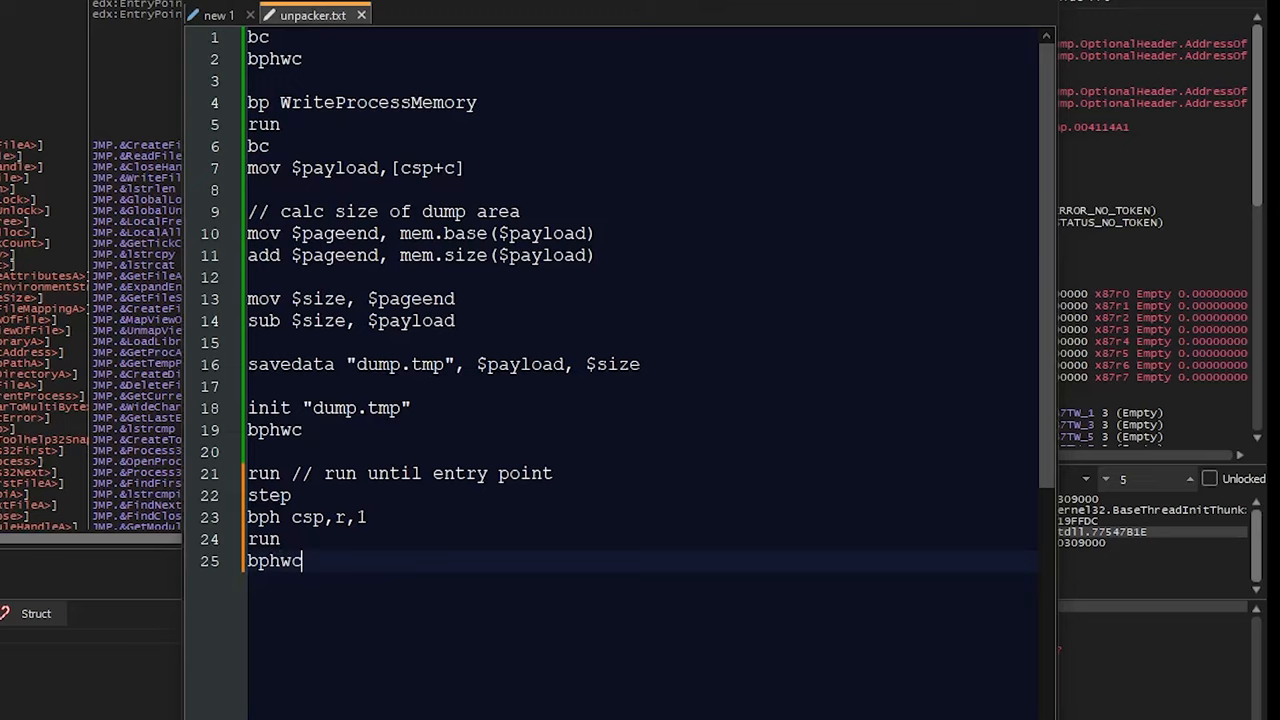
{"action": "key", "text": "Enter"}
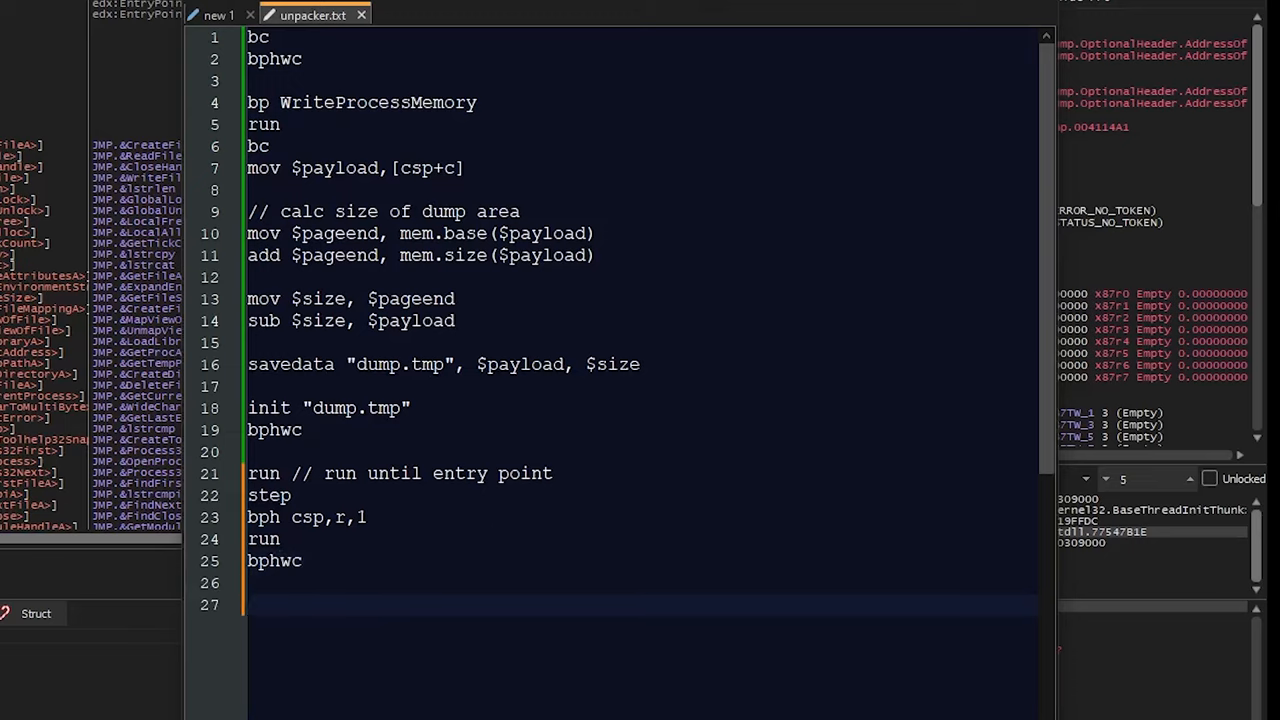
{"action": "mouse_move", "coordinate": [250, 472]}
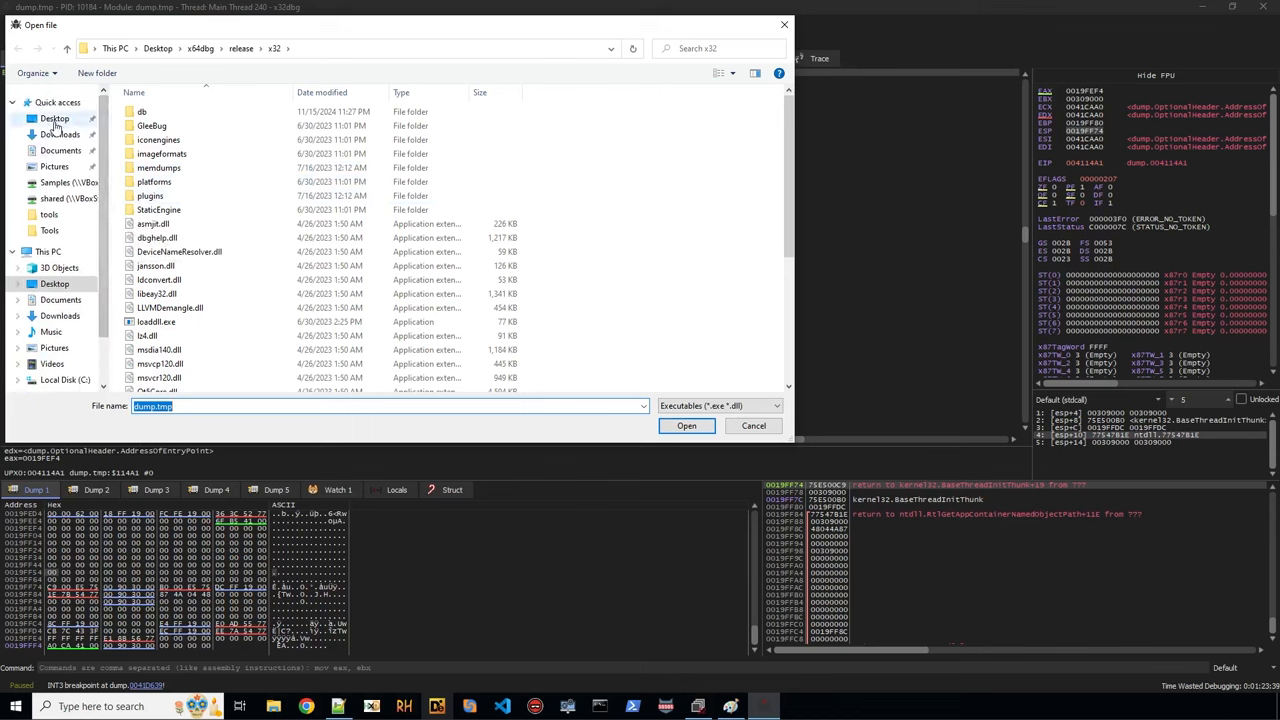
Load the sample file from the Desktop with the All files filter into the debugger.
{"action": "left_click", "coordinate": [54, 118]}
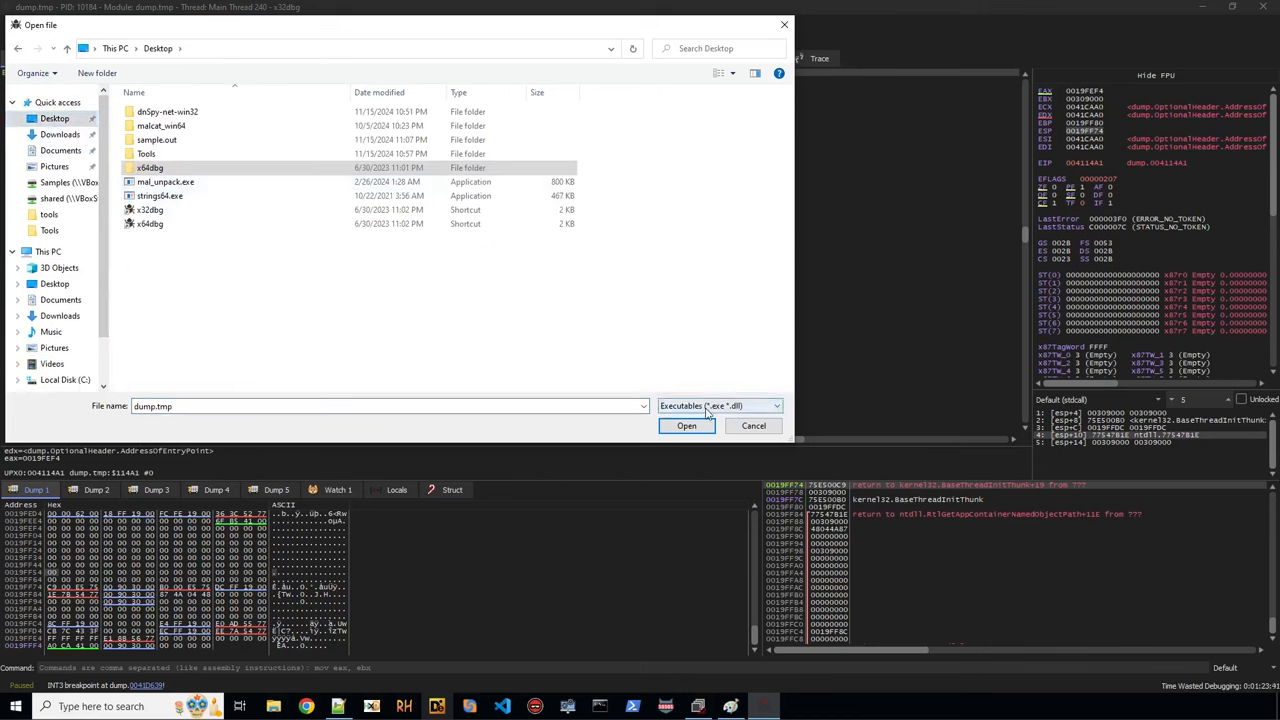
{"action": "left_click", "coordinate": [720, 404]}
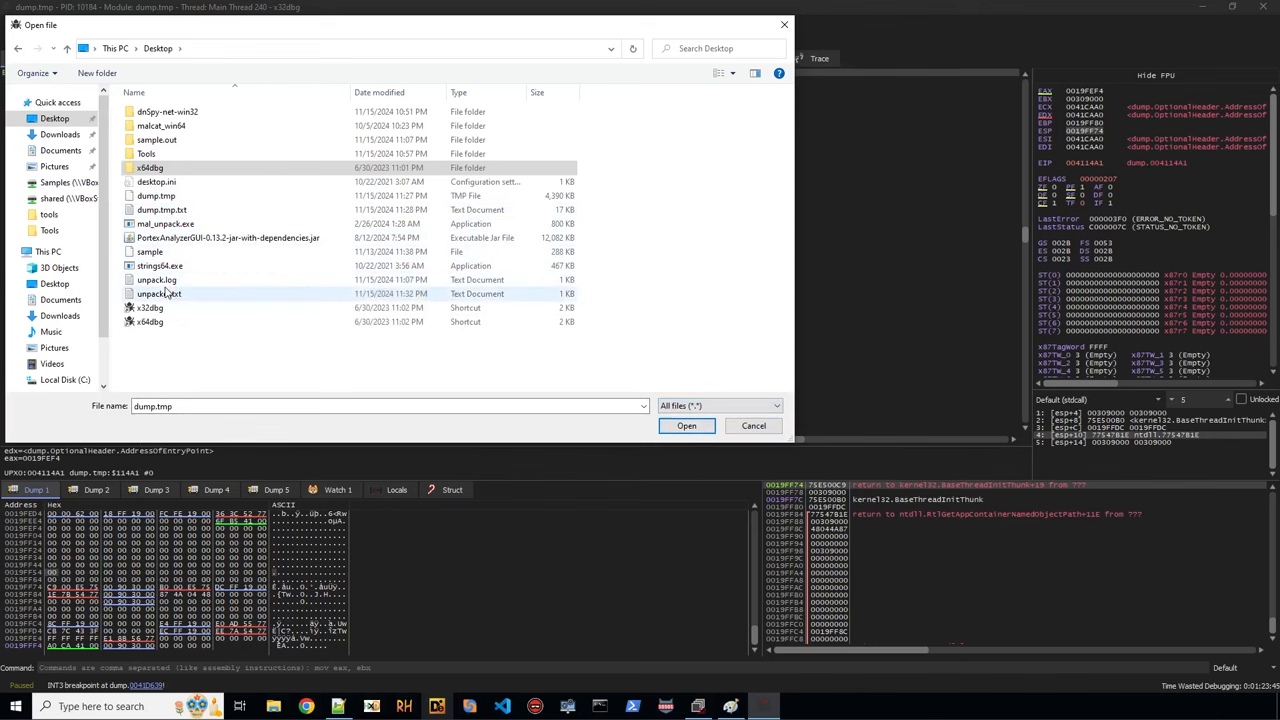
{"action": "left_click", "coordinate": [150, 252]}
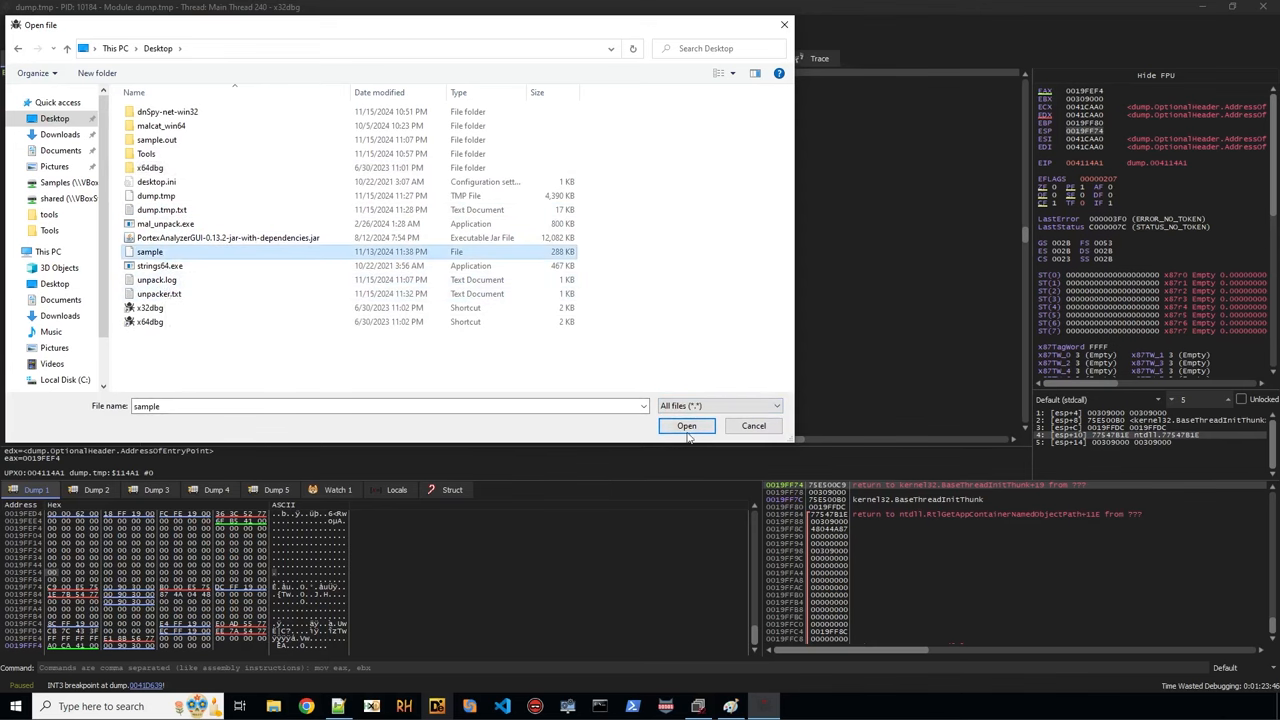
{"action": "left_click", "coordinate": [686, 426]}
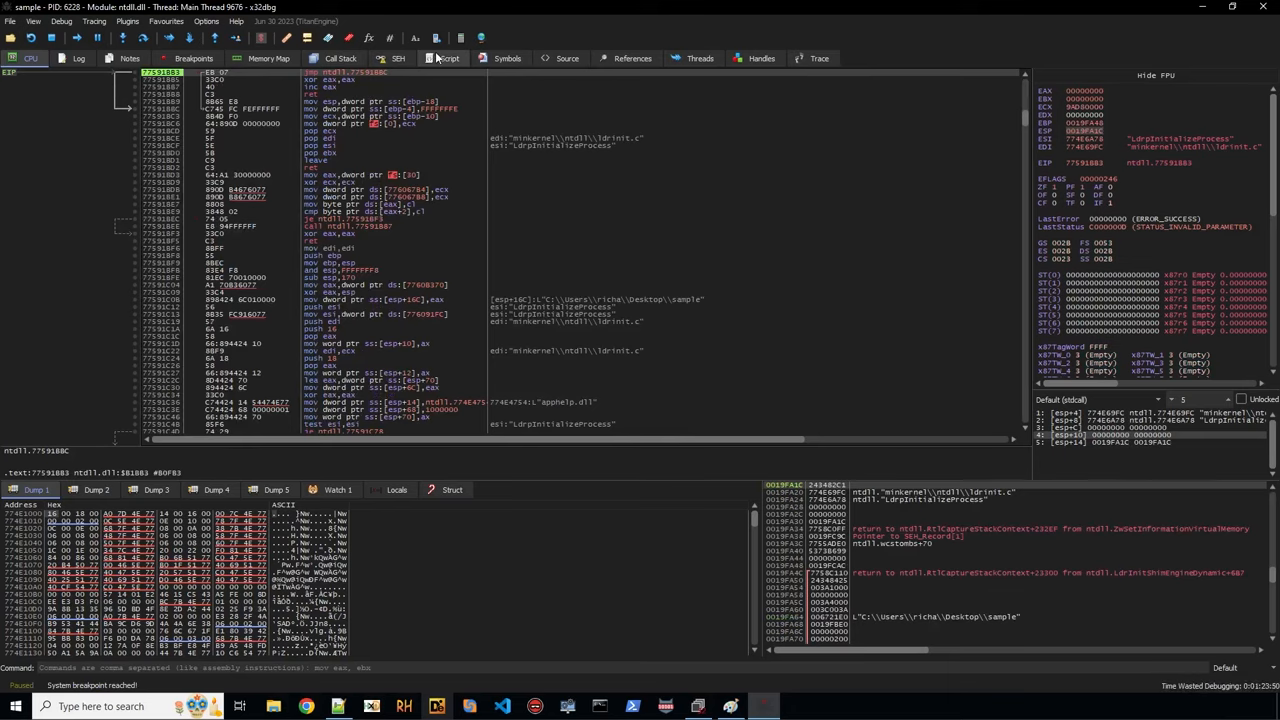
Run the unpacker script to completion and acknowledge the script-finished message.
{"action": "left_click", "coordinate": [448, 56]}
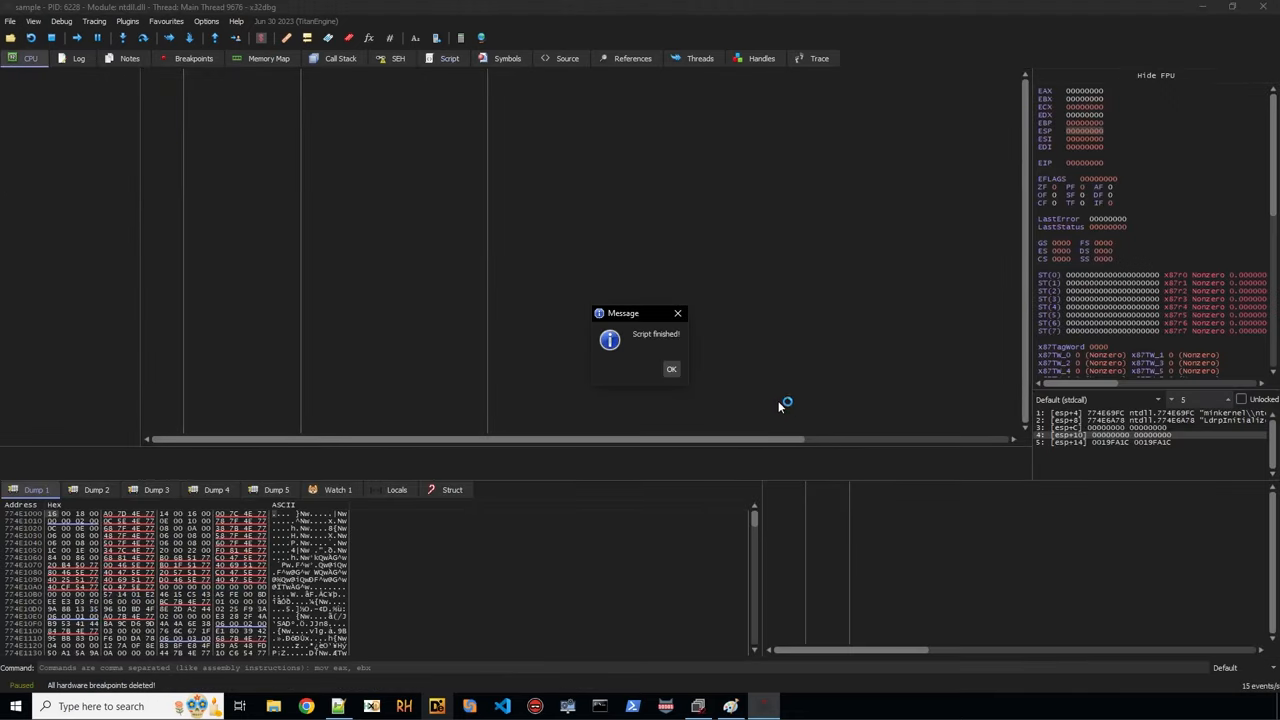
{"action": "left_click", "coordinate": [672, 368]}
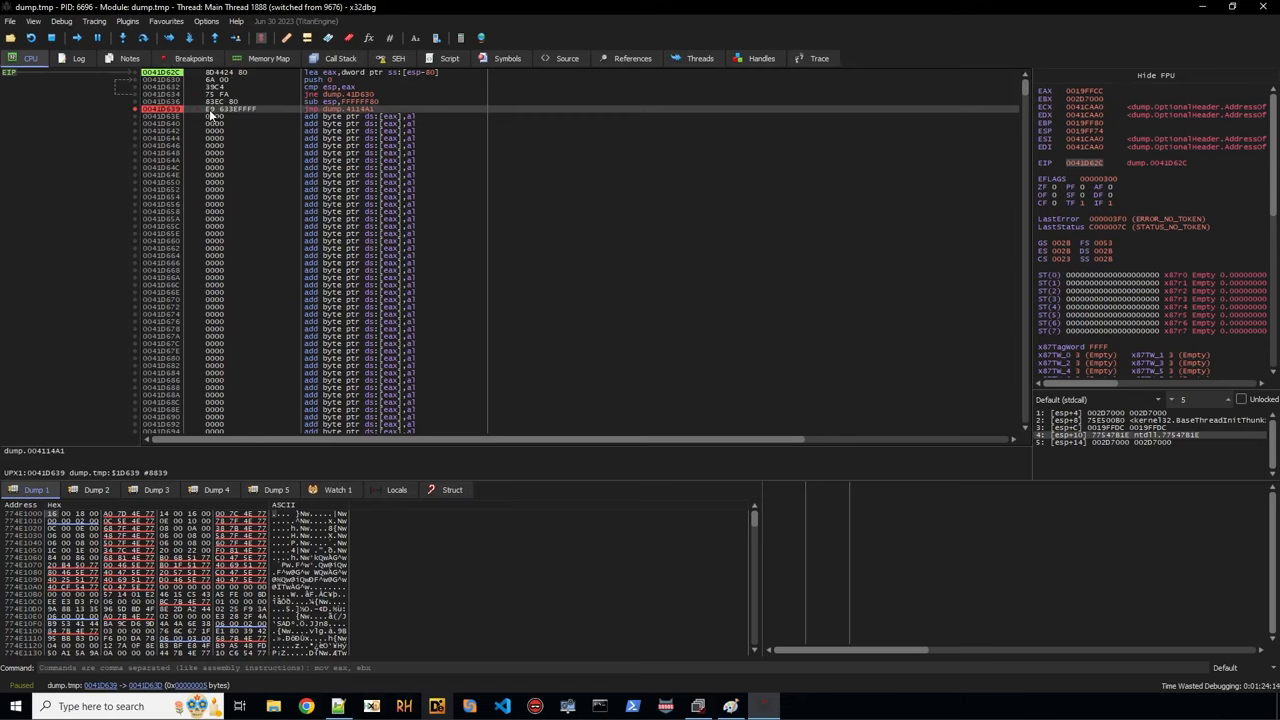
{"action": "mouse_move", "coordinate": [196, 118]}
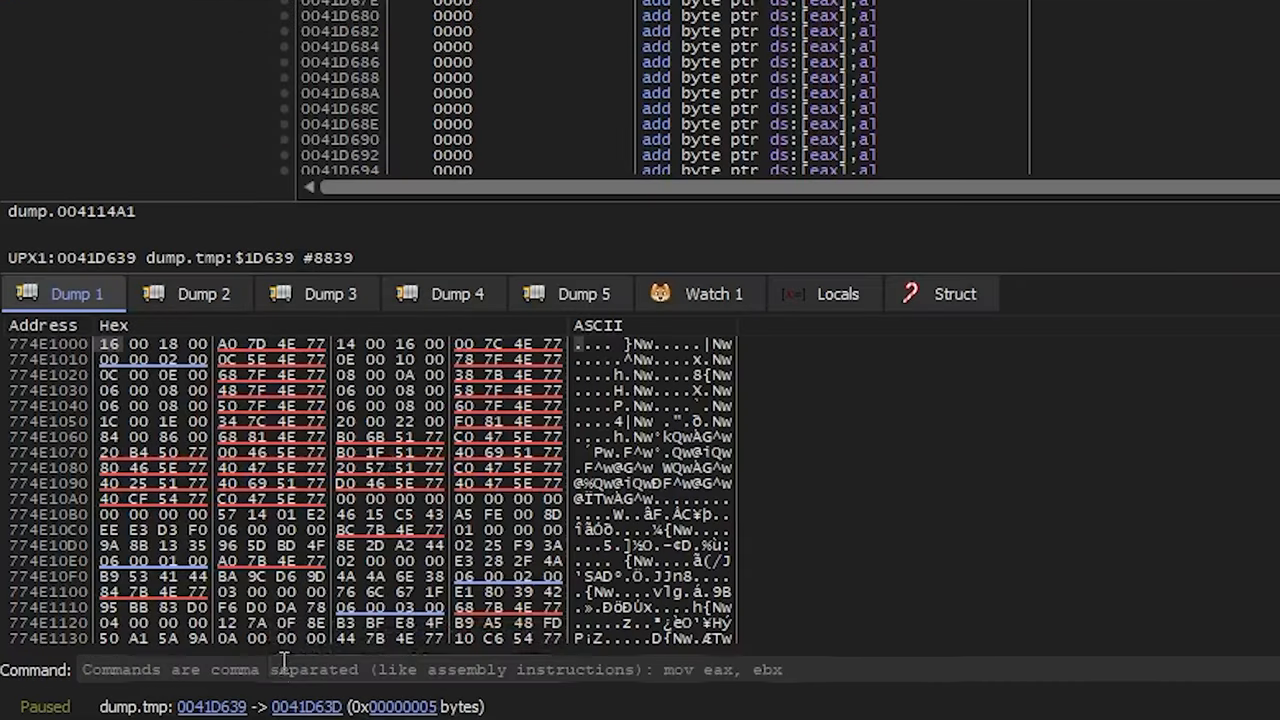
Enter a find cip, "E9" command to search from the current location for the E9 jump byte.
{"action": "type", "text": "find"}
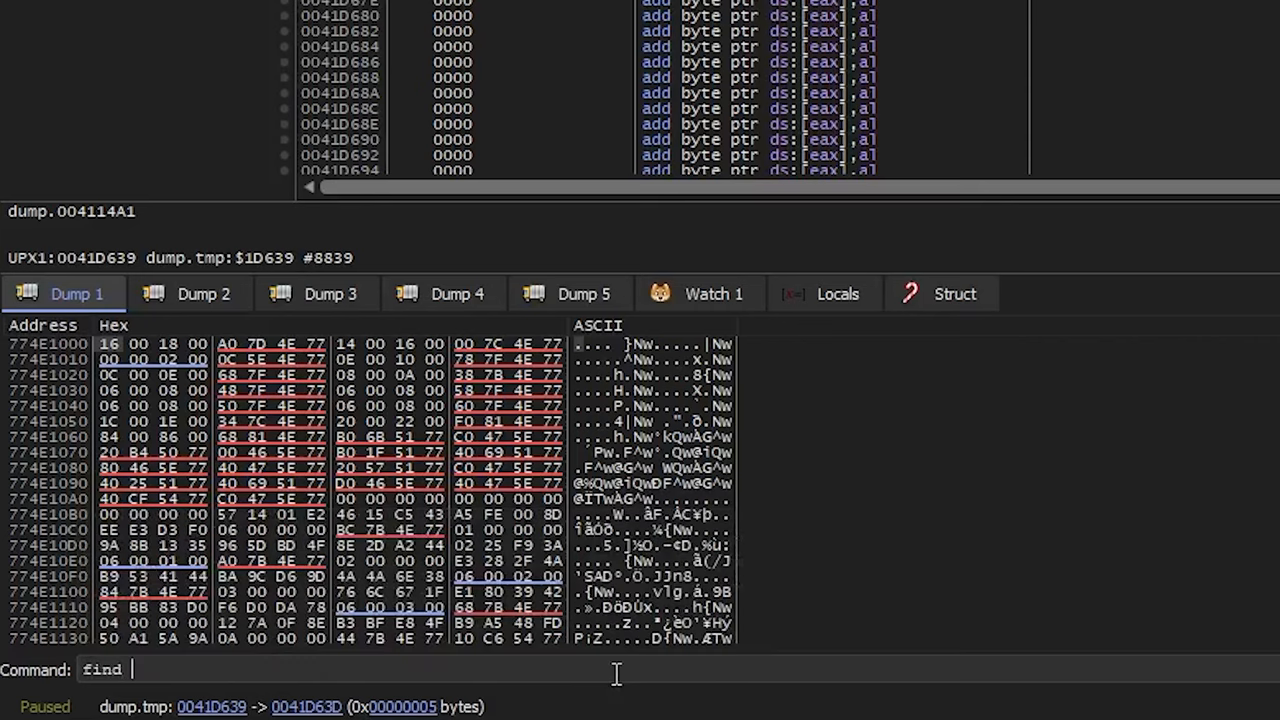
{"action": "type", "text": "\"Es"}
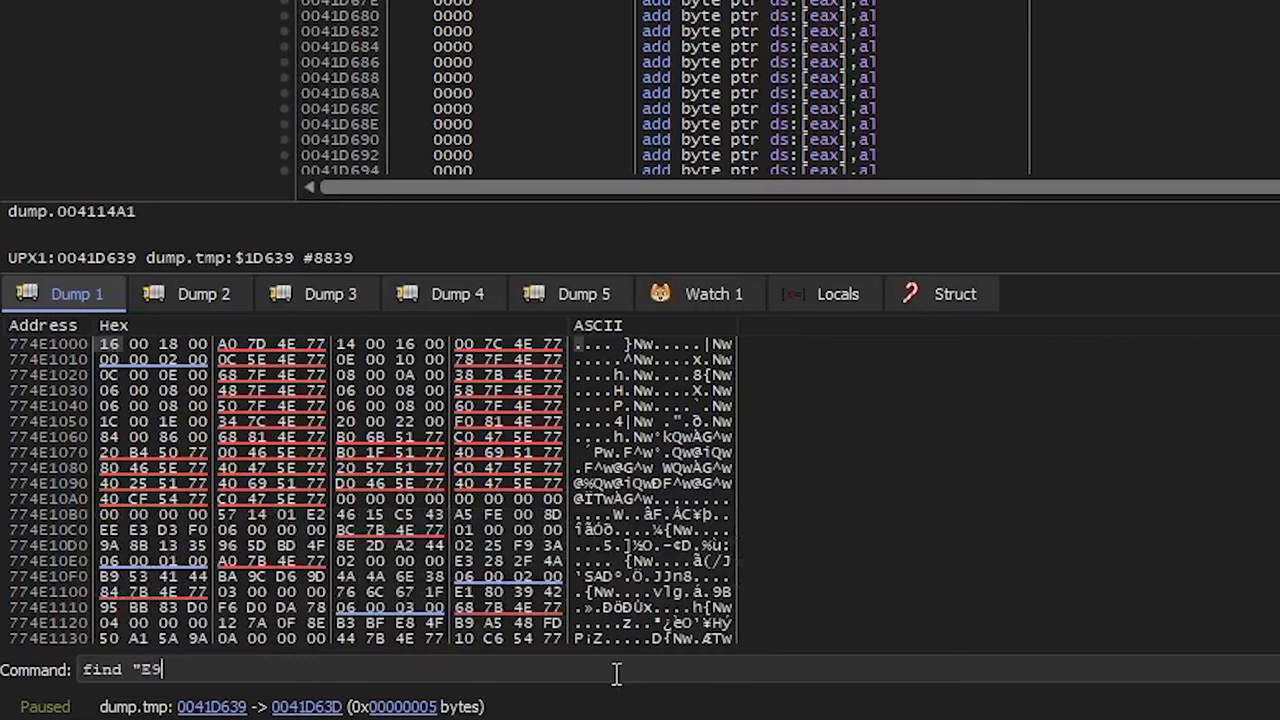
{"action": "type", "text": "\""}
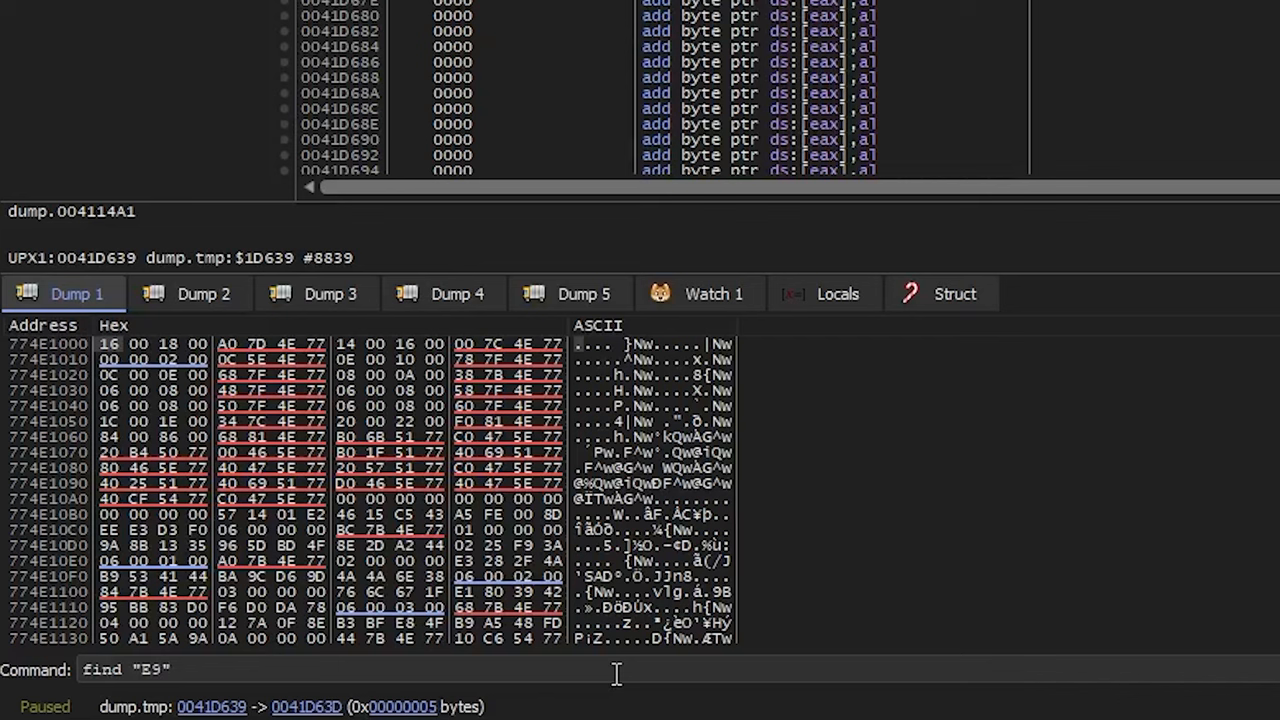
{"action": "type", "text": "c"}
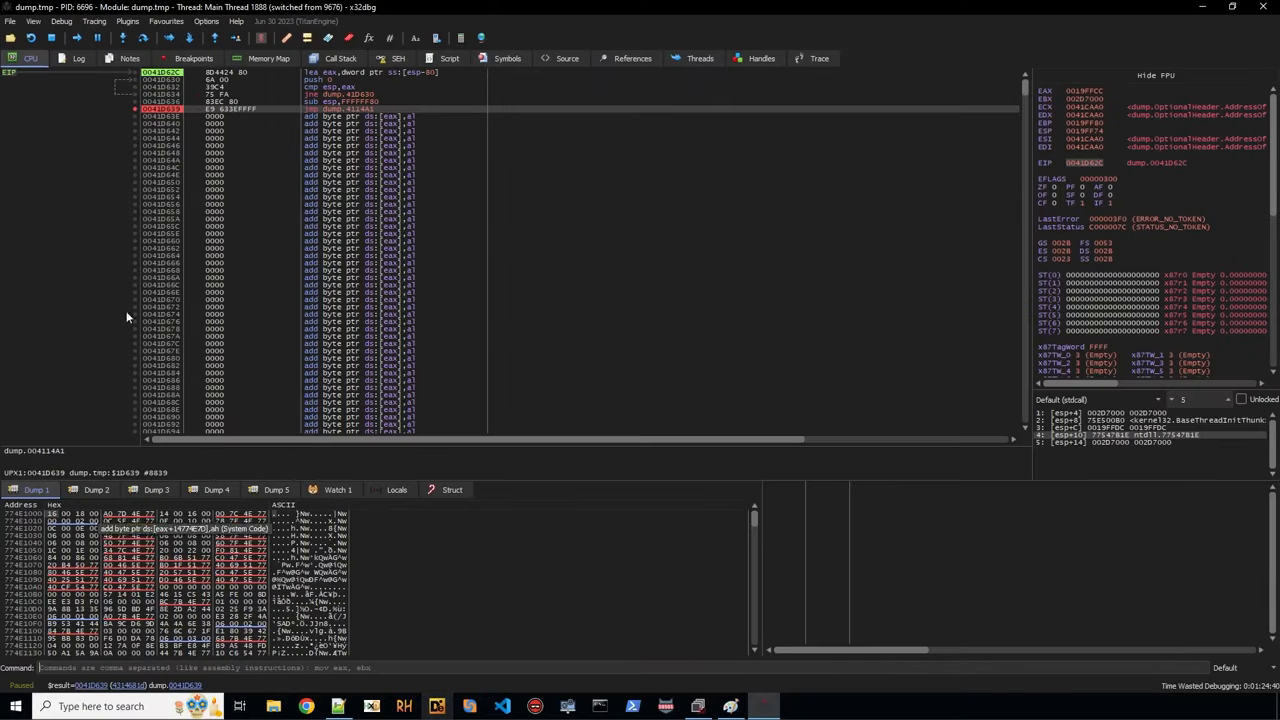
{"action": "mouse_move", "coordinate": [262, 108]}
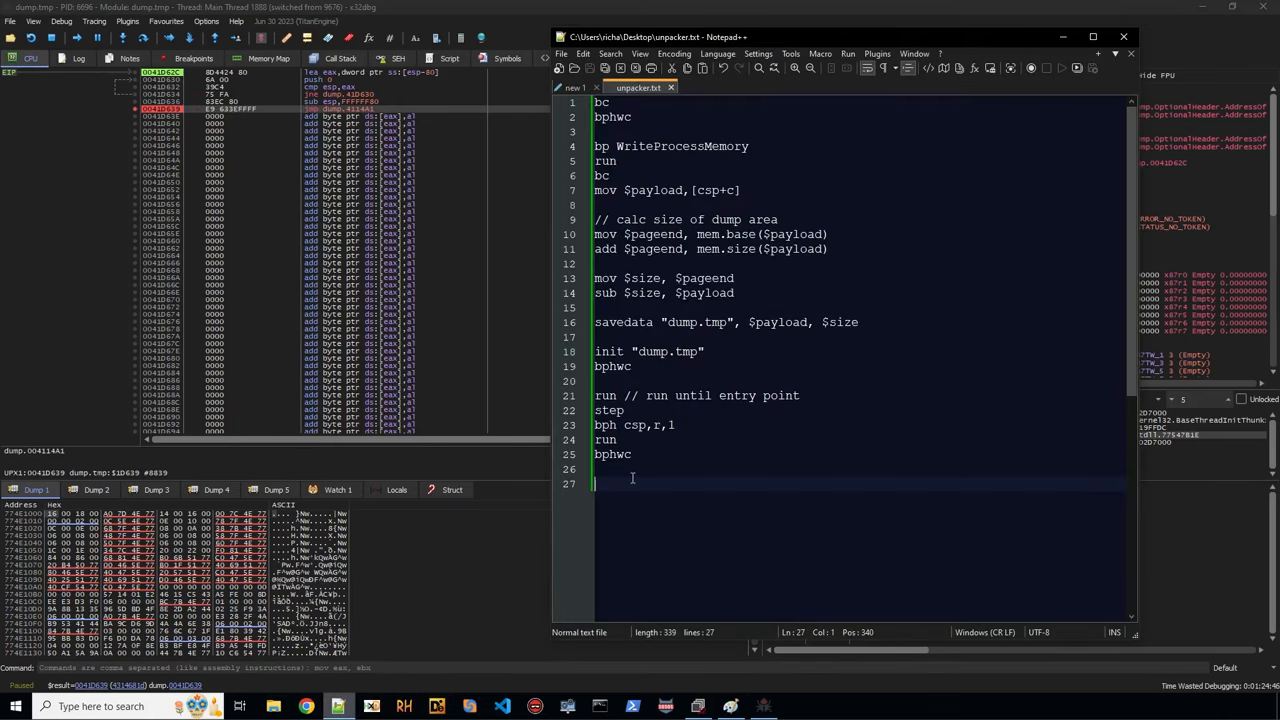
Append find cip, "E9", run $result, step and scylla lines, then return to the debugger.
{"action": "type", "text": "find cip,"}
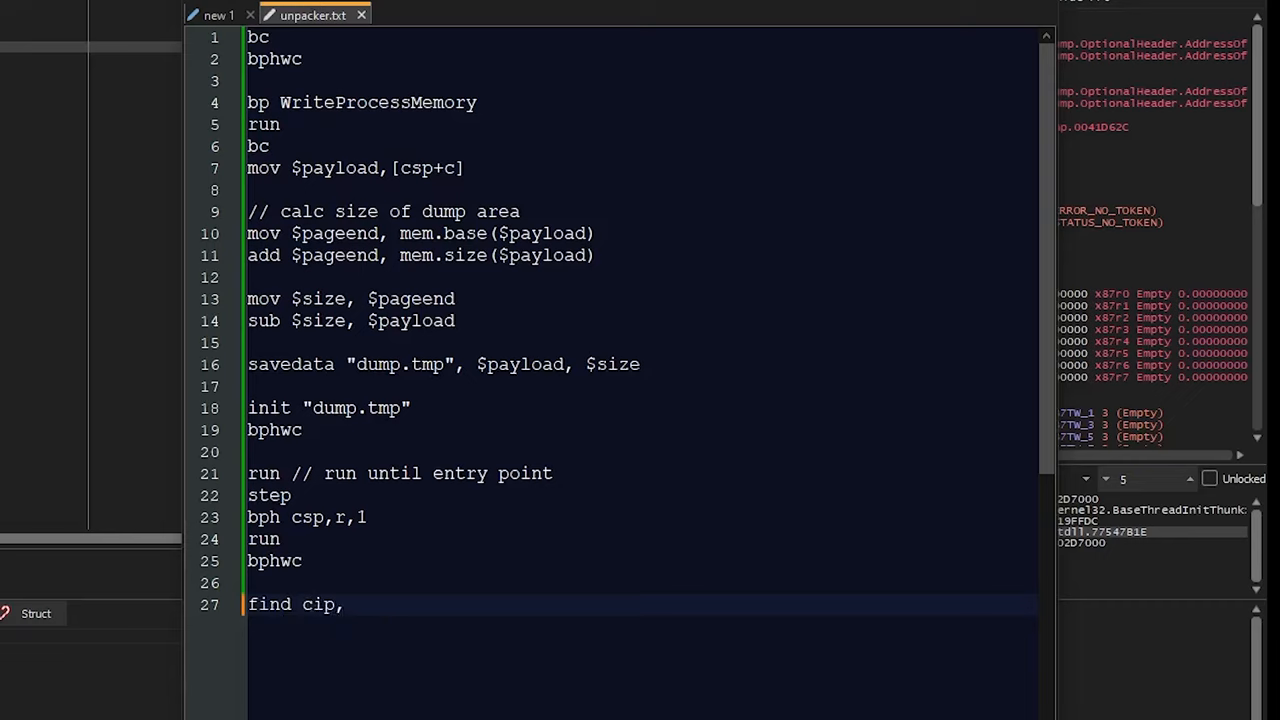
{"action": "type", "text": "\"E9"}
{"action": "type", "text": "run"}
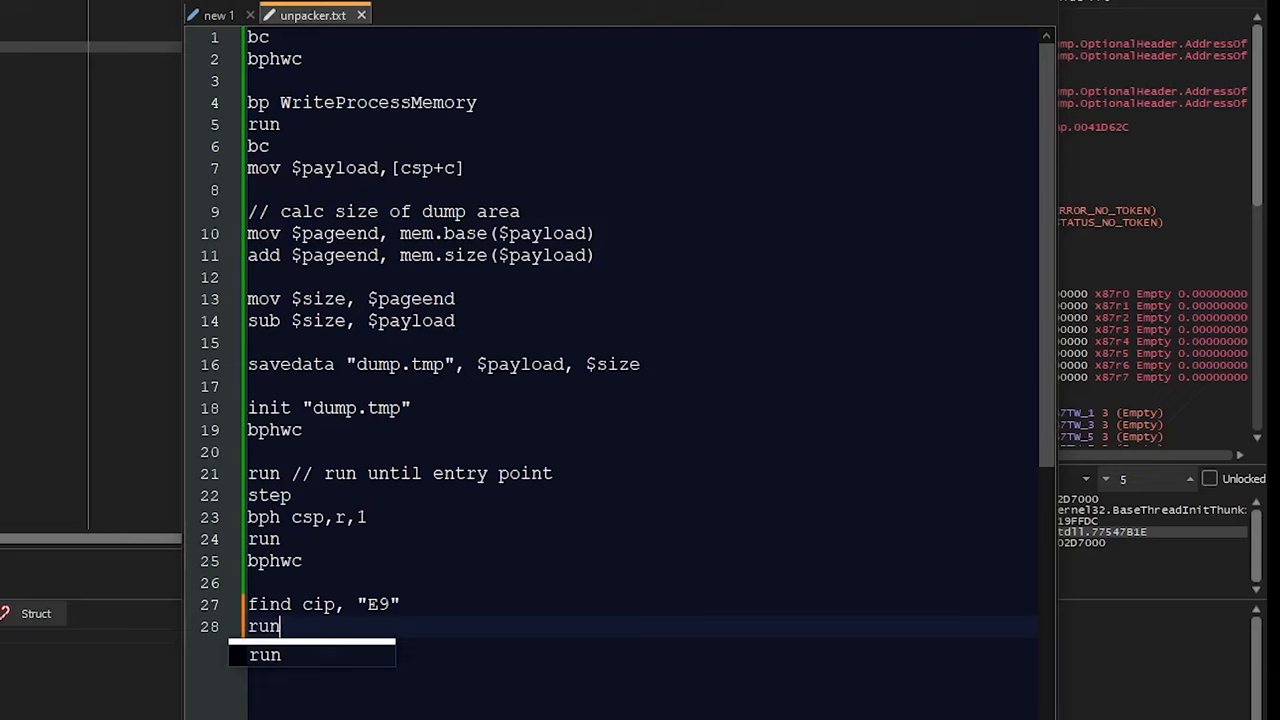
{"action": "type", "text": "$result"}
{"action": "type", "text": "step"}
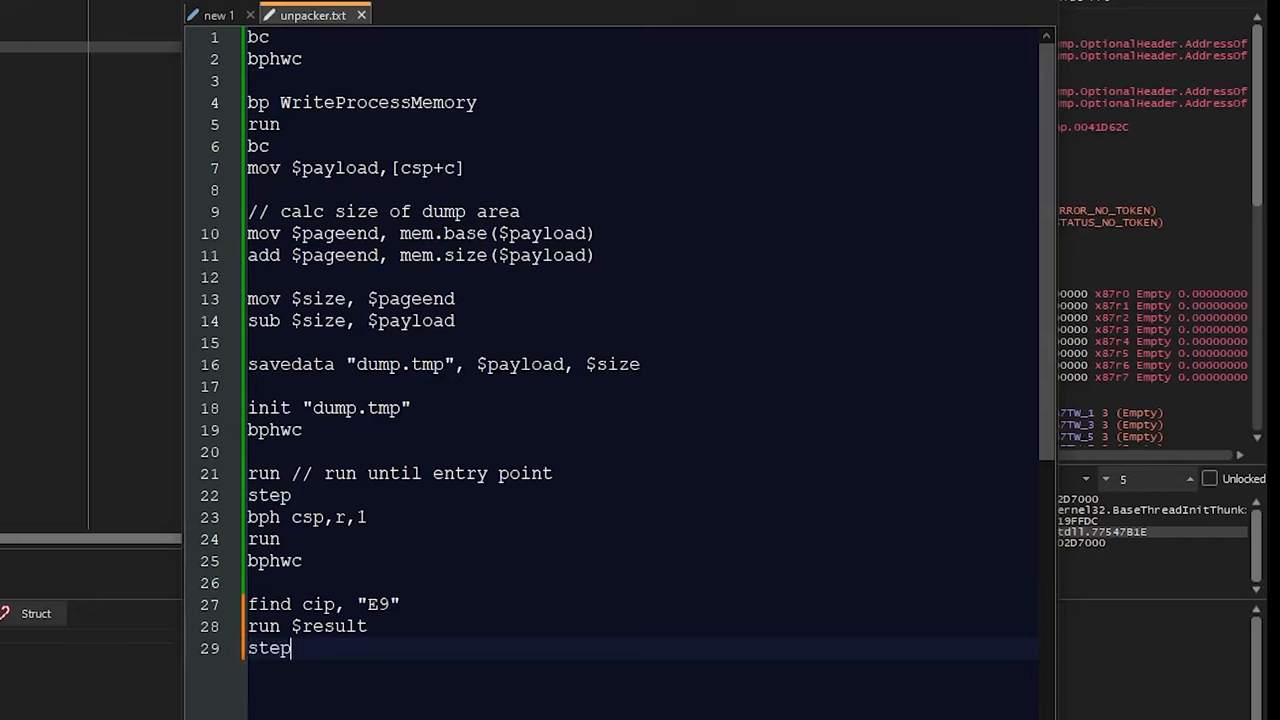
{"action": "type", "text": "scy"}
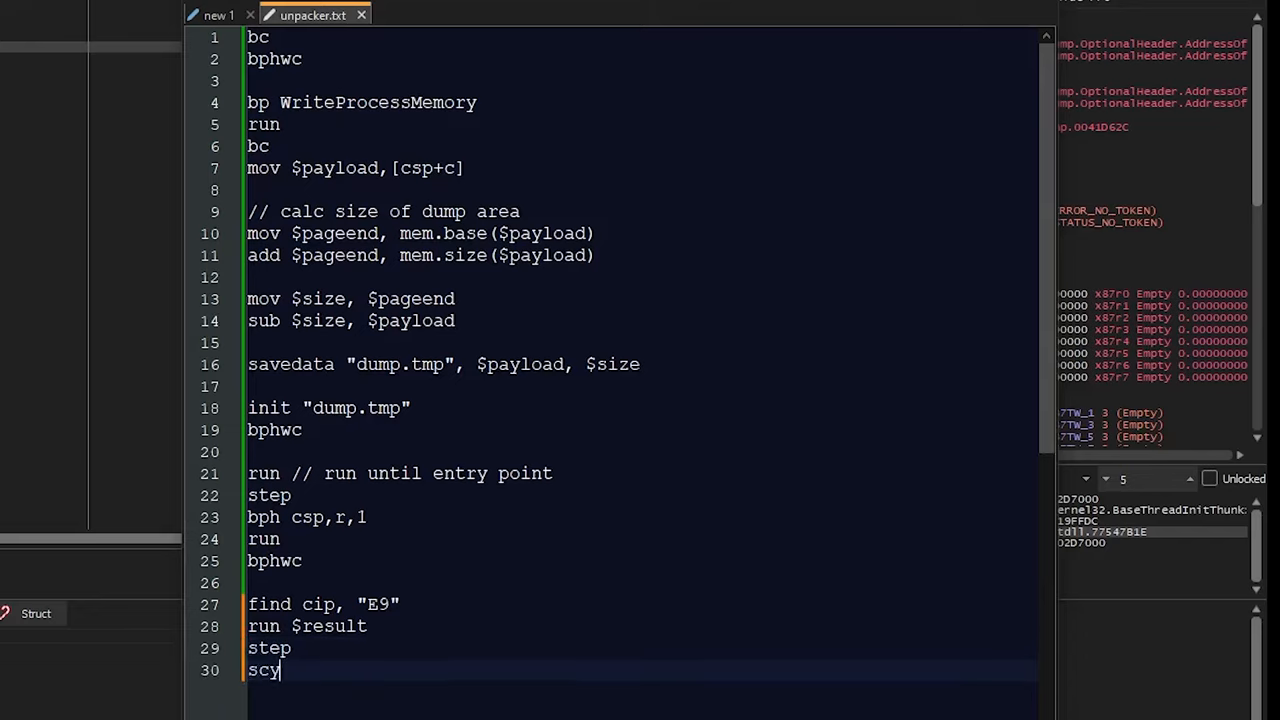
{"action": "type", "text": "lla"}
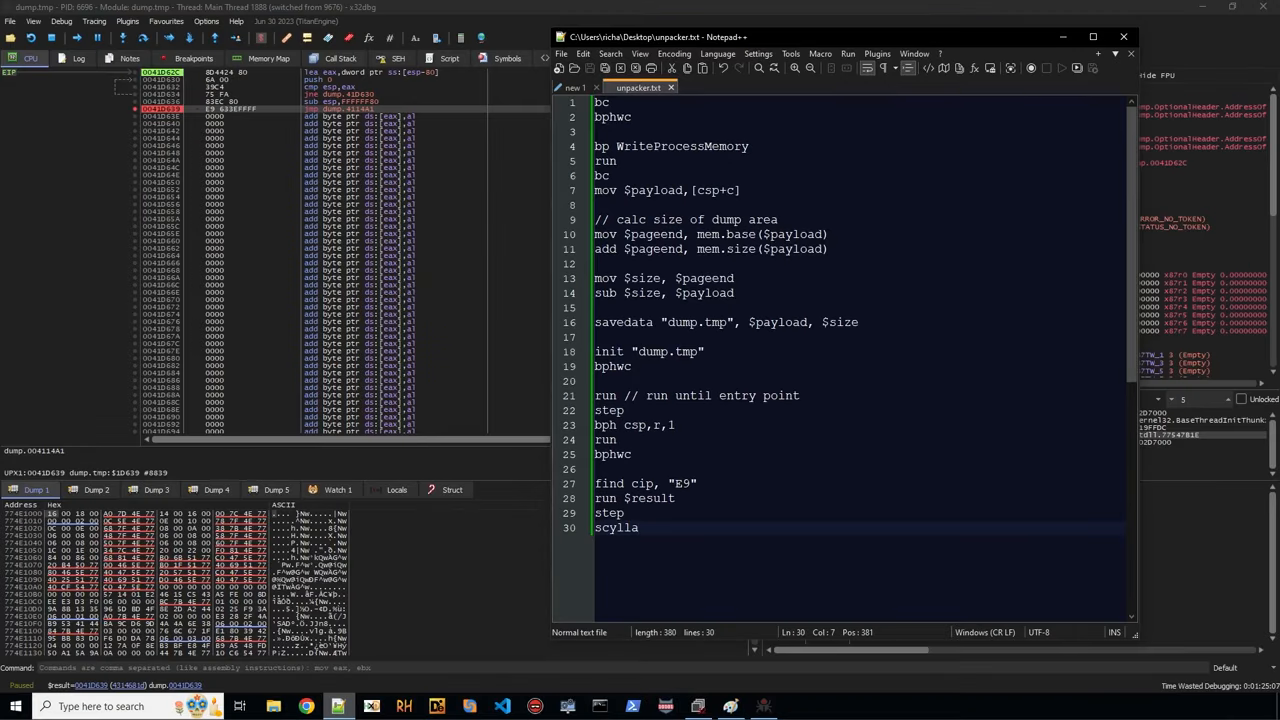
{"action": "left_click", "coordinate": [1124, 32]}
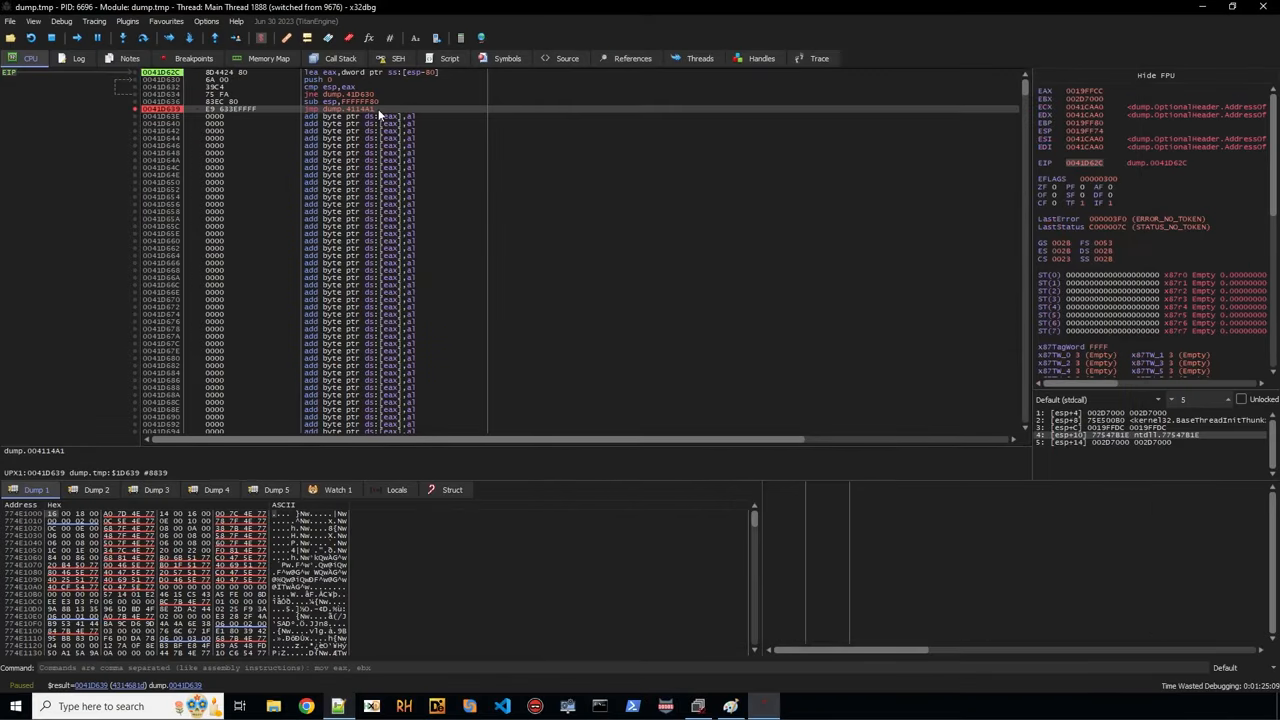
Reload the Desktop sample via File > Open with All files listed so the script attaches Scylla to dump.tmp.
{"action": "left_click", "coordinate": [8, 38]}
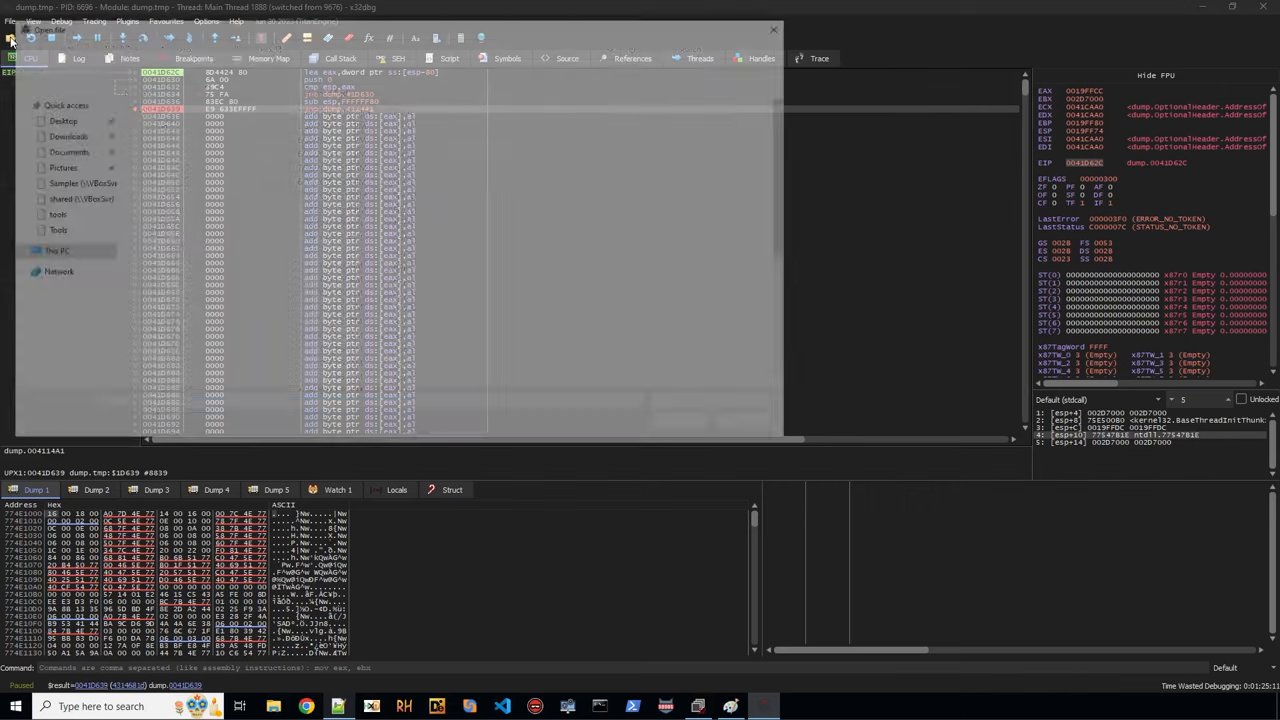
{"action": "left_click", "coordinate": [12, 38]}
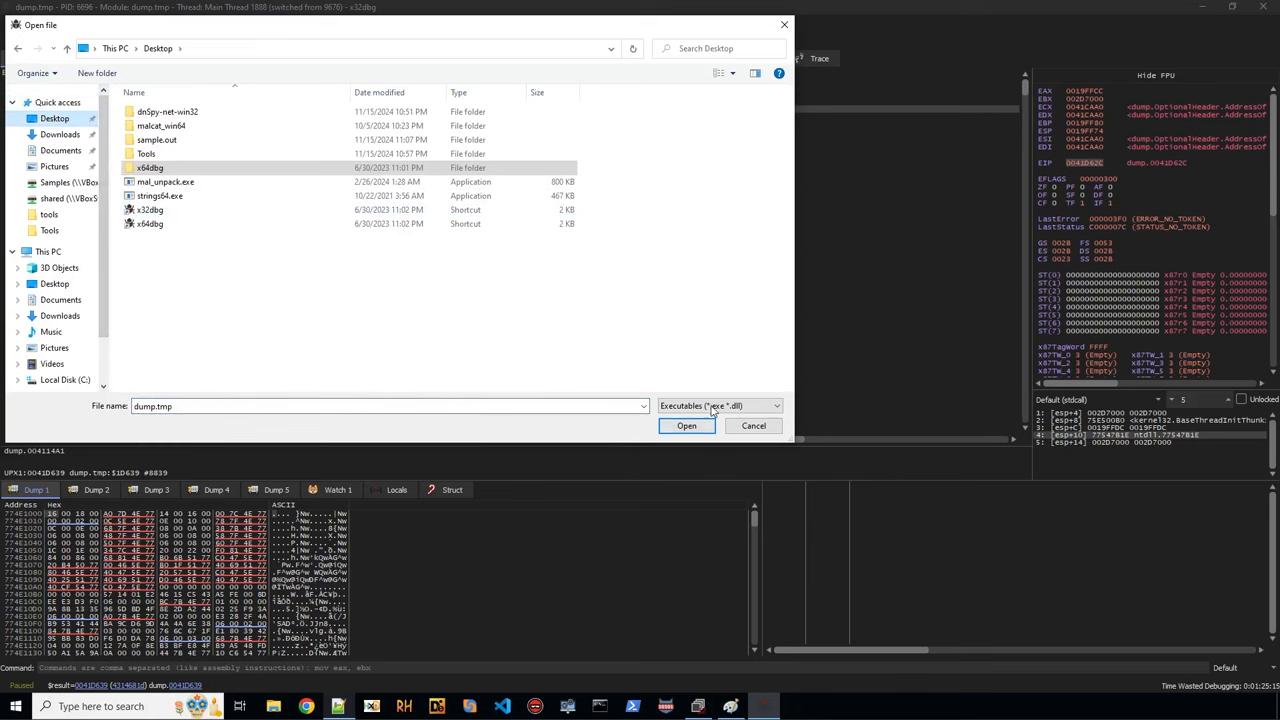
{"action": "left_click", "coordinate": [720, 404]}
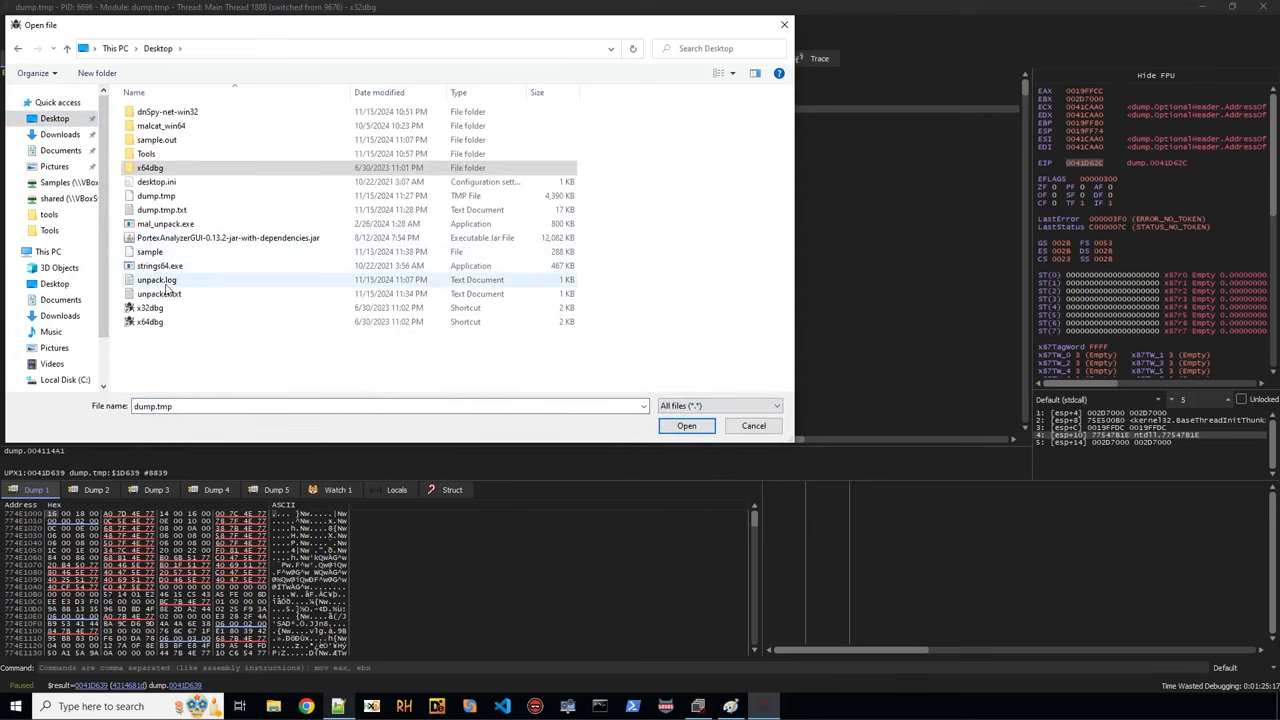
{"action": "left_click", "coordinate": [686, 426]}
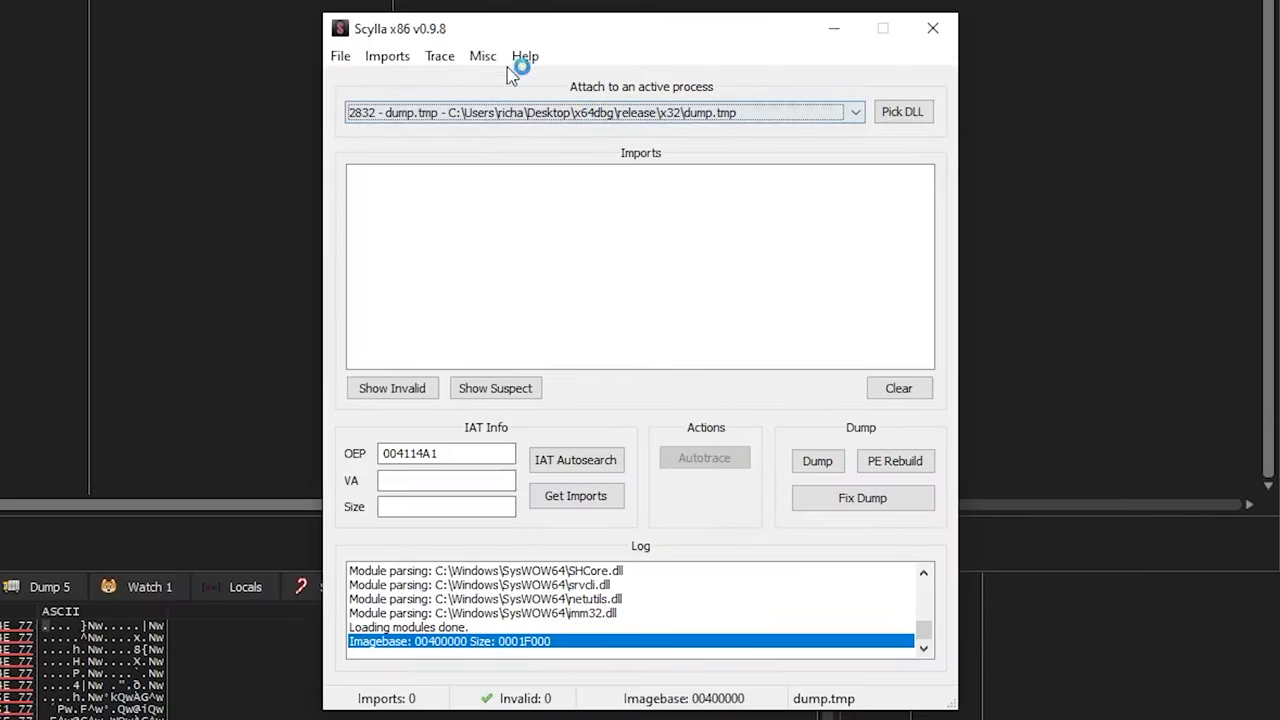
Run IAT Autosearch at OEP 004114A1, keep the normal result, and fetch the imports.
{"action": "left_click", "coordinate": [740, 112]}
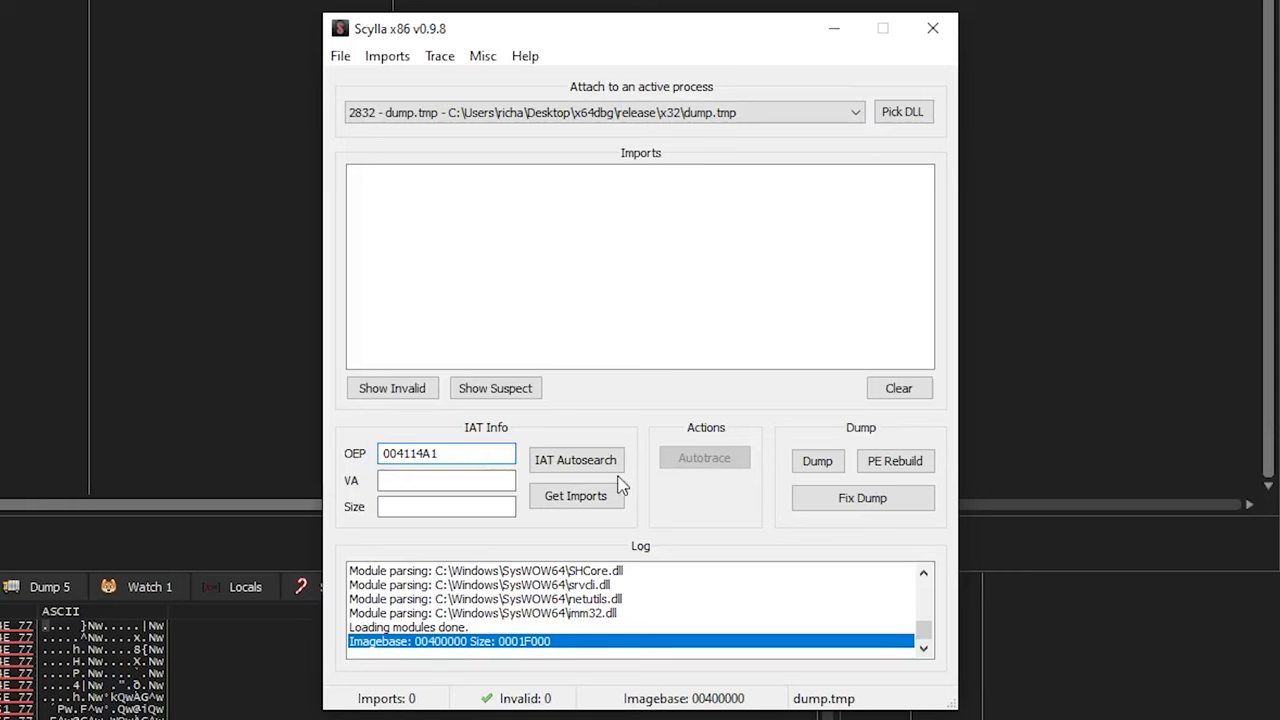
{"action": "left_click", "coordinate": [576, 460]}
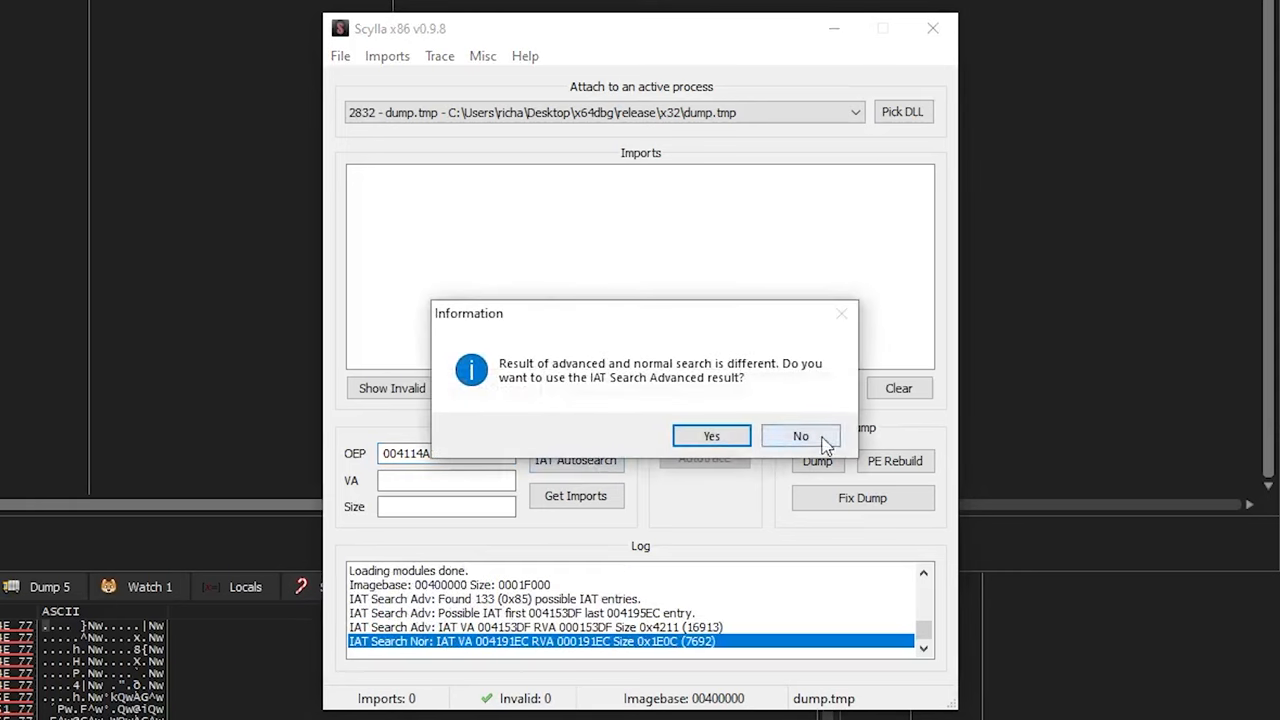
{"action": "left_click", "coordinate": [800, 436]}
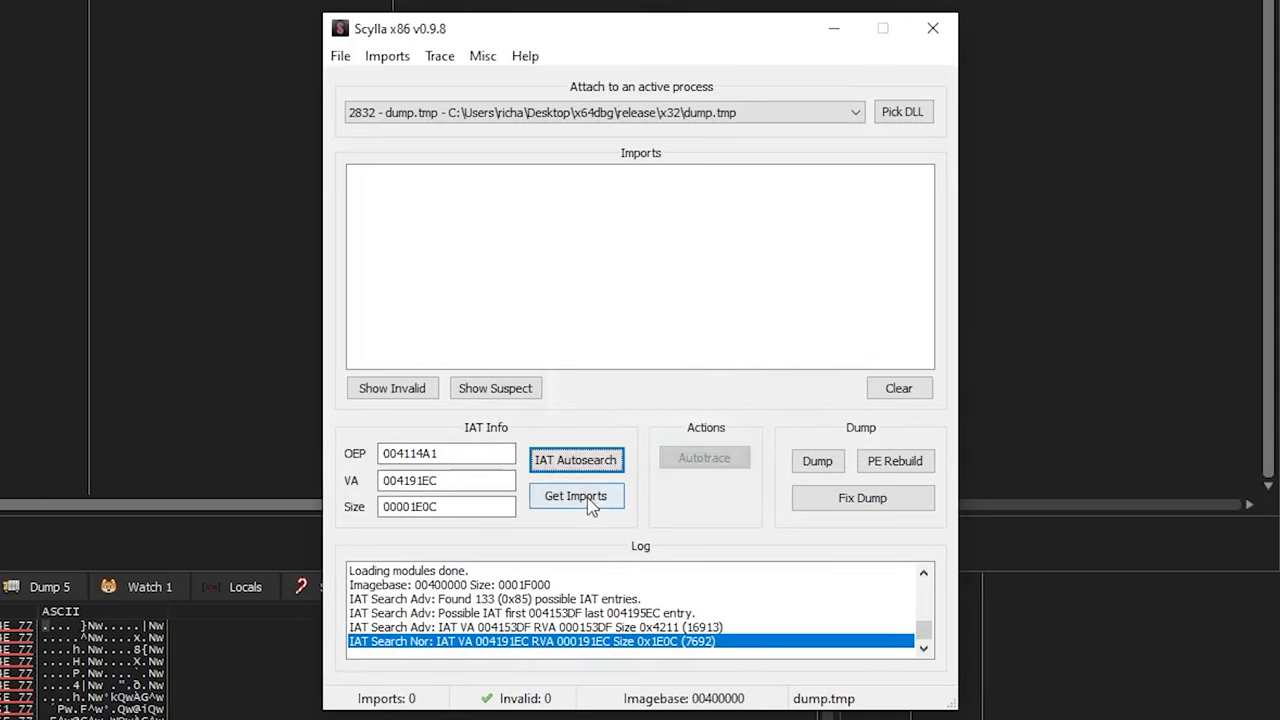
{"action": "left_click", "coordinate": [576, 496]}
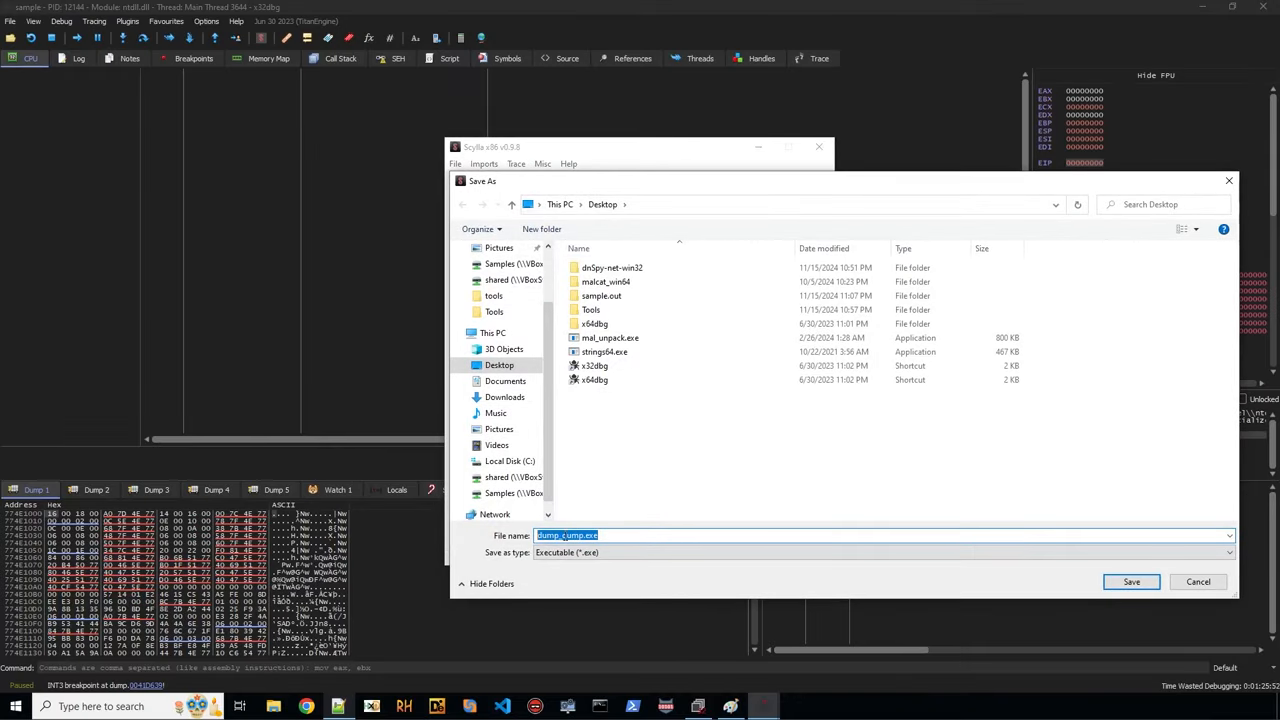
Dump the process as unpacked.exe, fix its imports into the _SCY file, and close Scylla.
{"action": "type", "text": "unpacked."}
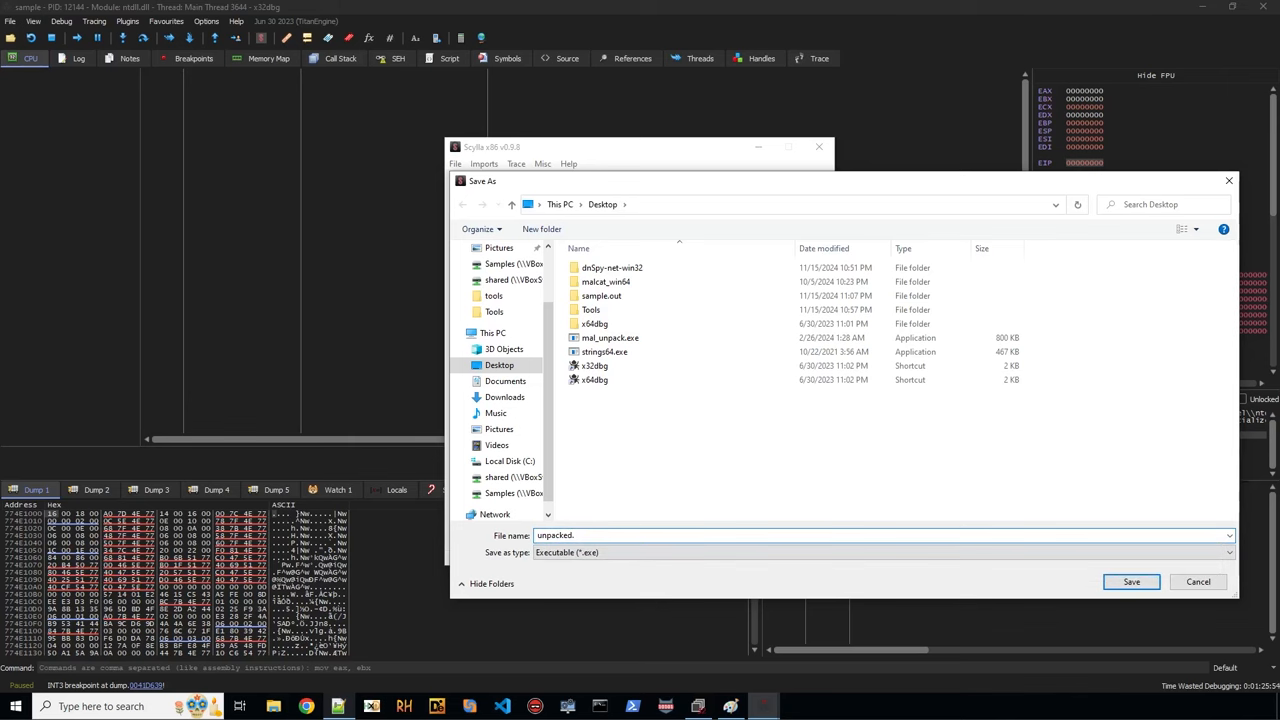
{"action": "left_click", "coordinate": [1130, 582]}
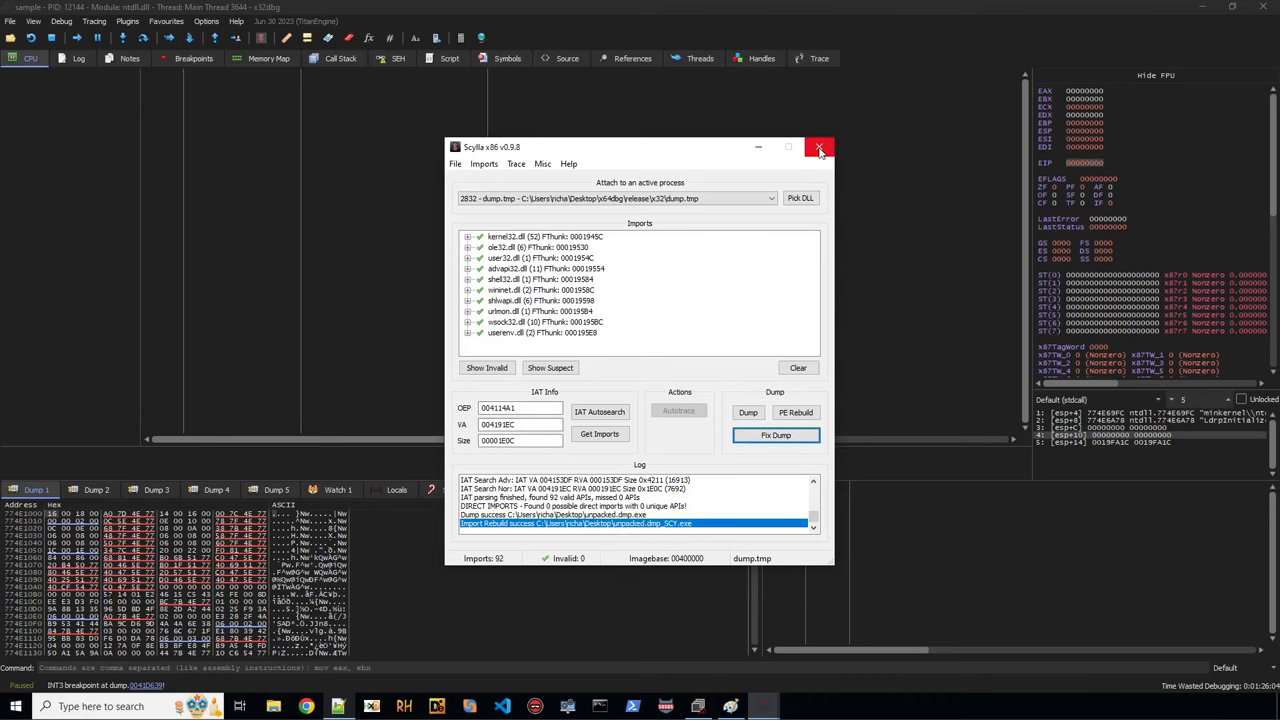
{"action": "left_click", "coordinate": [820, 148]}
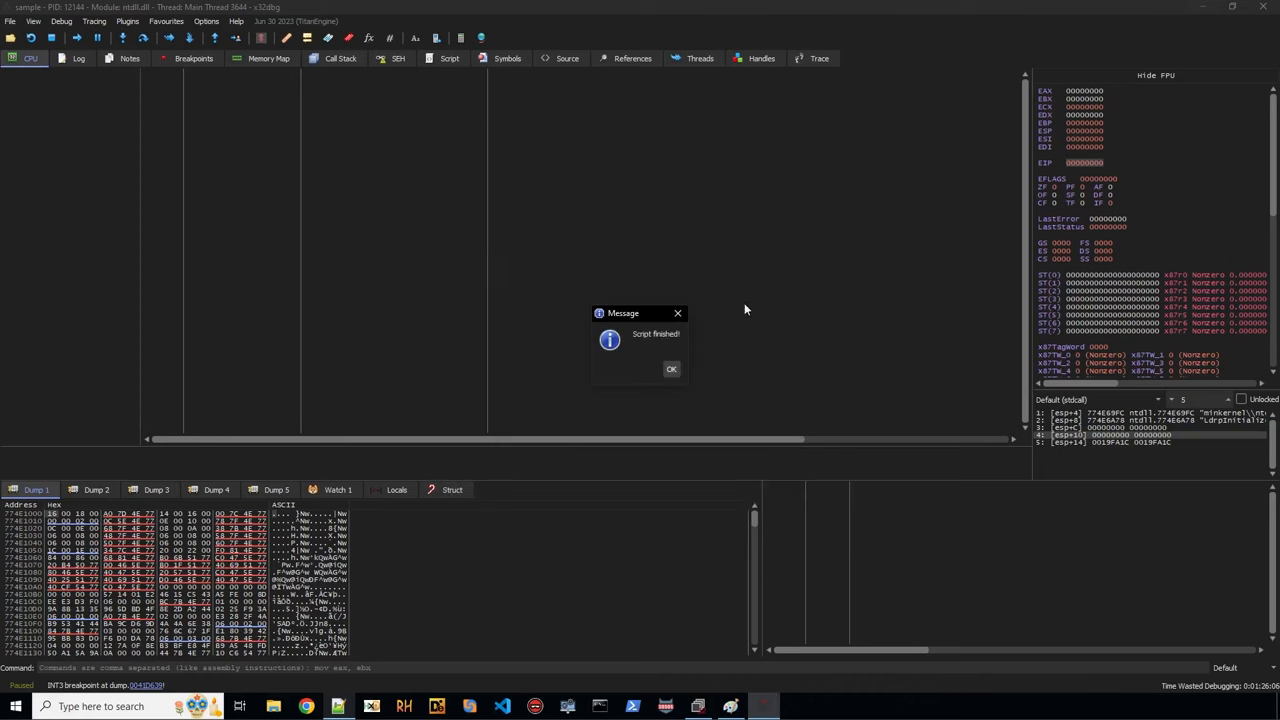
{"action": "left_click", "coordinate": [672, 368]}
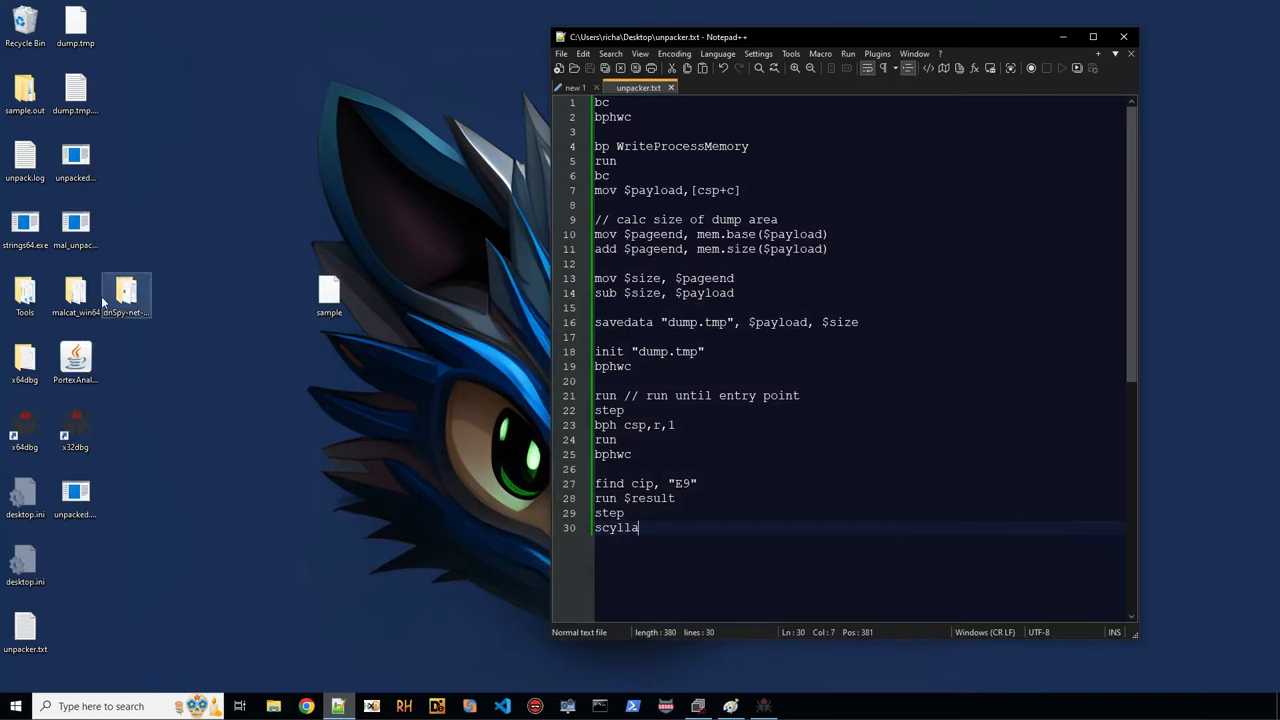
Extract unpacked_SCY.exe's strings and scroll through them, revealing FTP client and wallet.dat targets.
{"action": "left_click", "coordinate": [76, 164]}
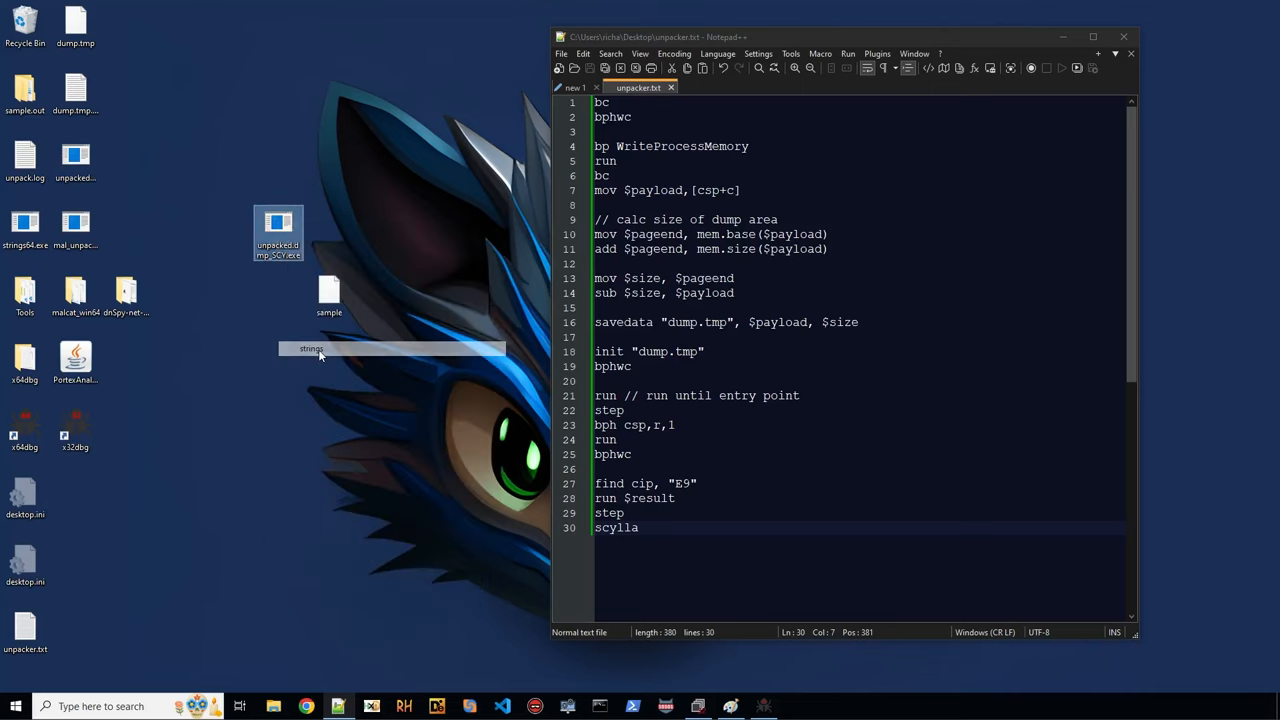
{"action": "double_click", "coordinate": [278, 224]}
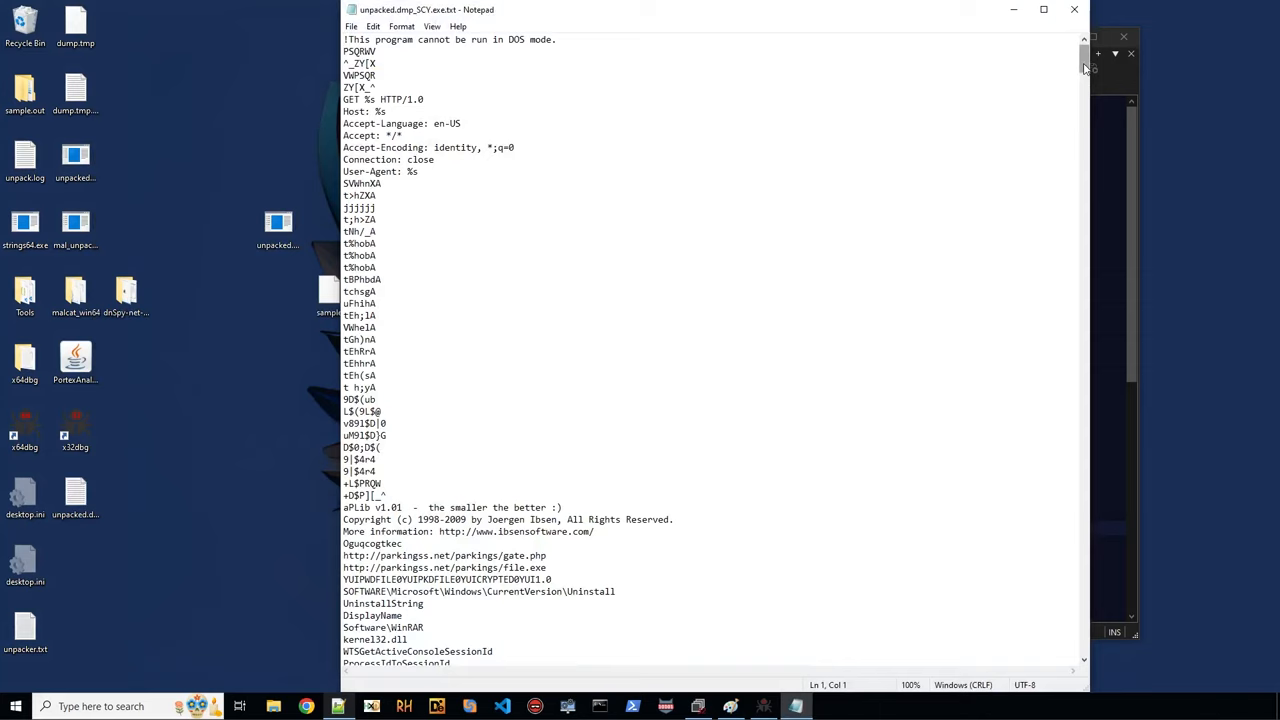
{"action": "scroll", "scroll_direction": "down", "scroll_amount": 3}
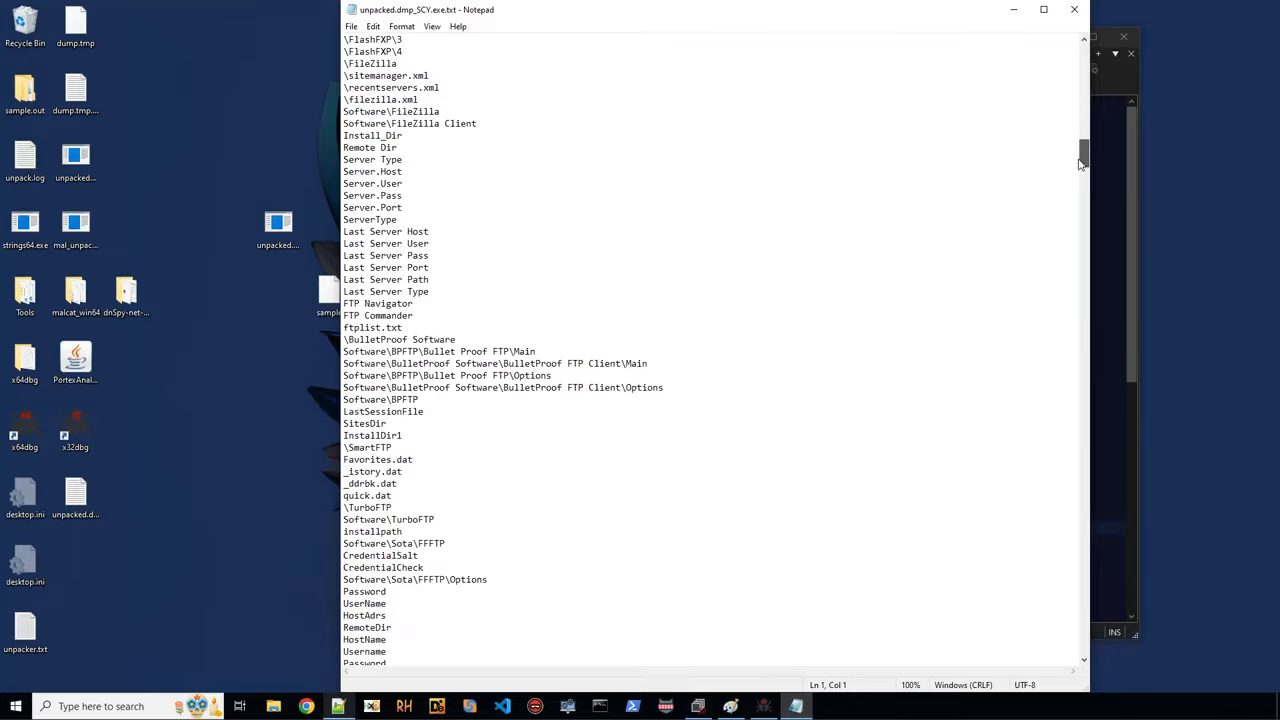
{"action": "scroll", "scroll_direction": "down", "scroll_amount": 3}
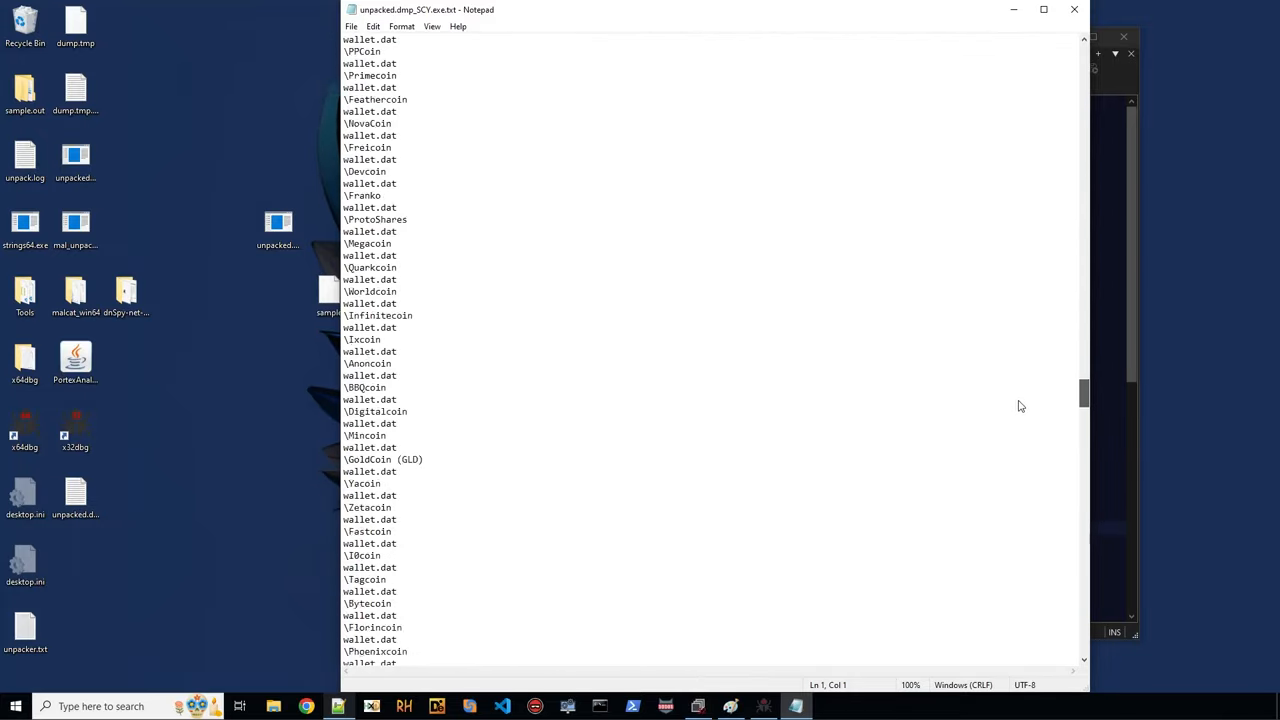
{"action": "scroll", "scroll_direction": "down", "scroll_amount": 3}
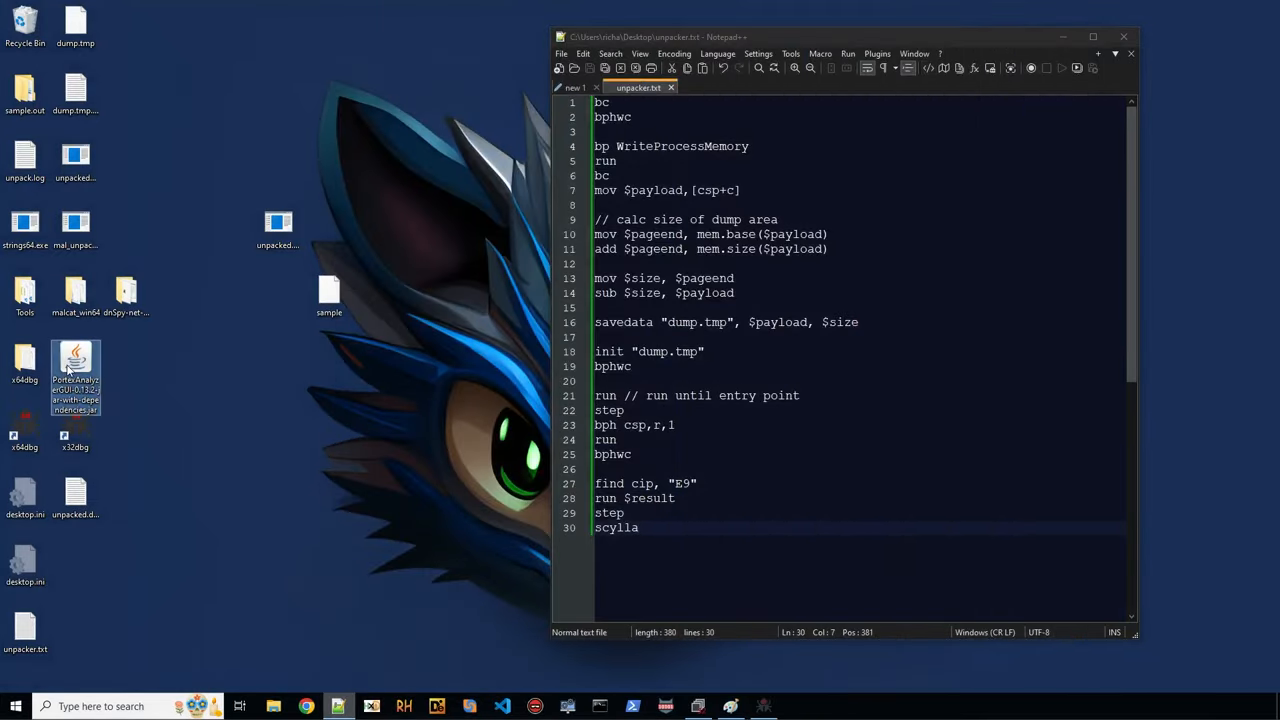
Inspect unpacked_SCY.exe's kernel32 imports in PortEx Analyzer, close it, and select the whole script.
{"action": "double_click", "coordinate": [76, 360]}
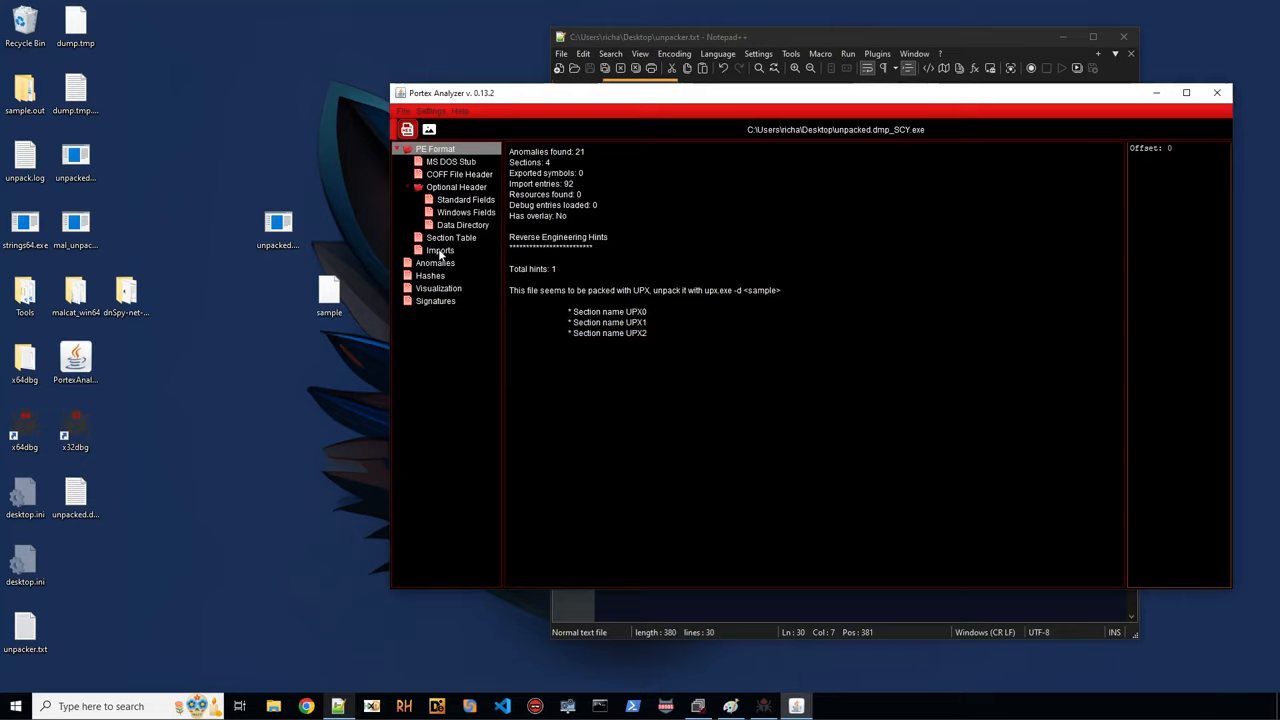
{"action": "left_click", "coordinate": [438, 250]}
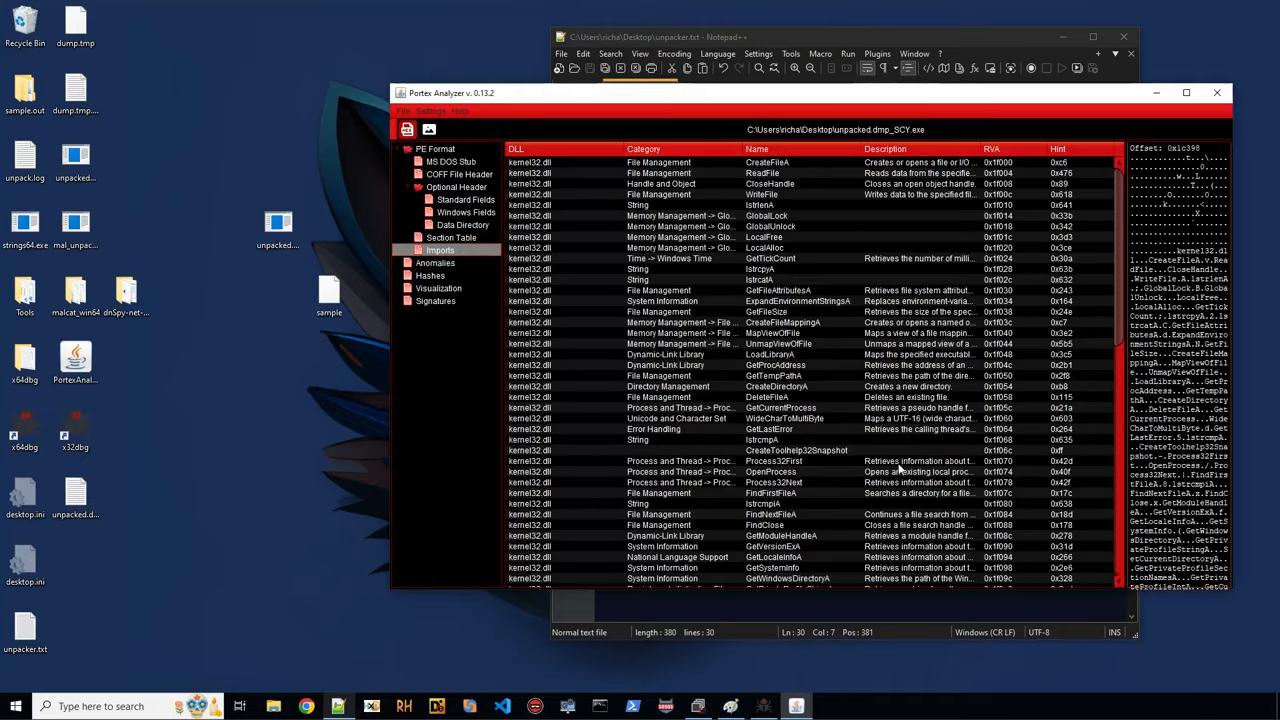
{"action": "scroll", "scroll_direction": "down", "scroll_amount": 3}
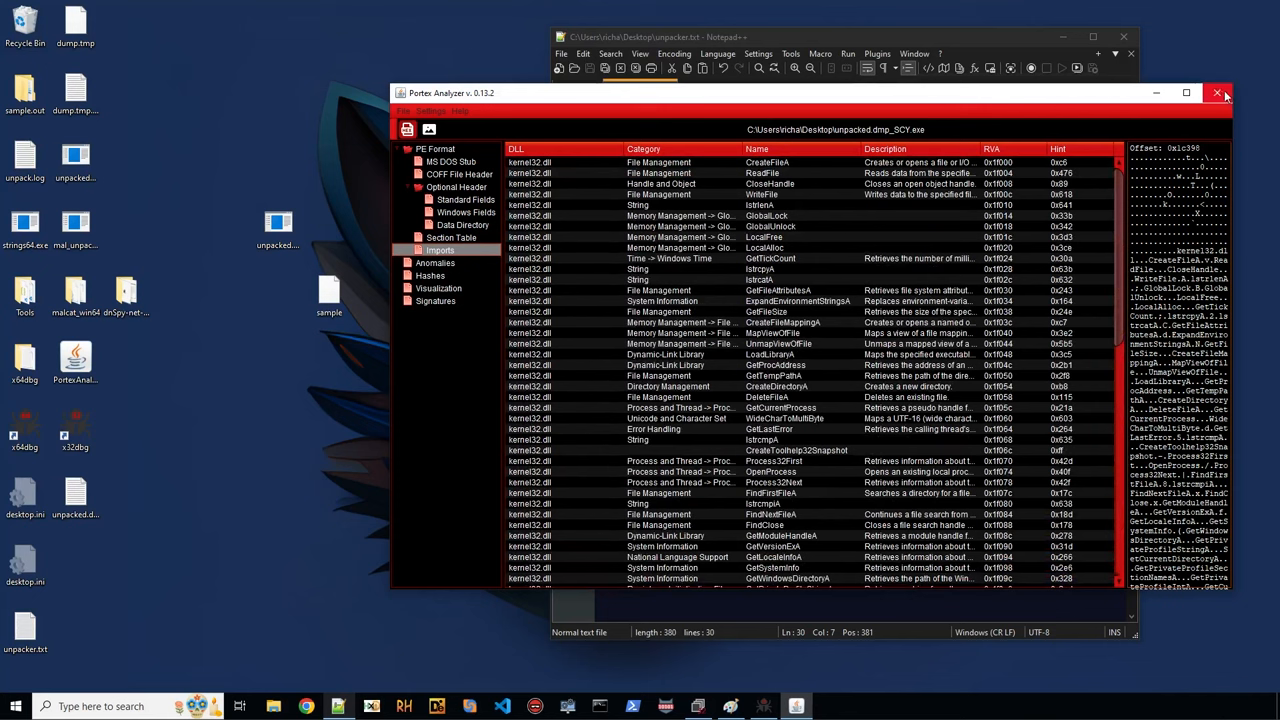
{"action": "left_click", "coordinate": [1220, 96]}
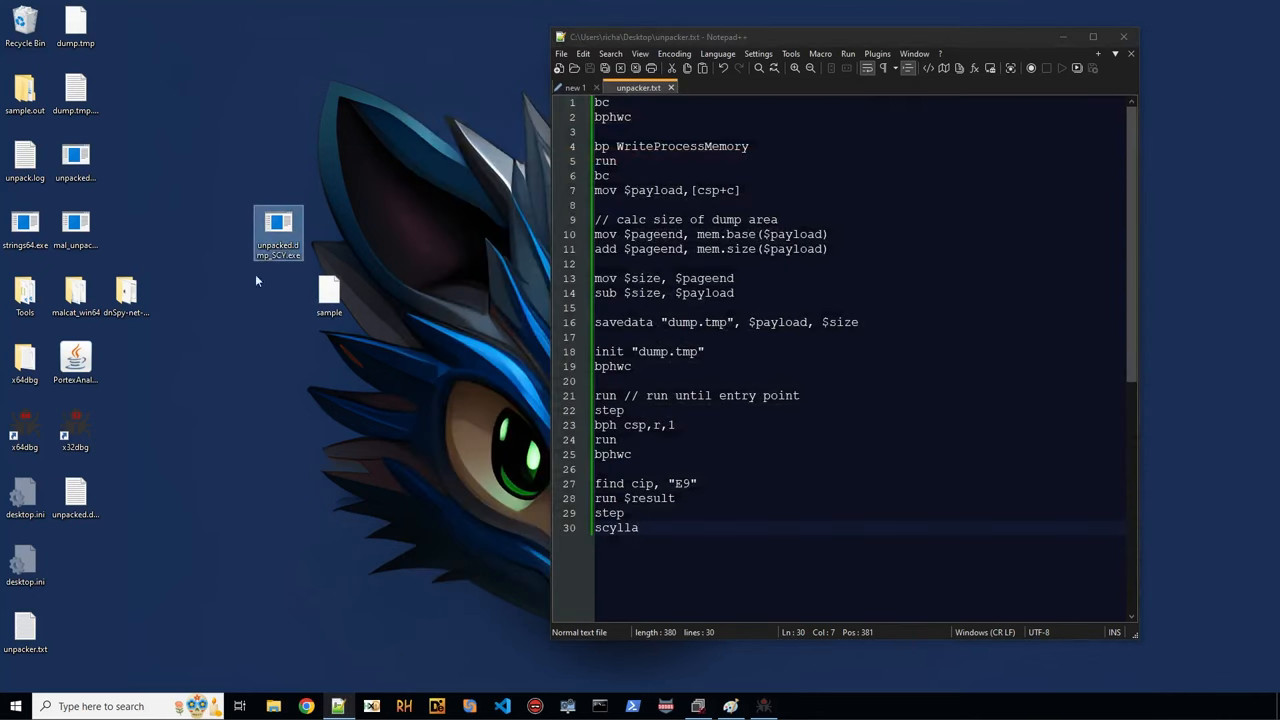
{"action": "key", "text": "ctrl+a"}
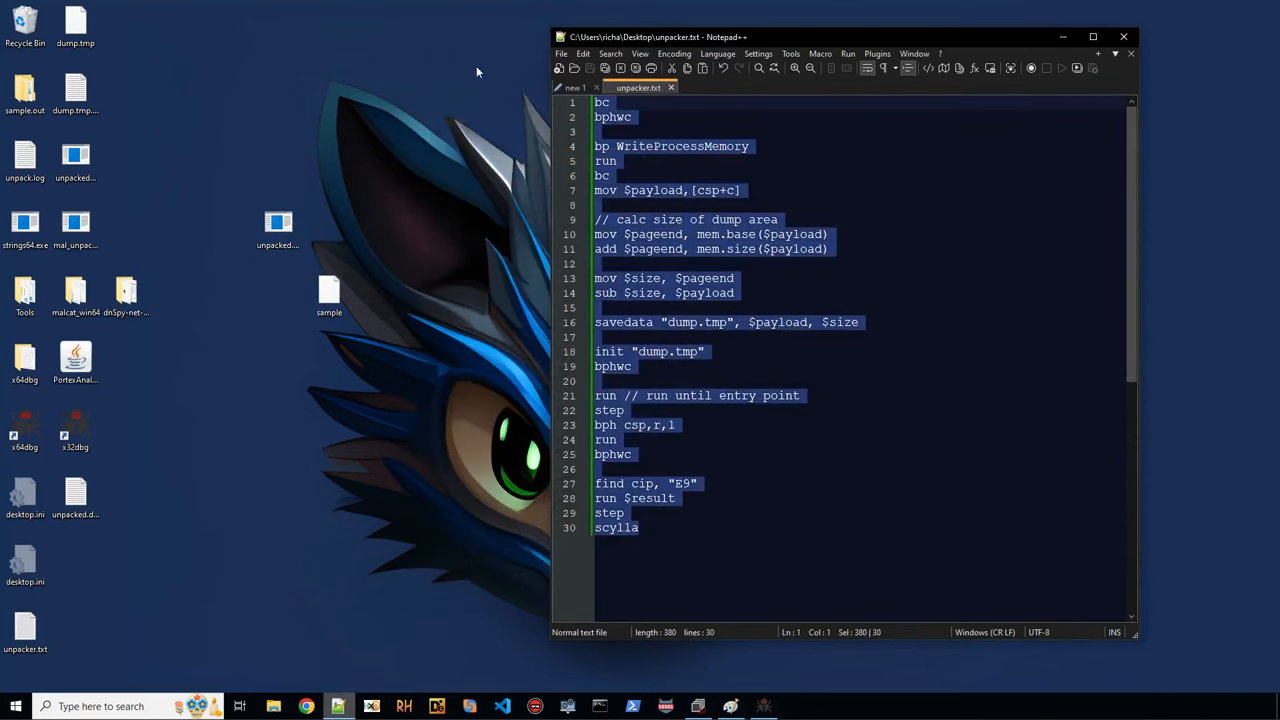